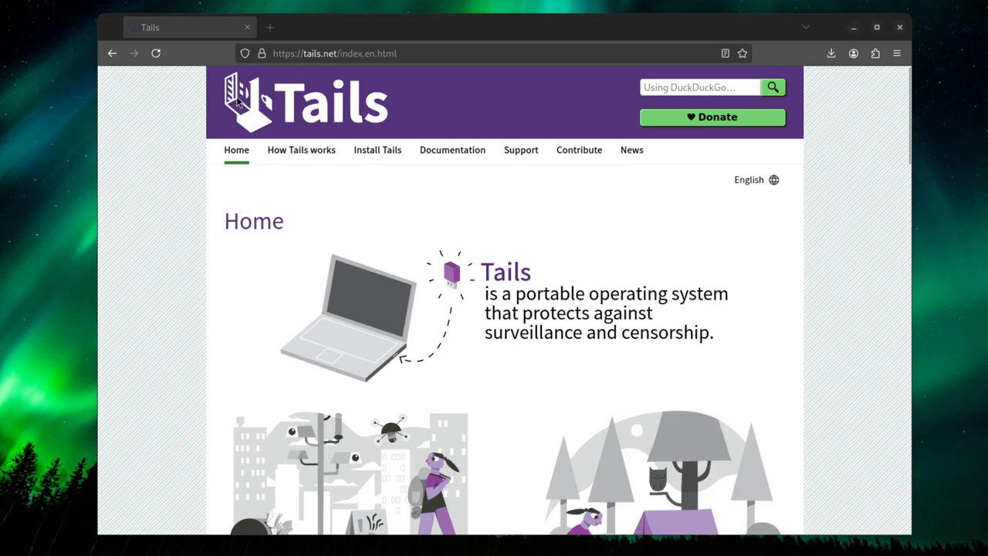
{"action": "mouse_move", "coordinate": [365, 233]}
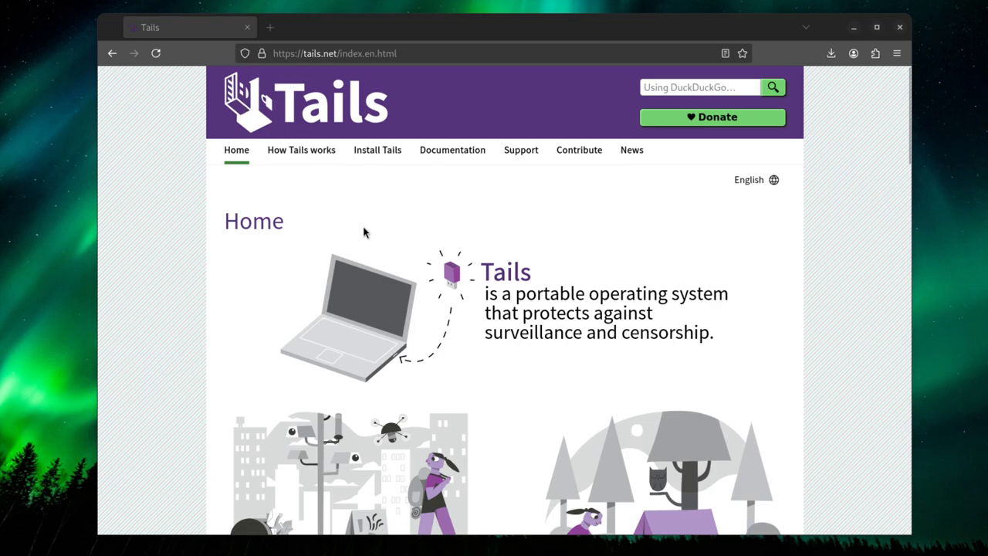
{"action": "mouse_move", "coordinate": [378, 216]}
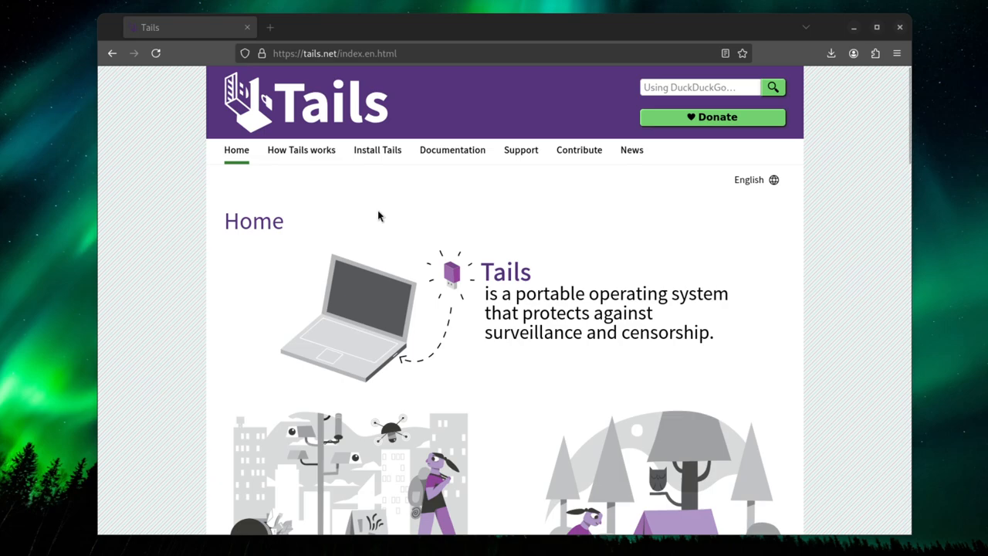
{"action": "mouse_move", "coordinate": [505, 253]}
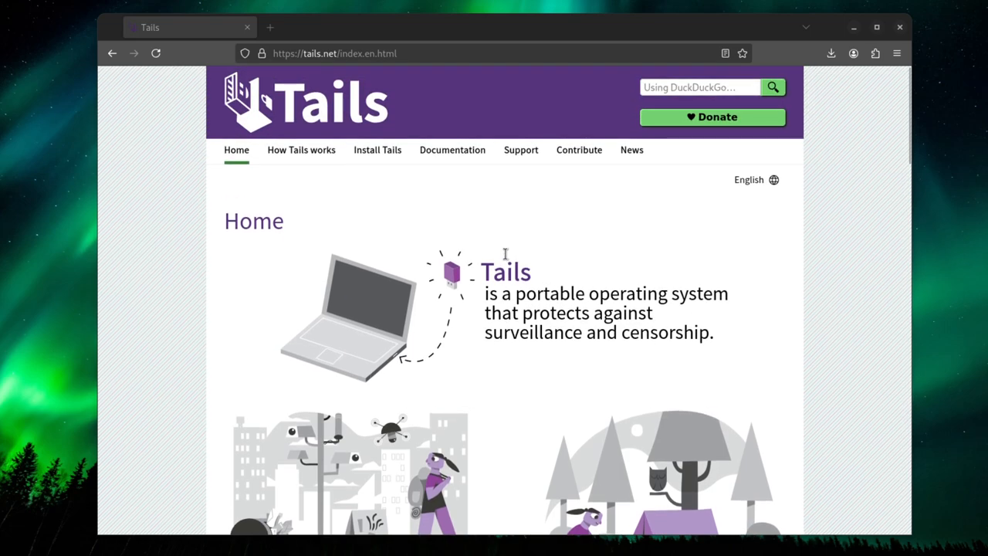
{"action": "mouse_move", "coordinate": [480, 272]}
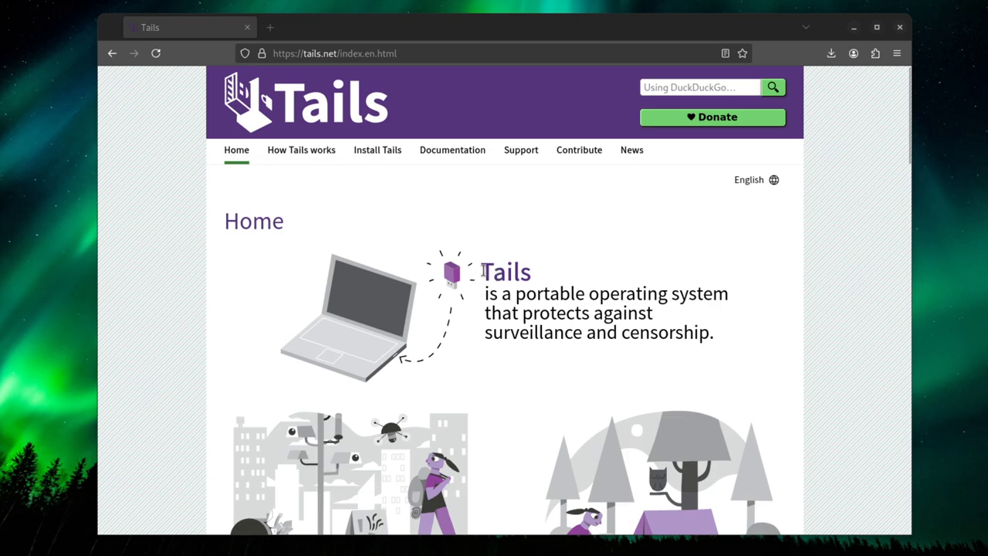
{"action": "mouse_move", "coordinate": [517, 303]}
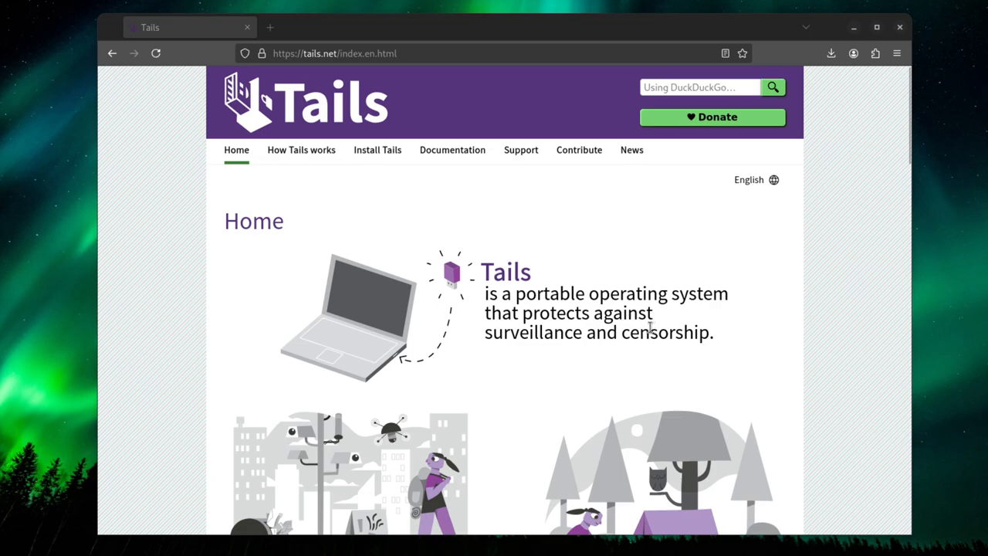
{"action": "mouse_move", "coordinate": [260, 114]}
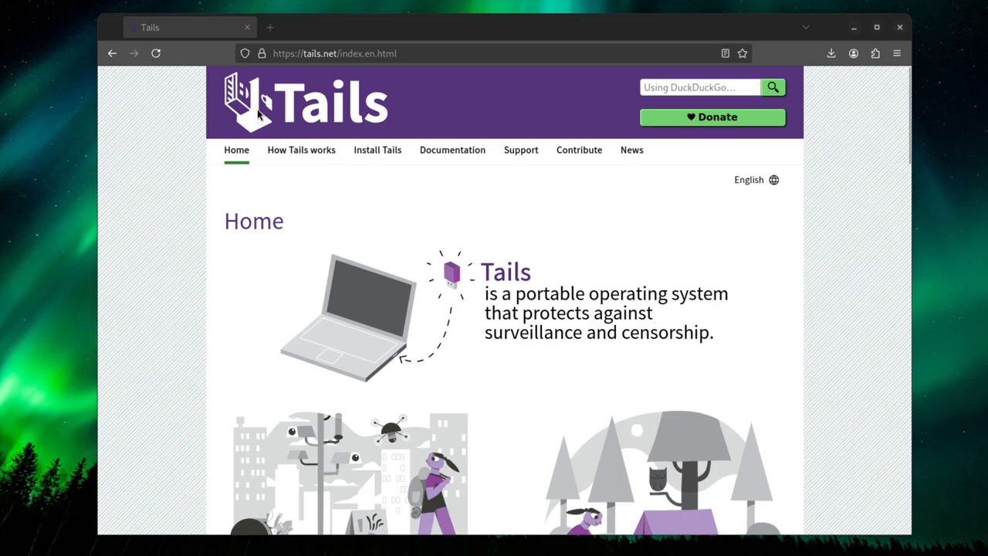
{"action": "mouse_move", "coordinate": [377, 150]}
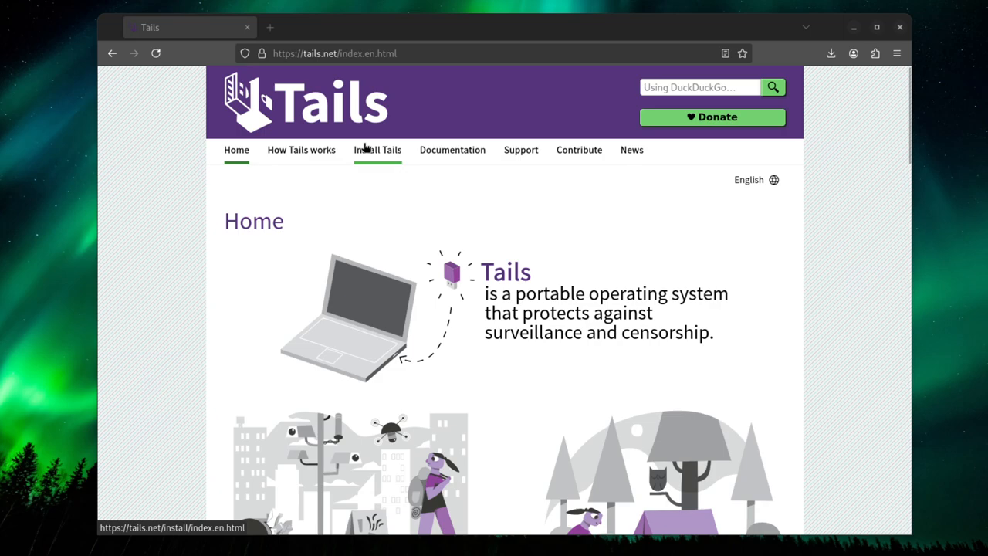
{"action": "mouse_move", "coordinate": [365, 150]}
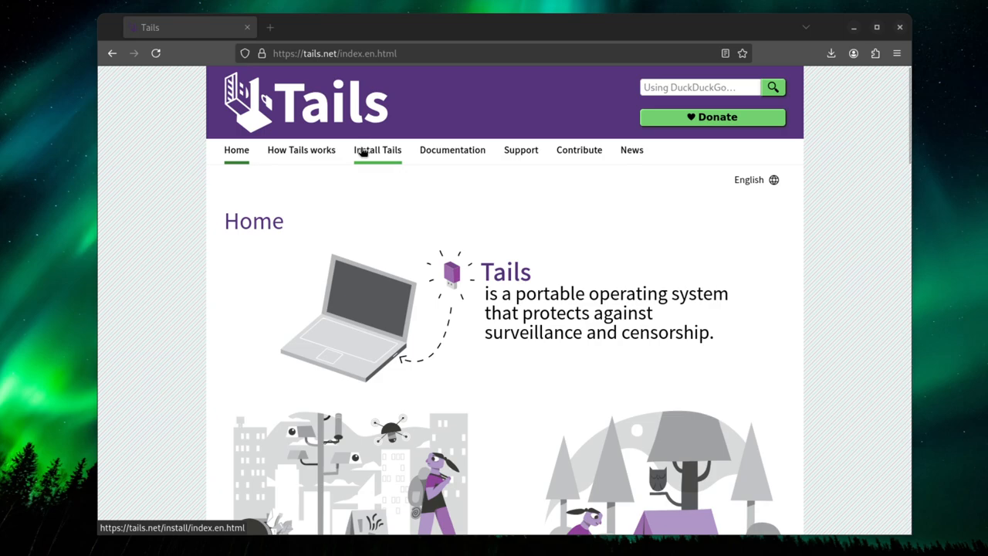
{"action": "mouse_move", "coordinate": [301, 149]}
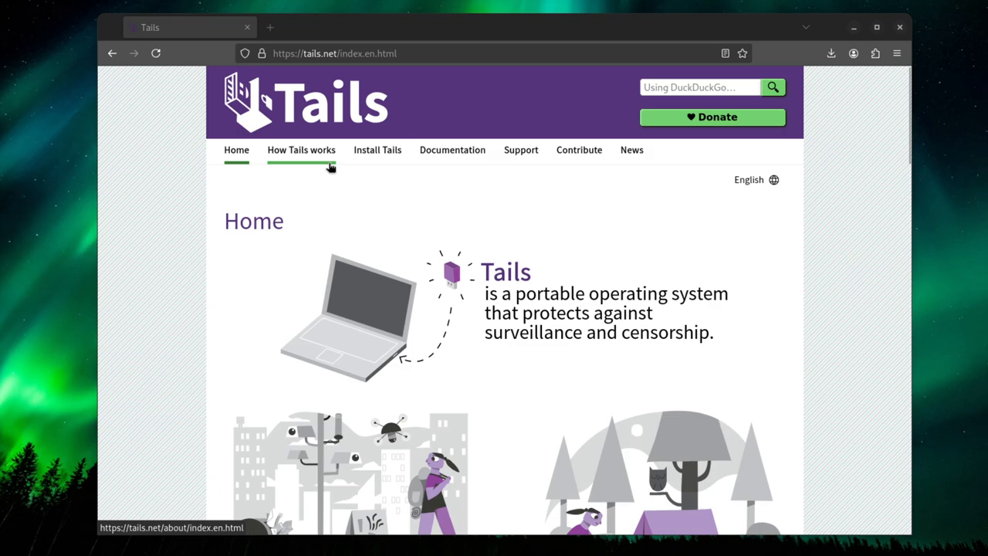
{"action": "mouse_move", "coordinate": [378, 170]}
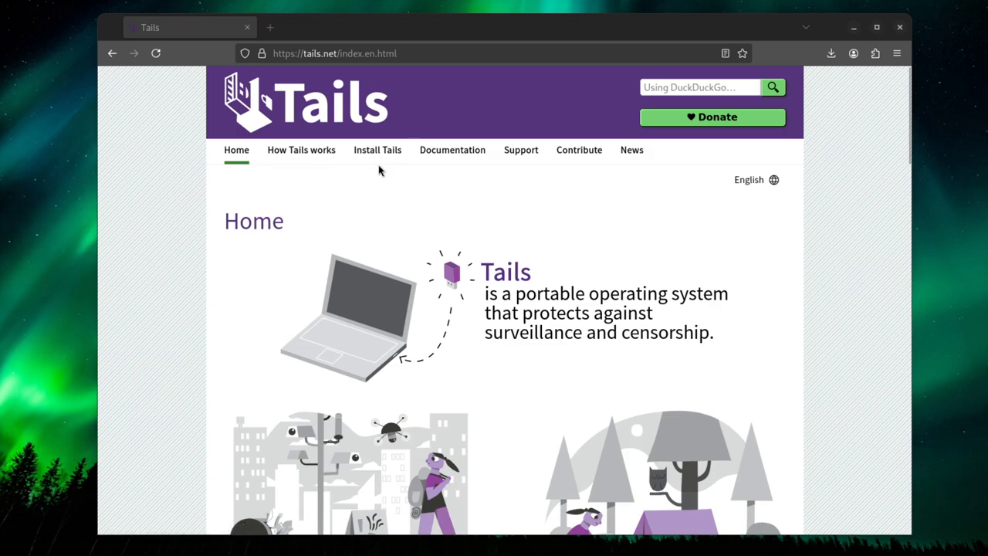
{"action": "mouse_move", "coordinate": [378, 168]}
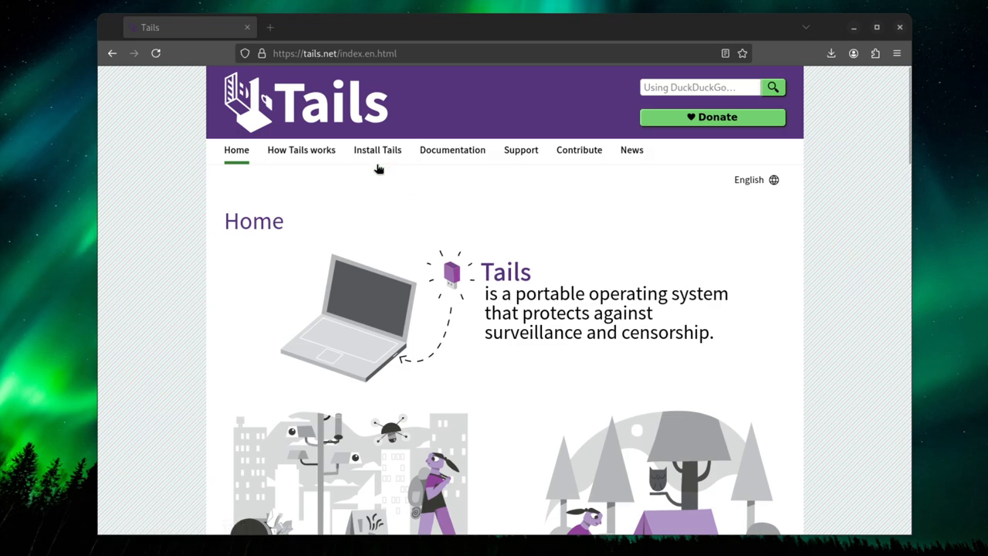
{"action": "mouse_move", "coordinate": [359, 230]}
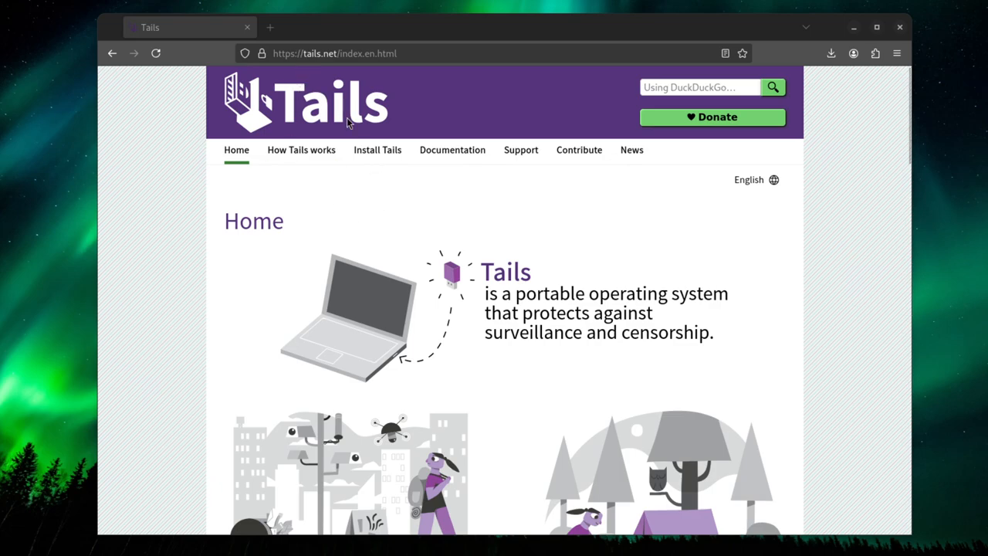
{"action": "mouse_move", "coordinate": [377, 150]}
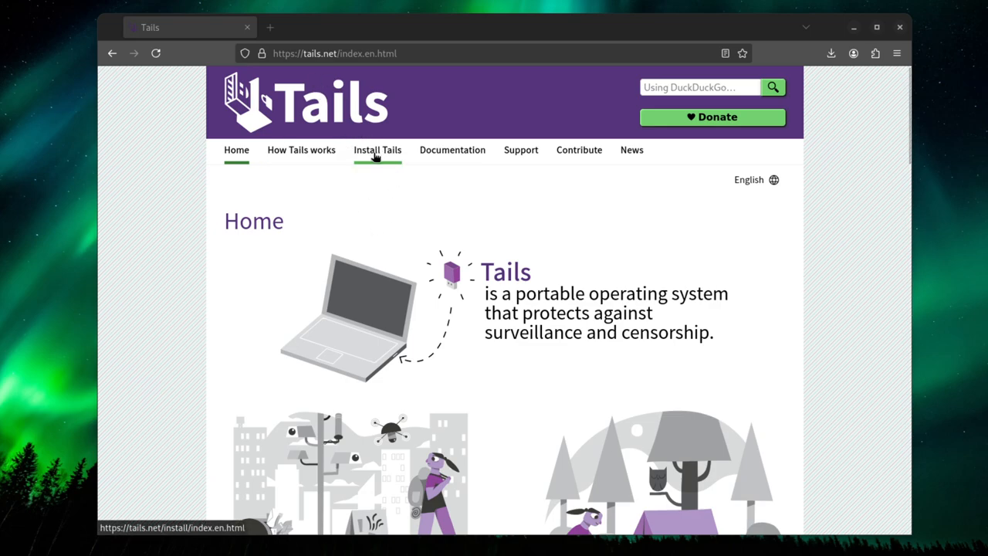
Browse the Install Tails page and its Linux instructions, then return to the overview
{"action": "left_click", "coordinate": [378, 149]}
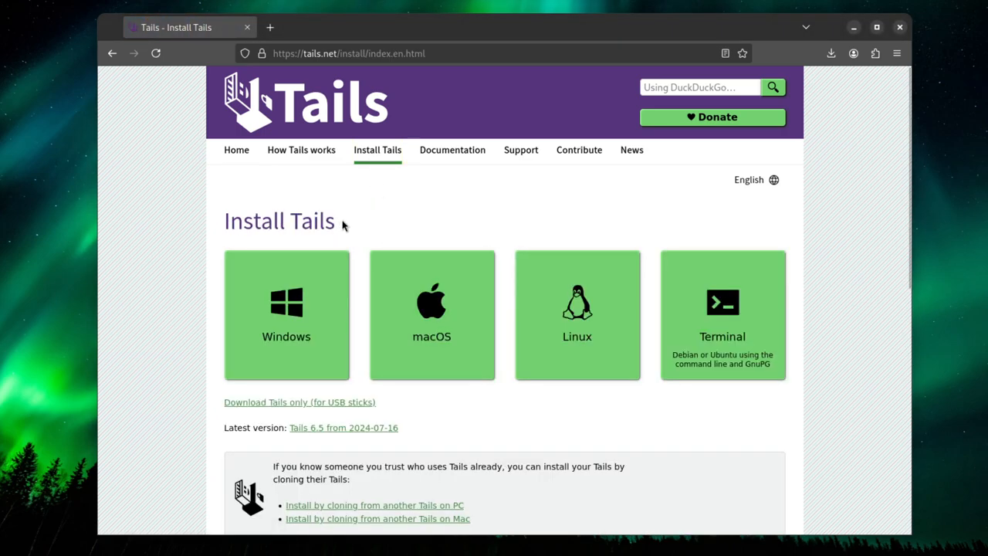
{"action": "scroll", "scroll_direction": "down", "scroll_amount": 3}
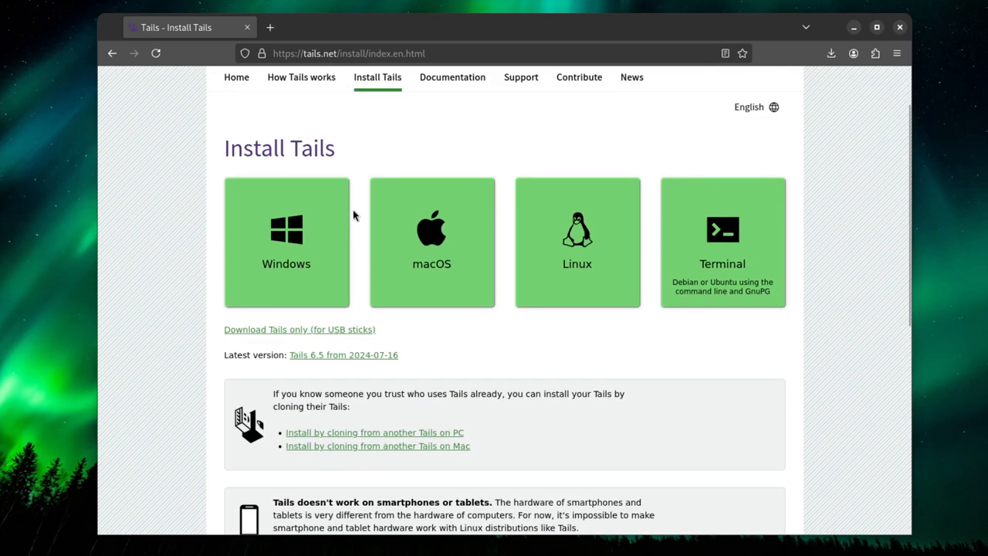
{"action": "left_click", "coordinate": [576, 242]}
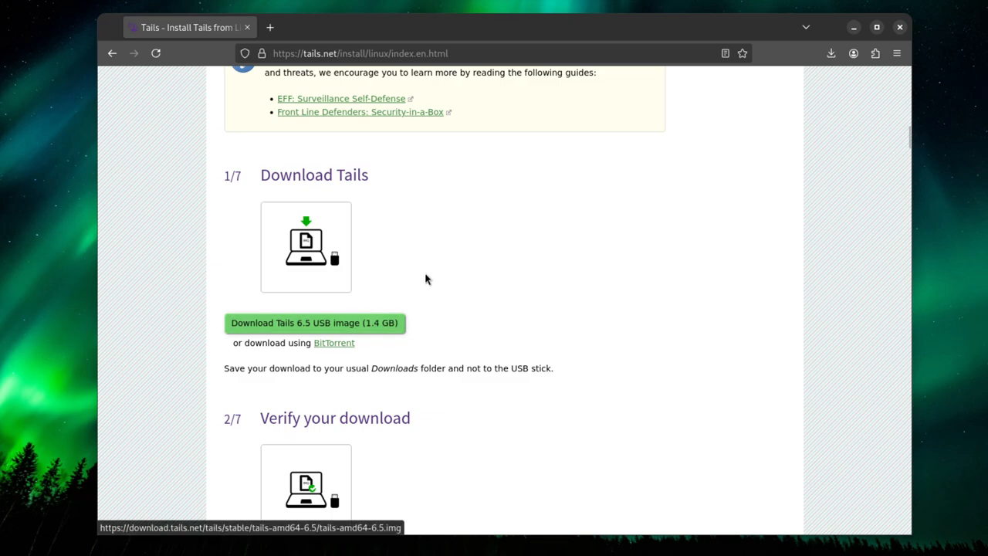
{"action": "scroll", "scroll_direction": "down", "scroll_amount": 3}
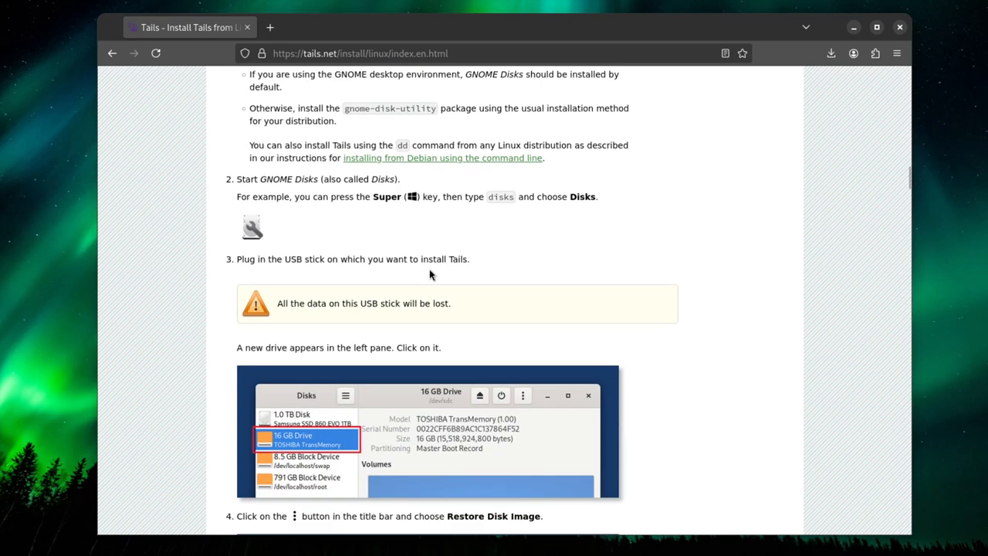
{"action": "left_click", "coordinate": [112, 53]}
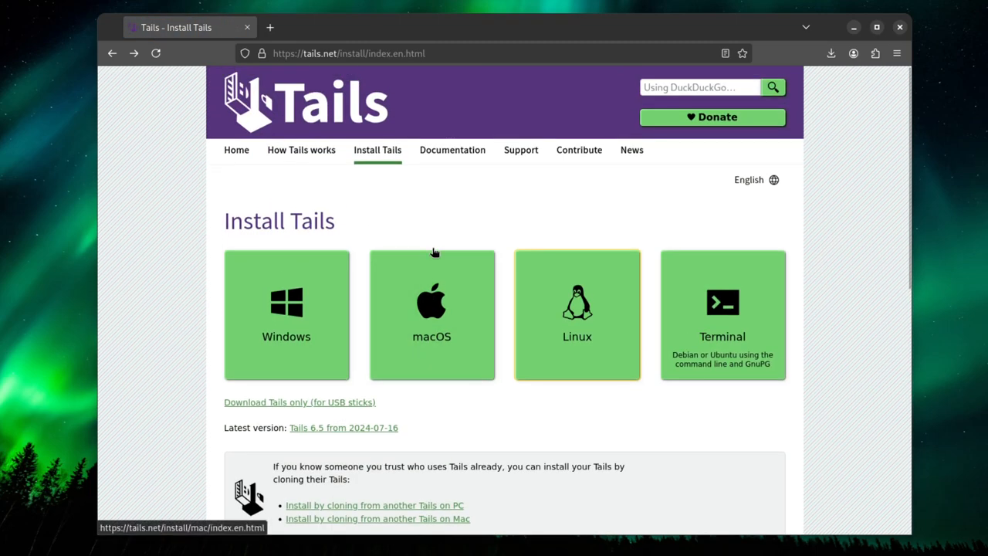
{"action": "mouse_move", "coordinate": [338, 317]}
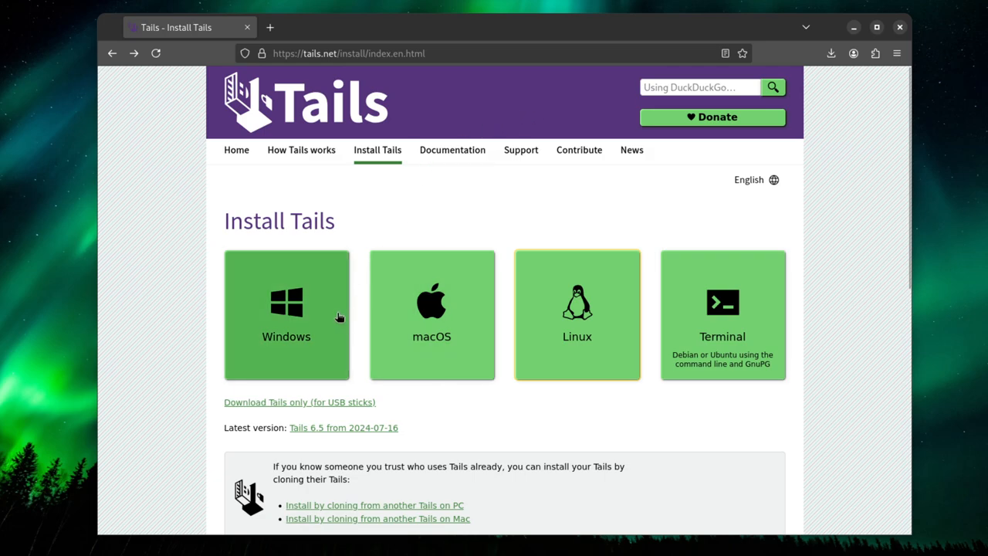
Open the 'Tails 6.5 from 2024-07-16' latest version page and scroll to Get Tails 6.5
{"action": "left_click", "coordinate": [342, 427]}
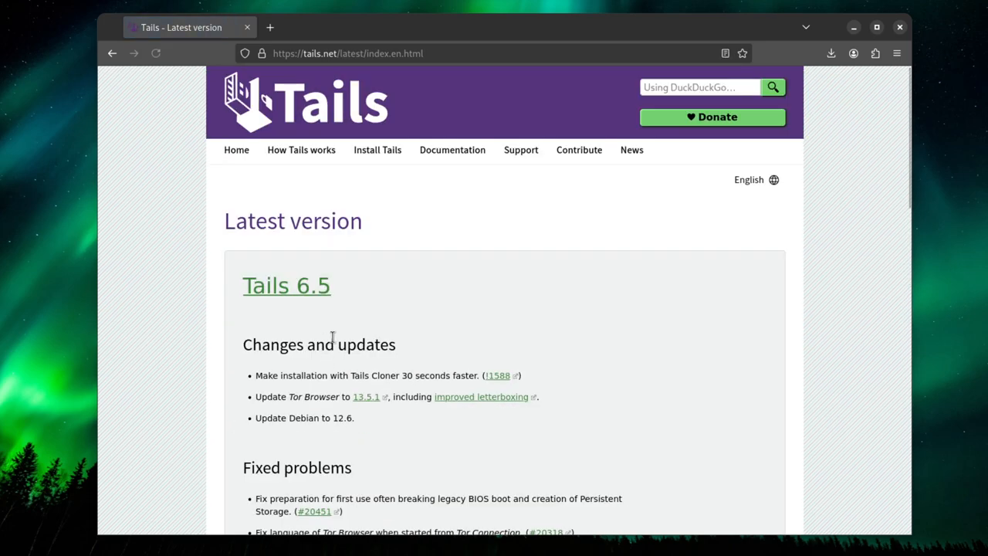
{"action": "scroll", "scroll_direction": "down", "scroll_amount": 3}
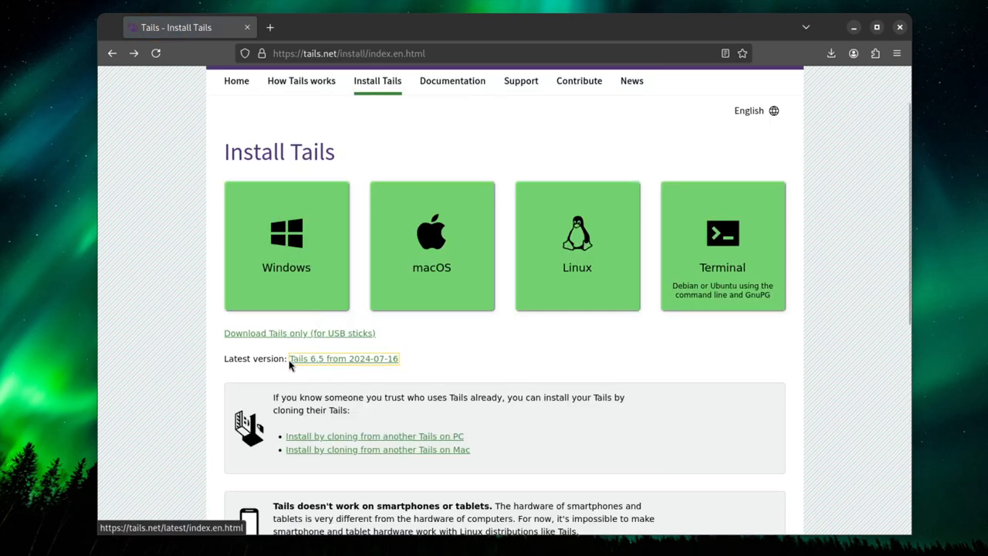
{"action": "left_click", "coordinate": [343, 358]}
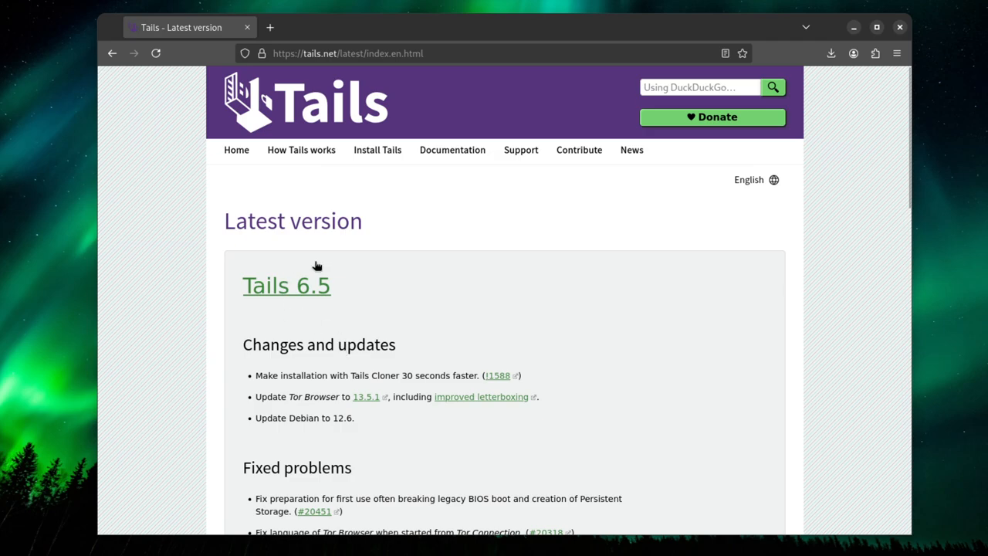
{"action": "mouse_move", "coordinate": [305, 289]}
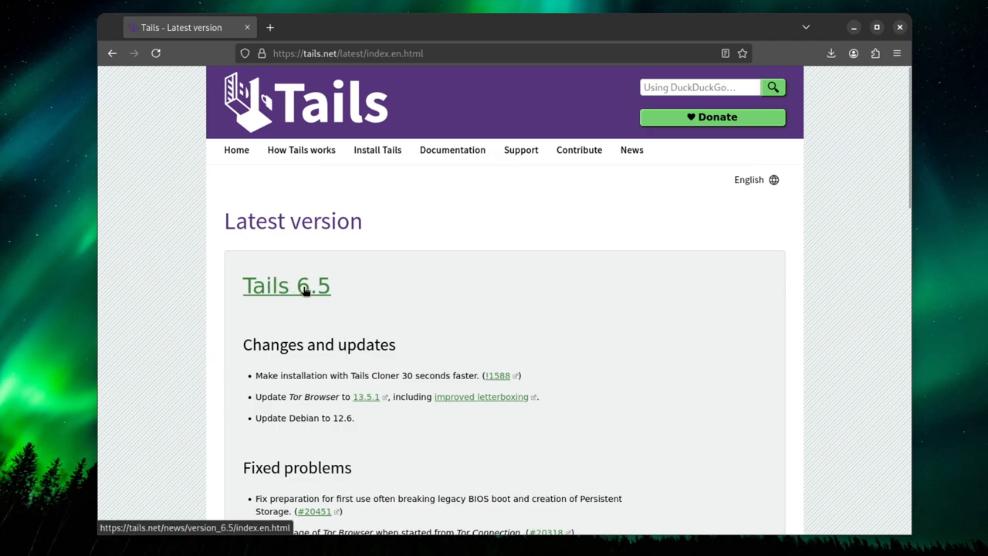
{"action": "scroll", "scroll_direction": "down", "scroll_amount": 3}
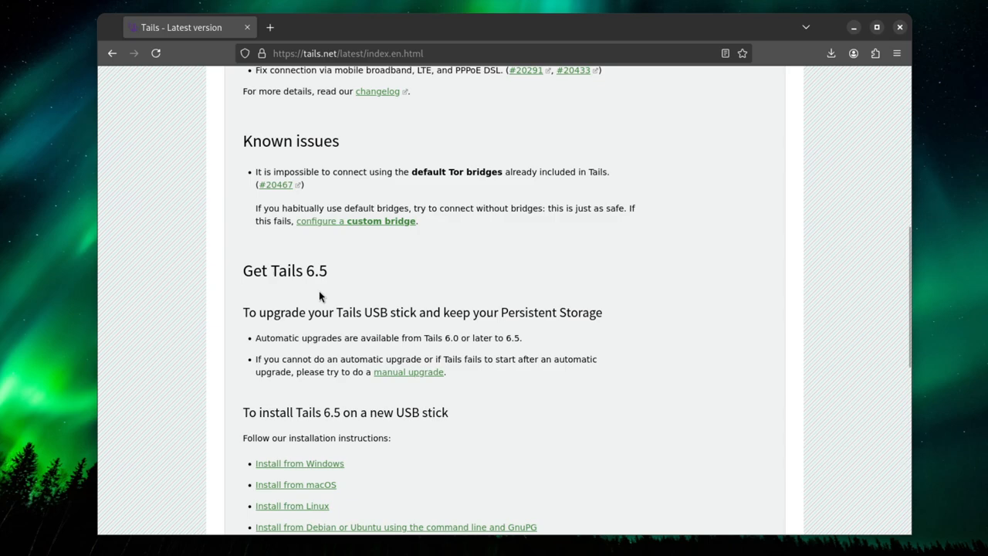
{"action": "scroll", "scroll_direction": "down", "scroll_amount": 3}
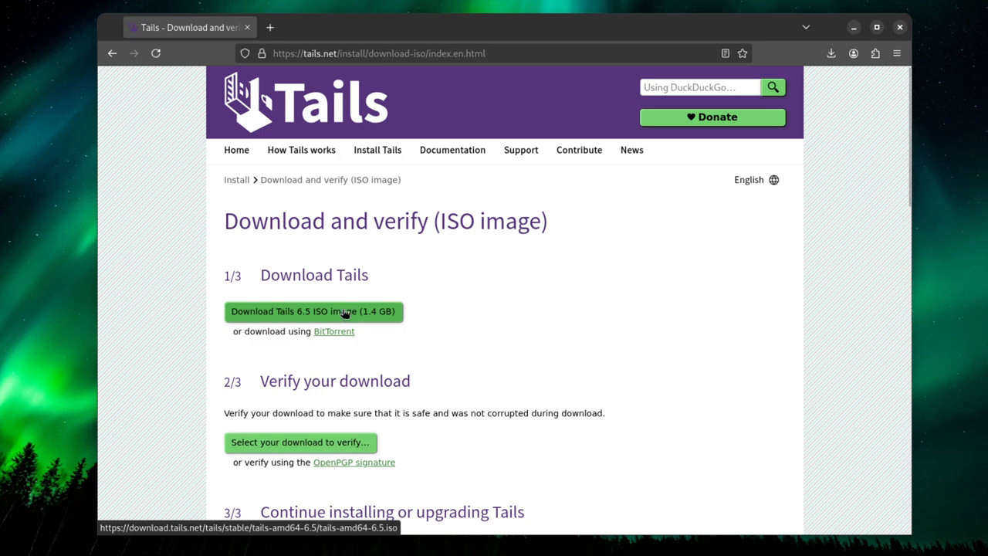
{"action": "mouse_move", "coordinate": [356, 320]}
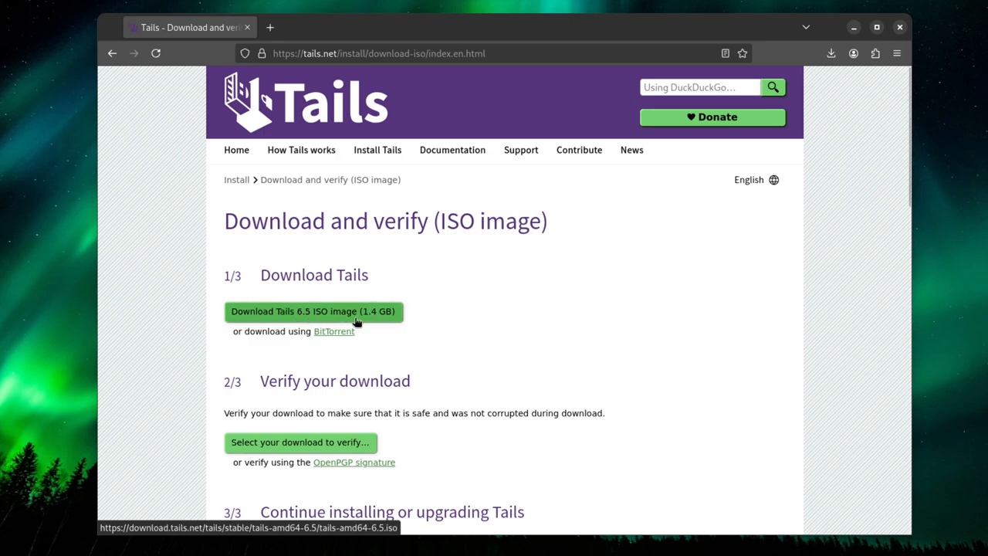
{"action": "mouse_move", "coordinate": [179, 311]}
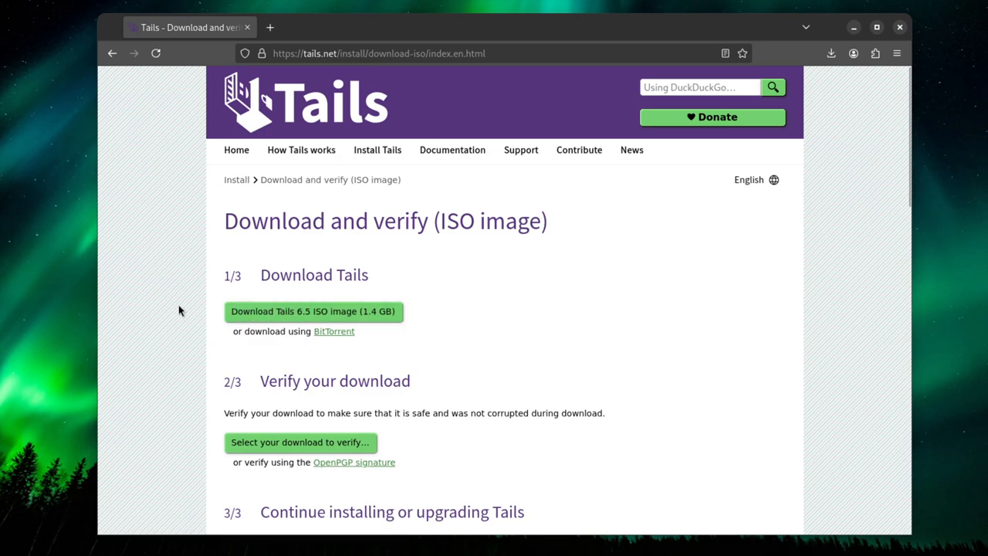
{"action": "mouse_move", "coordinate": [333, 332]}
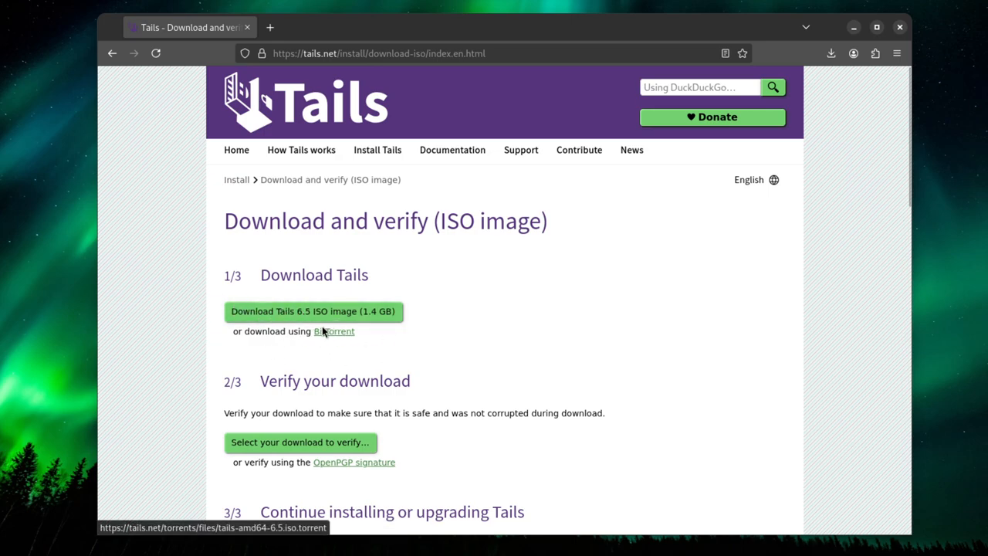
Cancel the duplicate tails-amd64-6.5(1).iso download and show the finished ISO in Downloads
{"action": "left_click", "coordinate": [312, 311]}
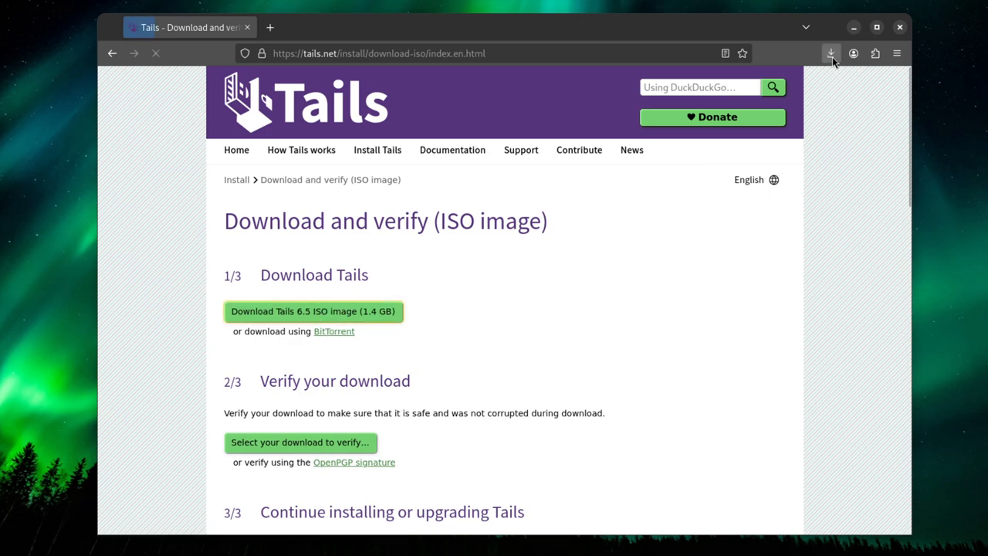
{"action": "left_click", "coordinate": [831, 53]}
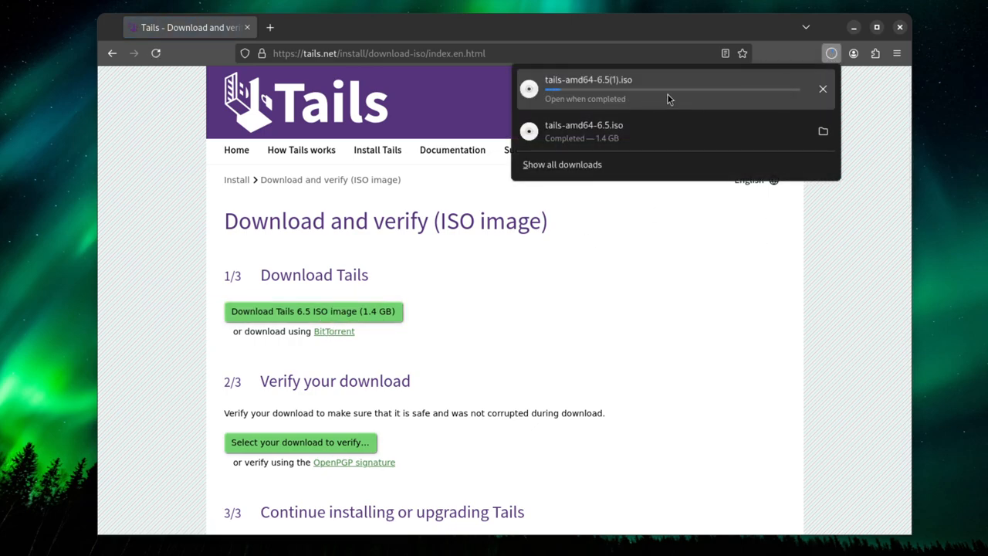
{"action": "left_click", "coordinate": [822, 88]}
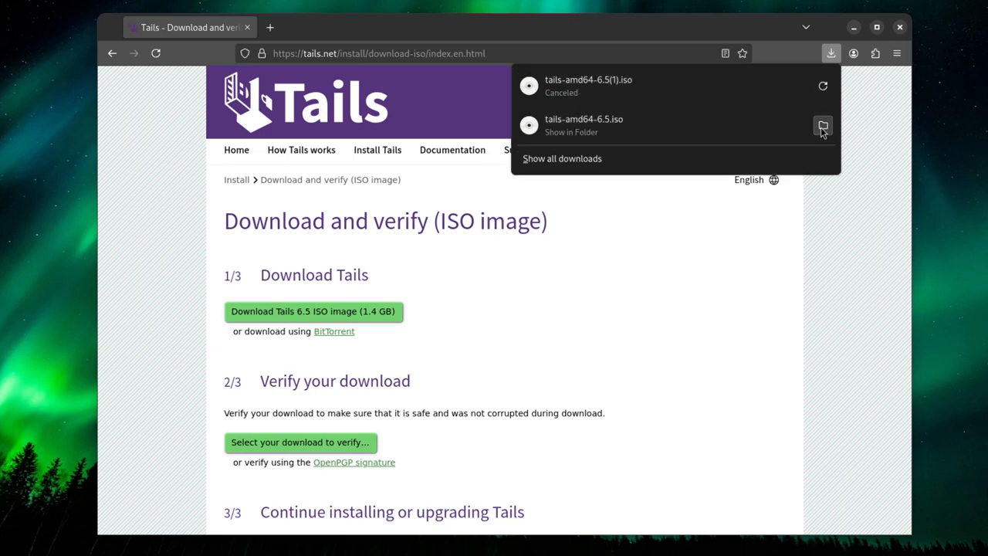
{"action": "left_click", "coordinate": [823, 125]}
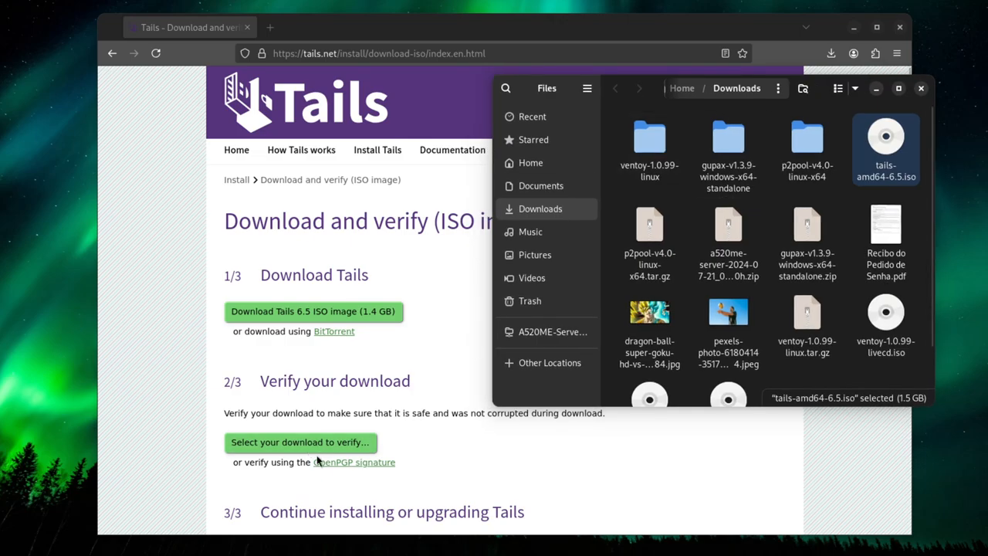
Choose tails-amd64-6.5.iso in the File Upload dialog for the page's download verification
{"action": "left_click", "coordinate": [300, 442]}
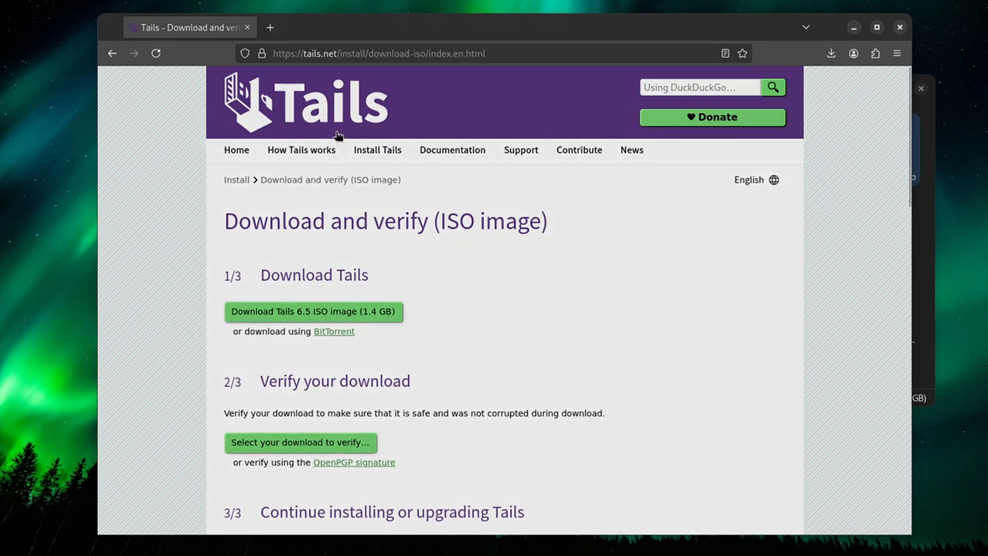
{"action": "left_click", "coordinate": [299, 441]}
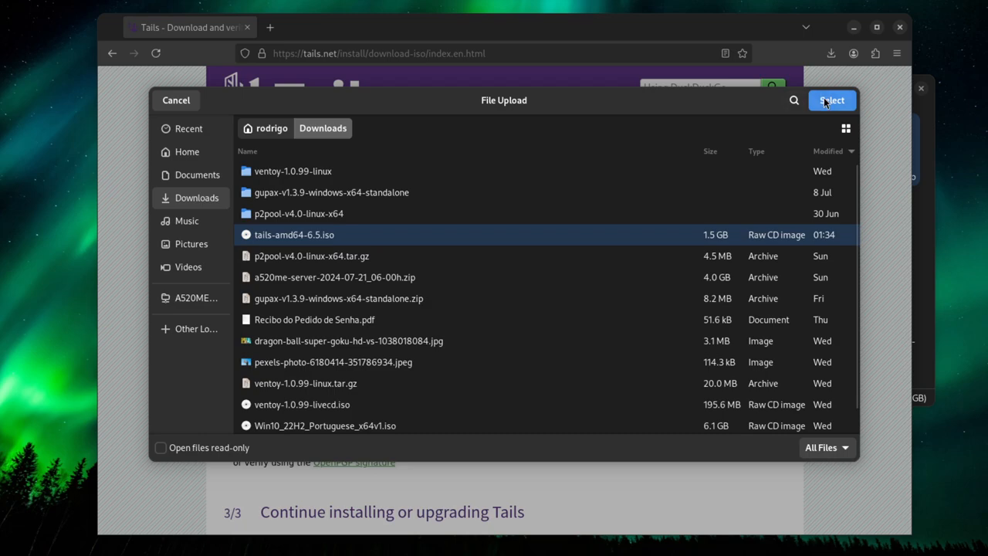
{"action": "left_click", "coordinate": [831, 99]}
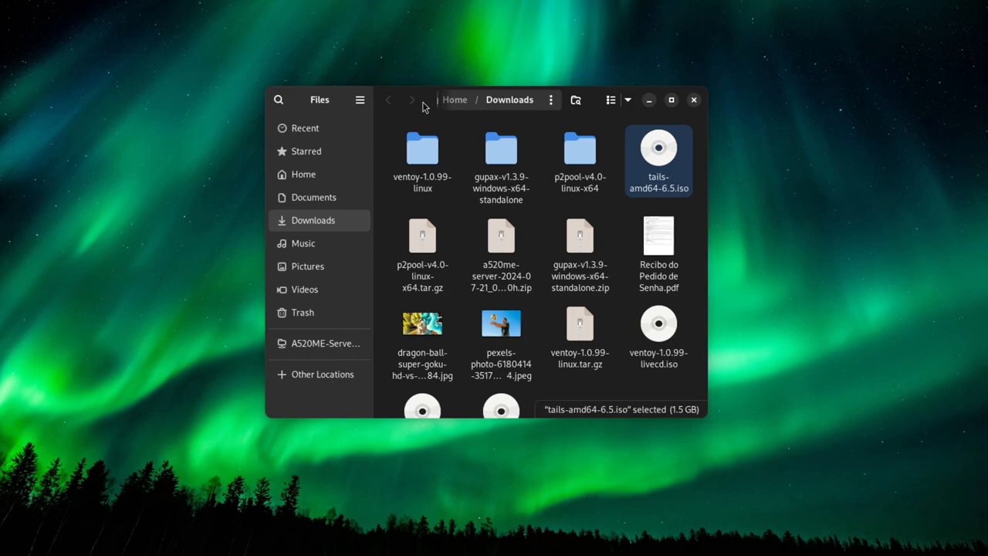
{"action": "mouse_move", "coordinate": [430, 103]}
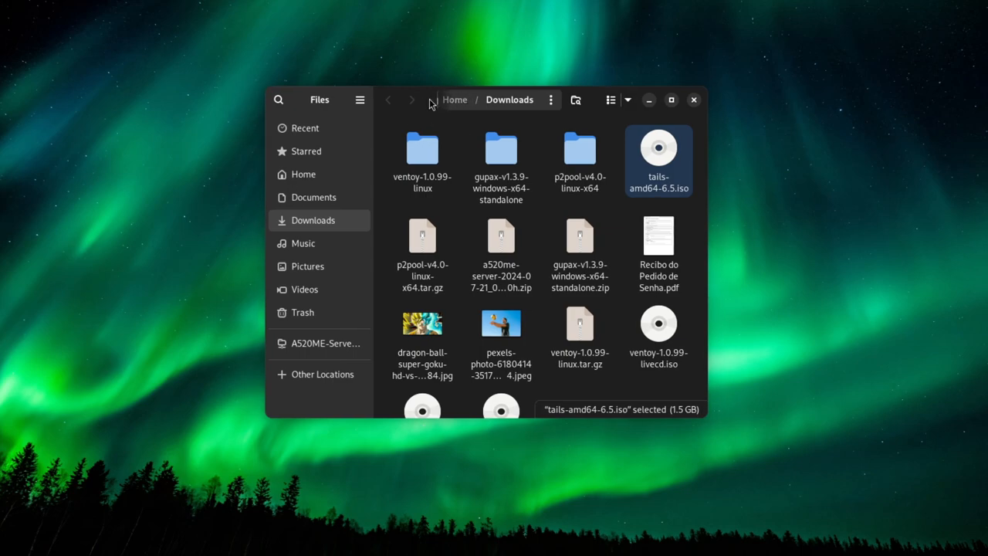
{"action": "mouse_move", "coordinate": [413, 100]}
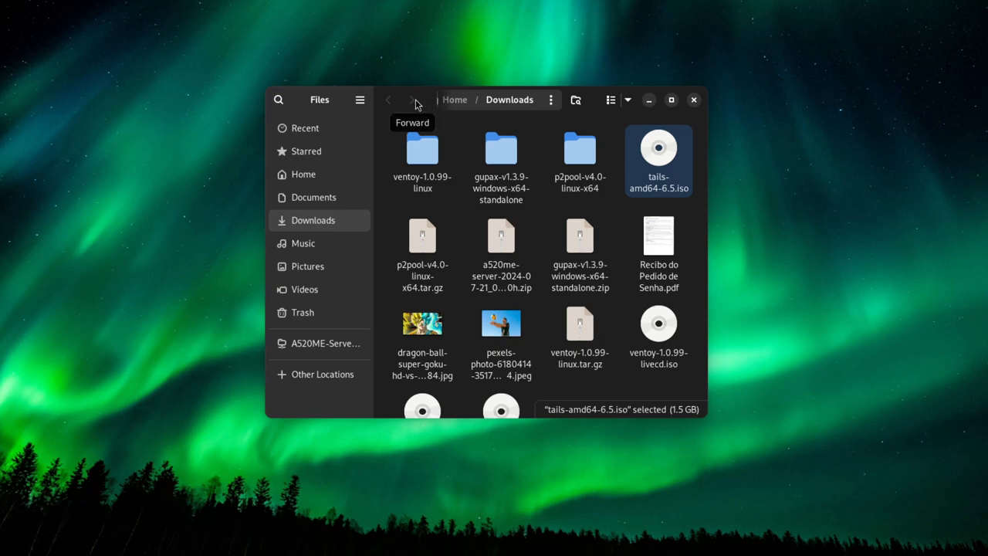
{"action": "mouse_move", "coordinate": [414, 103]}
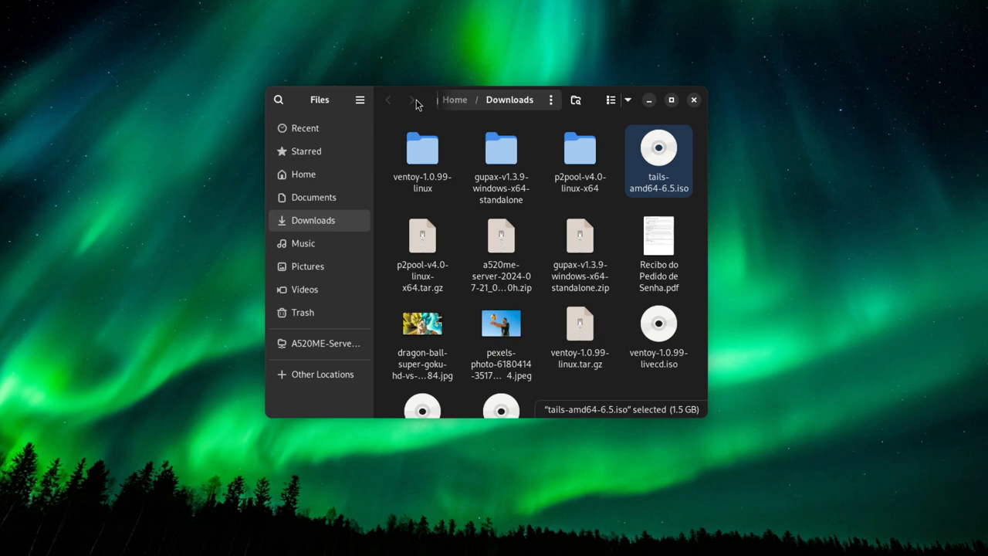
{"action": "mouse_move", "coordinate": [413, 100]}
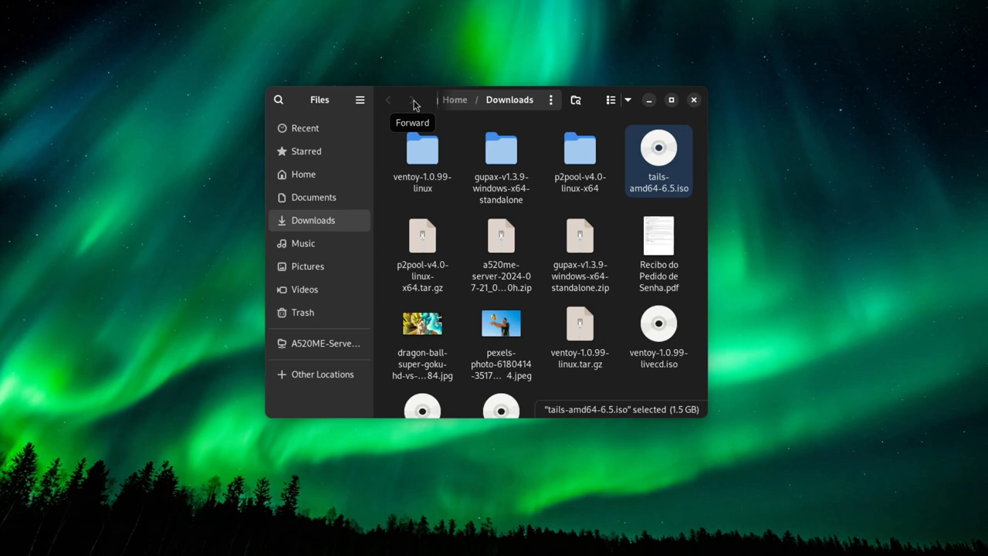
{"action": "mouse_move", "coordinate": [647, 100]}
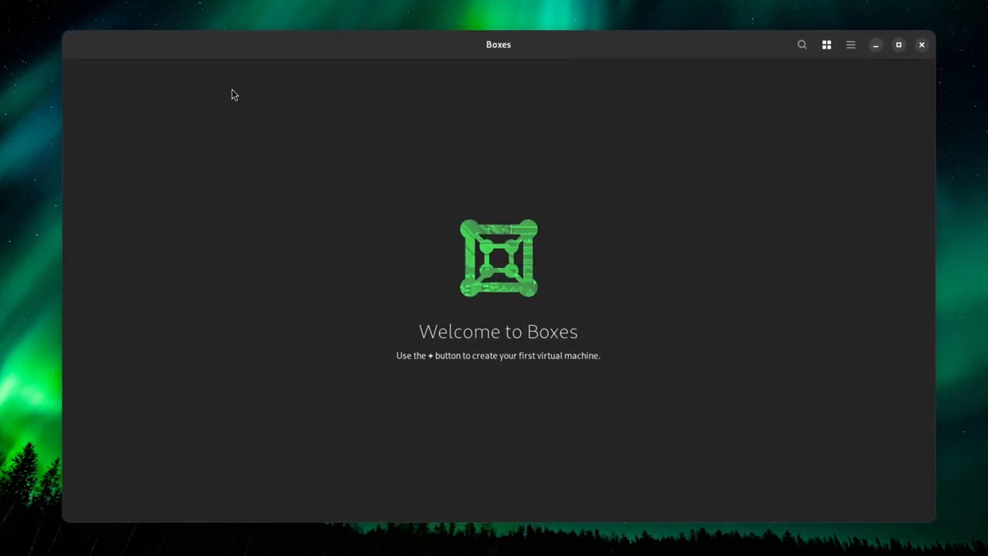
{"action": "mouse_move", "coordinate": [98, 45]}
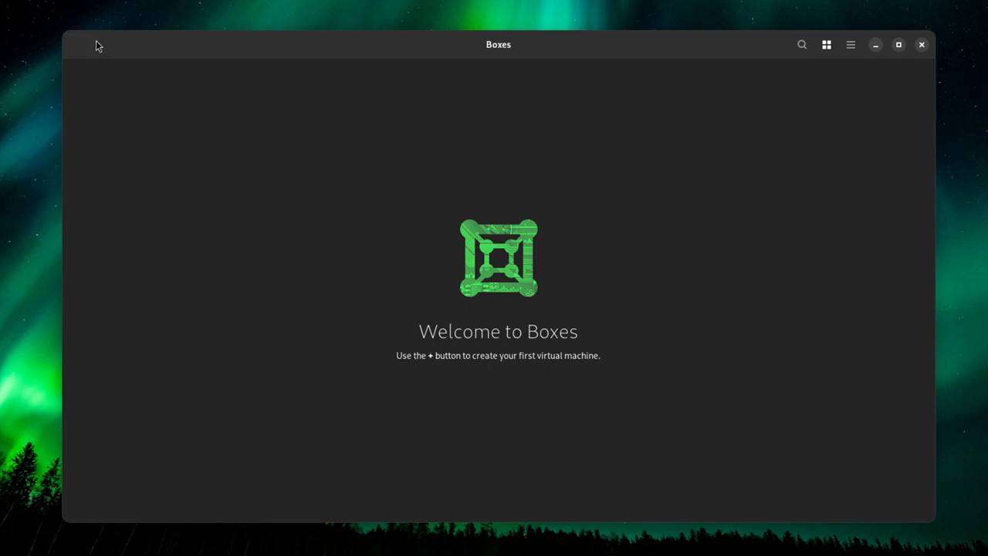
{"action": "mouse_move", "coordinate": [78, 45]}
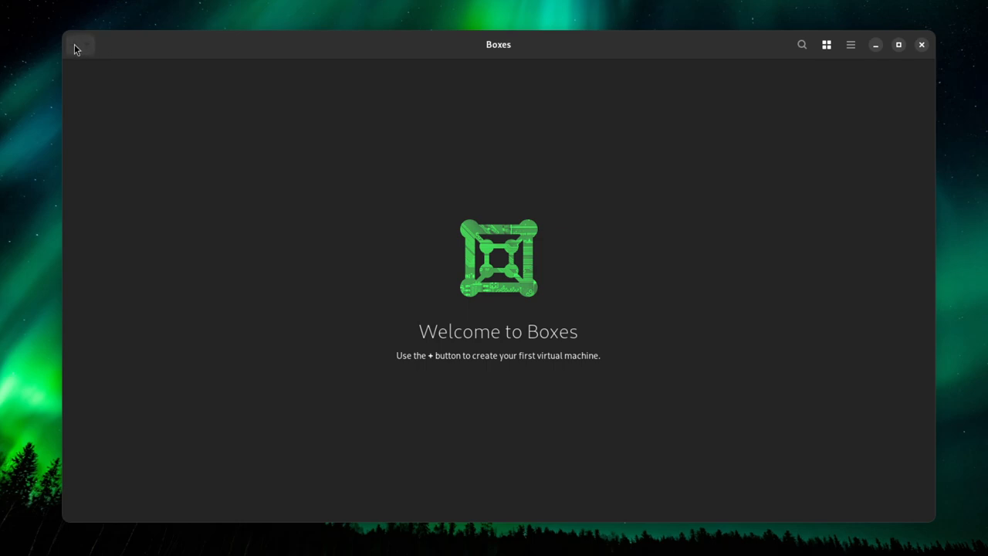
Create a new machine via Install from File, picking tails-amd64-6.5.iso from Recent
{"action": "left_click", "coordinate": [74, 44]}
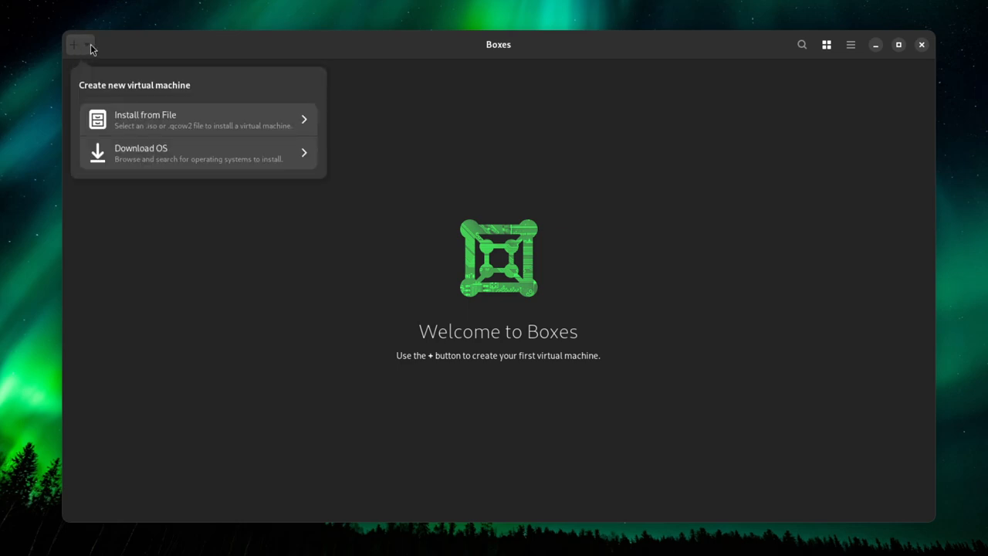
{"action": "left_click", "coordinate": [155, 119]}
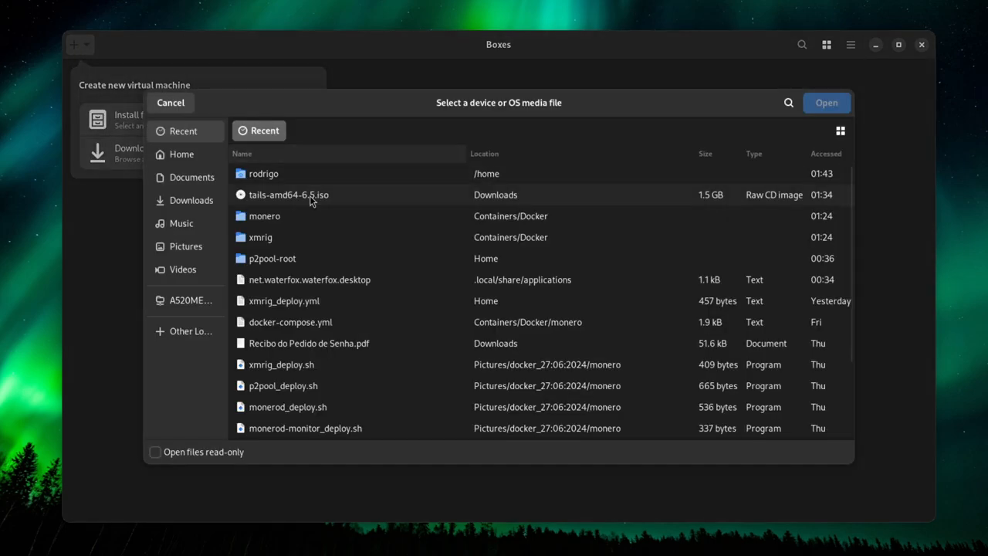
{"action": "left_click", "coordinate": [190, 200]}
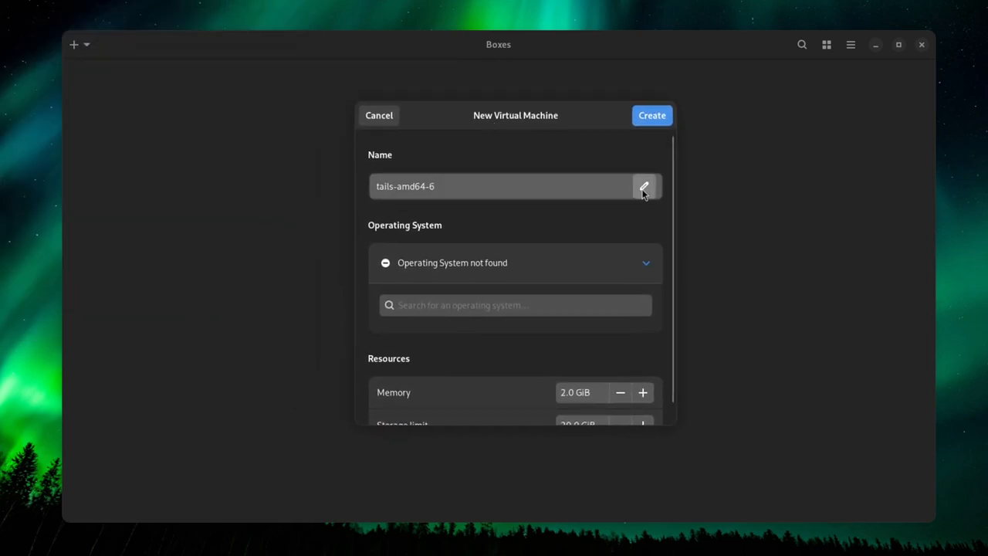
Rename the machine tails-6.5, raise memory to 6.0 GiB, and edit the storage limit
{"action": "left_click", "coordinate": [644, 186]}
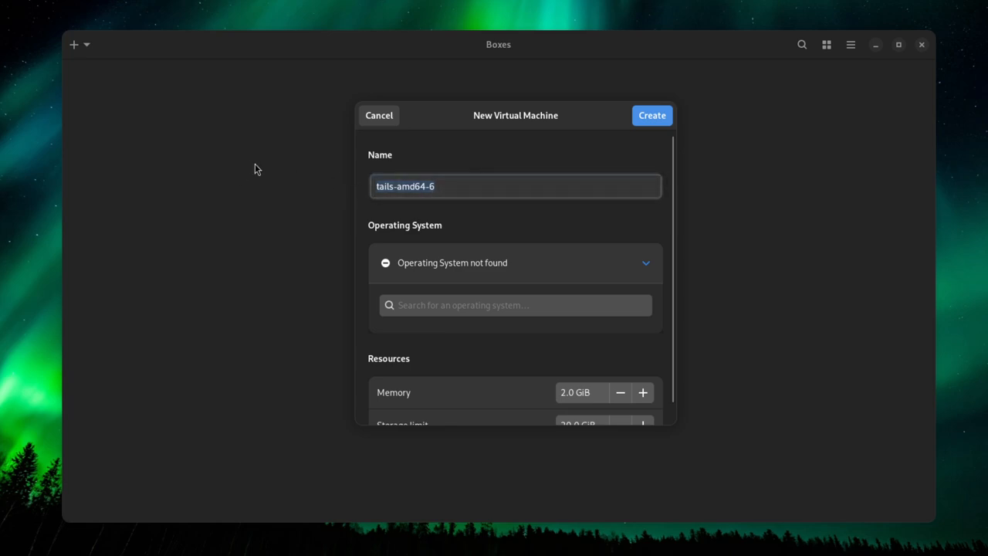
{"action": "type", "text": "tails-6.5"}
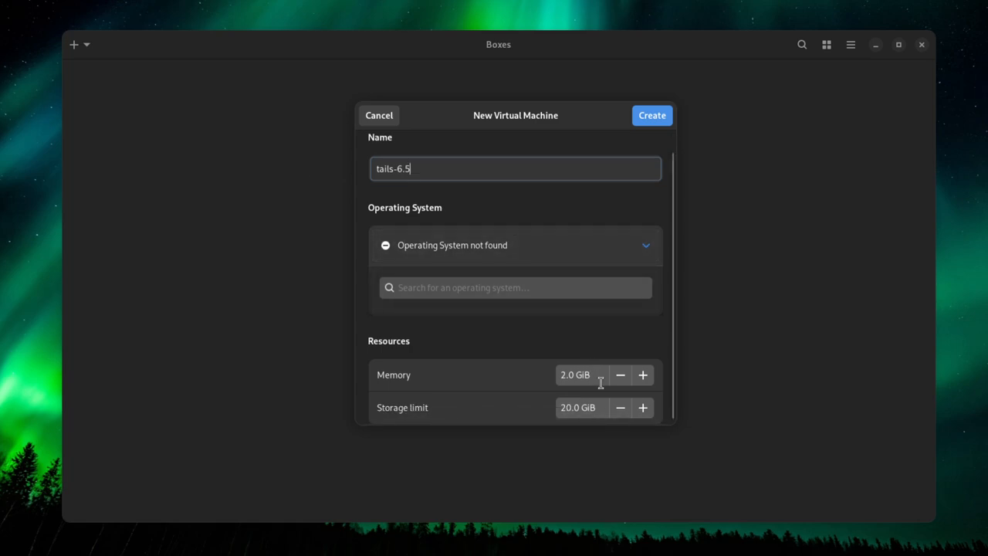
{"action": "type", "text": "6"}
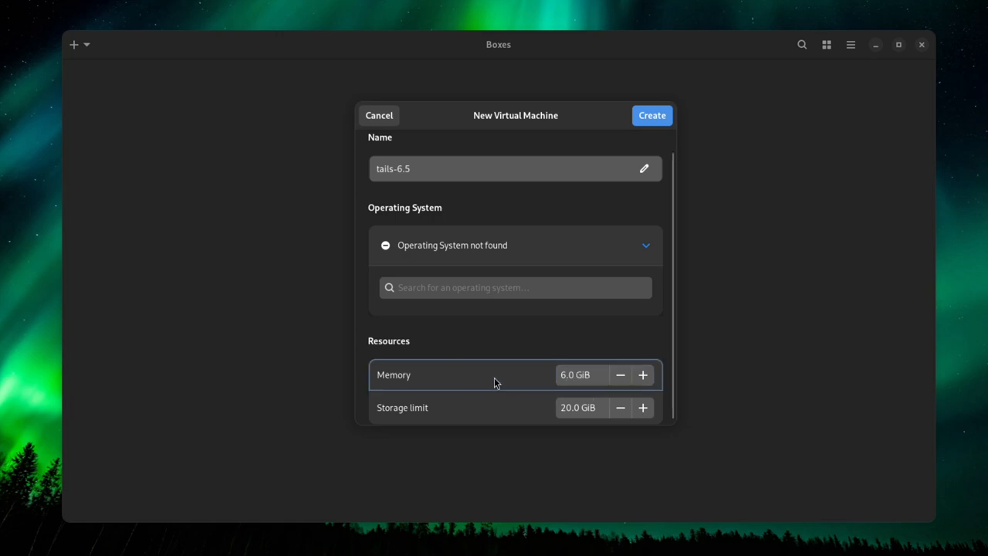
{"action": "mouse_move", "coordinate": [584, 401]}
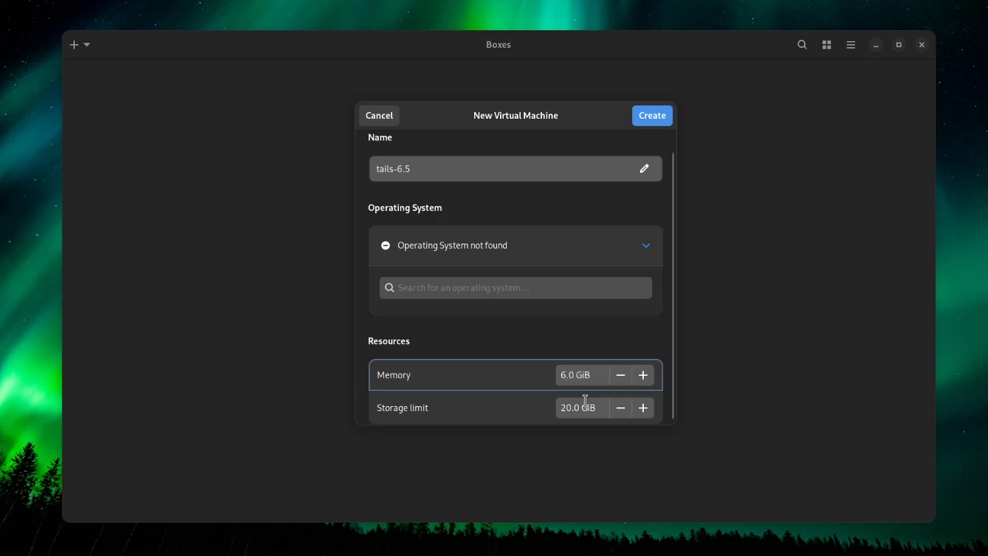
{"action": "left_click", "coordinate": [579, 407]}
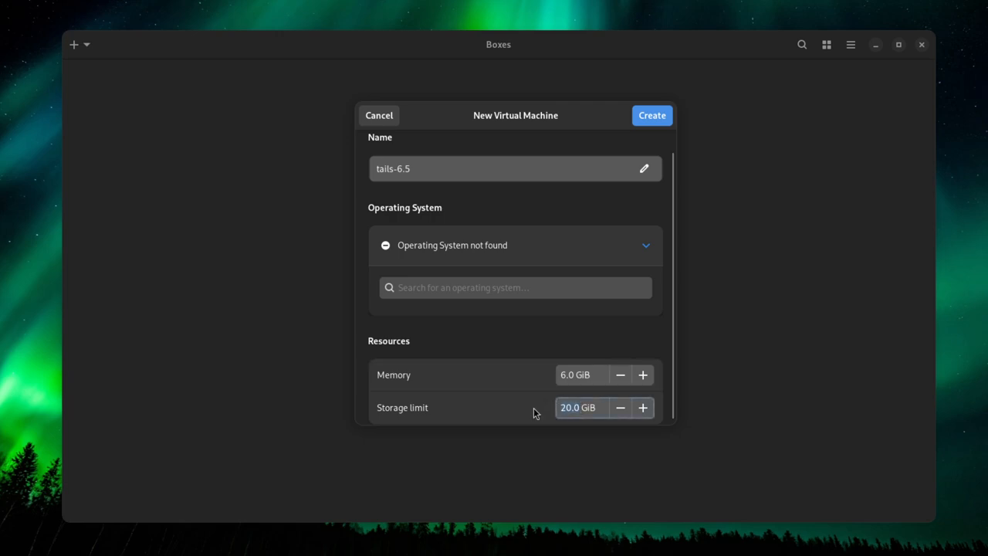
{"action": "mouse_move", "coordinate": [508, 403]}
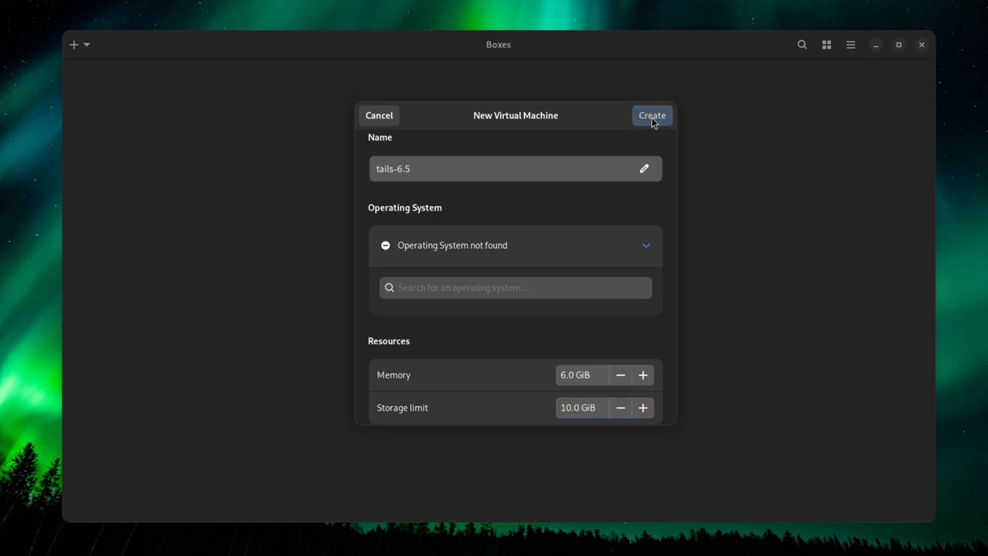
{"action": "left_click", "coordinate": [652, 115]}
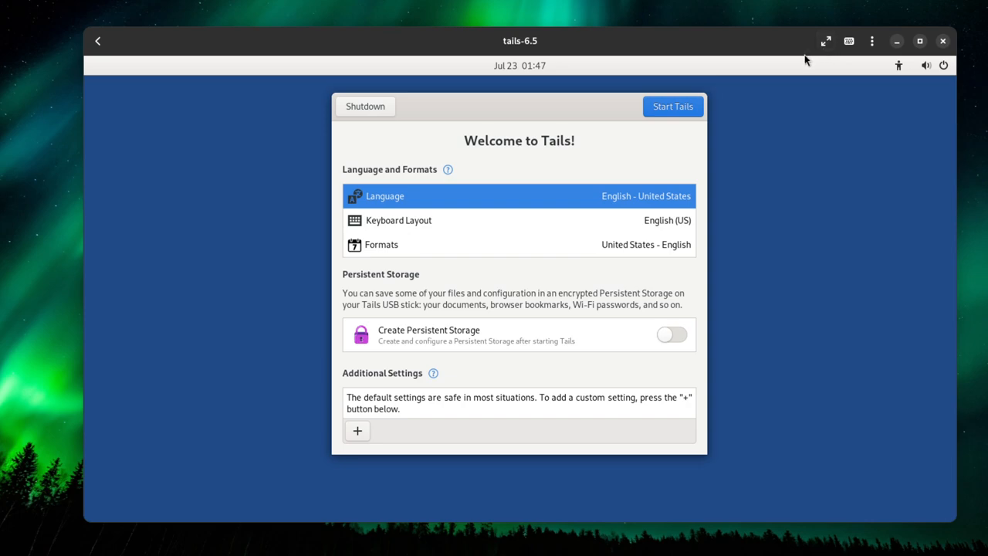
{"action": "mouse_move", "coordinate": [478, 133]}
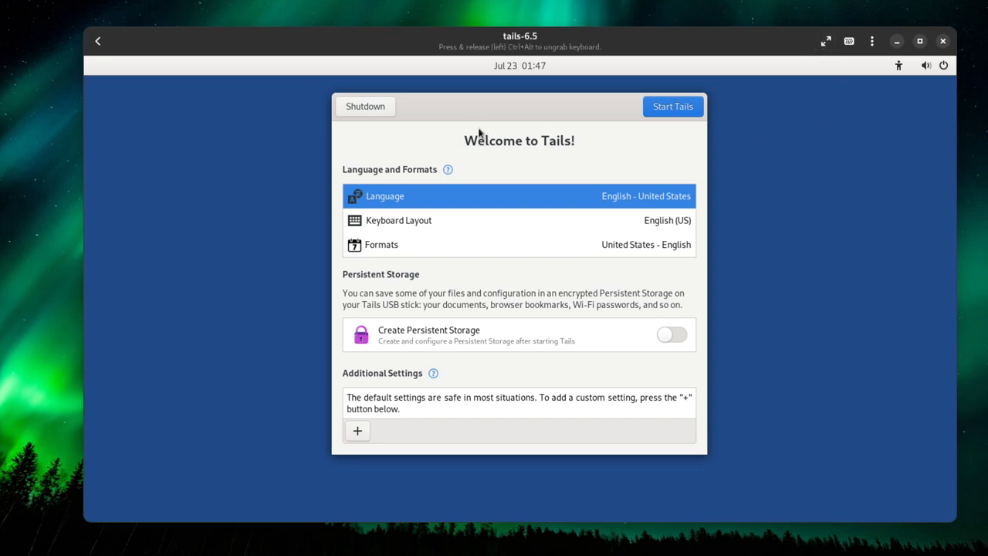
{"action": "mouse_move", "coordinate": [515, 177]}
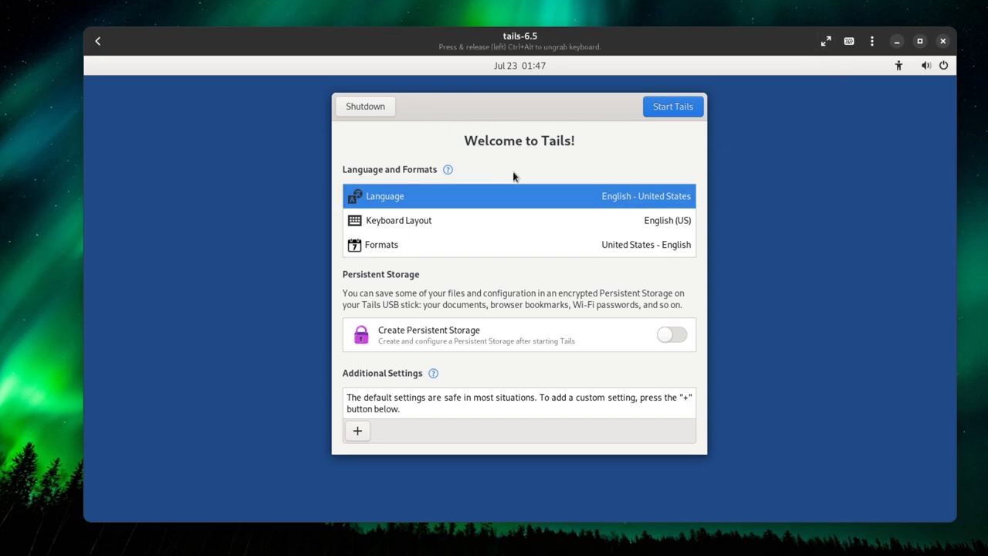
{"action": "mouse_move", "coordinate": [484, 127]}
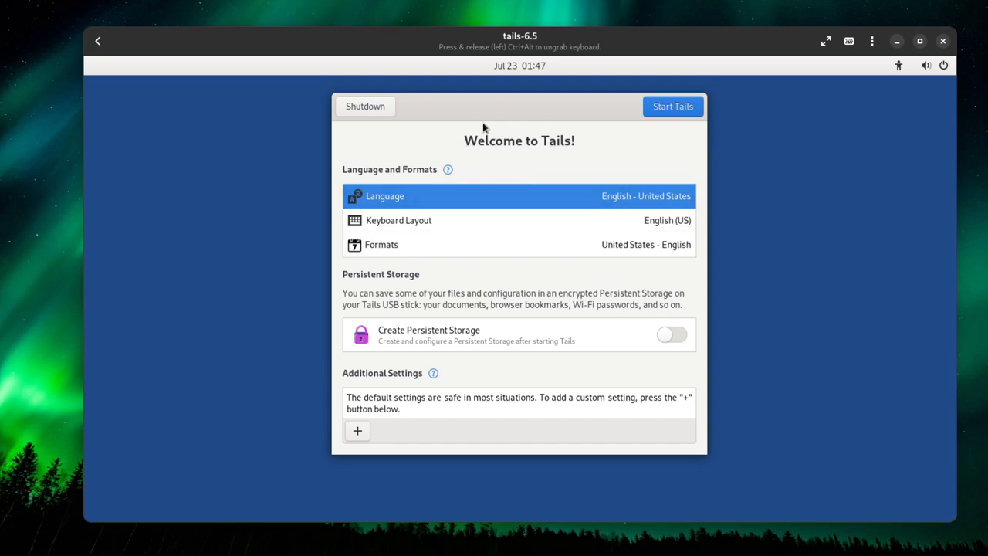
{"action": "mouse_move", "coordinate": [617, 206]}
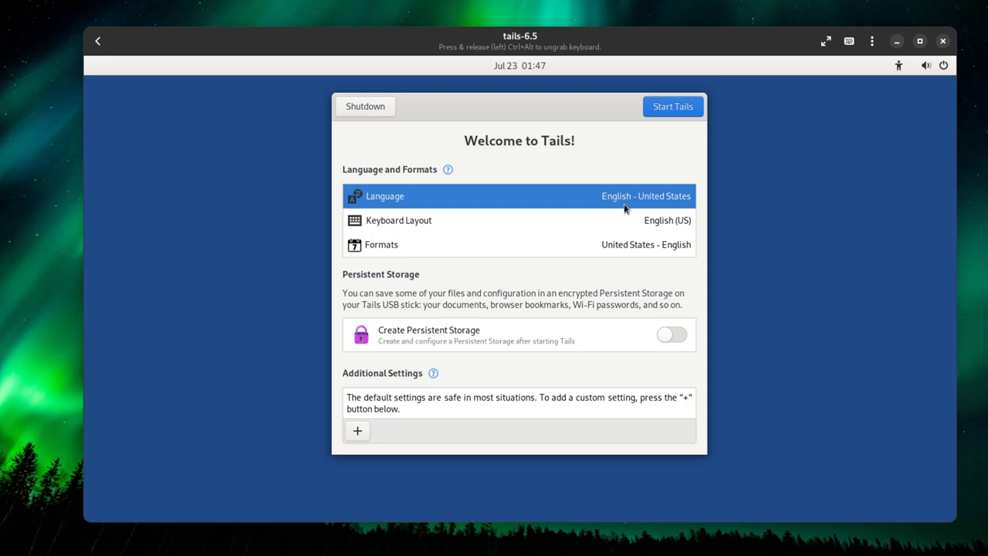
{"action": "mouse_move", "coordinate": [594, 199]}
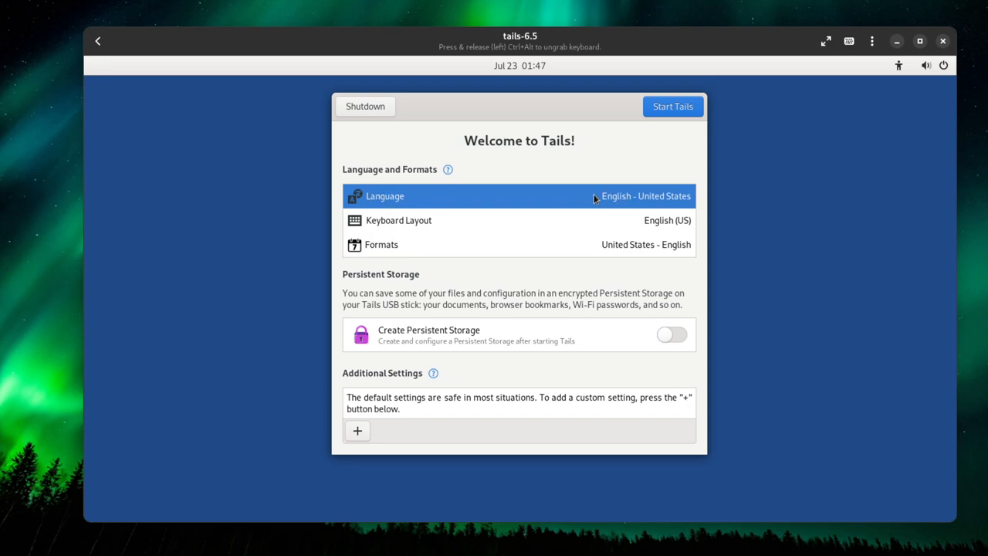
{"action": "mouse_move", "coordinate": [632, 225]}
{"action": "type", "text": "p"}
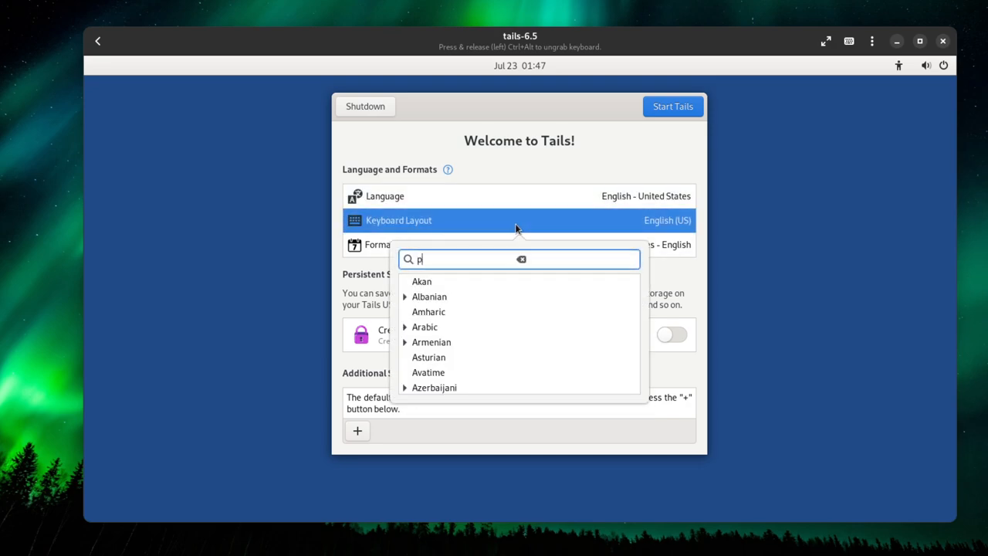
Pick the Portuguese keyboard layout and, searching 'portu', select Portugal formats
{"action": "type", "text": "or"}
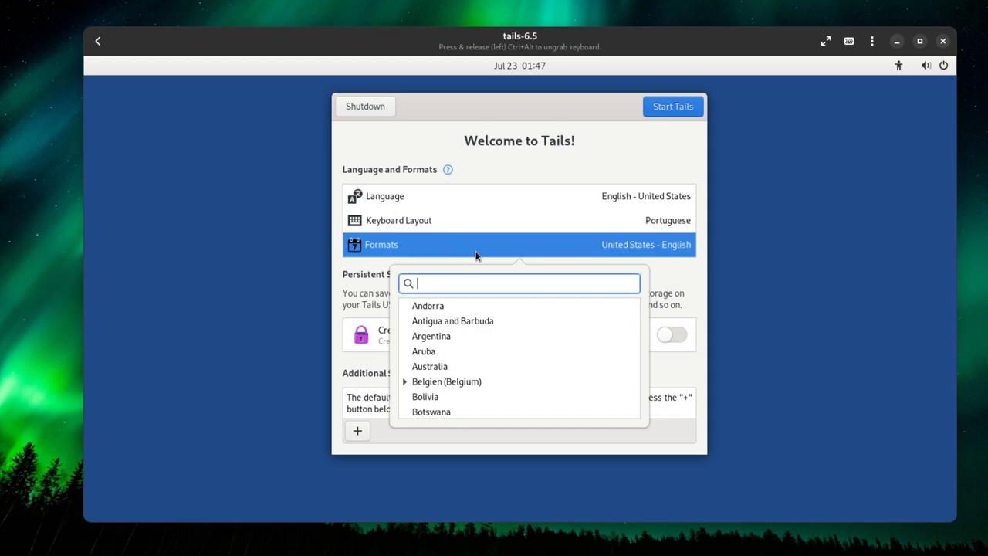
{"action": "type", "text": "portu"}
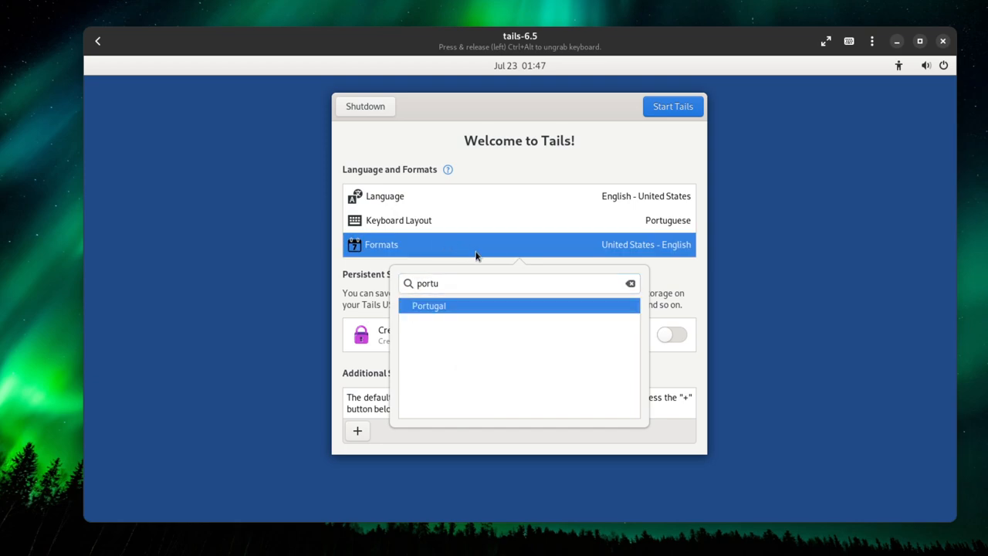
{"action": "left_click", "coordinate": [428, 305]}
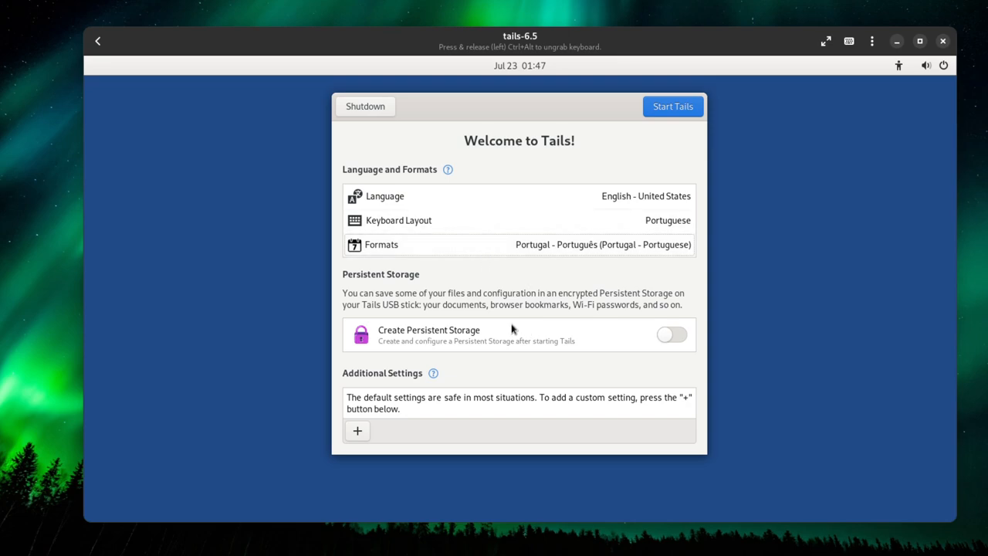
{"action": "mouse_move", "coordinate": [337, 268]}
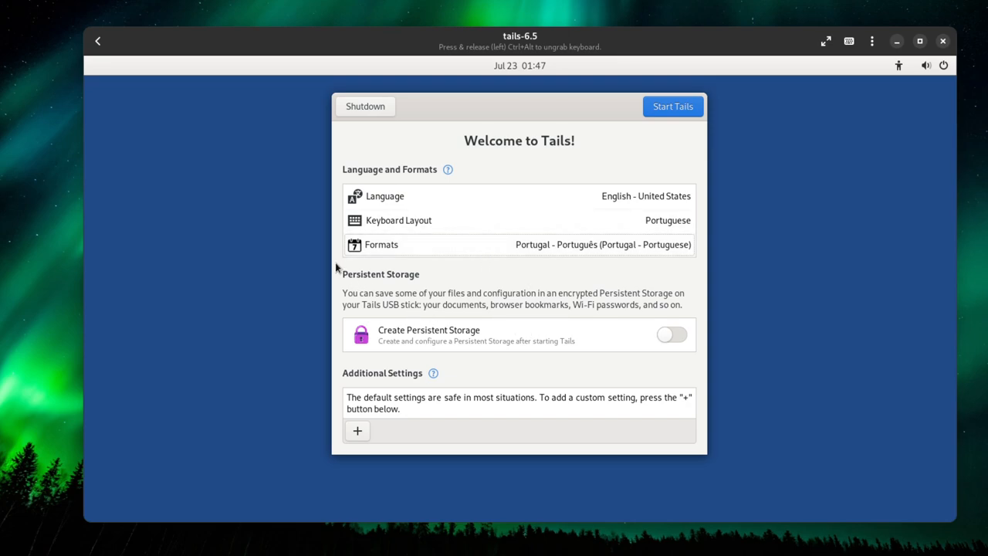
{"action": "mouse_move", "coordinate": [380, 295]}
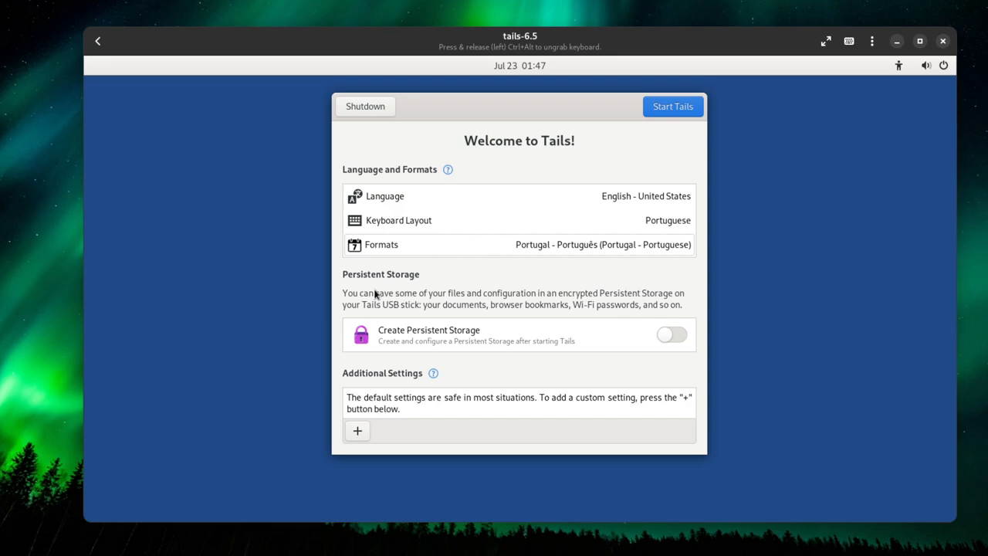
{"action": "mouse_move", "coordinate": [374, 291]}
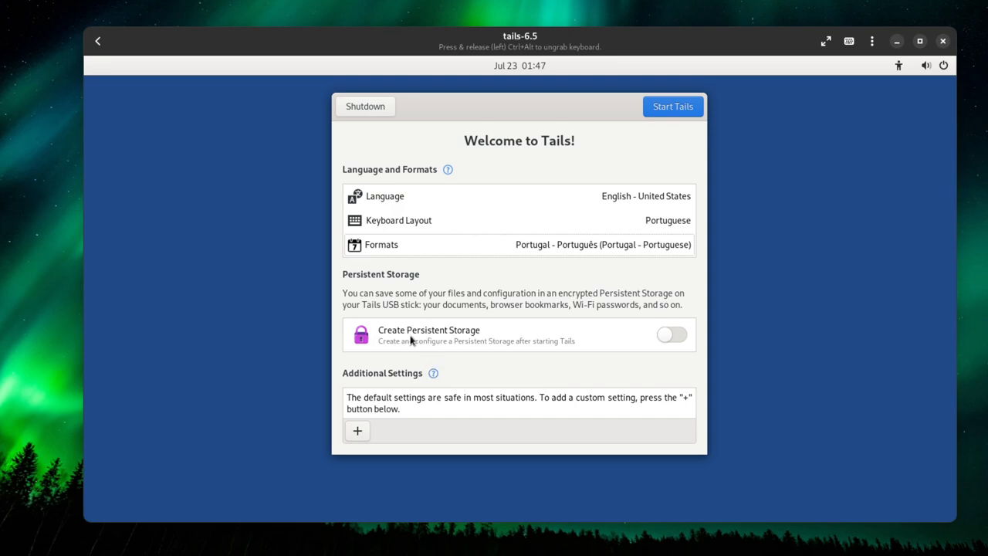
{"action": "mouse_move", "coordinate": [398, 338]}
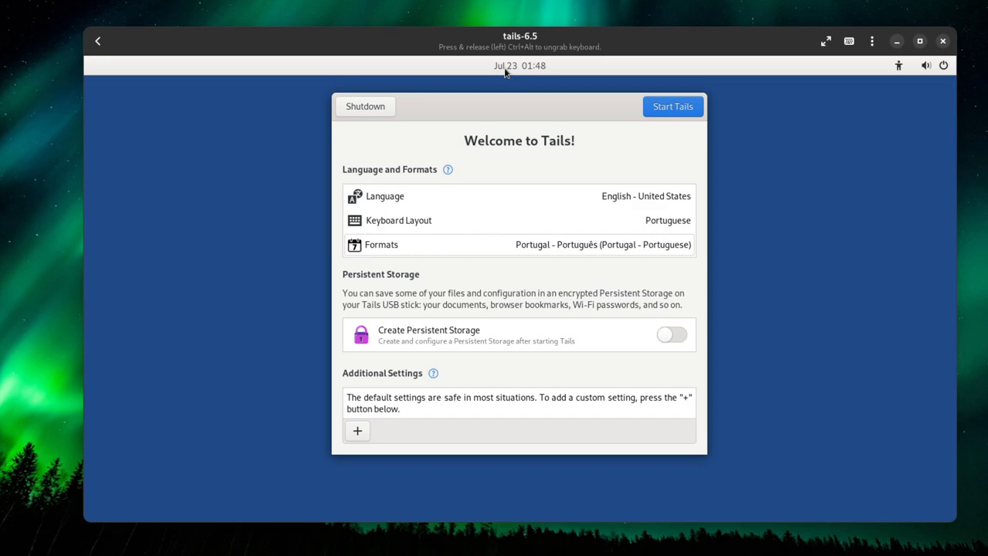
{"action": "mouse_move", "coordinate": [500, 81]}
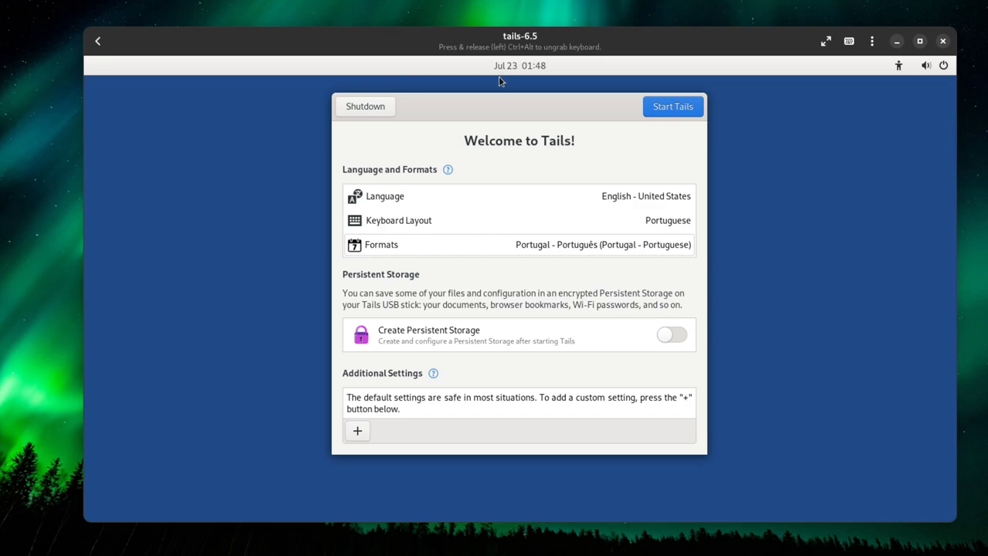
{"action": "mouse_move", "coordinate": [502, 287]}
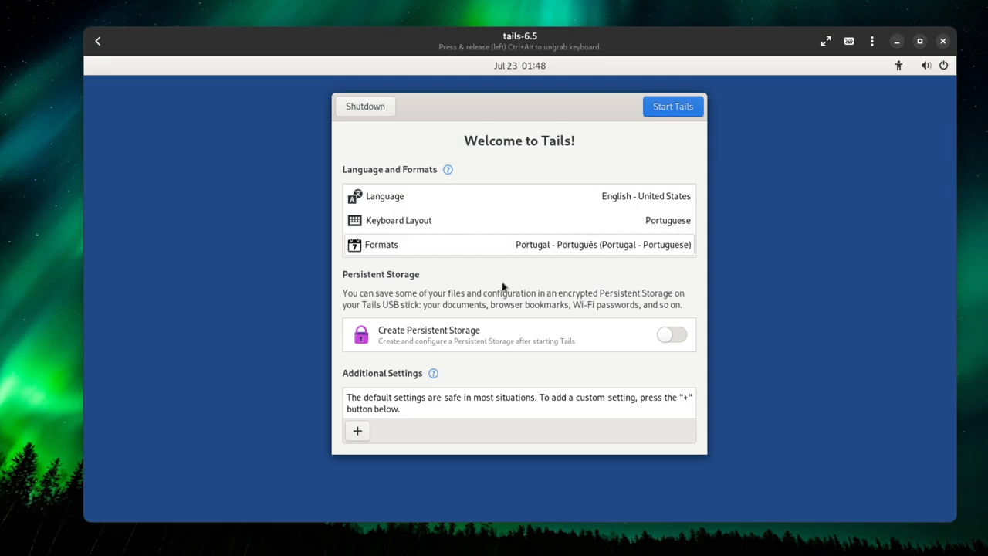
{"action": "mouse_move", "coordinate": [495, 281]}
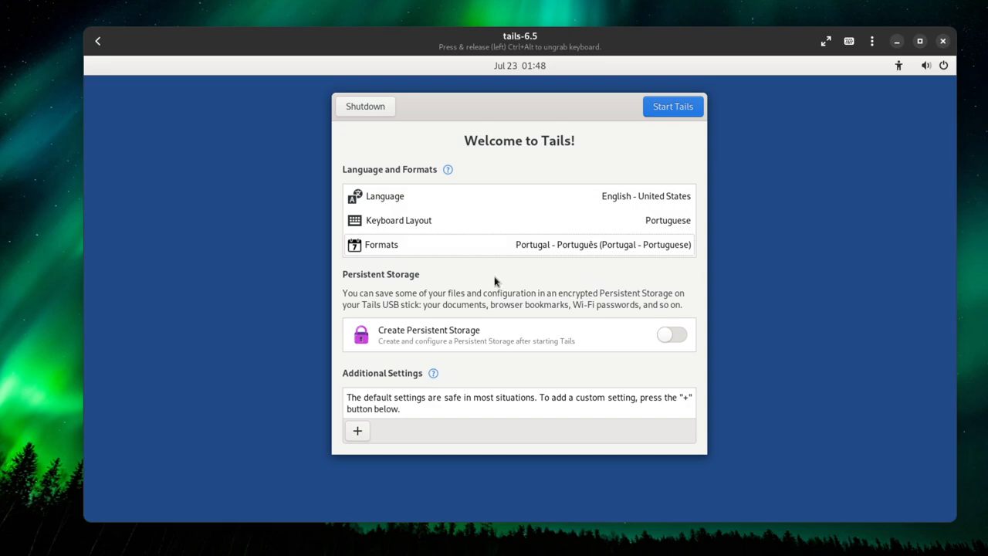
{"action": "mouse_move", "coordinate": [386, 332]}
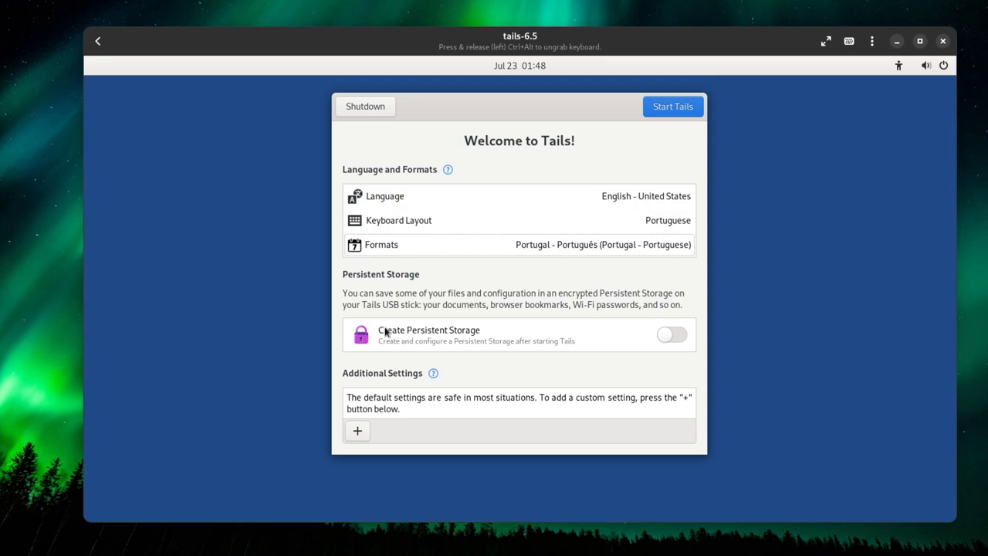
{"action": "mouse_move", "coordinate": [434, 338]}
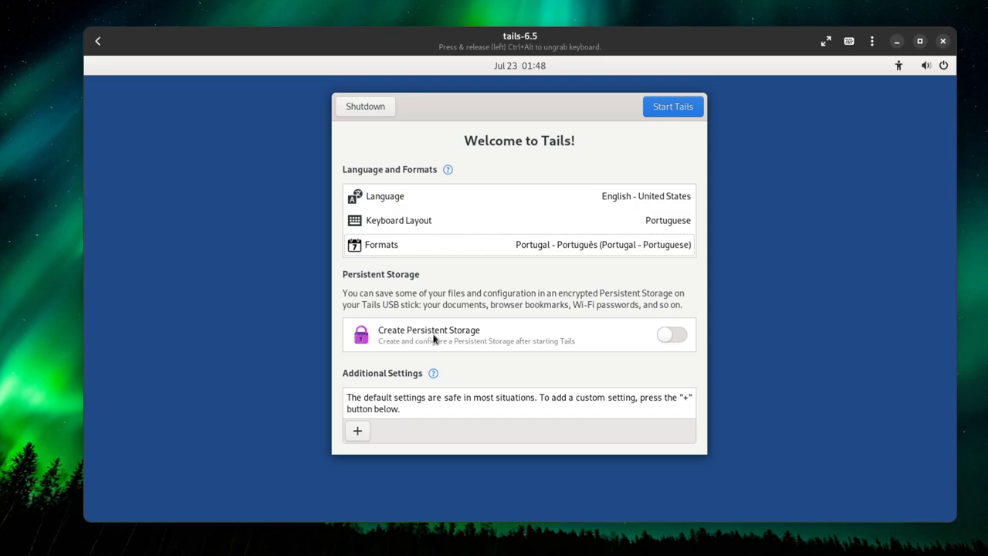
{"action": "mouse_move", "coordinate": [419, 332]}
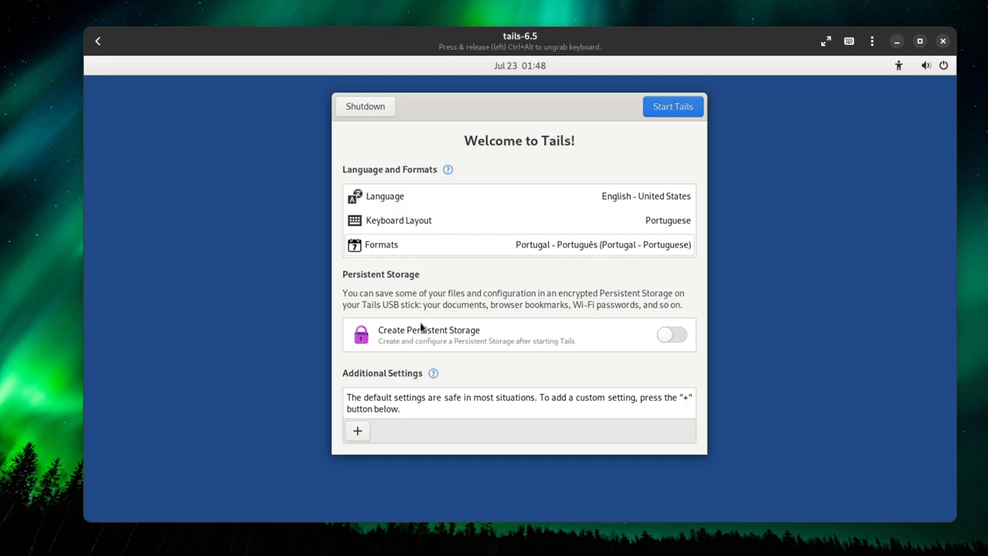
{"action": "mouse_move", "coordinate": [410, 391]}
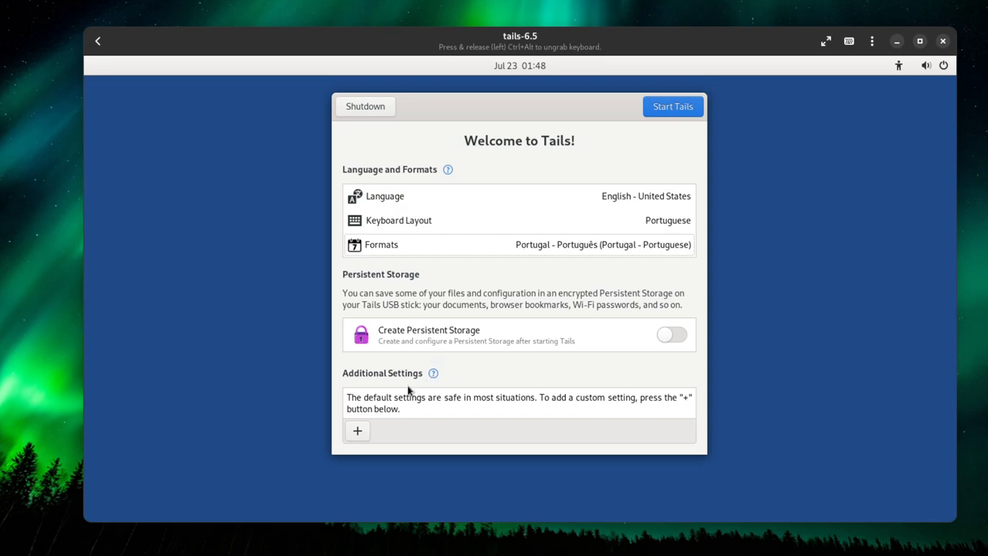
{"action": "mouse_move", "coordinate": [369, 416]}
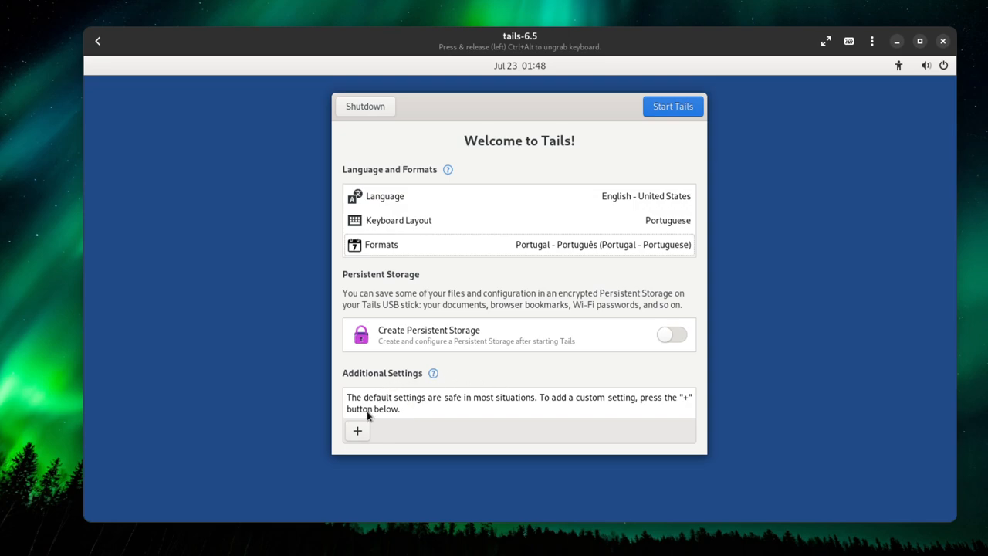
{"action": "mouse_move", "coordinate": [427, 377]}
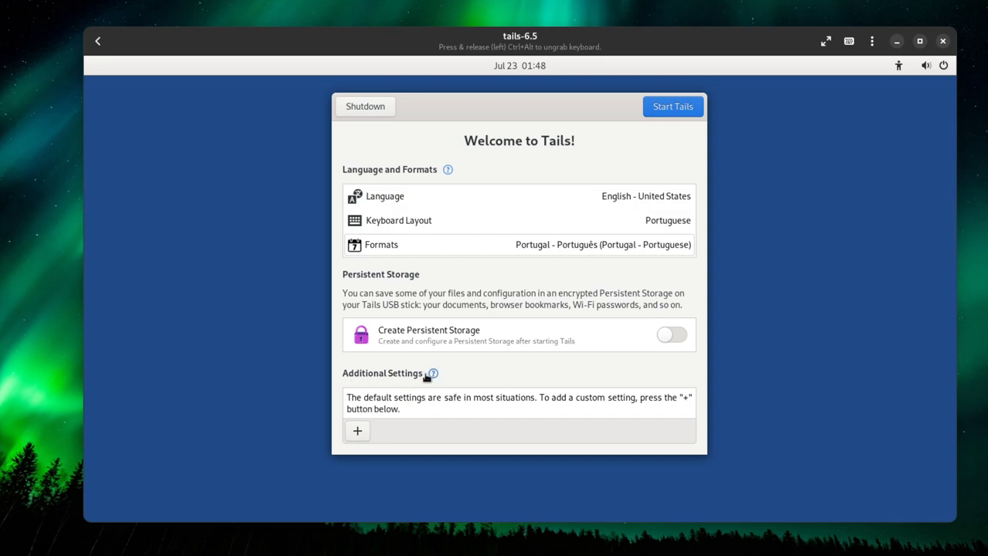
Open the Additional Settings list, with Administration Password highlighted
{"action": "left_click", "coordinate": [357, 430]}
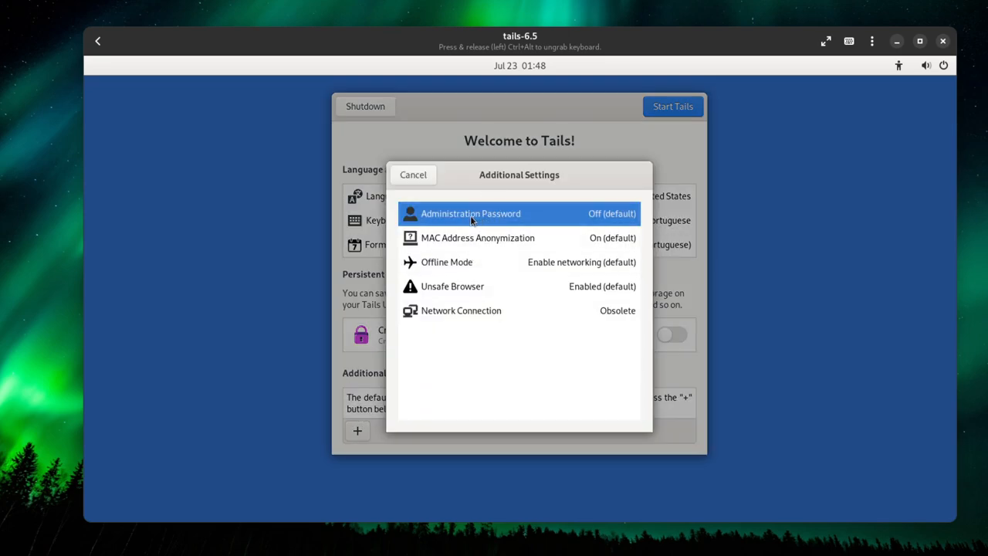
{"action": "mouse_move", "coordinate": [497, 223]}
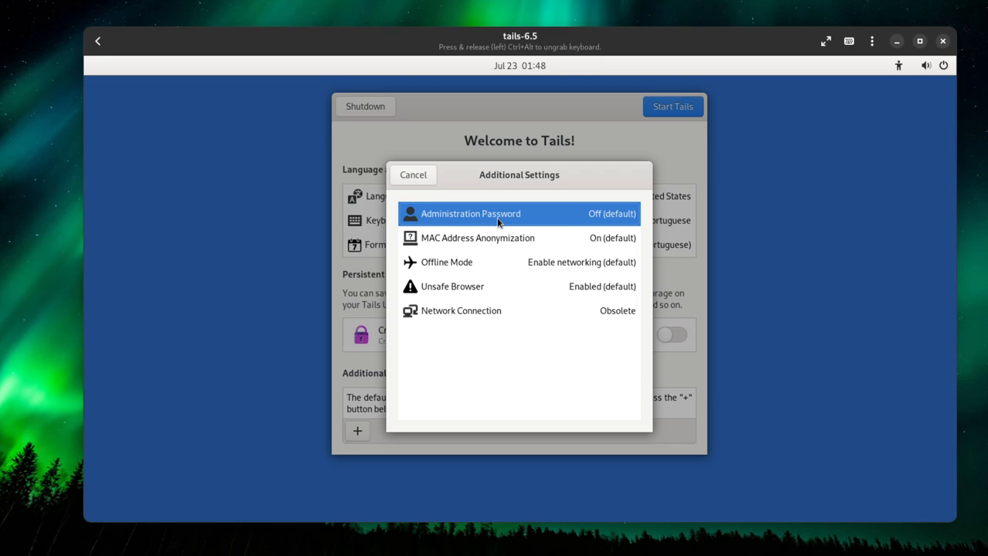
{"action": "mouse_move", "coordinate": [477, 244]}
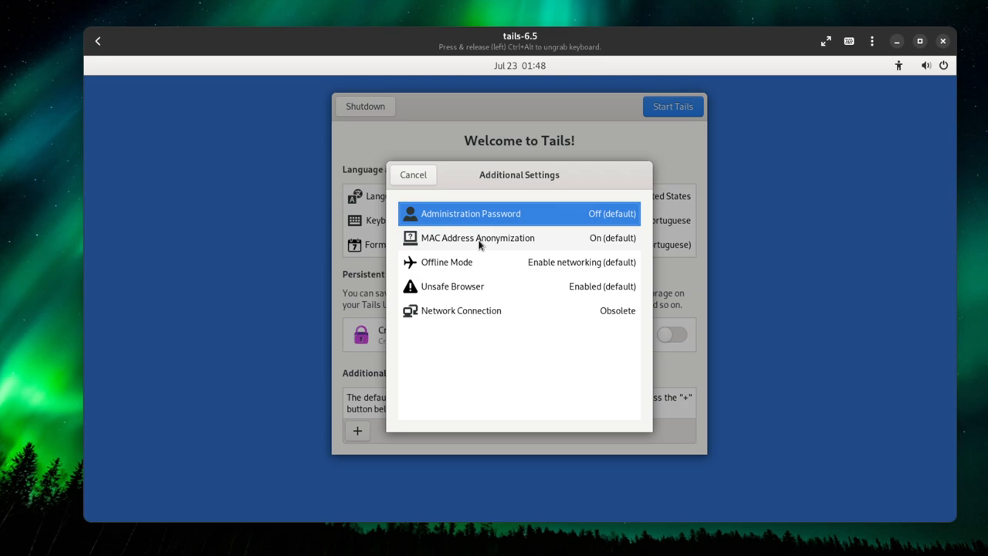
{"action": "mouse_move", "coordinate": [471, 243]}
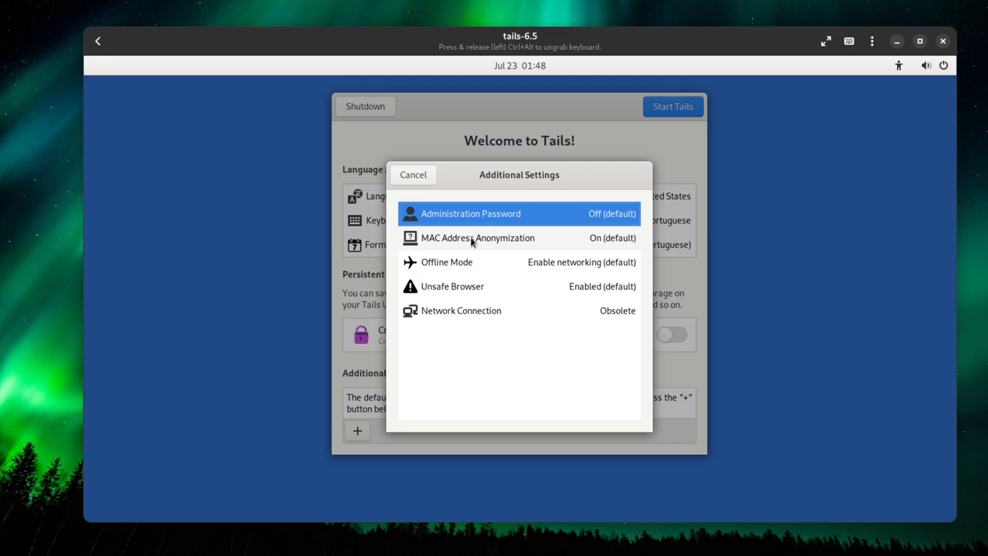
{"action": "mouse_move", "coordinate": [465, 240]}
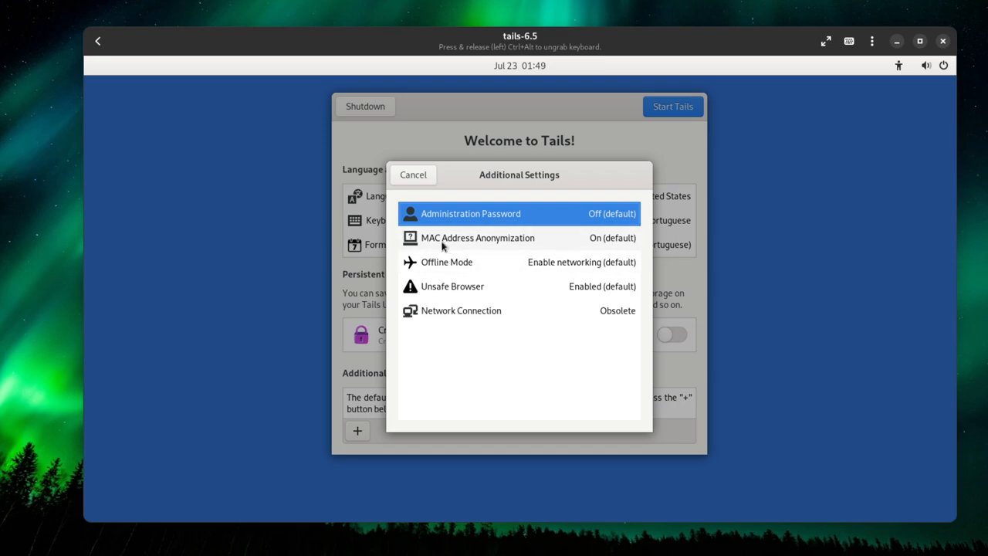
{"action": "mouse_move", "coordinate": [434, 247]}
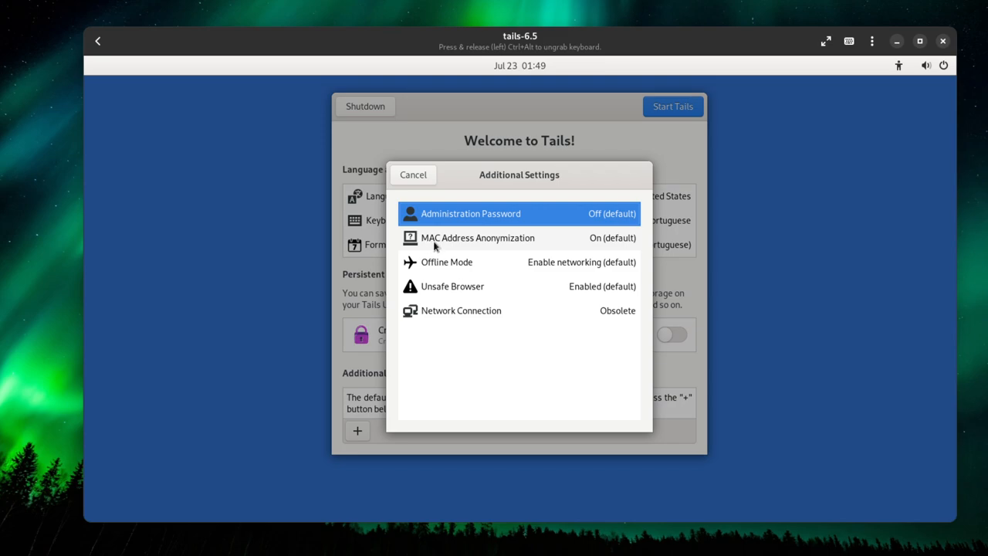
{"action": "mouse_move", "coordinate": [457, 268]}
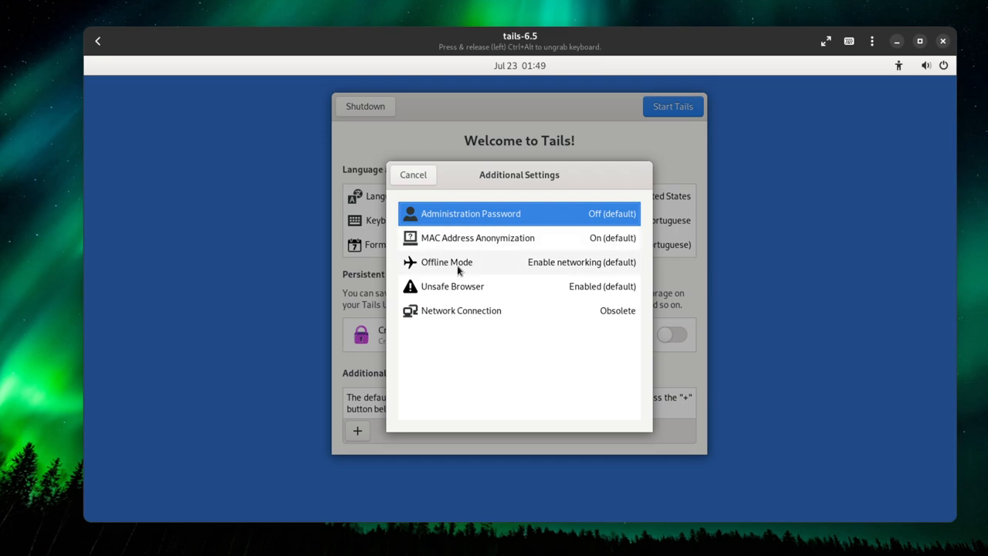
{"action": "mouse_move", "coordinate": [518, 273]}
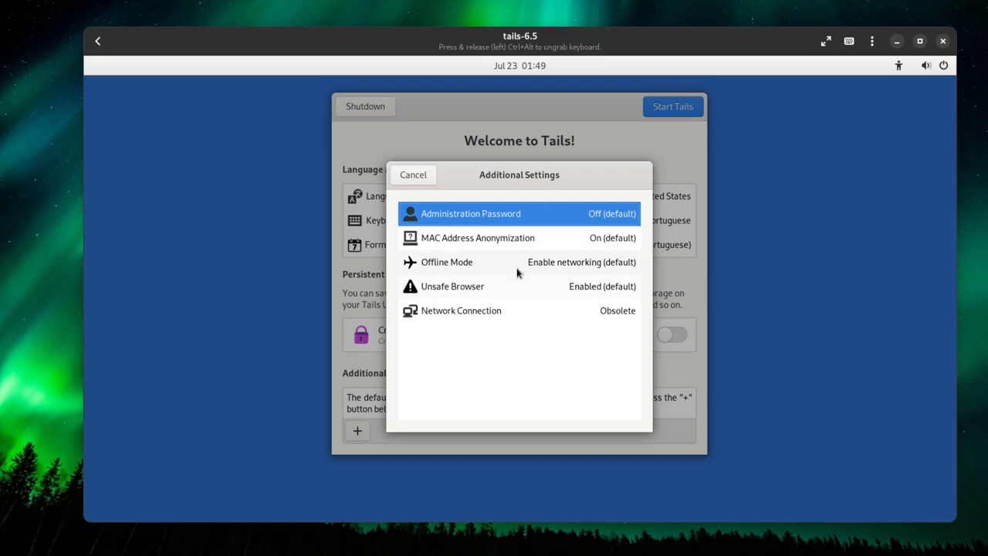
{"action": "mouse_move", "coordinate": [460, 303]}
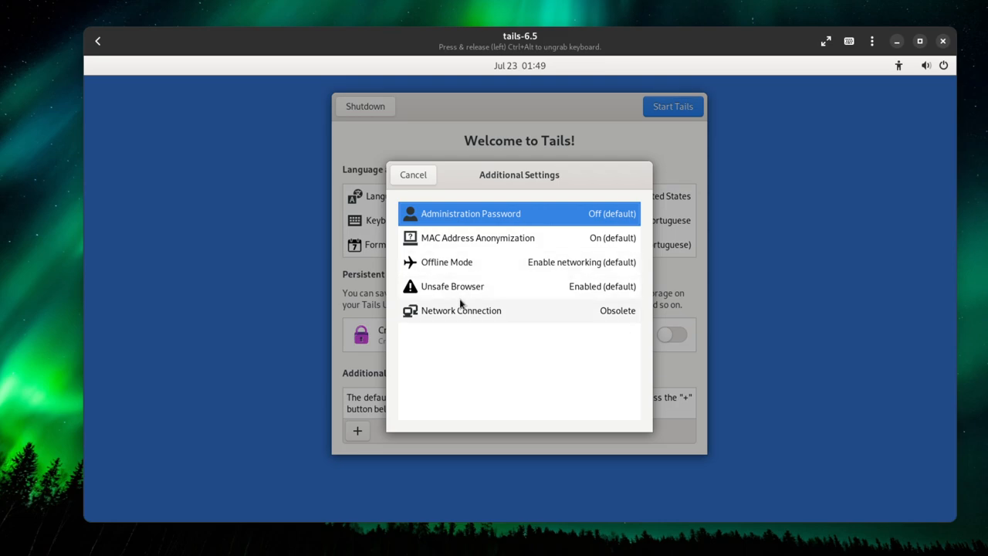
Set the Unsafe Browser to Disabled and reopen the Additional Settings list
{"action": "left_click", "coordinate": [451, 286]}
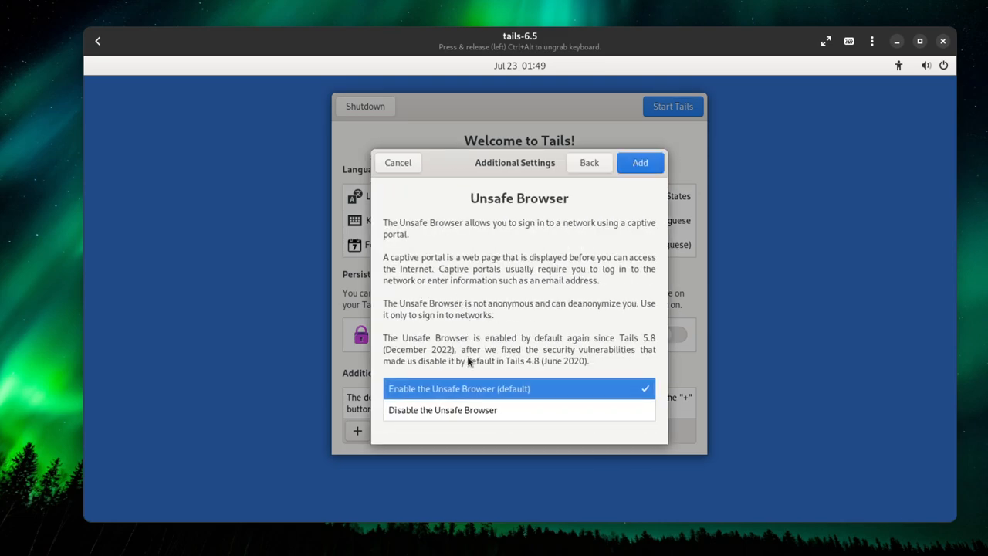
{"action": "left_click", "coordinate": [639, 162]}
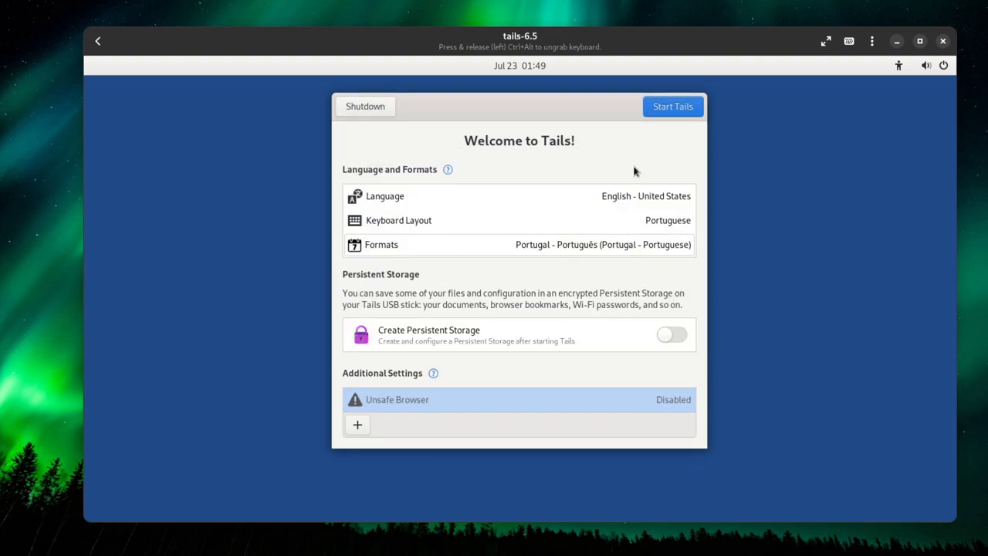
{"action": "left_click", "coordinate": [356, 424]}
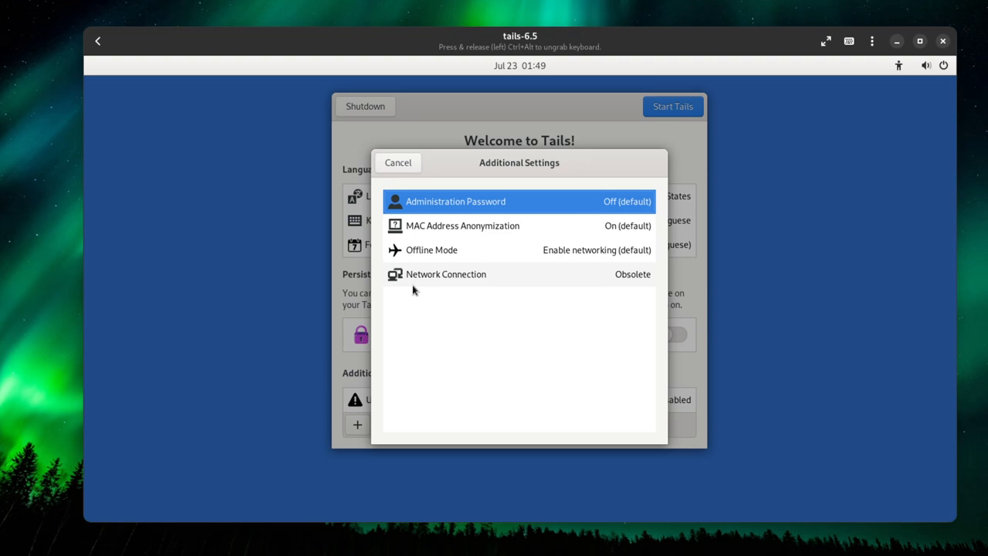
{"action": "mouse_move", "coordinate": [450, 286]}
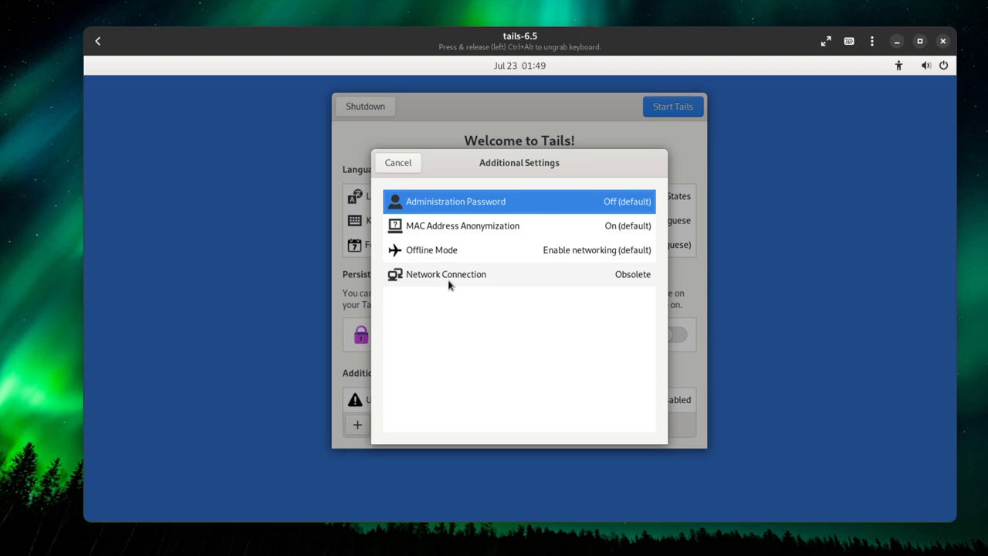
Cancel Additional Settings and start Tails, reaching the Tor Connection window
{"action": "left_click", "coordinate": [397, 162]}
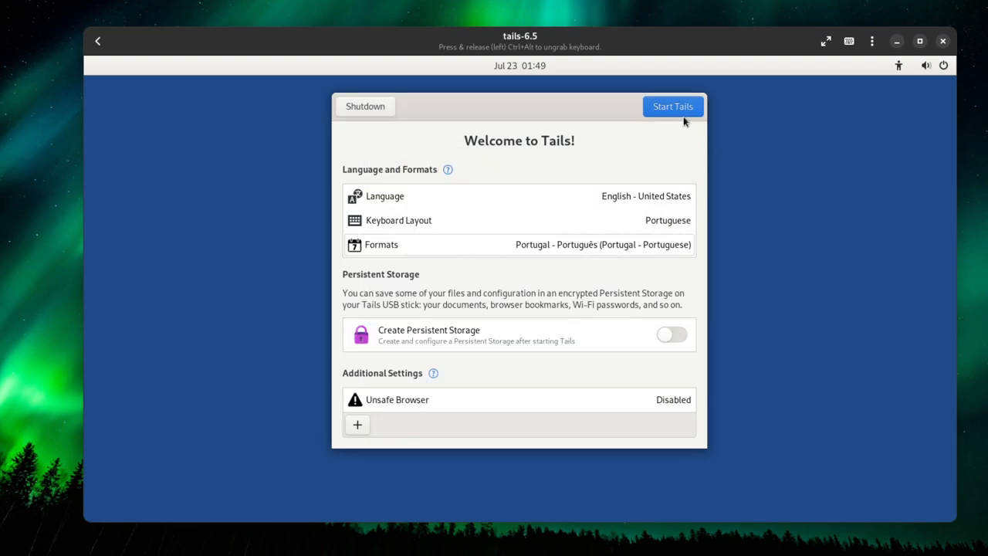
{"action": "left_click", "coordinate": [672, 106]}
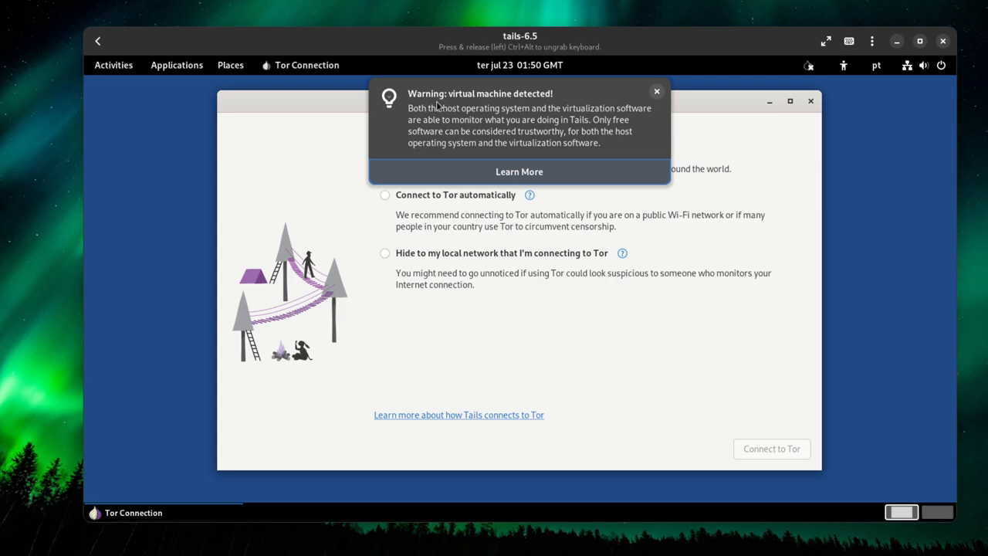
{"action": "mouse_move", "coordinate": [440, 104]}
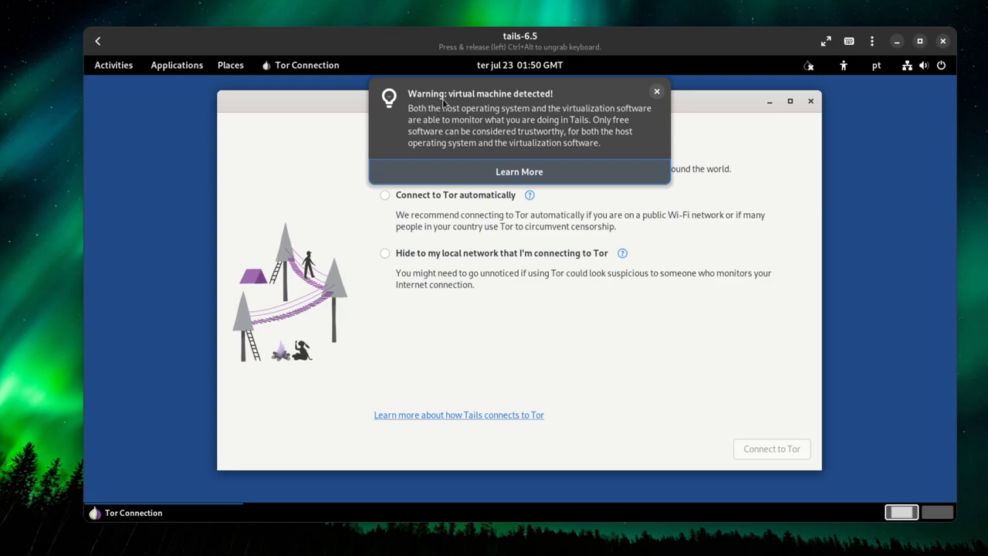
{"action": "mouse_move", "coordinate": [656, 91]}
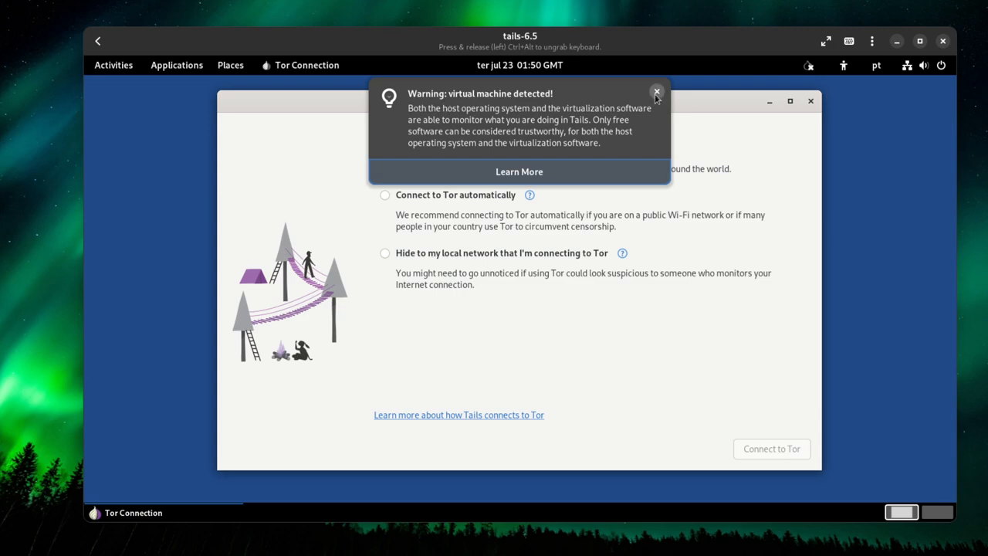
Dismiss the virtual machine warning and select 'Connect to Tor automatically' without a bridge
{"action": "left_click", "coordinate": [657, 92]}
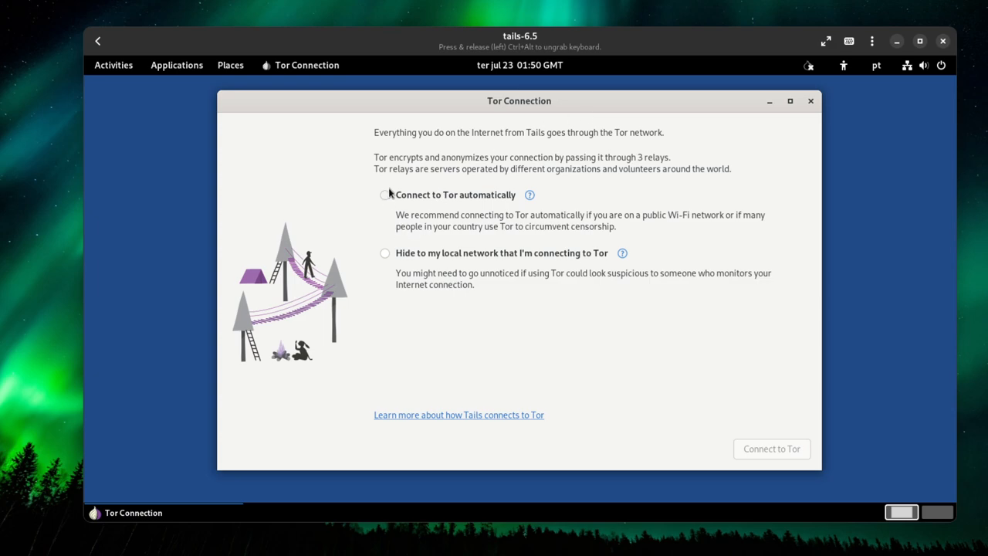
{"action": "mouse_move", "coordinate": [330, 166]}
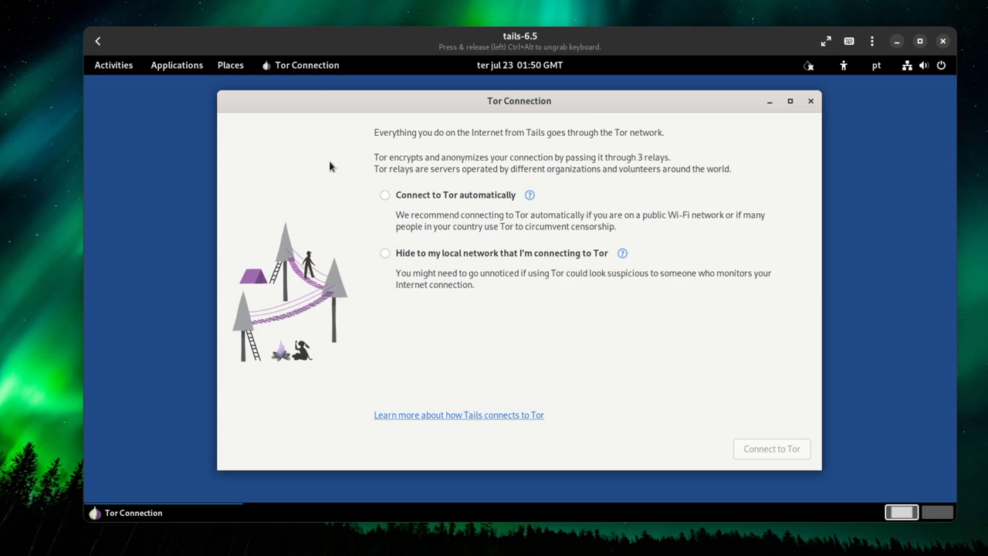
{"action": "mouse_move", "coordinate": [473, 128]}
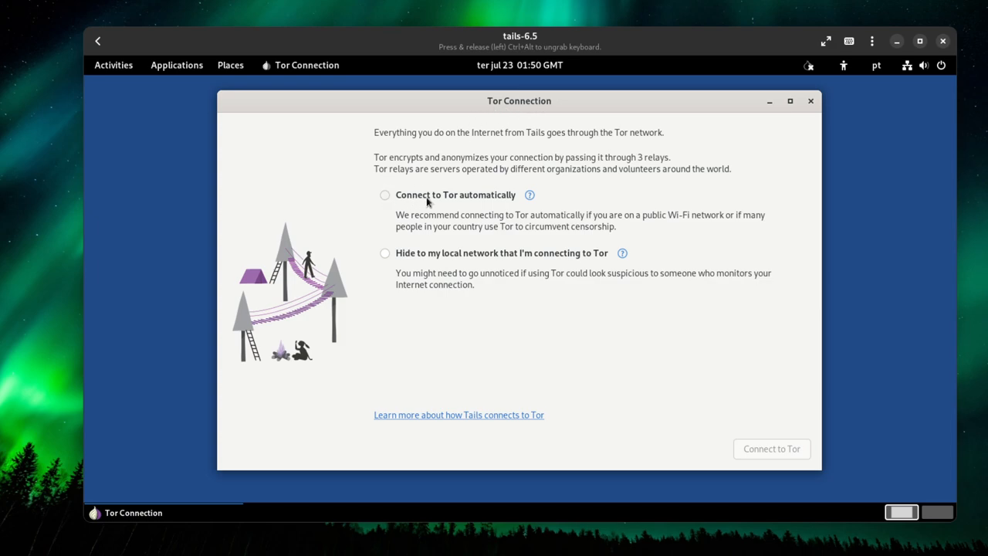
{"action": "mouse_move", "coordinate": [399, 199]}
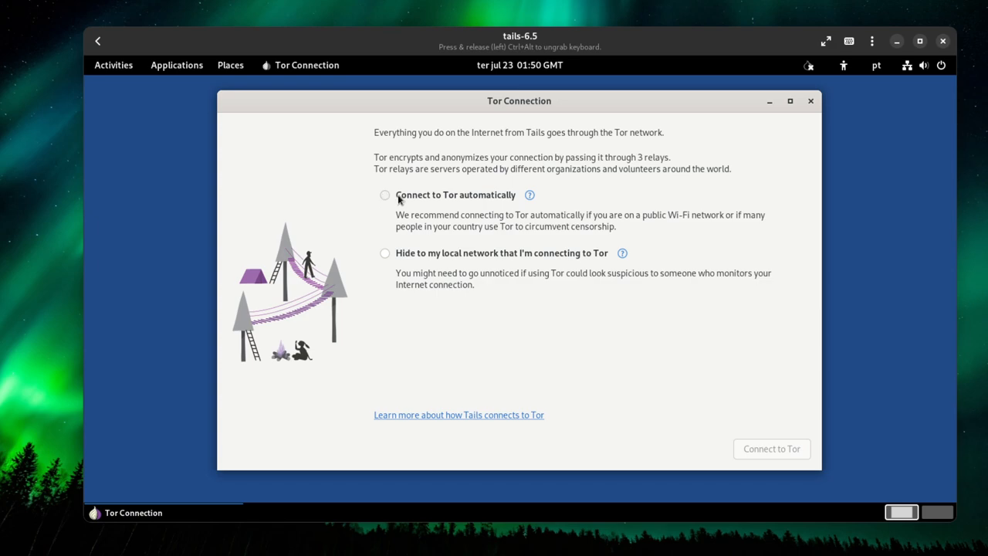
{"action": "mouse_move", "coordinate": [500, 199]}
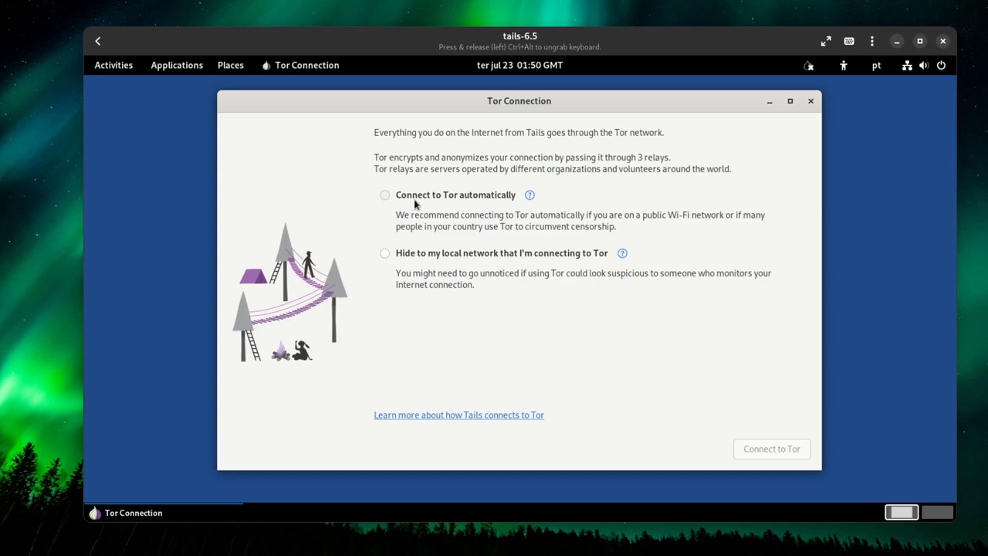
{"action": "mouse_move", "coordinate": [443, 240]}
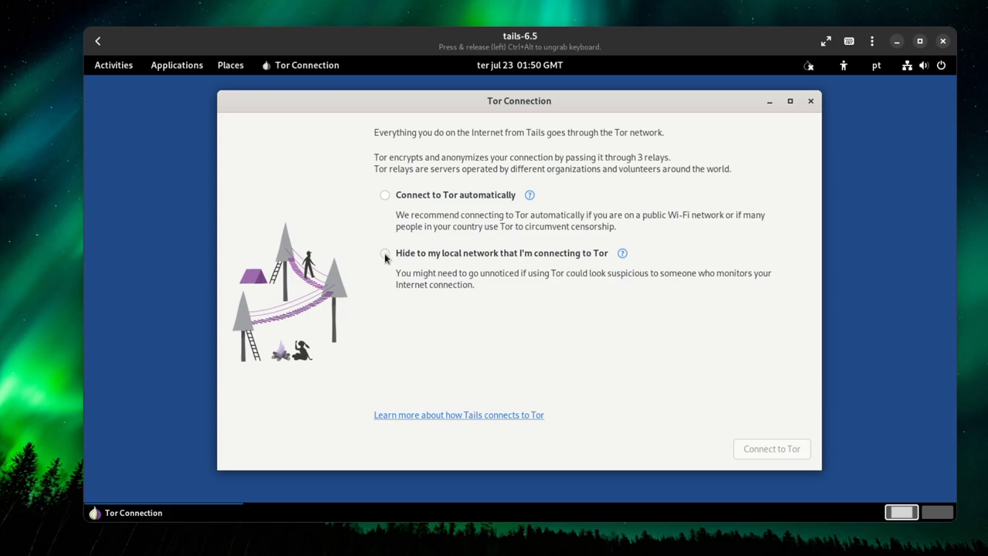
{"action": "mouse_move", "coordinate": [378, 266]}
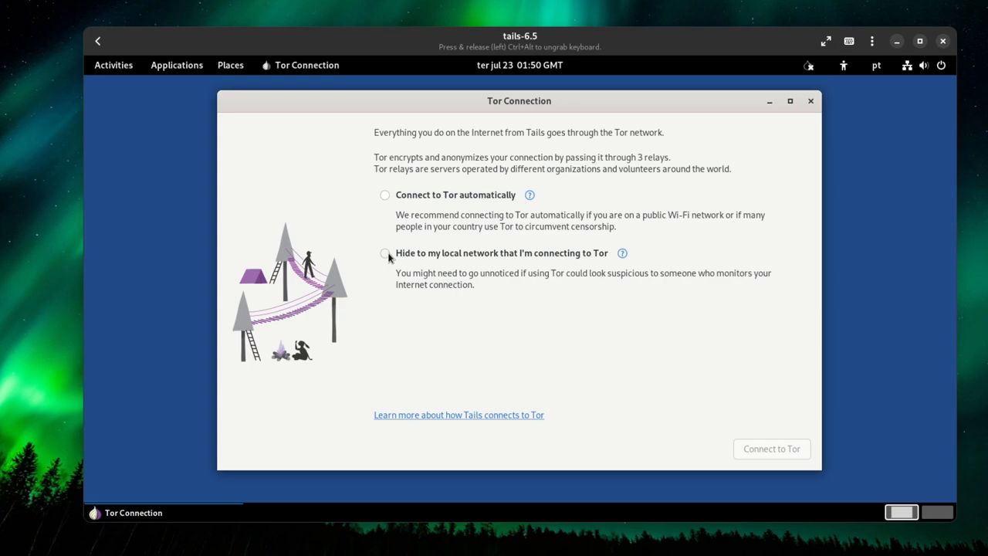
{"action": "mouse_move", "coordinate": [378, 257]}
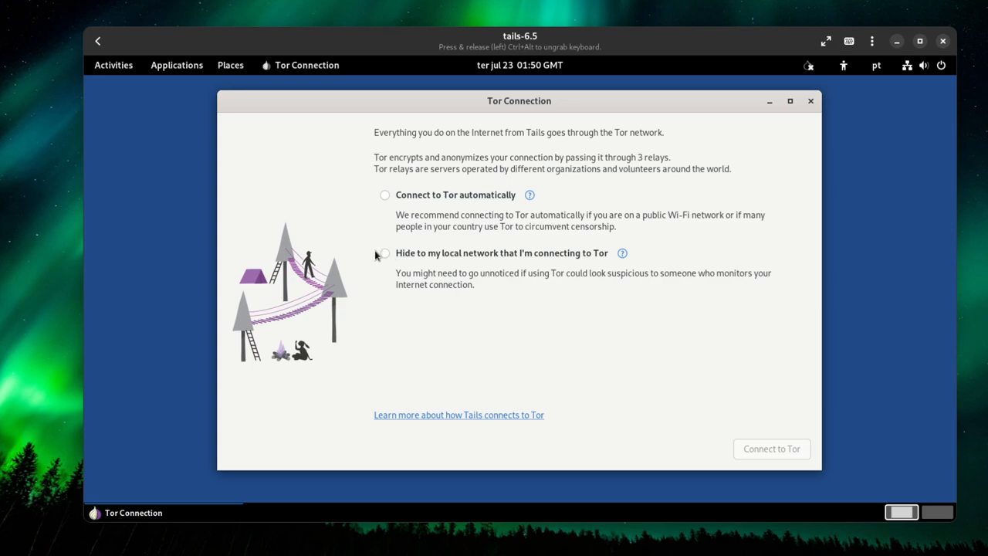
{"action": "mouse_move", "coordinate": [366, 255]}
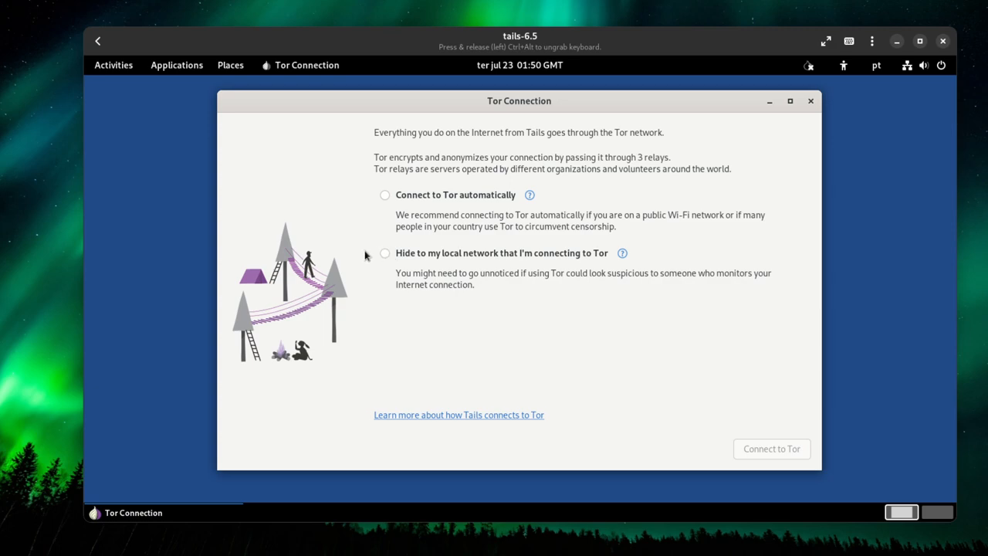
{"action": "left_click", "coordinate": [385, 253]}
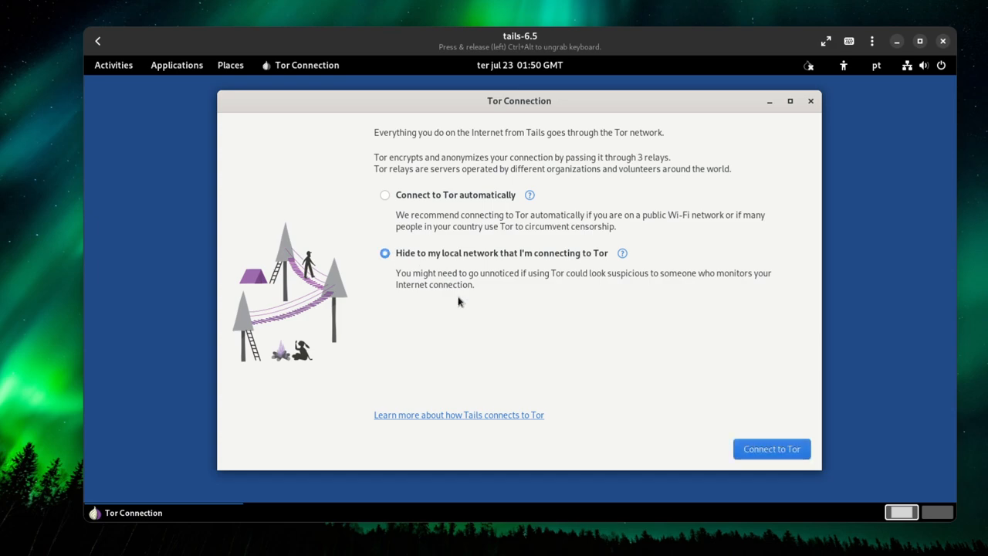
{"action": "mouse_move", "coordinate": [507, 263]}
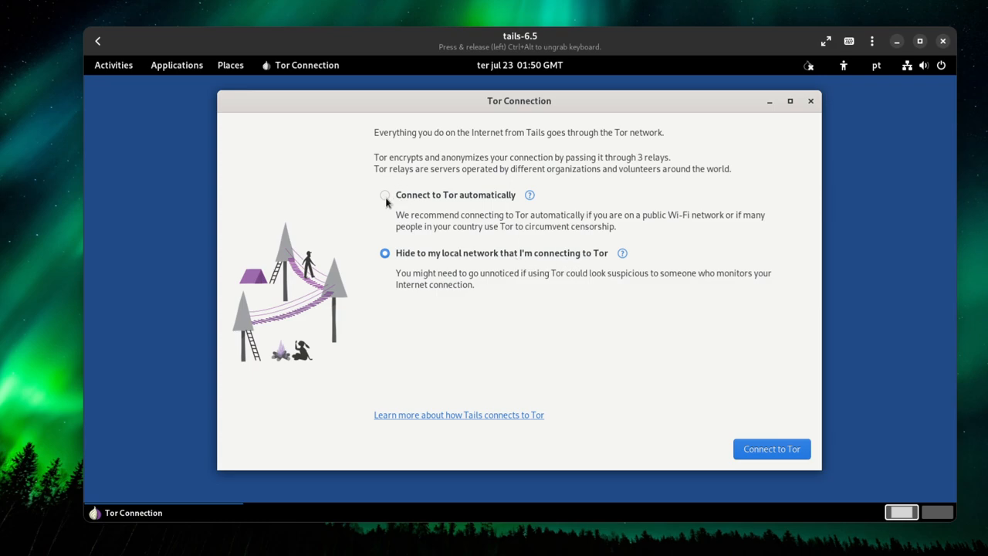
{"action": "left_click", "coordinate": [384, 194]}
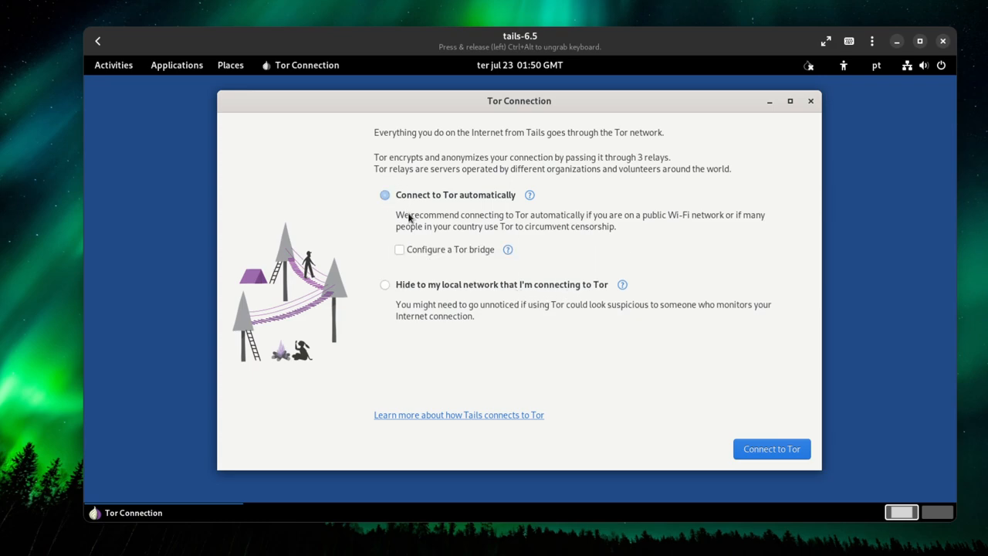
{"action": "left_click", "coordinate": [385, 194]}
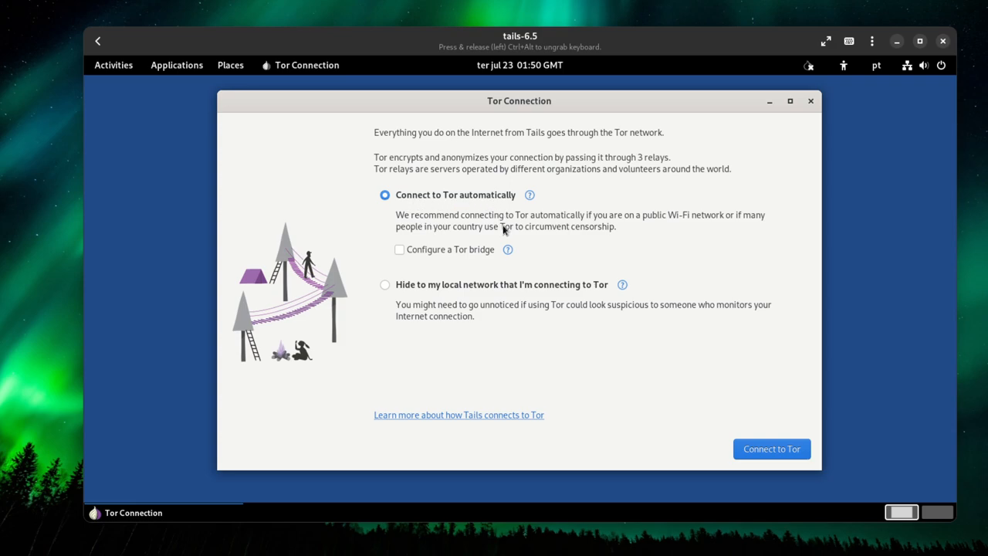
{"action": "mouse_move", "coordinate": [508, 251]}
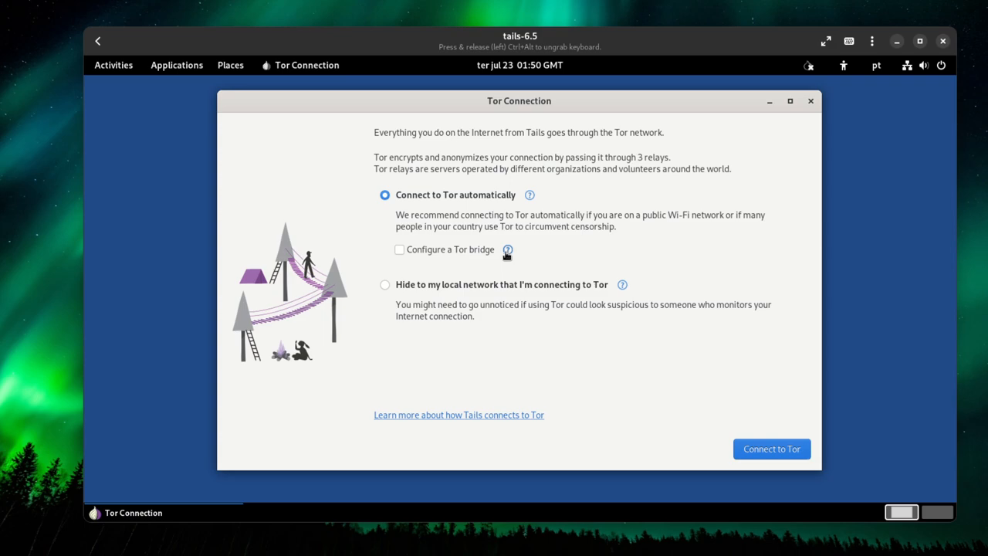
{"action": "mouse_move", "coordinate": [450, 253]}
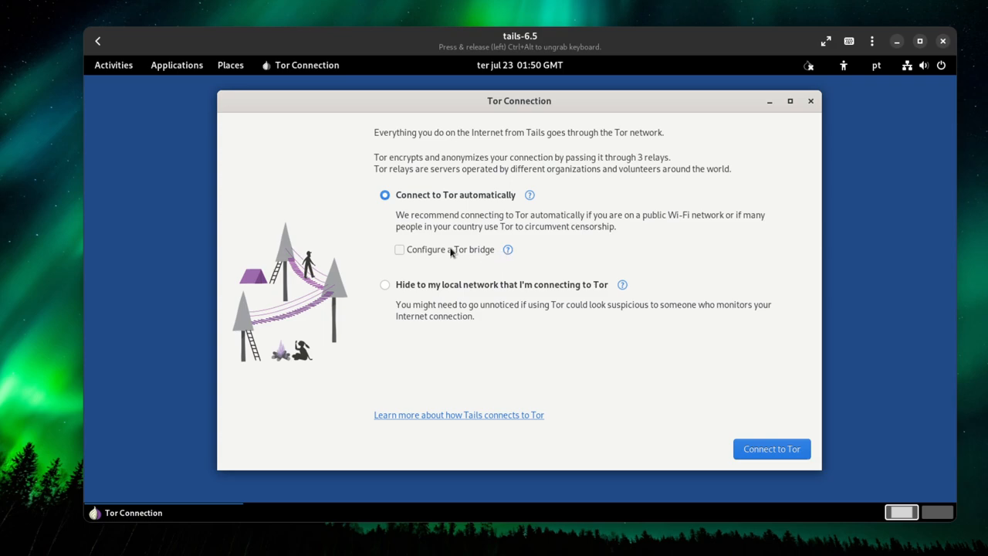
{"action": "mouse_move", "coordinate": [396, 236]}
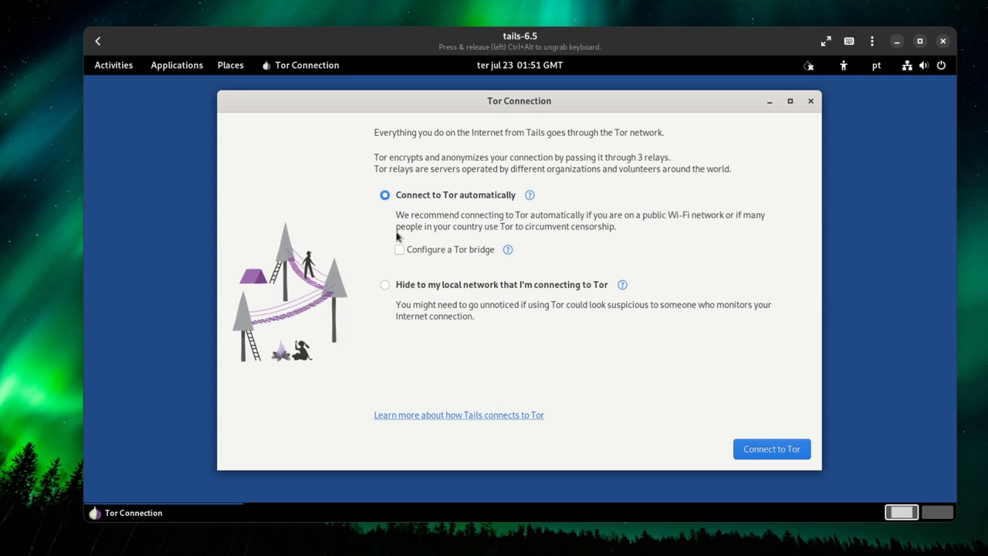
{"action": "mouse_move", "coordinate": [588, 362]}
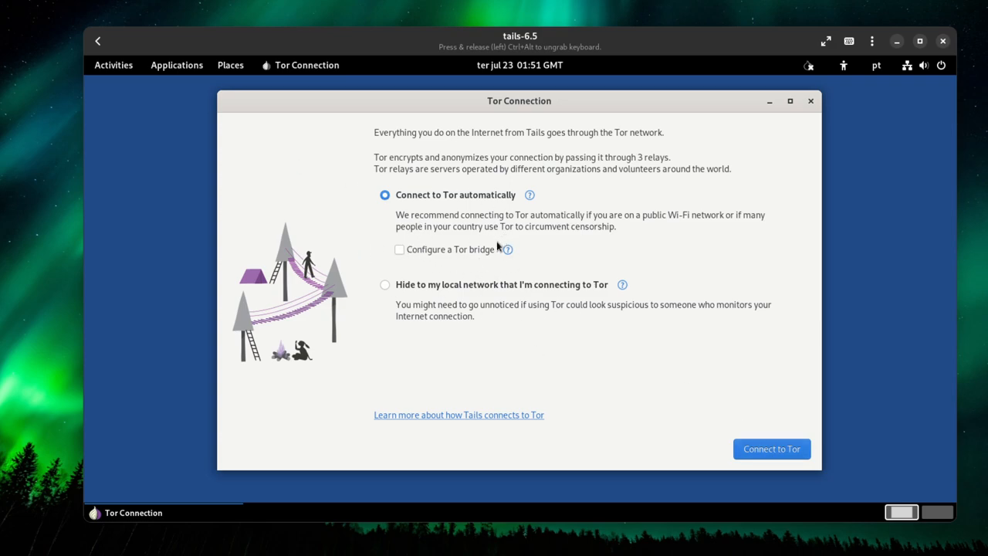
{"action": "mouse_move", "coordinate": [462, 256]}
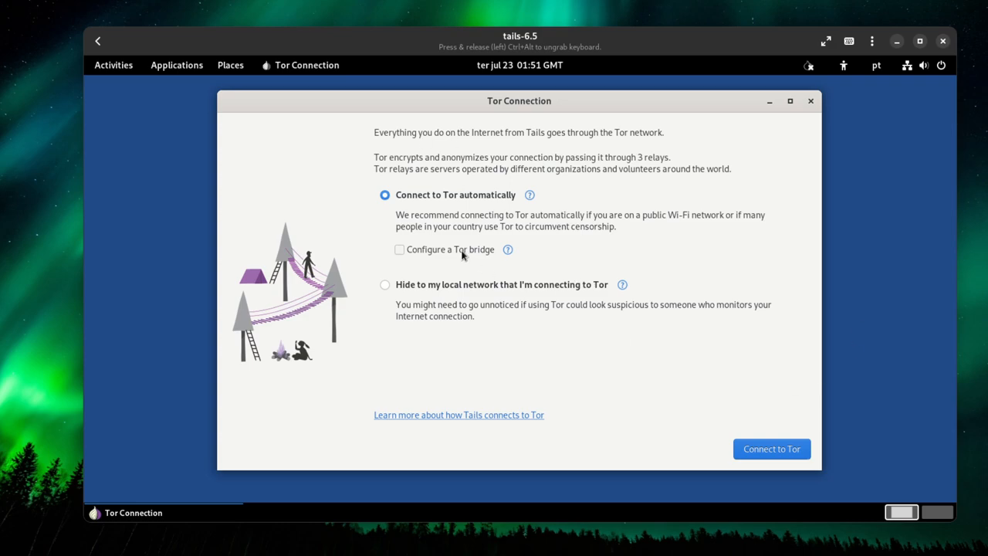
{"action": "mouse_move", "coordinate": [458, 252]}
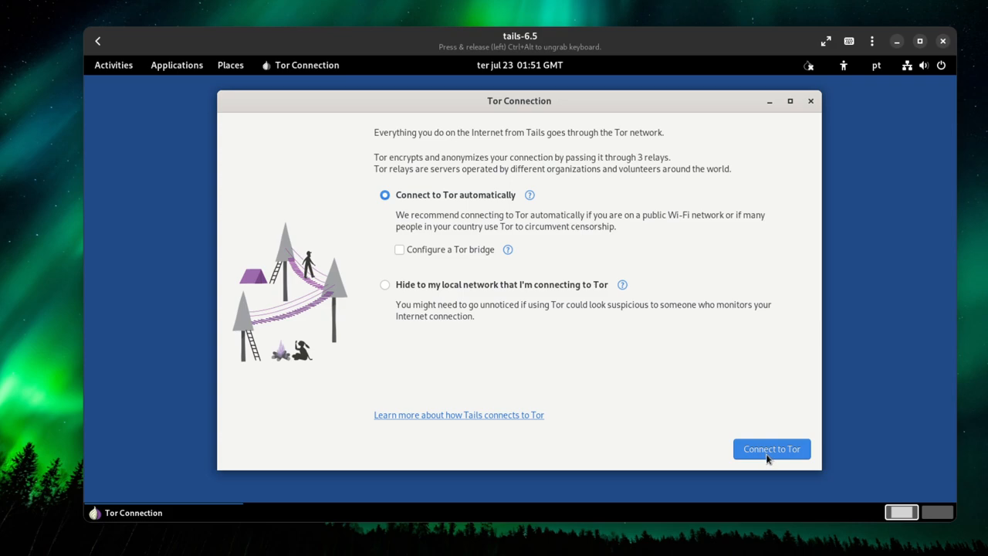
Connect Tails to the Tor network, then view the built circuits in Onion Circuits
{"action": "left_click", "coordinate": [771, 448]}
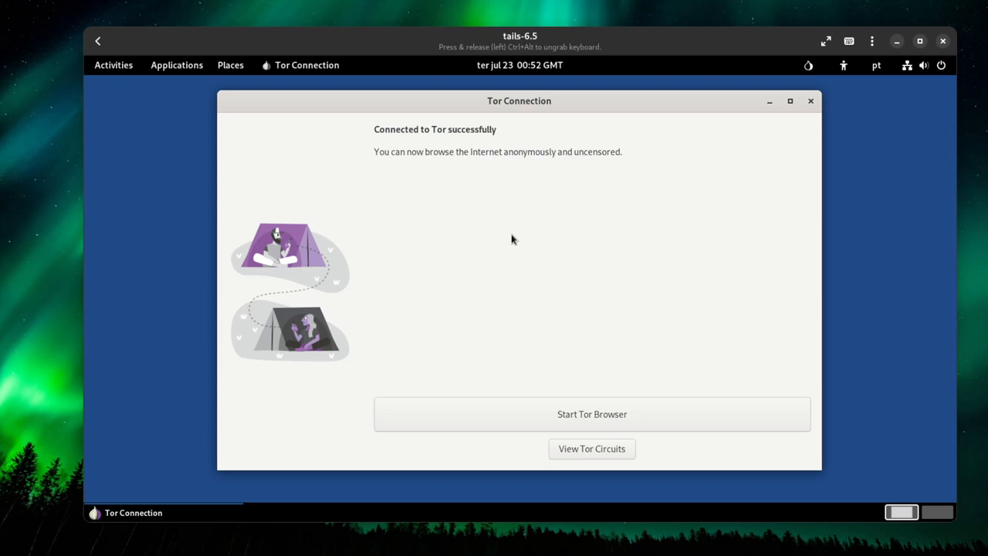
{"action": "mouse_move", "coordinate": [596, 433]}
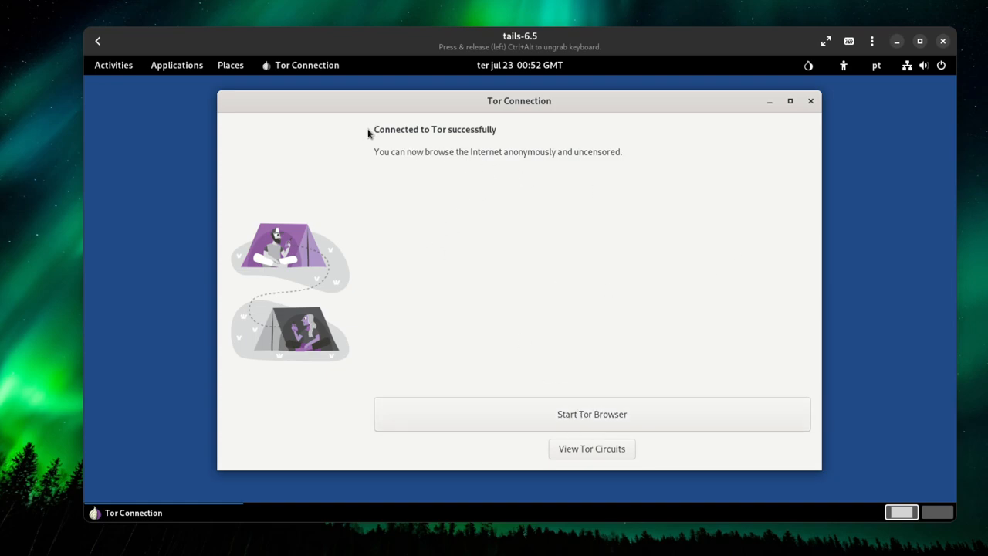
{"action": "mouse_move", "coordinate": [584, 446]}
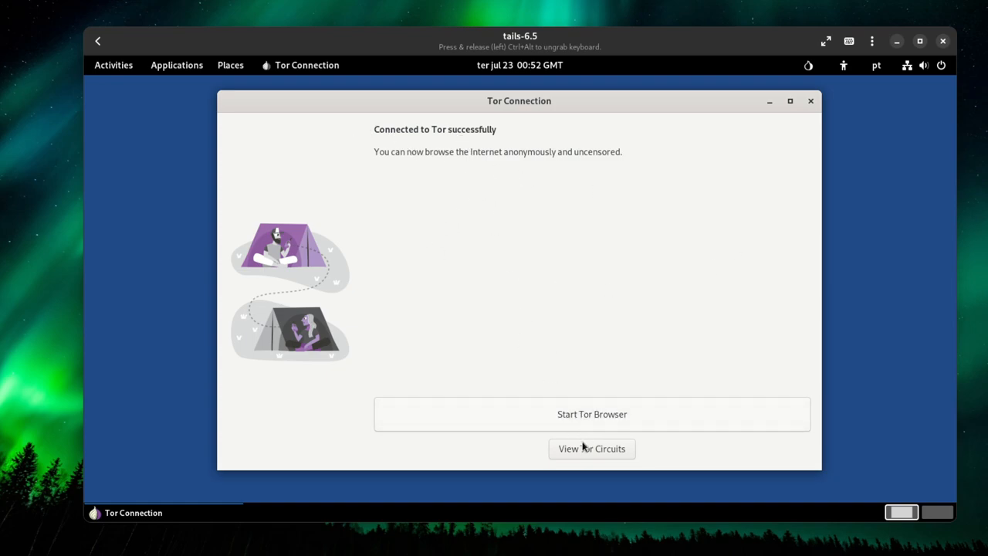
{"action": "mouse_move", "coordinate": [591, 449]}
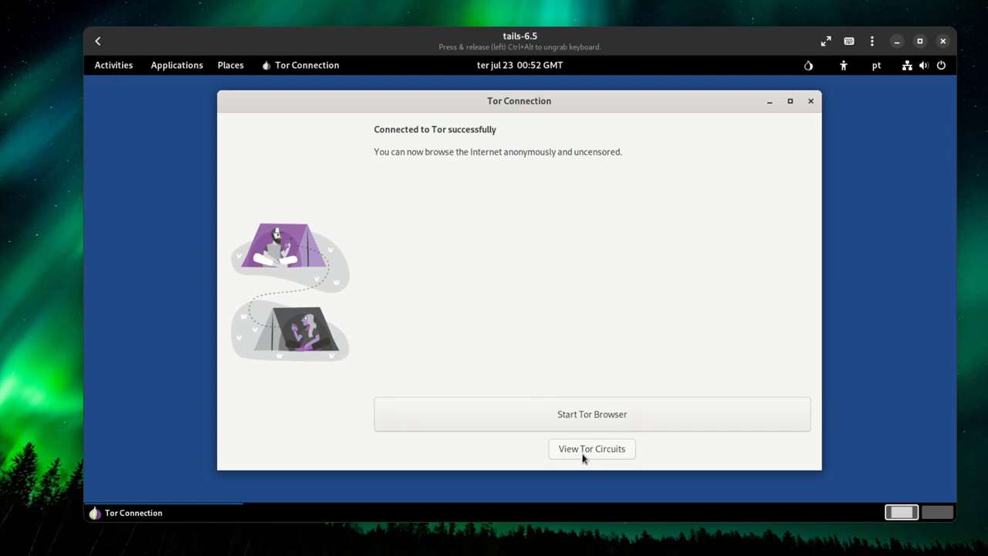
{"action": "left_click", "coordinate": [591, 449]}
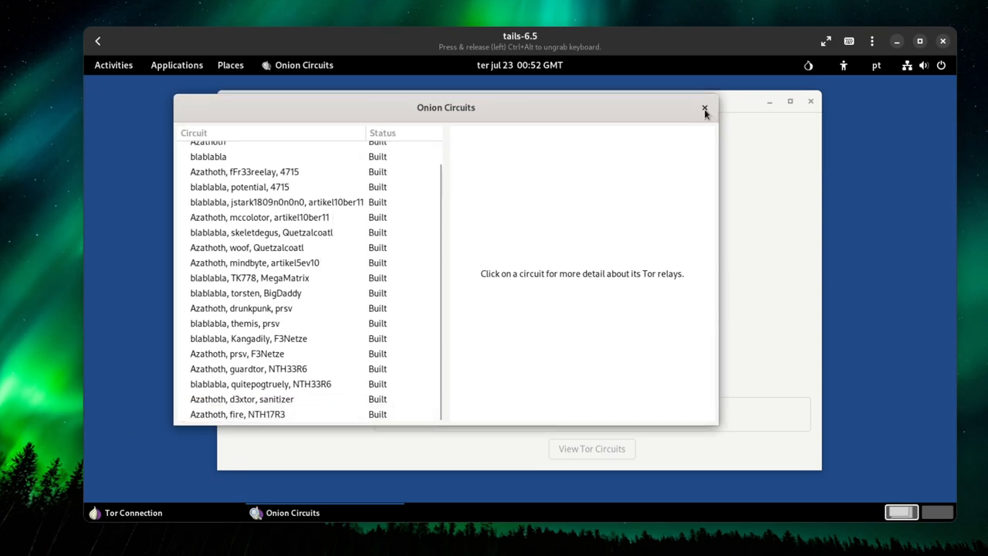
Close the Onion Circuits window and toggle the Activities overview on and off
{"action": "left_click", "coordinate": [703, 107]}
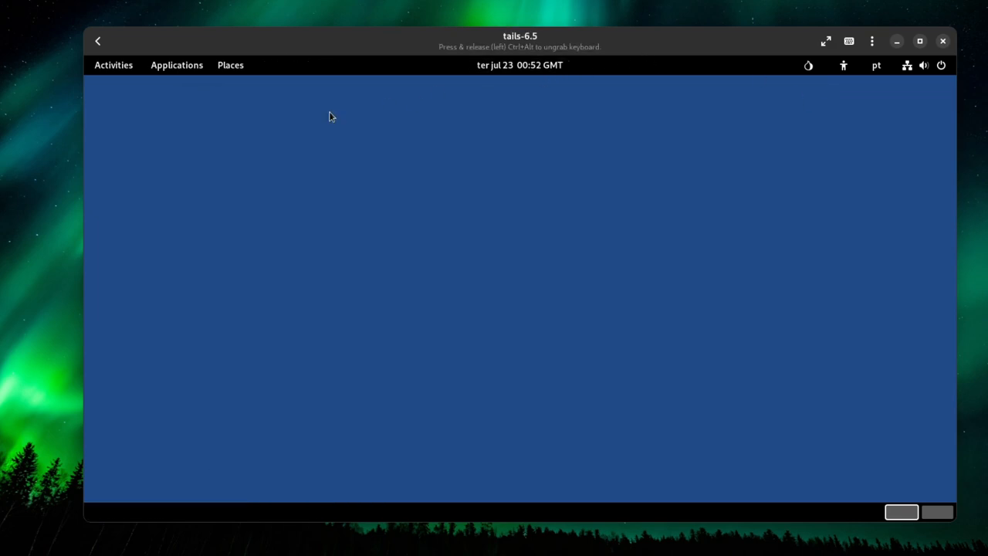
{"action": "mouse_move", "coordinate": [236, 143]}
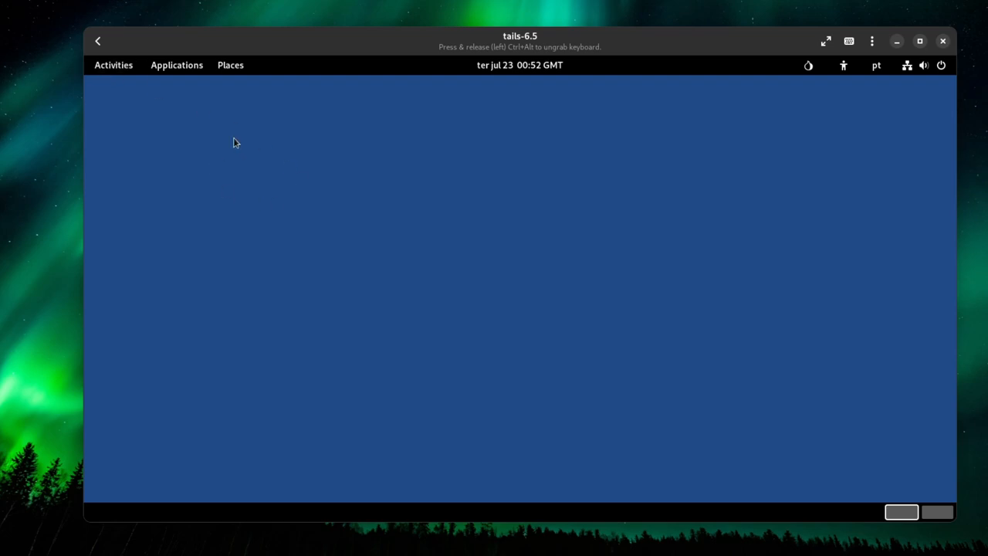
{"action": "left_click", "coordinate": [114, 65]}
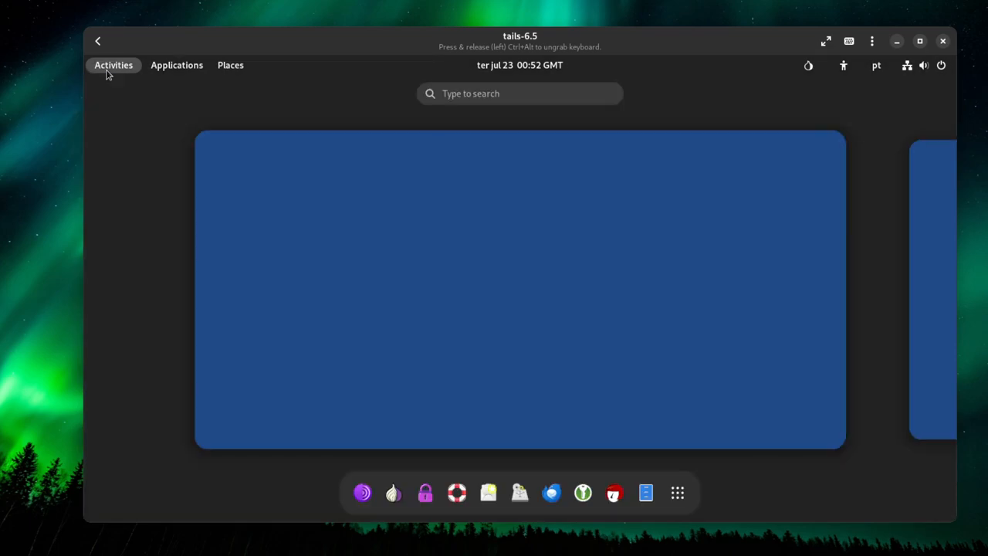
{"action": "left_click", "coordinate": [113, 65]}
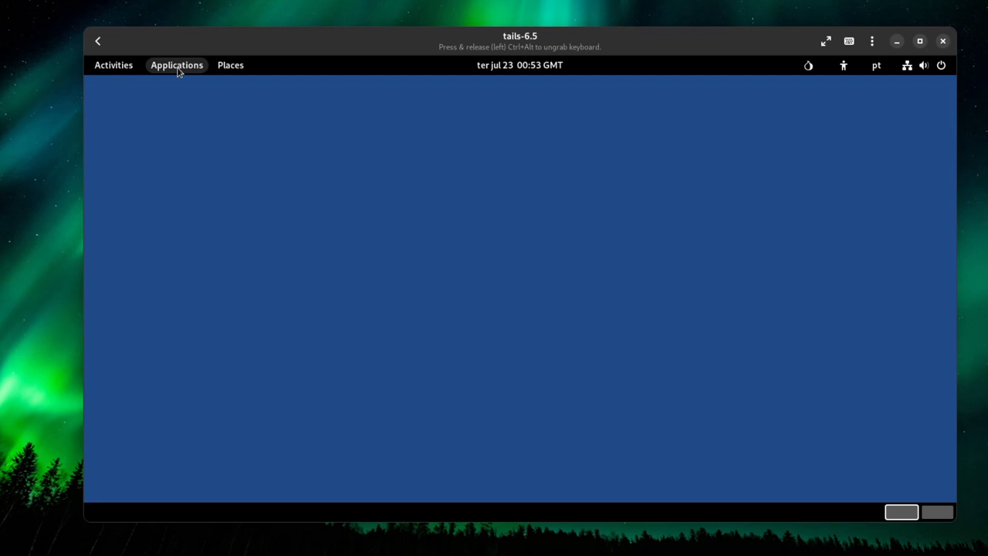
Launch Tor Connection from Applications to check the network, then reopen the Applications menu
{"action": "left_click", "coordinate": [176, 65]}
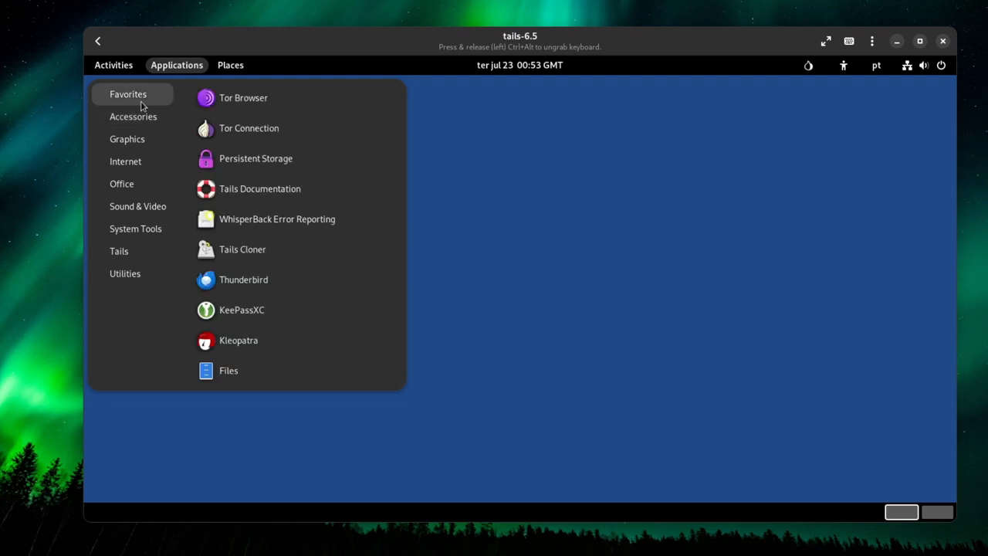
{"action": "mouse_move", "coordinate": [243, 98]}
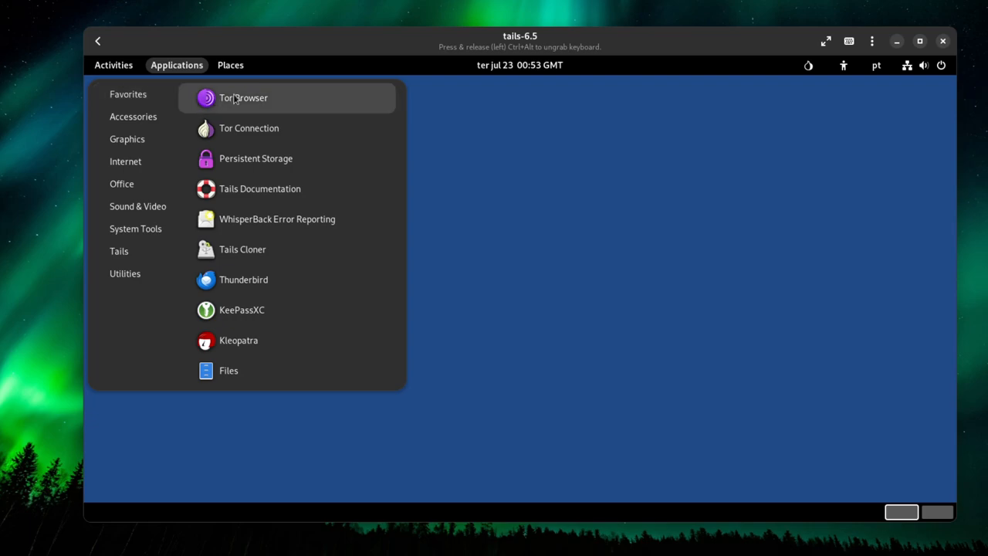
{"action": "mouse_move", "coordinate": [228, 132]}
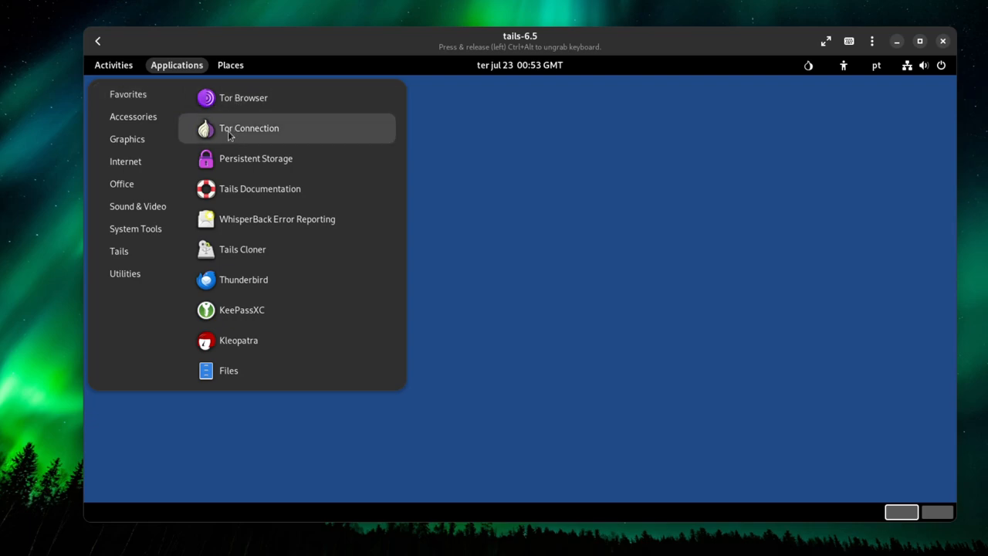
{"action": "left_click", "coordinate": [248, 128]}
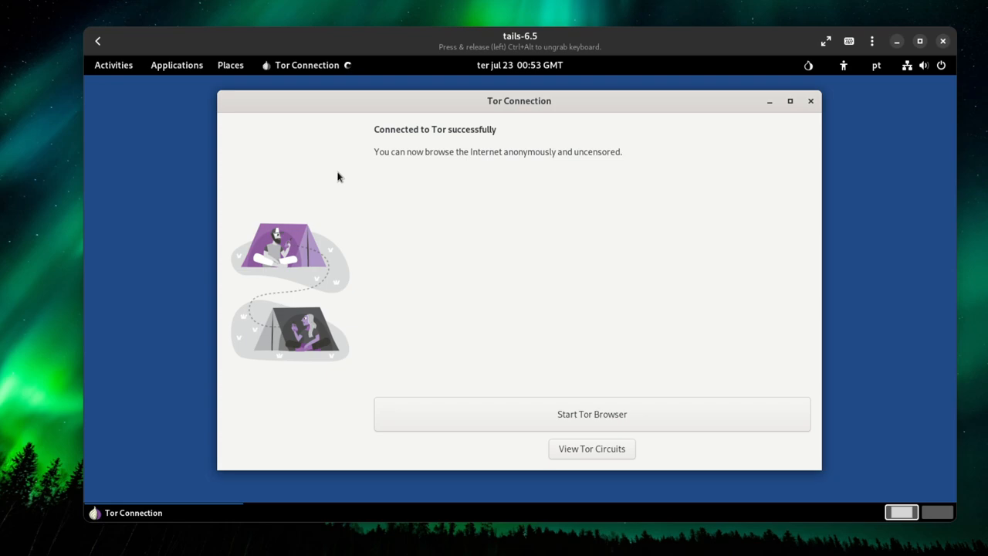
{"action": "left_click", "coordinate": [176, 65]}
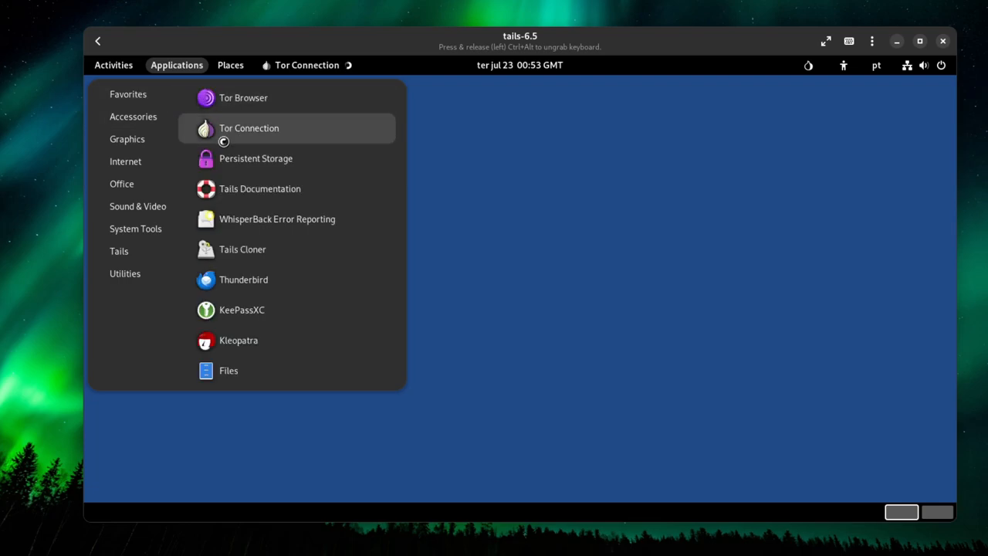
{"action": "mouse_move", "coordinate": [256, 159]}
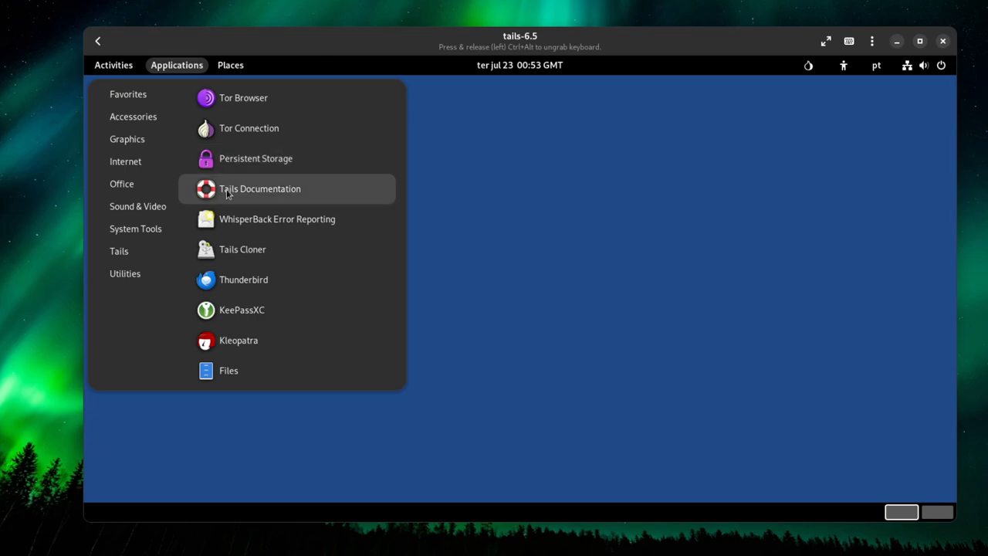
{"action": "mouse_move", "coordinate": [240, 199]}
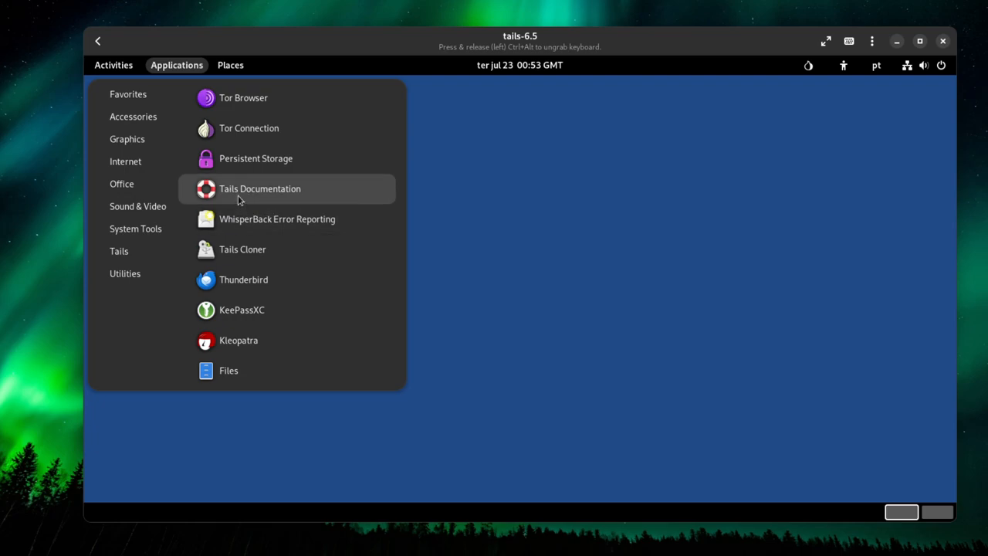
{"action": "mouse_move", "coordinate": [259, 249]}
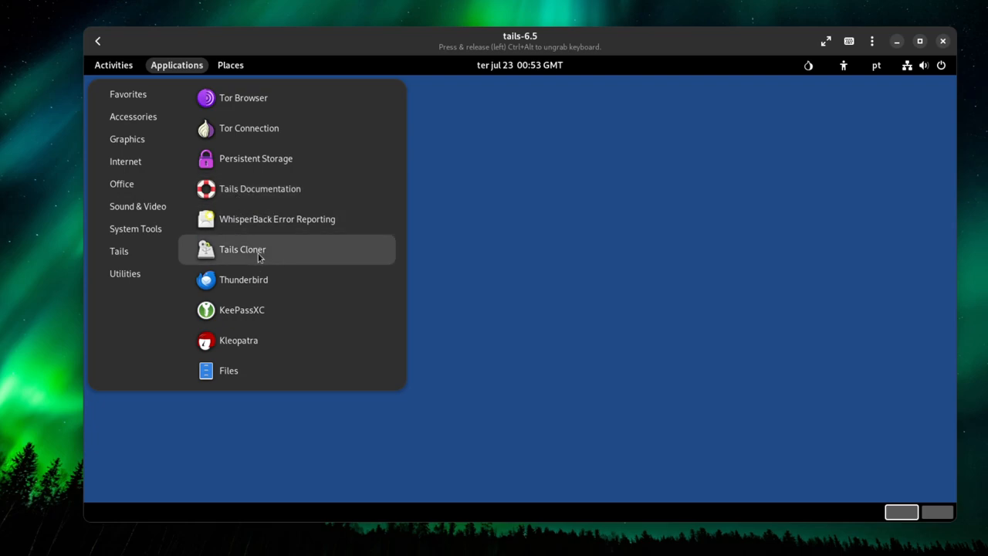
Launch Tails Cloner, drag its window toward the centre, then close it
{"action": "left_click", "coordinate": [242, 248]}
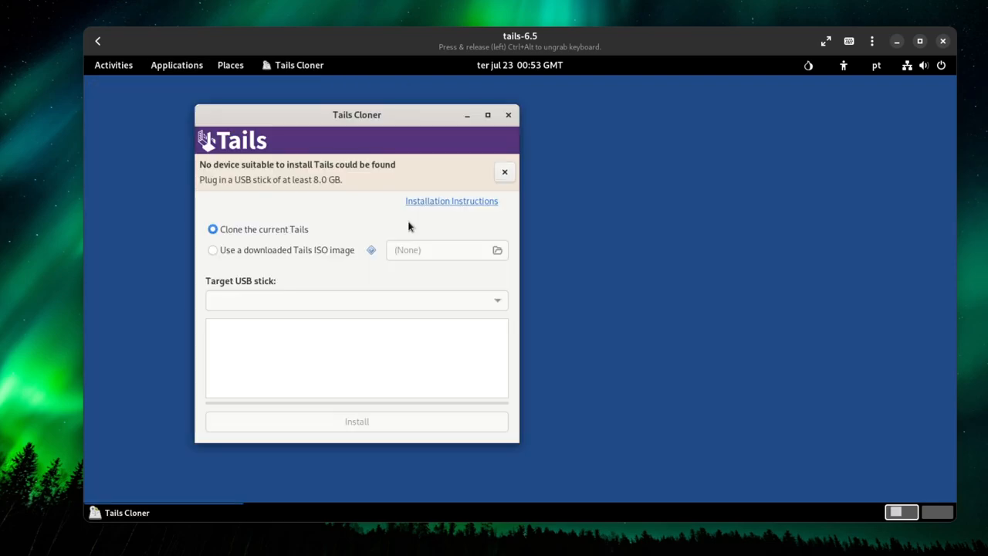
{"action": "mouse_move", "coordinate": [330, 119]}
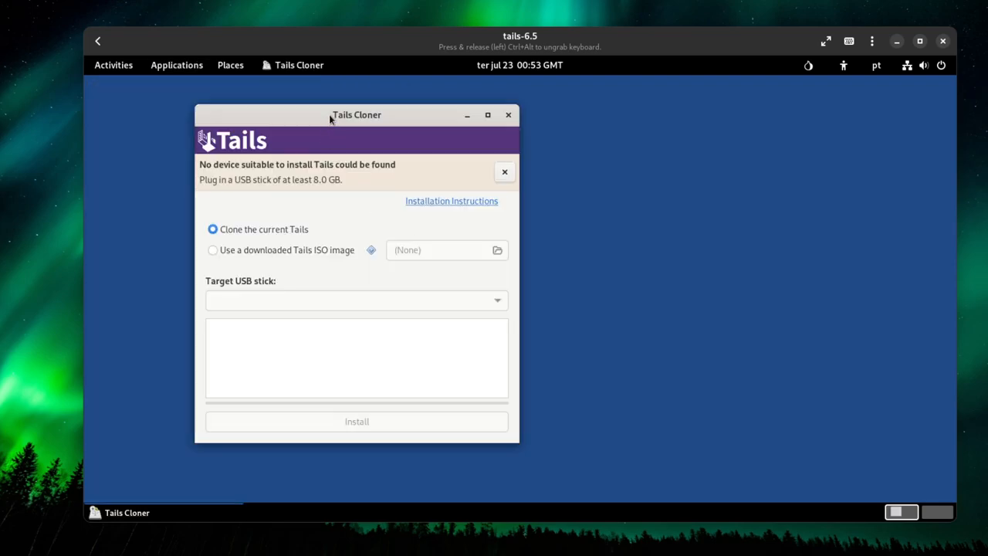
{"action": "left_click_drag", "start_coordinate": [356, 115], "coordinate": [452, 117]}
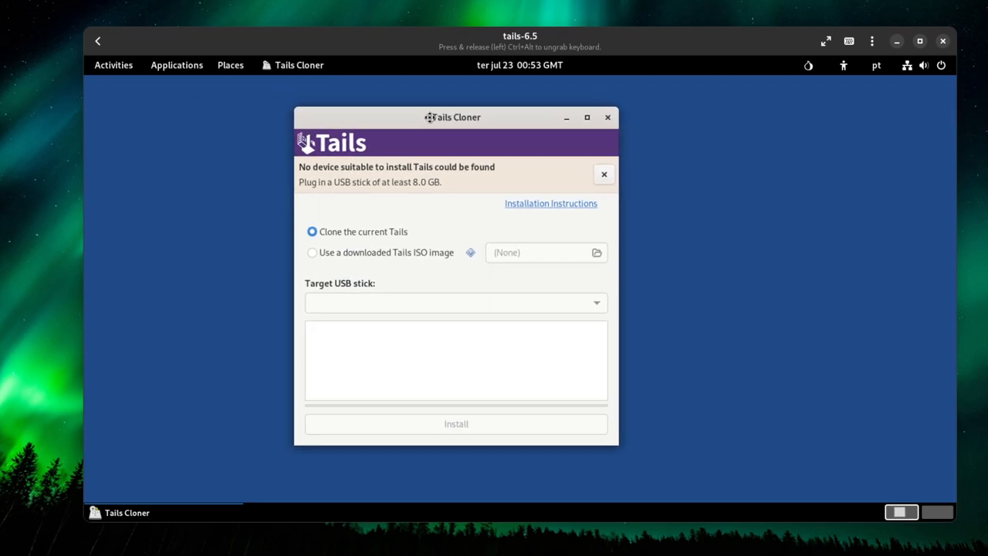
{"action": "mouse_move", "coordinate": [473, 282]}
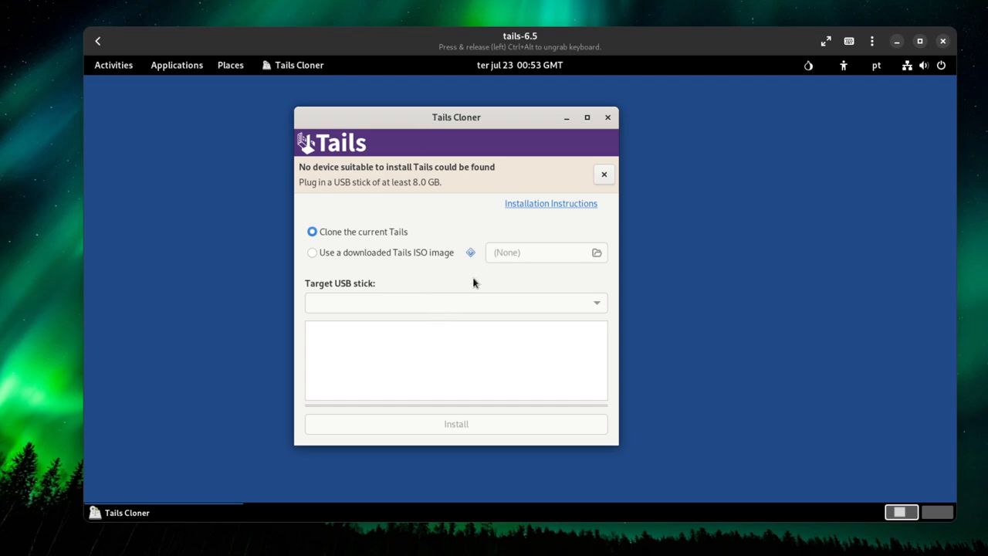
{"action": "left_click", "coordinate": [176, 65]}
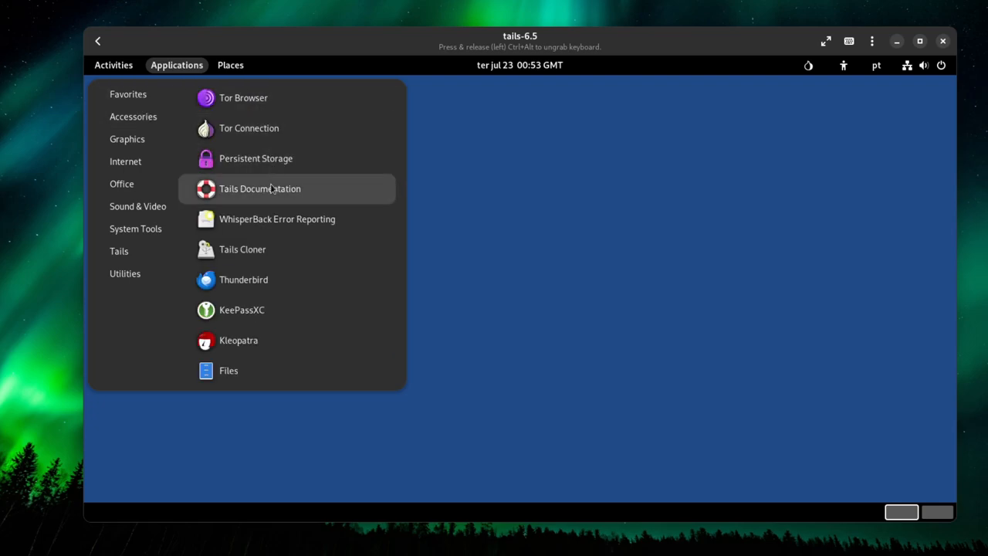
{"action": "mouse_move", "coordinate": [243, 279]}
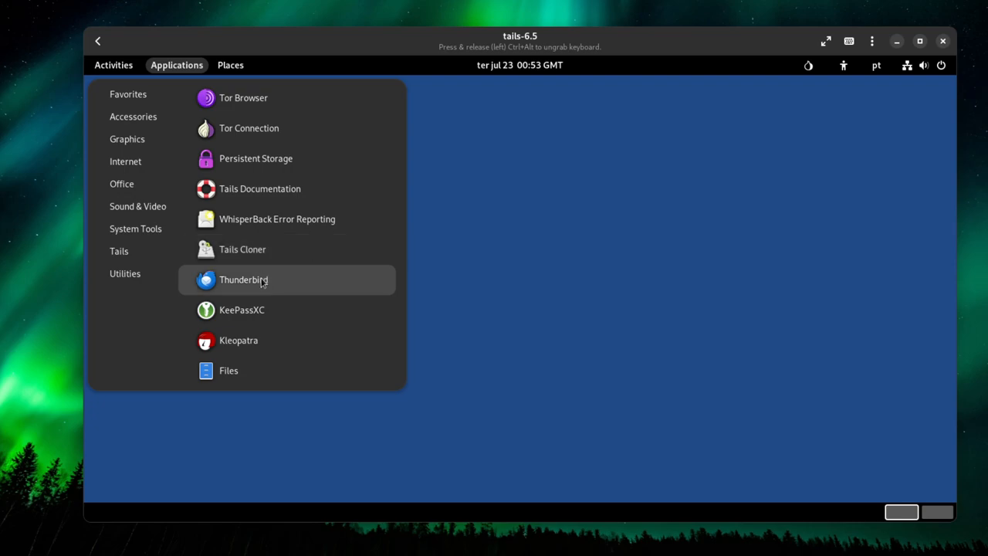
{"action": "mouse_move", "coordinate": [256, 280]}
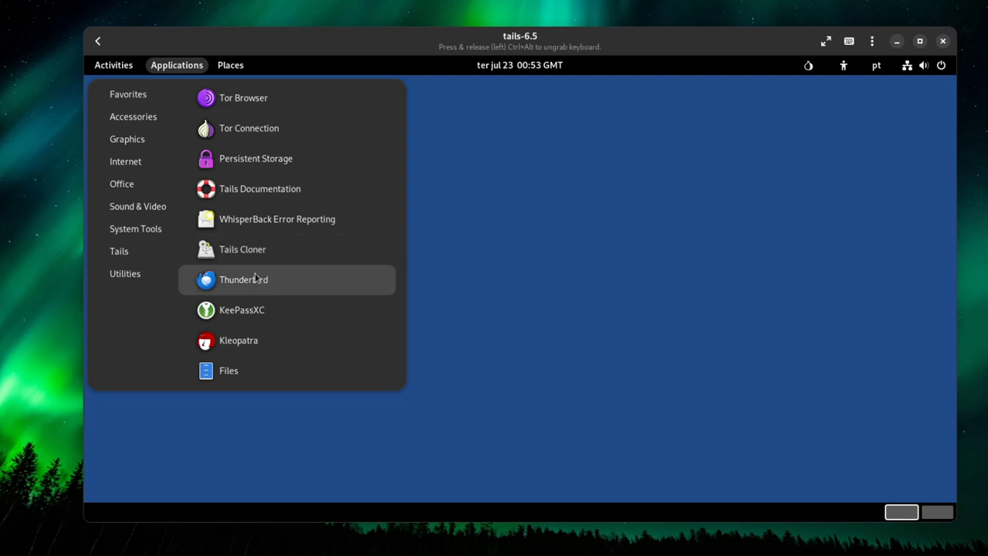
{"action": "left_click", "coordinate": [132, 116]}
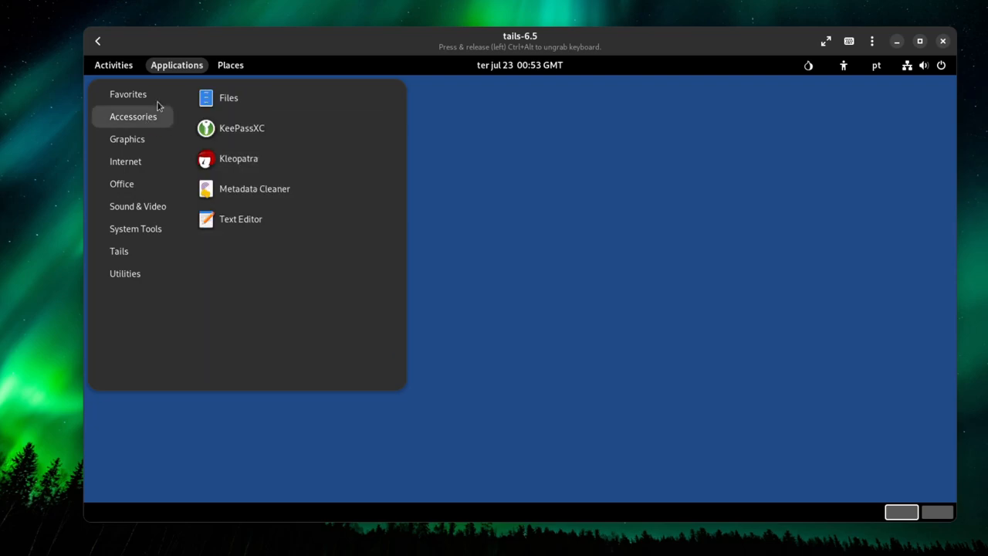
{"action": "left_click", "coordinate": [128, 94]}
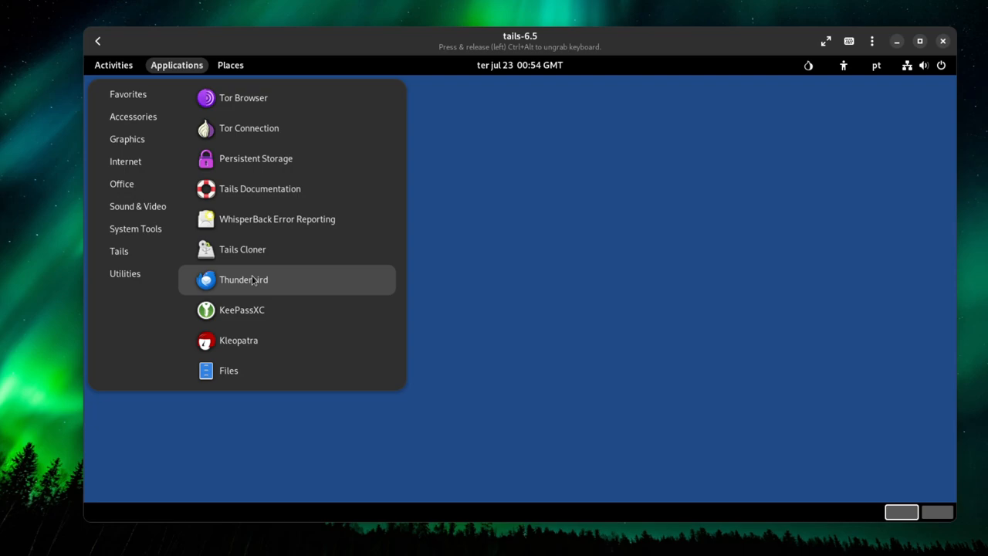
{"action": "mouse_move", "coordinate": [264, 310]}
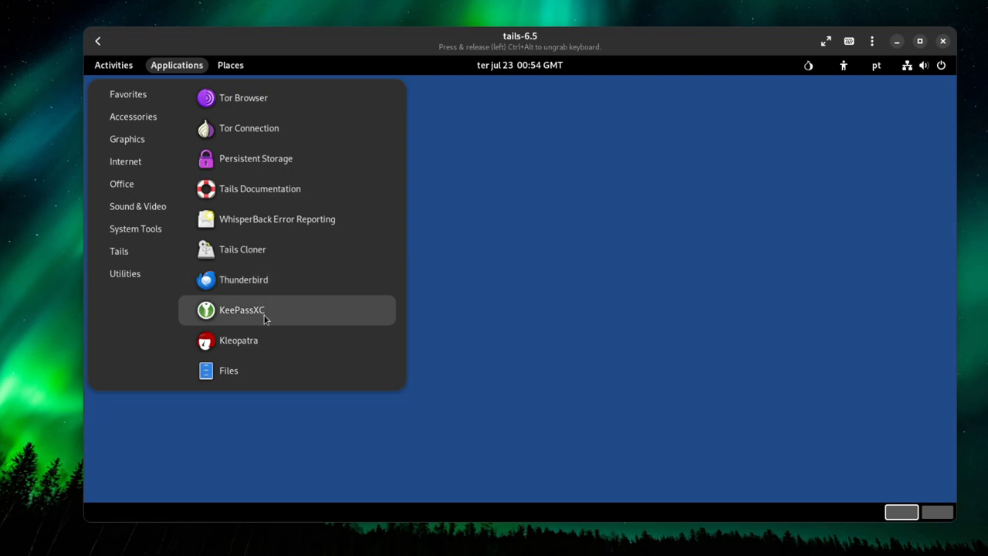
{"action": "mouse_move", "coordinate": [249, 314]}
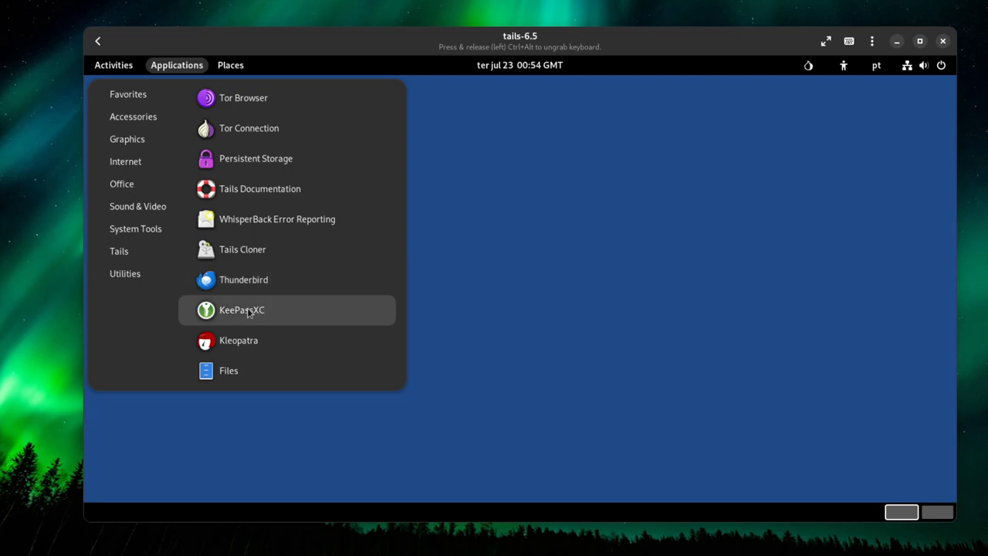
Launch Kleopatra from Favorites to view its certificate list, then close its window
{"action": "left_click", "coordinate": [237, 339]}
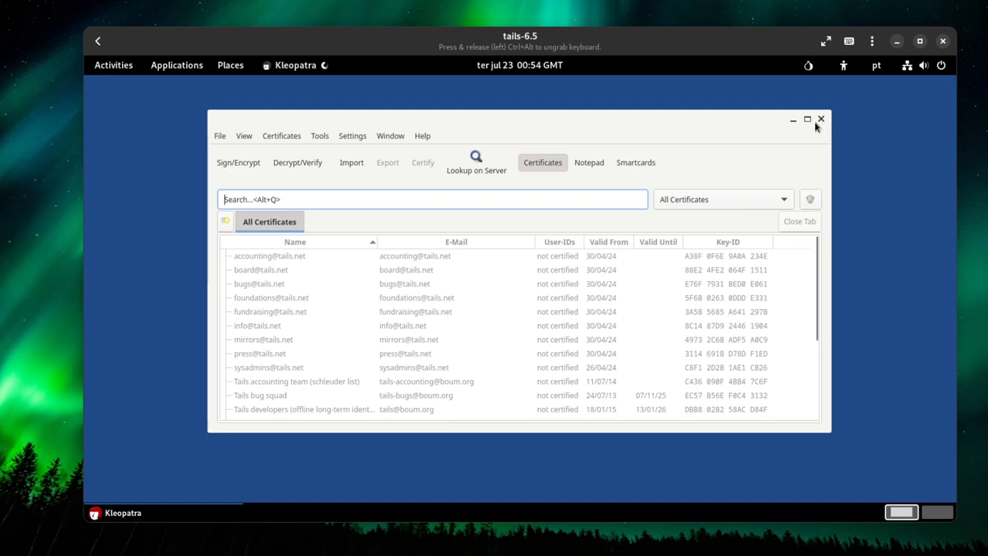
{"action": "left_click", "coordinate": [820, 119]}
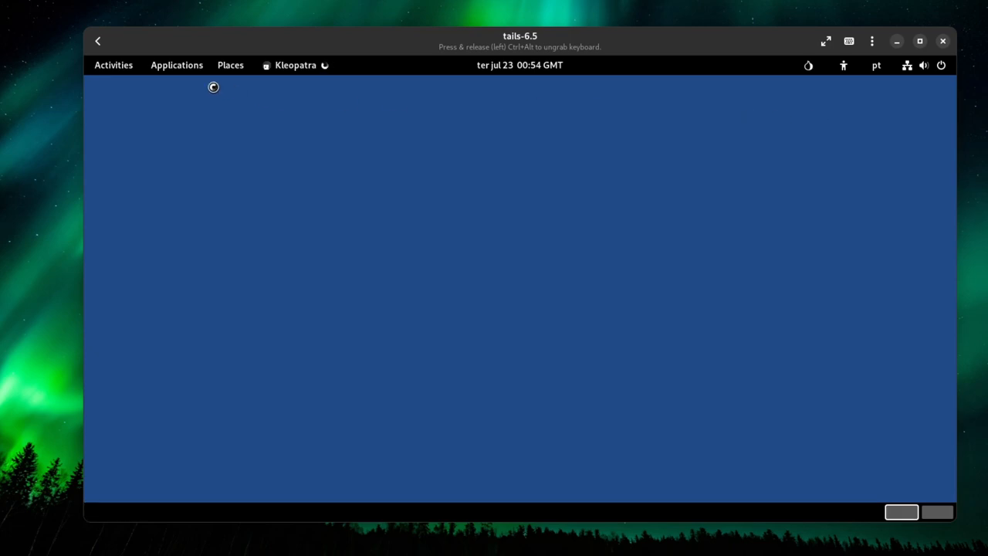
Open the Applications menu to list Accessories such as KeePassXC, Metadata Cleaner and Text Editor
{"action": "left_click", "coordinate": [176, 64]}
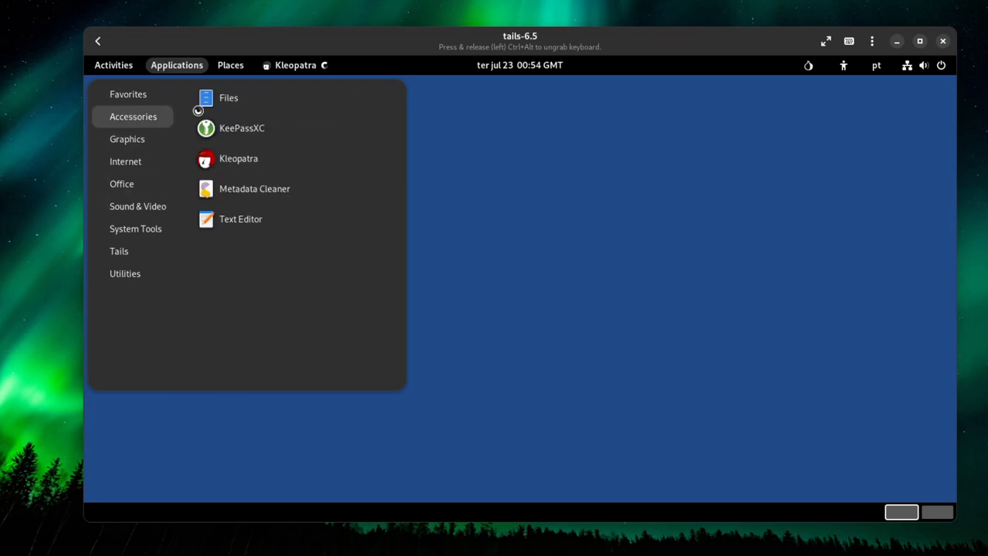
{"action": "mouse_move", "coordinate": [254, 188]}
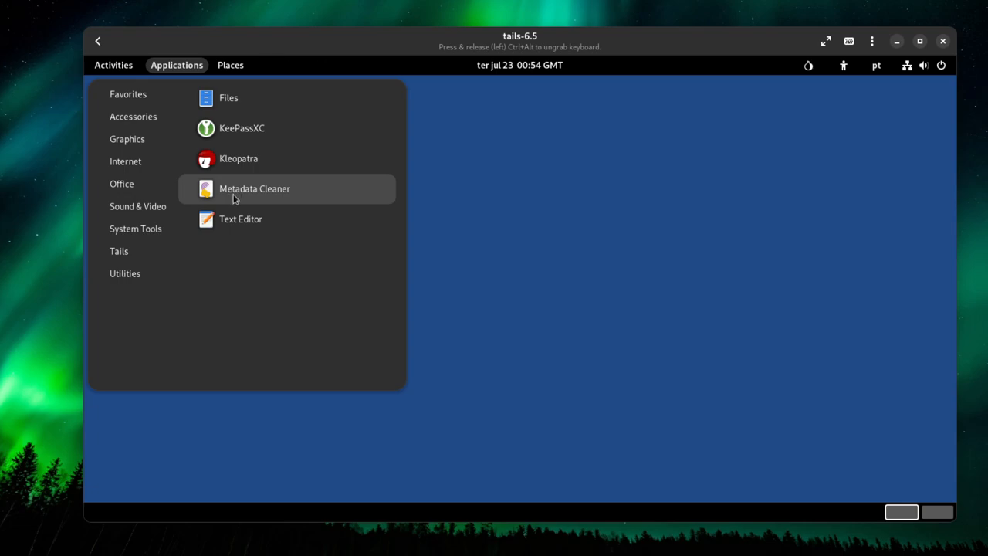
{"action": "mouse_move", "coordinate": [232, 192]}
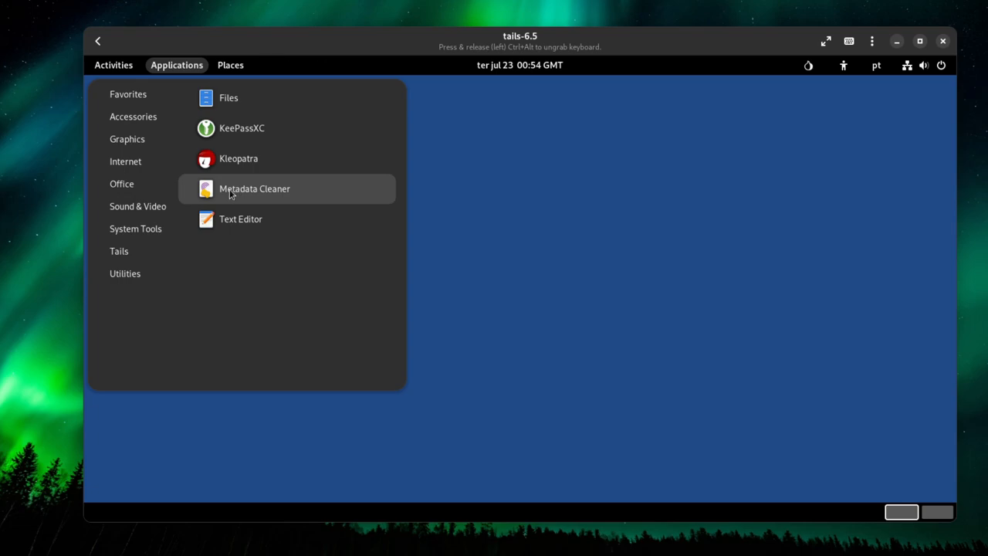
{"action": "mouse_move", "coordinate": [225, 195]}
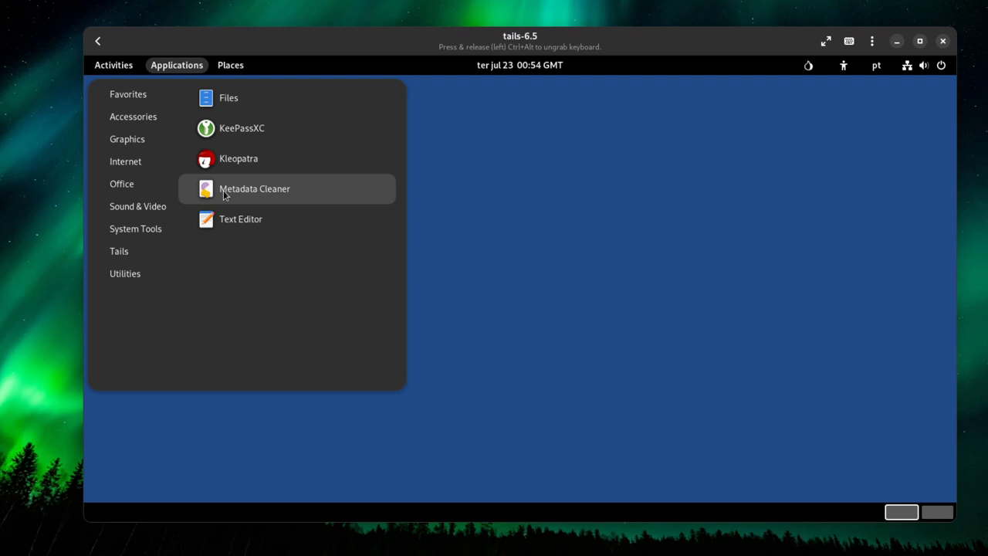
{"action": "mouse_move", "coordinate": [259, 219]}
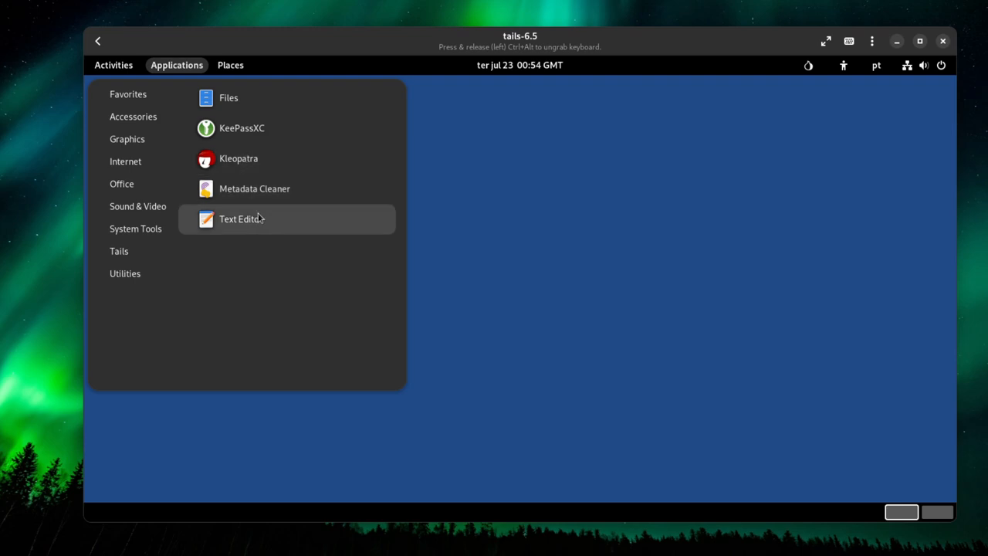
{"action": "mouse_move", "coordinate": [254, 188]}
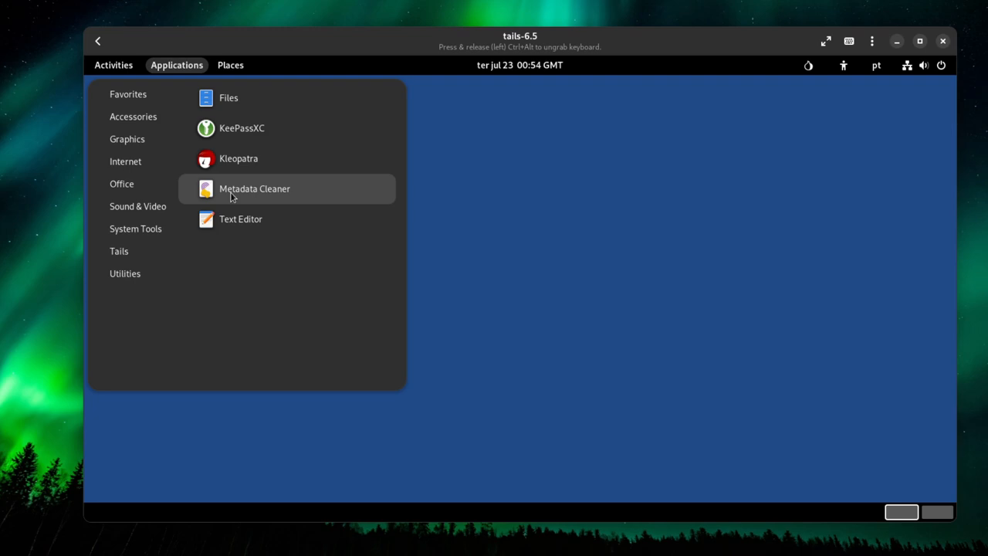
{"action": "mouse_move", "coordinate": [221, 197]}
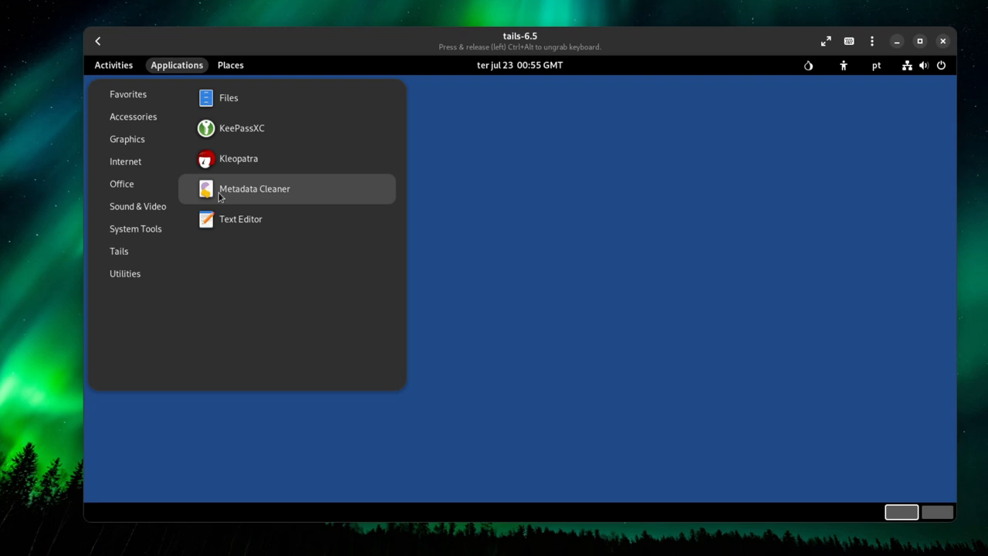
{"action": "mouse_move", "coordinate": [222, 179]}
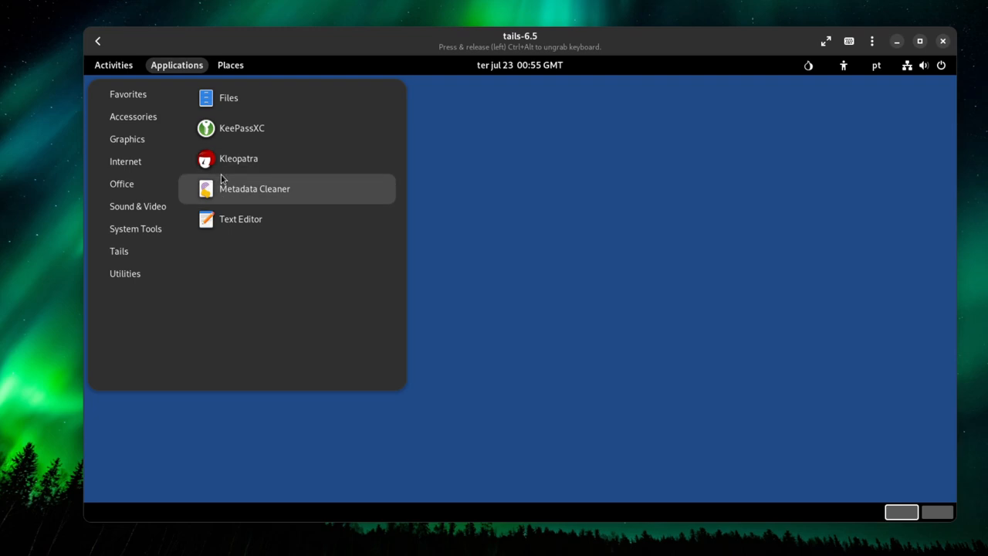
{"action": "mouse_move", "coordinate": [133, 116]}
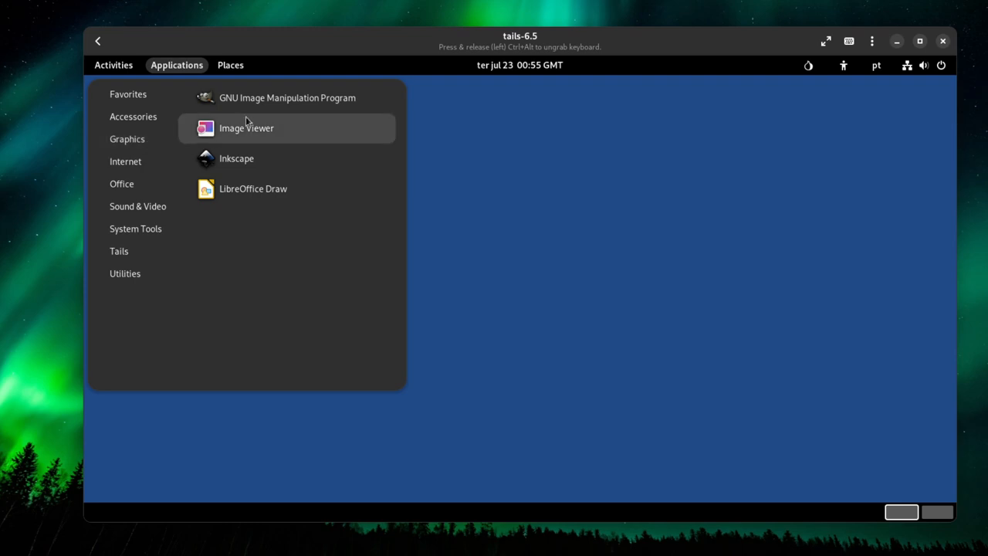
{"action": "mouse_move", "coordinate": [287, 98]}
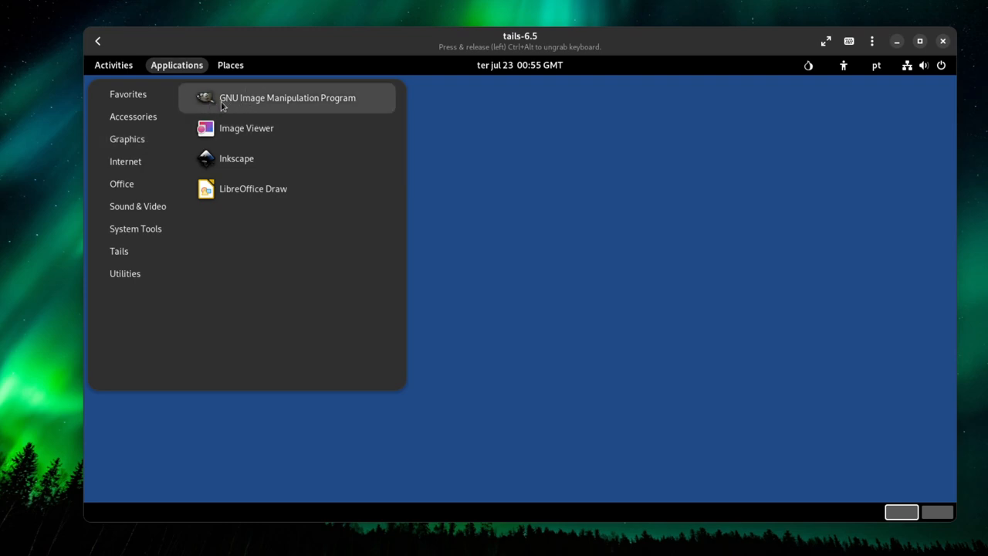
{"action": "mouse_move", "coordinate": [217, 108]}
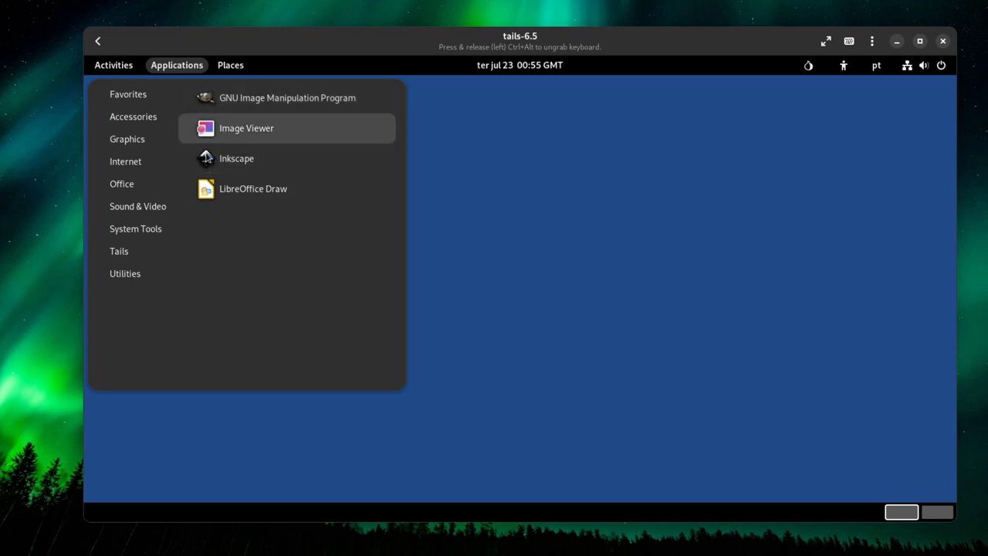
{"action": "mouse_move", "coordinate": [216, 162]}
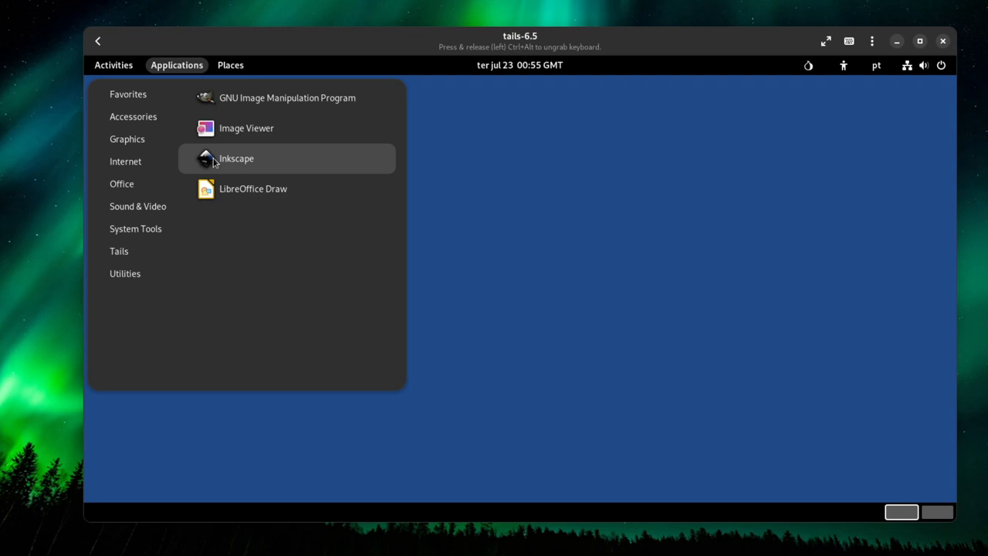
{"action": "mouse_move", "coordinate": [286, 97]}
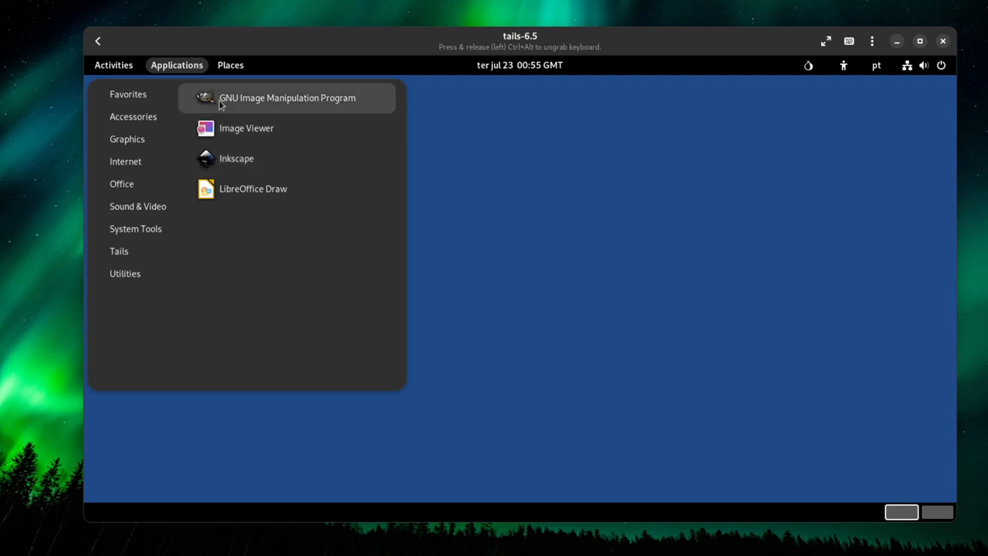
{"action": "mouse_move", "coordinate": [246, 127]}
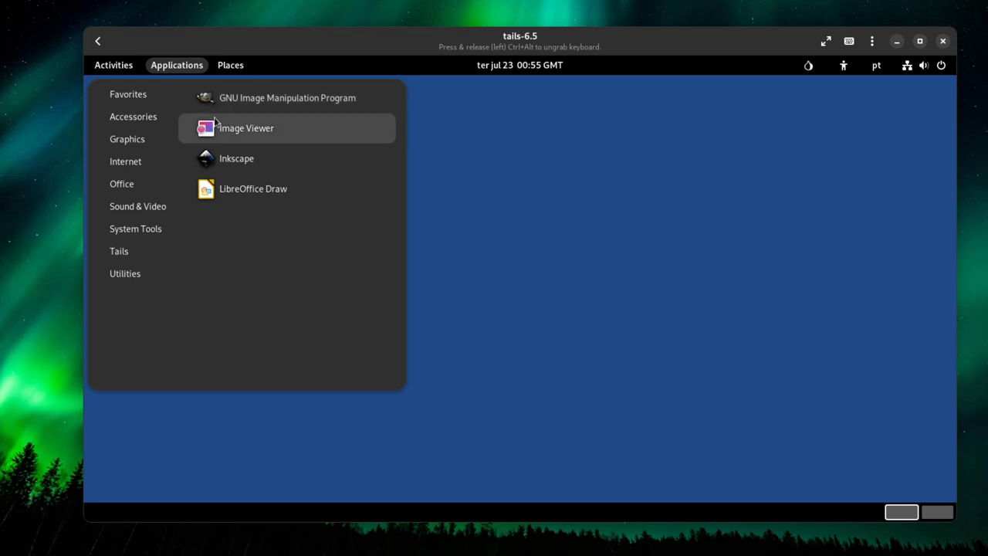
{"action": "mouse_move", "coordinate": [219, 108]}
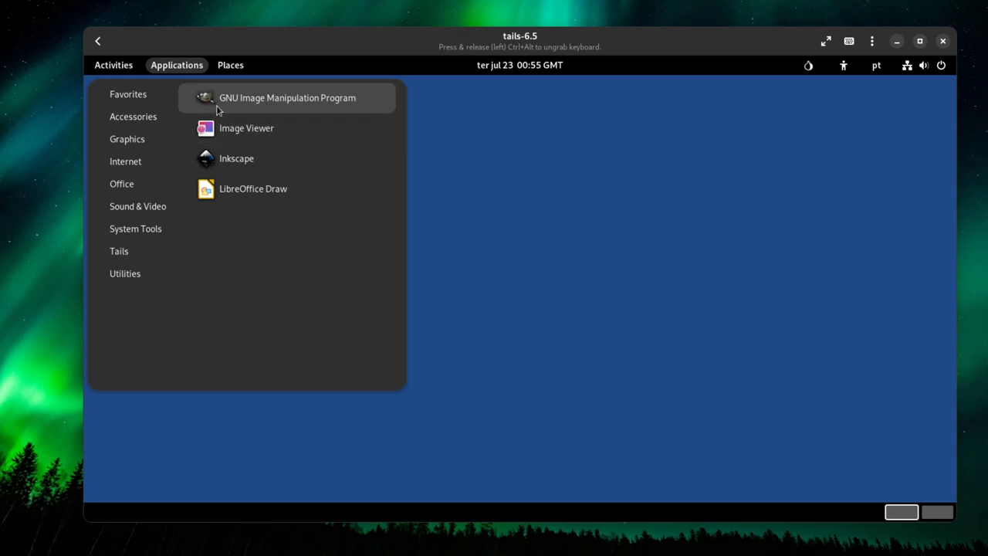
Switch the Applications menu to Internet, listing Electrum, OnionShare, Thunderbird and Tor Browser
{"action": "left_click", "coordinate": [125, 160]}
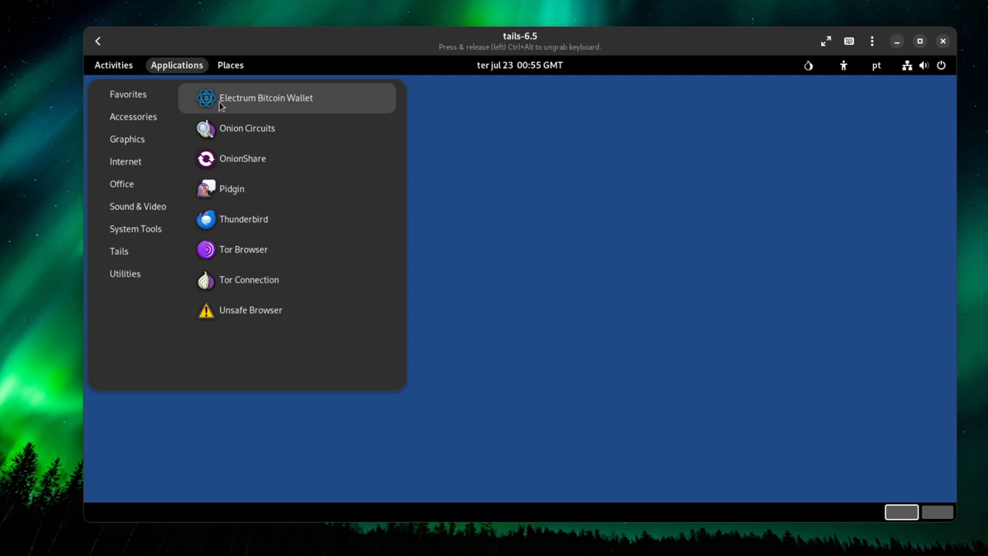
{"action": "mouse_move", "coordinate": [242, 108]}
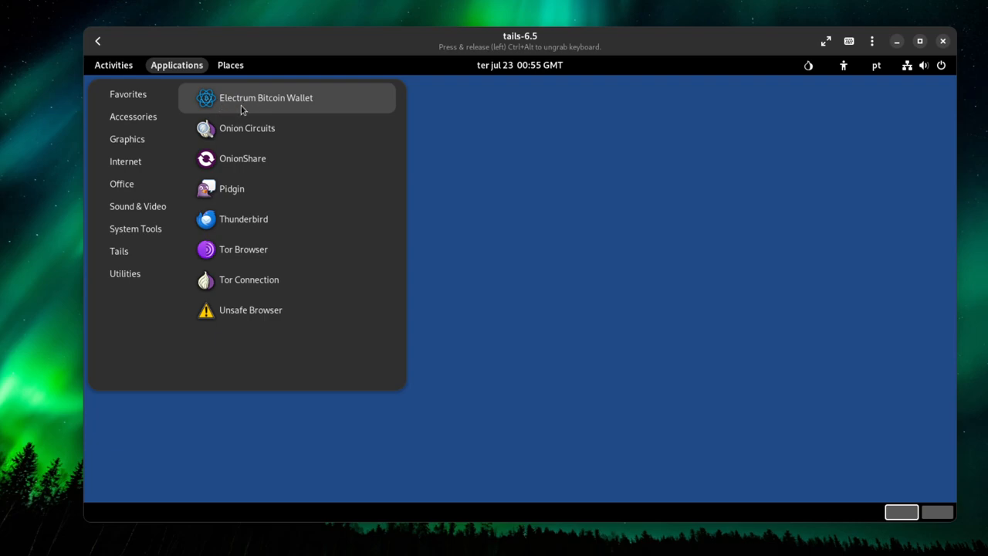
{"action": "mouse_move", "coordinate": [220, 105]}
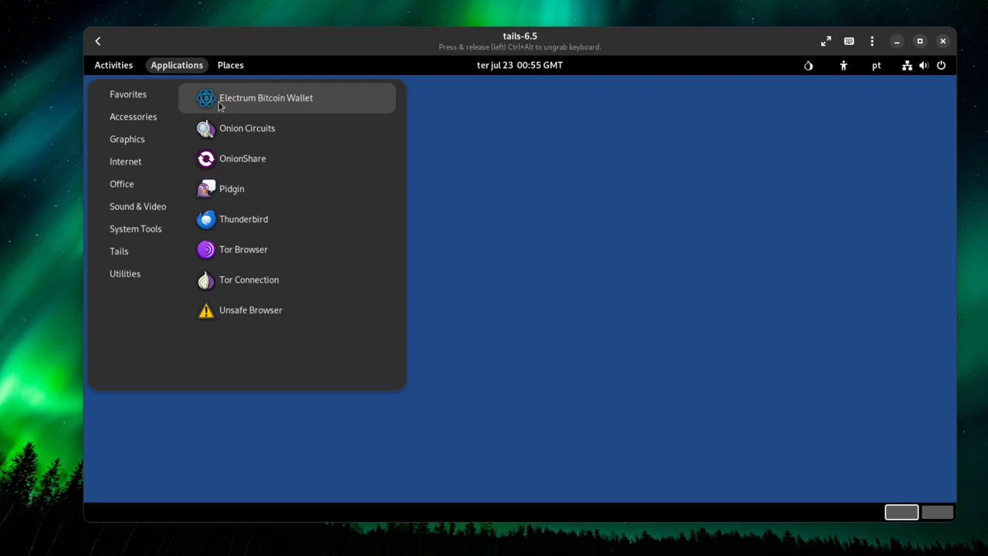
{"action": "mouse_move", "coordinate": [243, 108]}
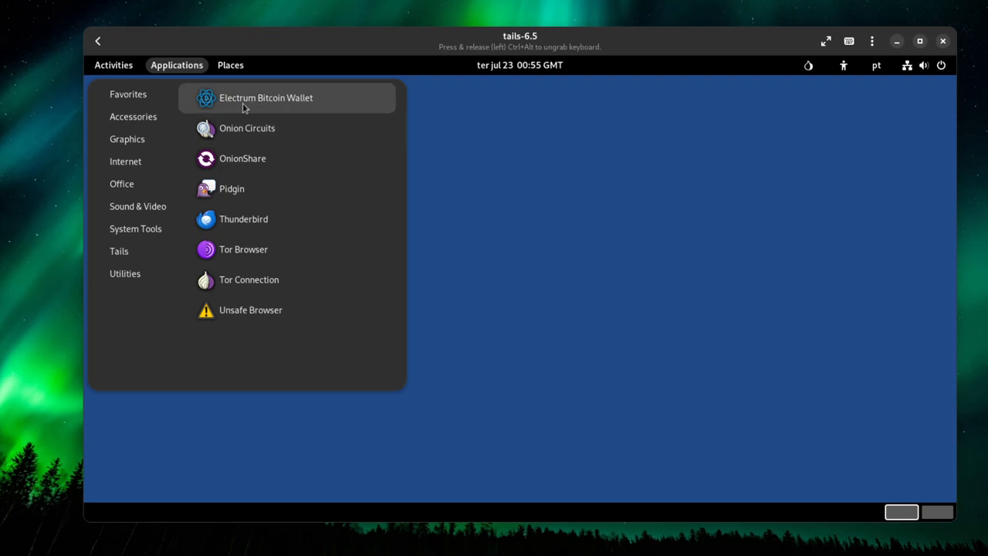
{"action": "mouse_move", "coordinate": [232, 113]}
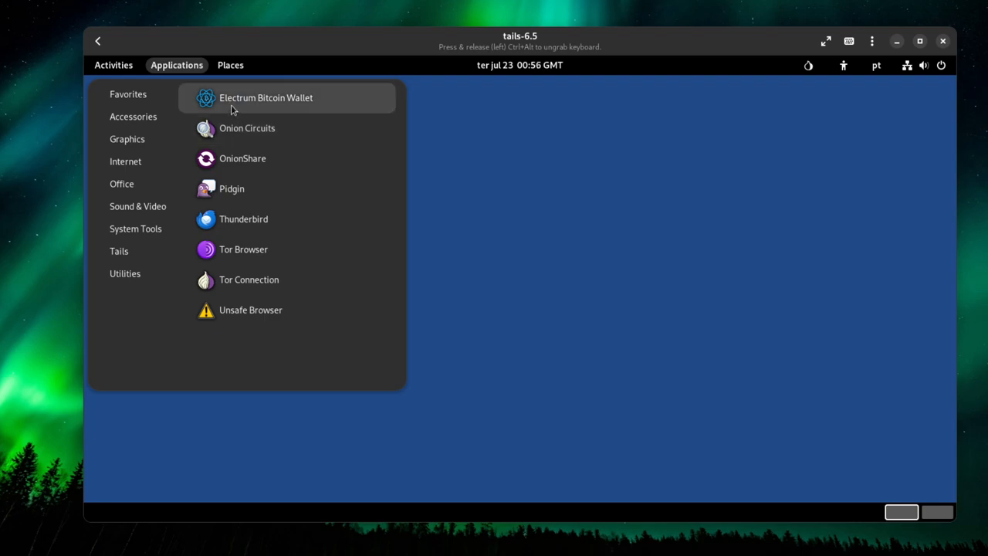
{"action": "mouse_move", "coordinate": [247, 128]}
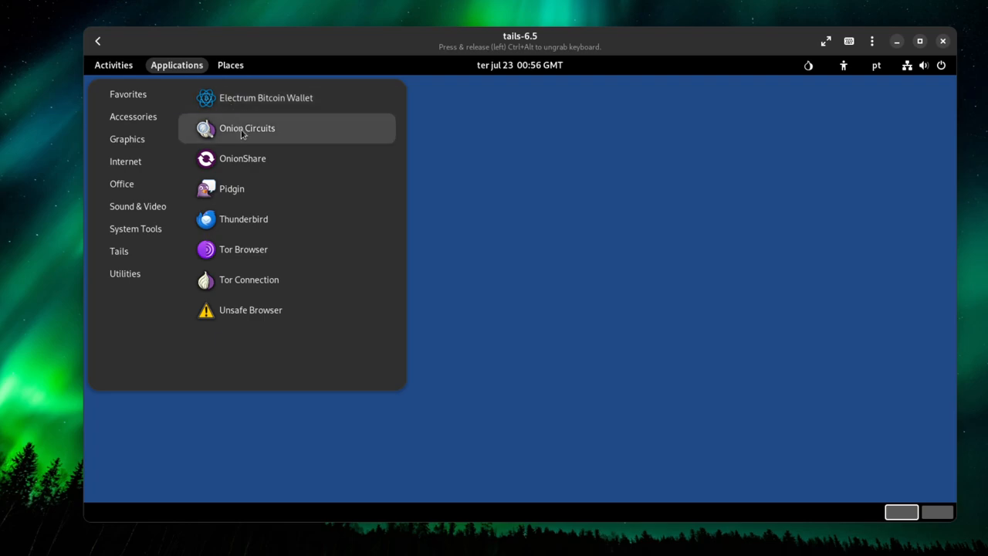
{"action": "mouse_move", "coordinate": [237, 145]}
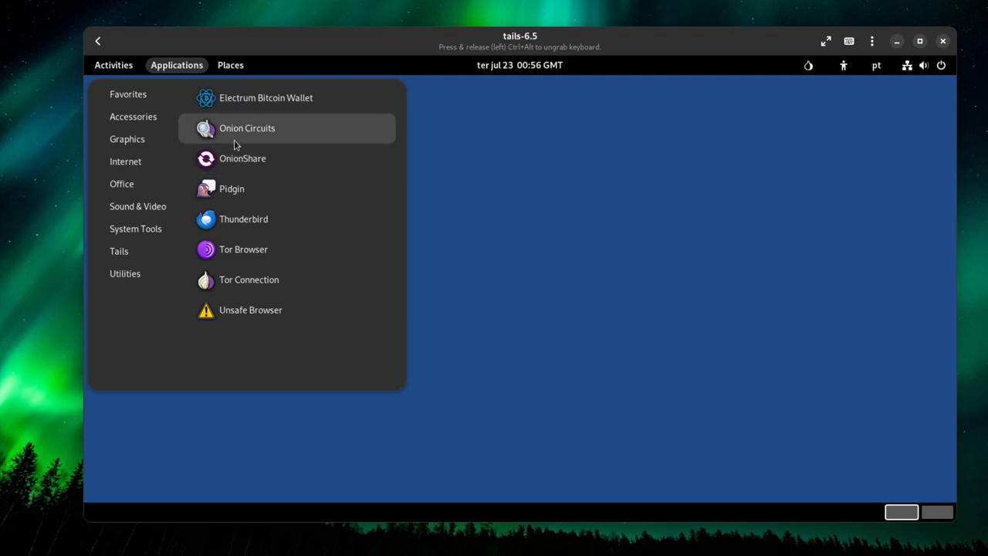
Launch OnionShare from Applications > Internet, opening on Share Files
{"action": "left_click", "coordinate": [242, 158]}
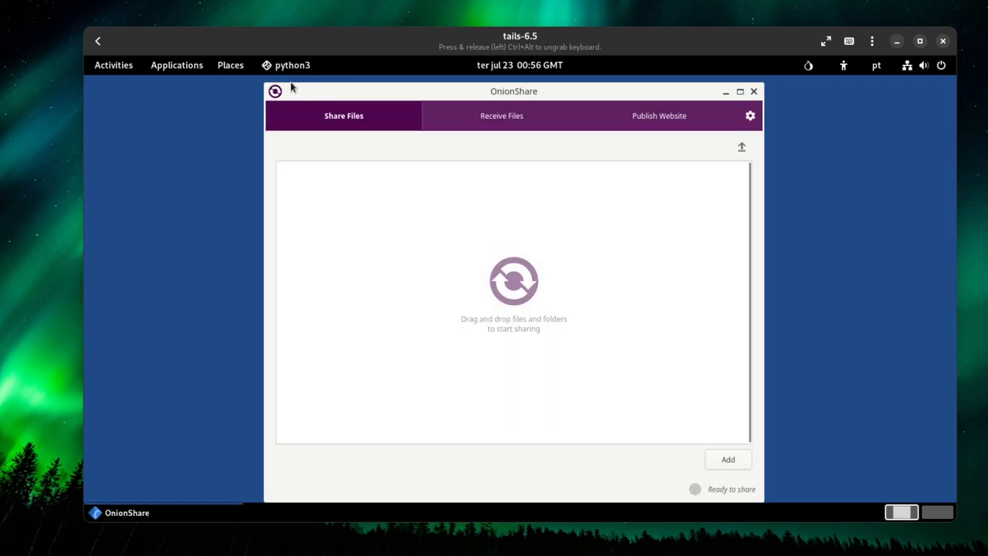
{"action": "mouse_move", "coordinate": [764, 494]}
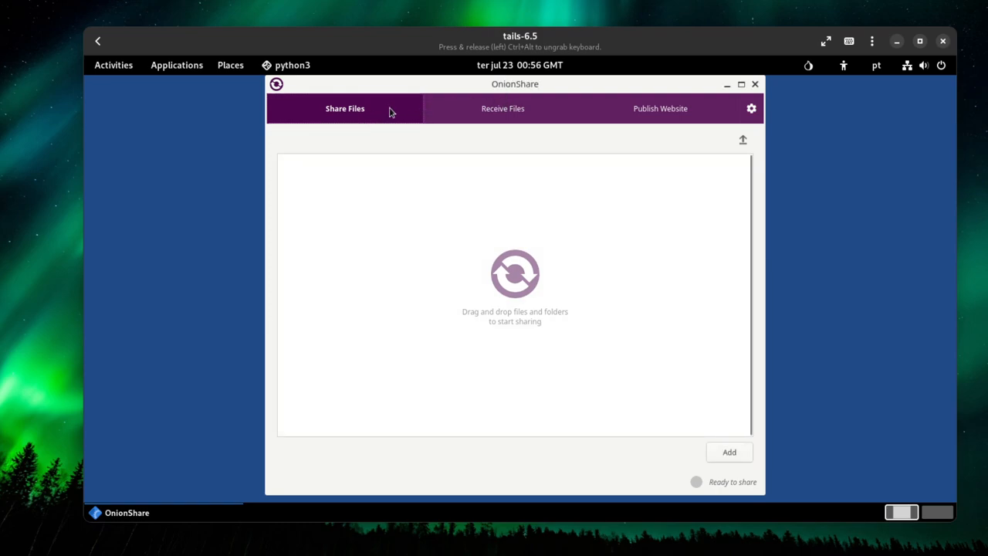
{"action": "mouse_move", "coordinate": [467, 309]}
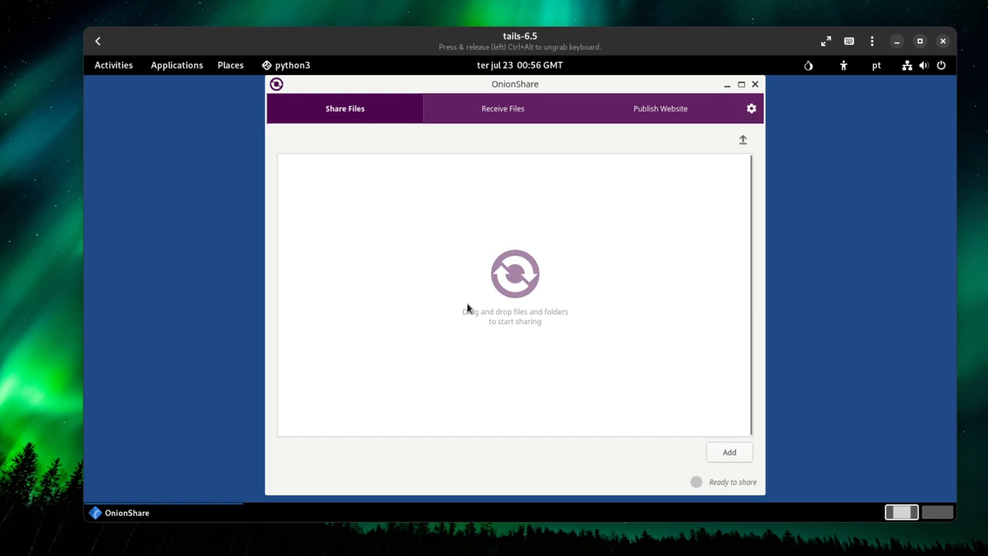
{"action": "mouse_move", "coordinate": [523, 287]}
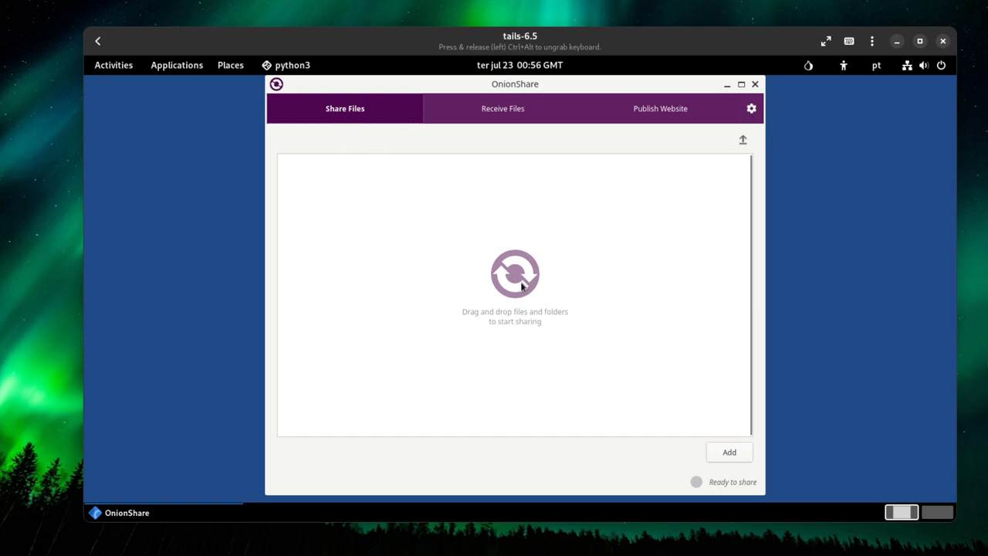
{"action": "mouse_move", "coordinate": [367, 173]}
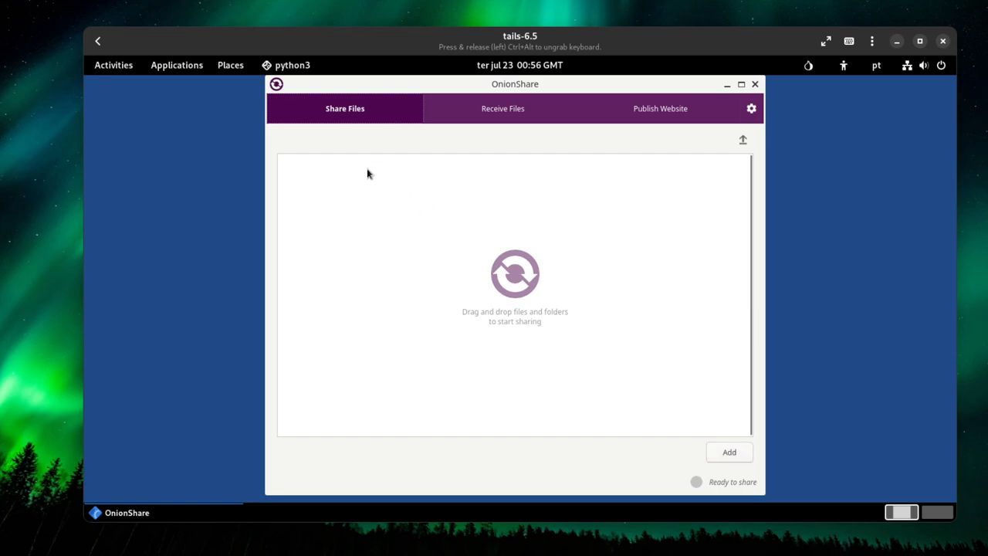
{"action": "mouse_move", "coordinate": [375, 246]}
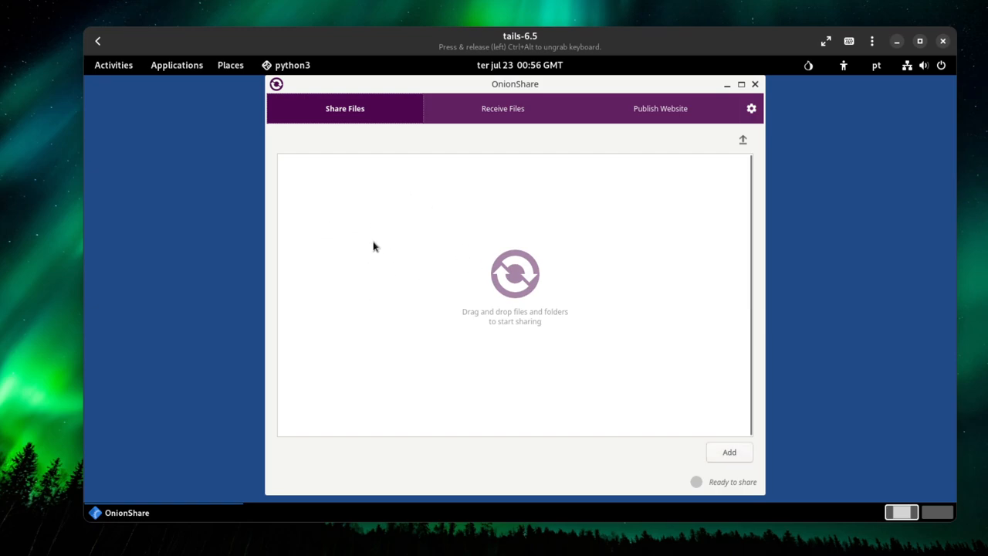
{"action": "mouse_move", "coordinate": [359, 233]}
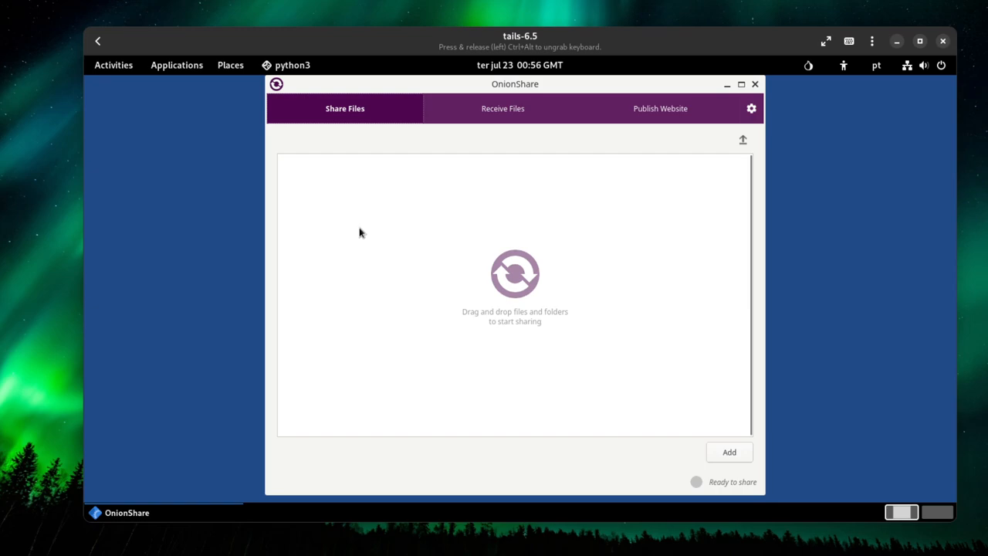
{"action": "mouse_move", "coordinate": [345, 197]}
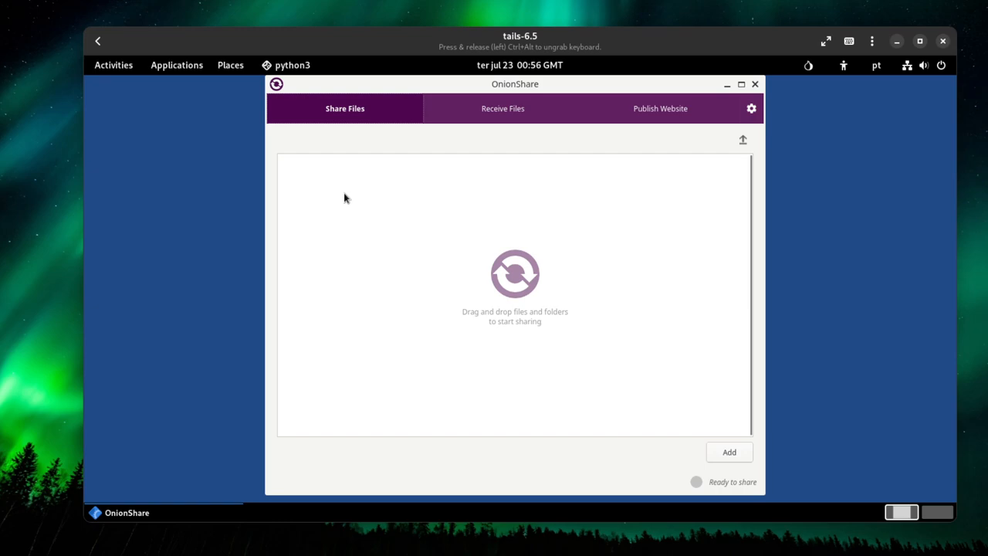
{"action": "mouse_move", "coordinate": [493, 93]}
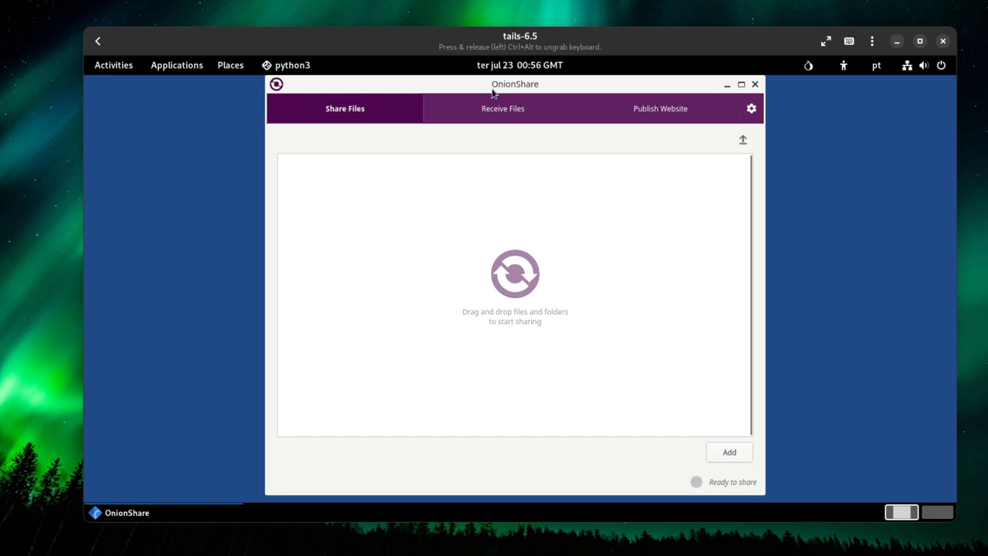
View OnionShare's Receive Files and Publish Website tabs, then open and close Settings unchanged
{"action": "left_click", "coordinate": [502, 108]}
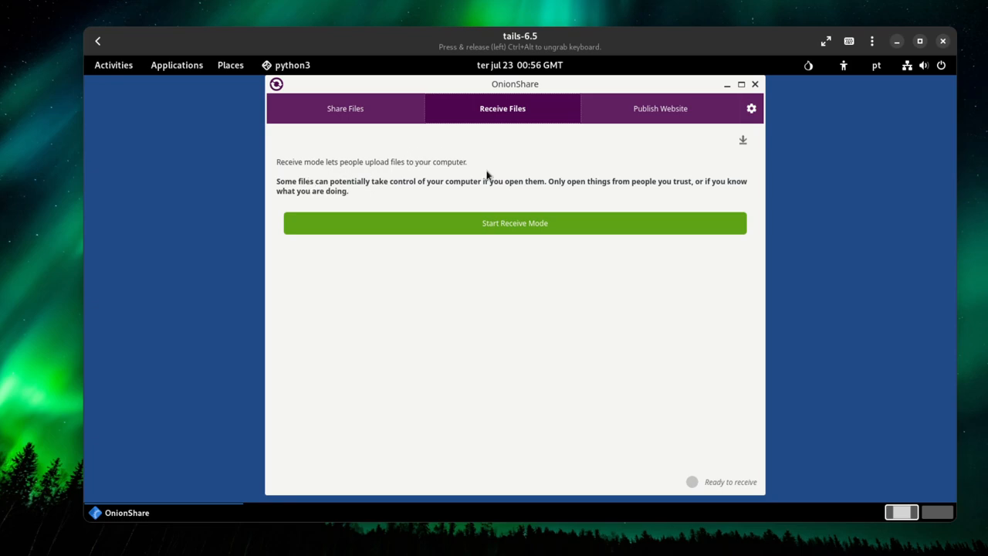
{"action": "mouse_move", "coordinate": [635, 128]}
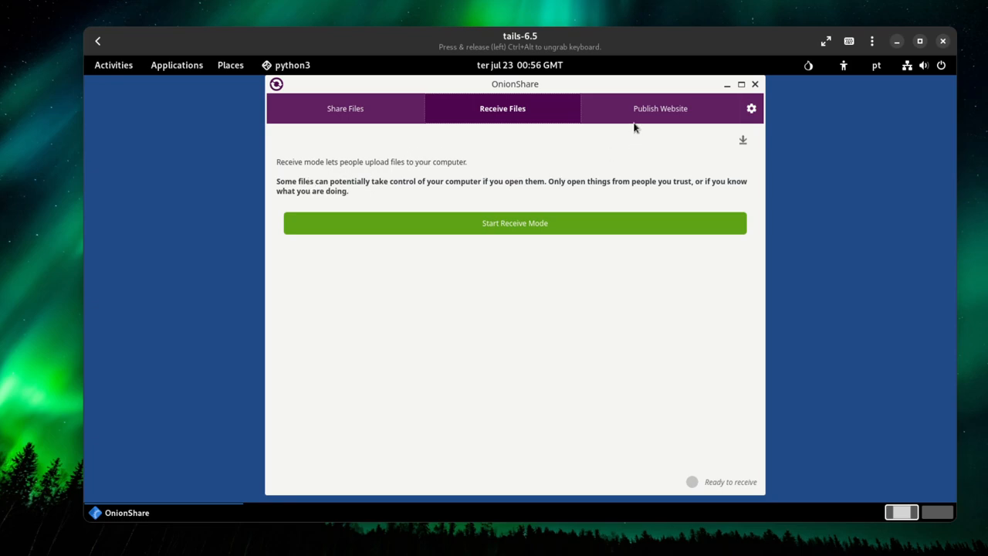
{"action": "left_click", "coordinate": [659, 108]}
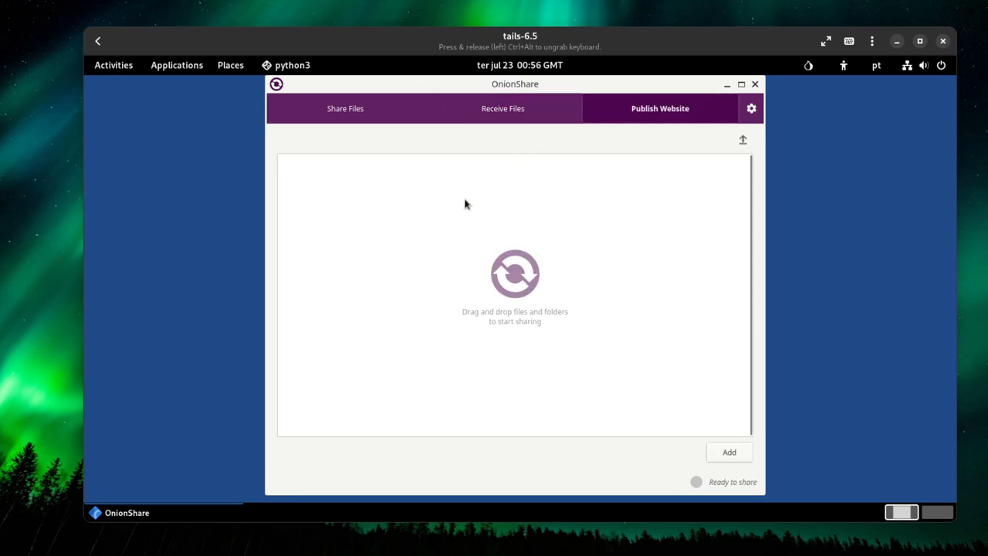
{"action": "left_click", "coordinate": [749, 108]}
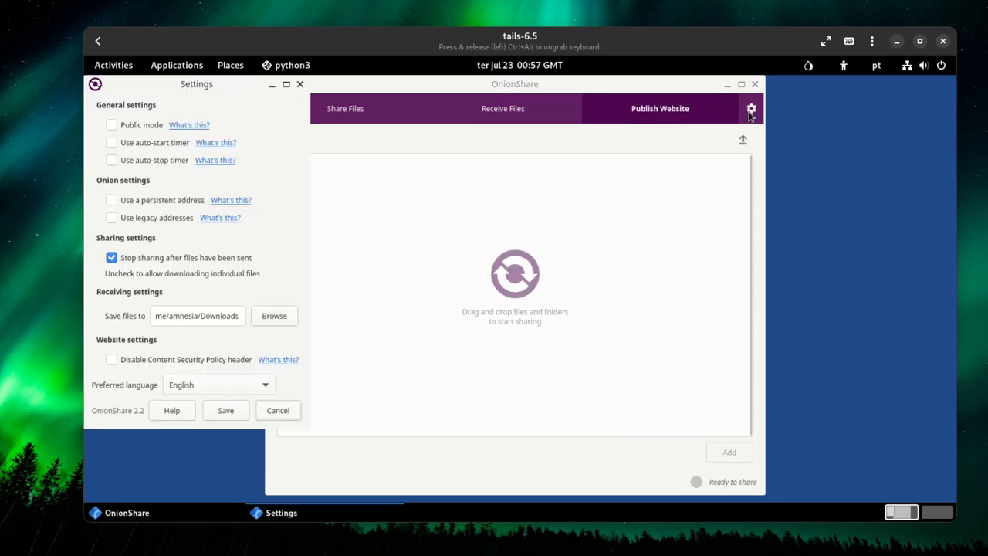
{"action": "mouse_move", "coordinate": [117, 247]}
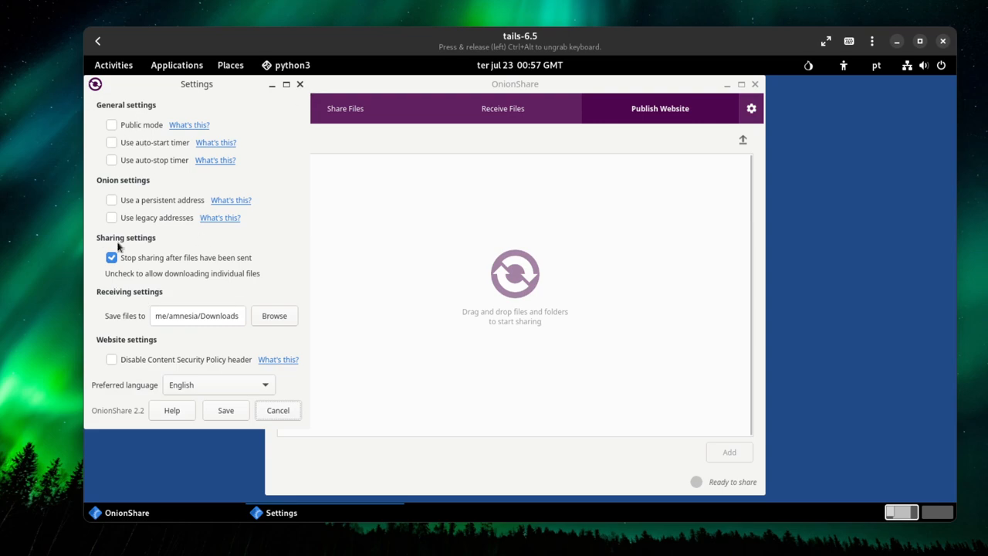
{"action": "mouse_move", "coordinate": [299, 87]}
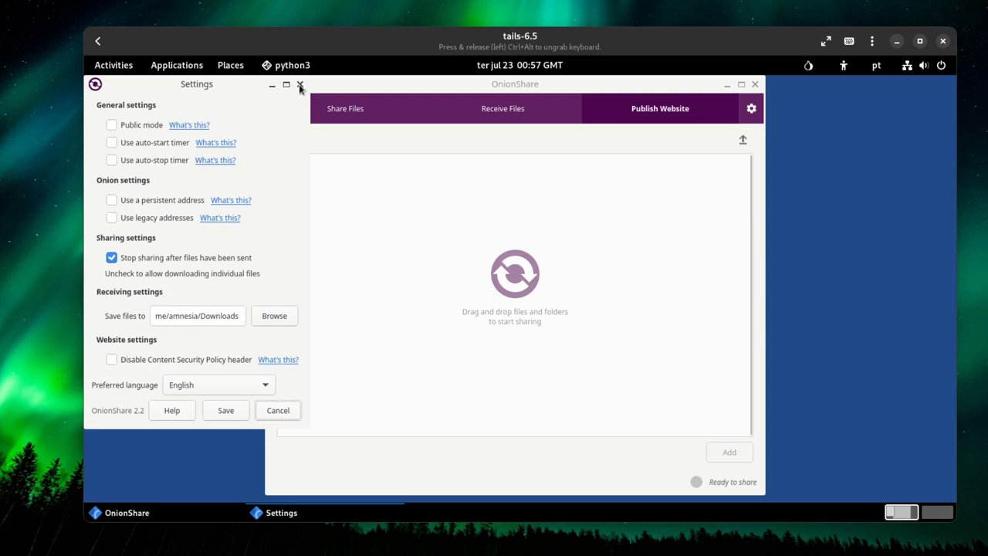
{"action": "left_click", "coordinate": [300, 85]}
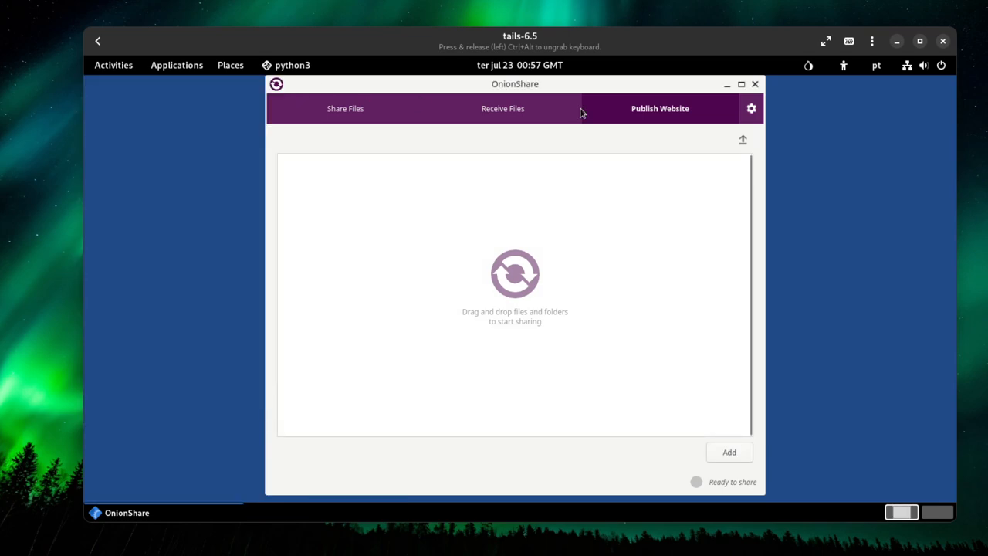
{"action": "mouse_move", "coordinate": [610, 115]}
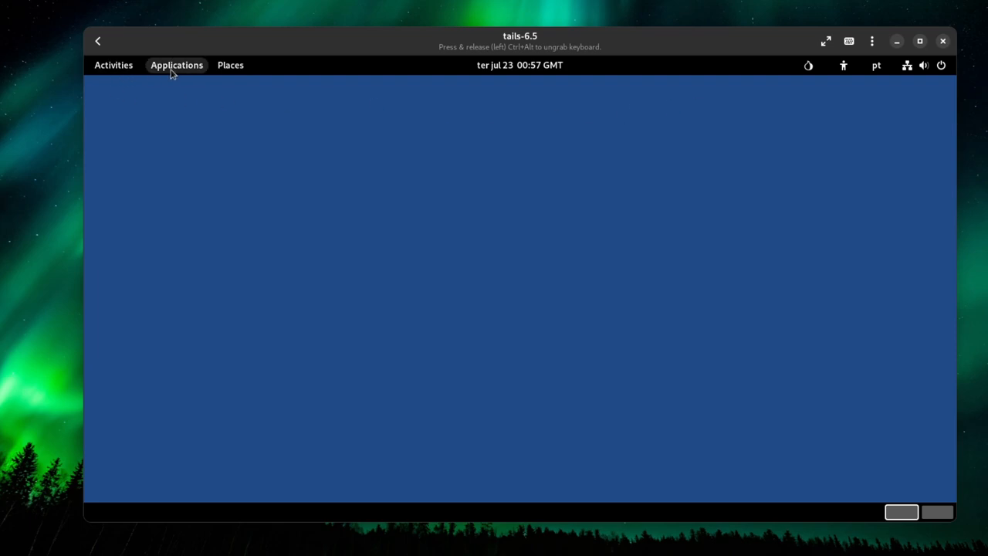
Launch Pidgin, choose a protocol for a new account, then cancel the Add Account dialog
{"action": "left_click", "coordinate": [176, 65]}
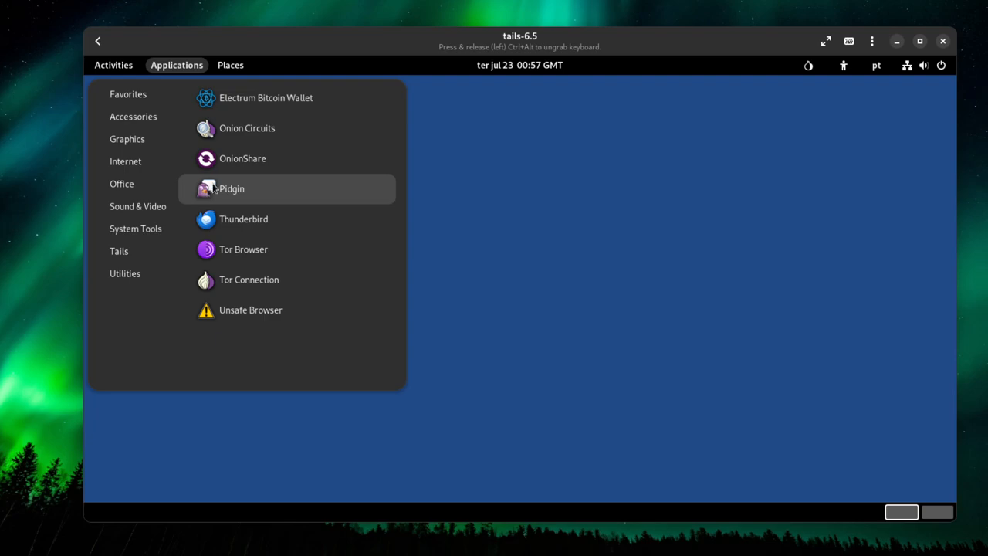
{"action": "mouse_move", "coordinate": [210, 199]}
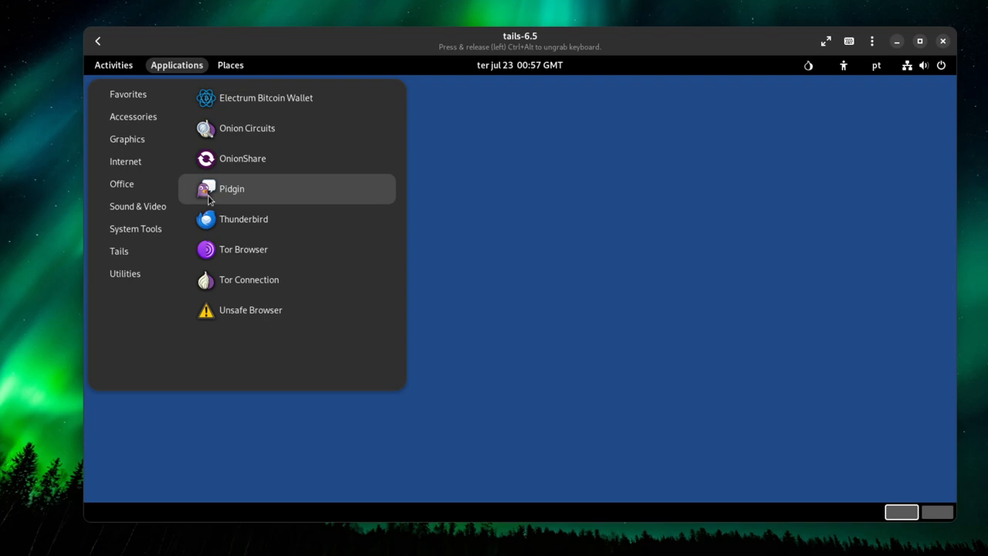
{"action": "left_click", "coordinate": [232, 188]}
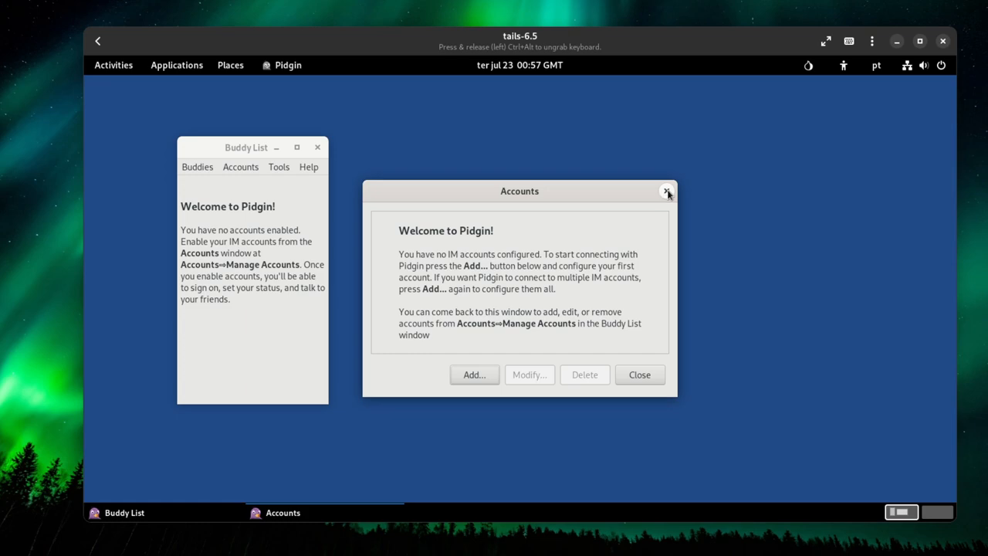
{"action": "left_click", "coordinate": [474, 374]}
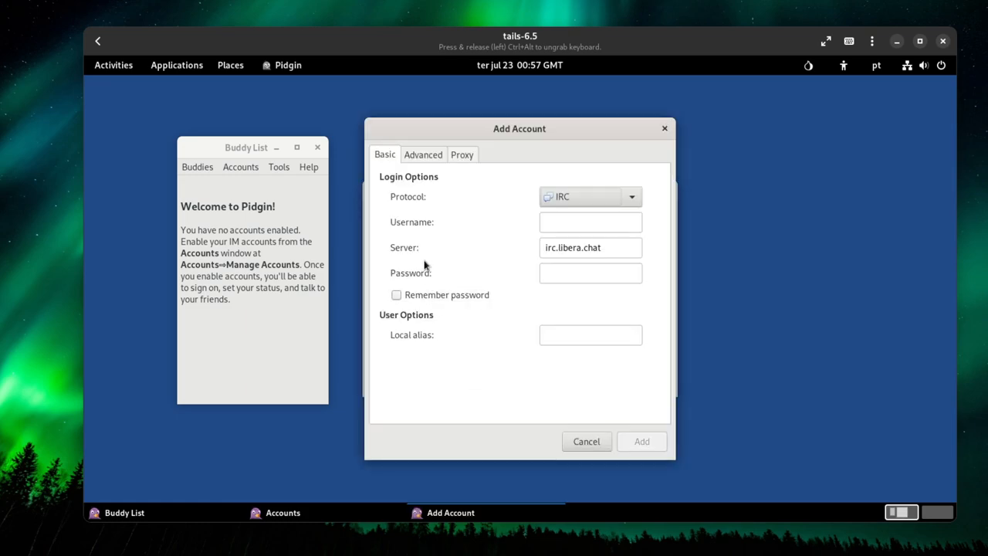
{"action": "left_click", "coordinate": [631, 196]}
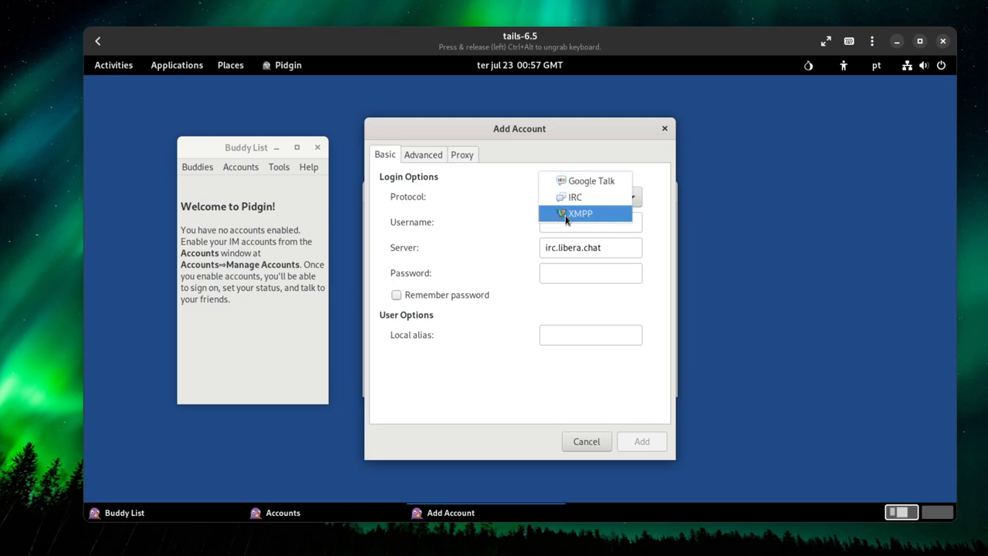
{"action": "mouse_move", "coordinate": [573, 221]}
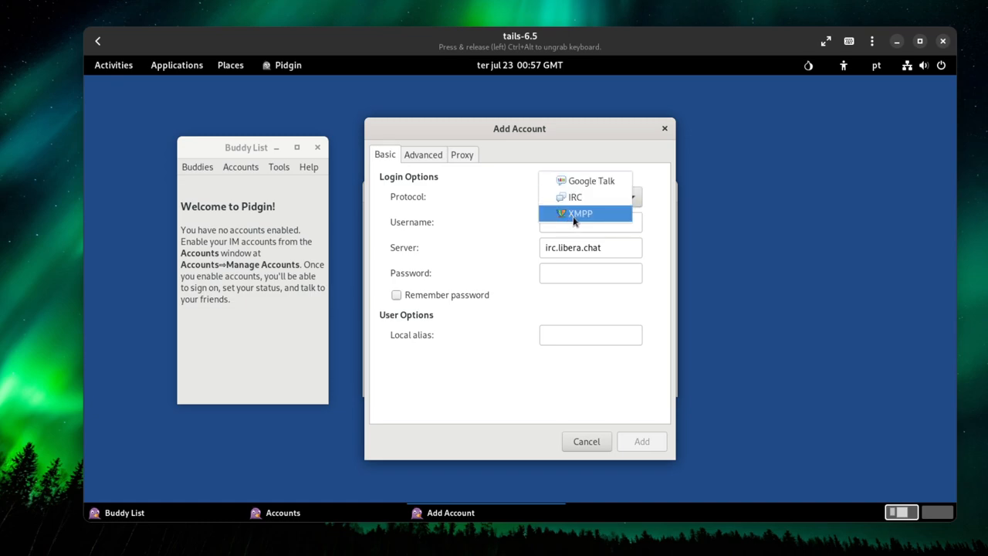
{"action": "mouse_move", "coordinate": [575, 196]}
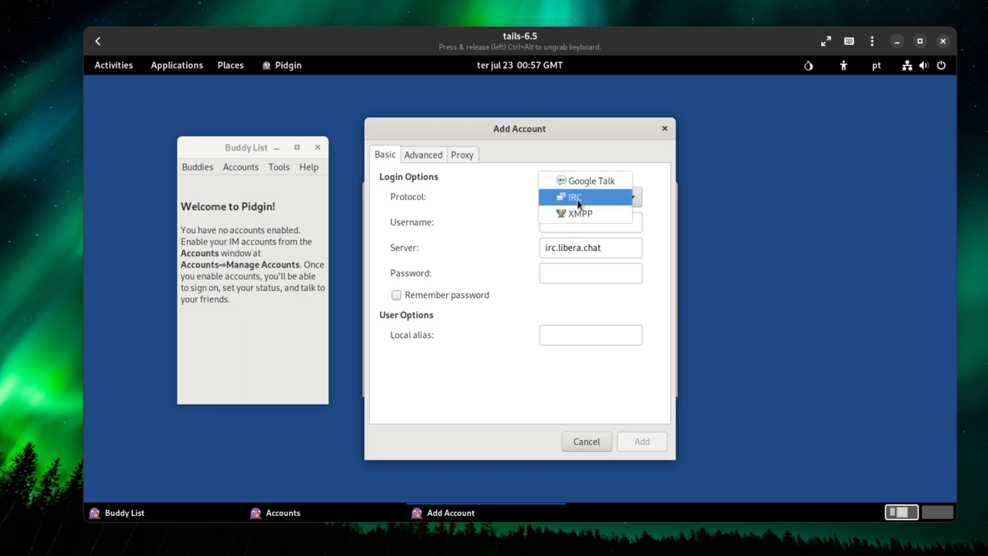
{"action": "mouse_move", "coordinate": [582, 209]}
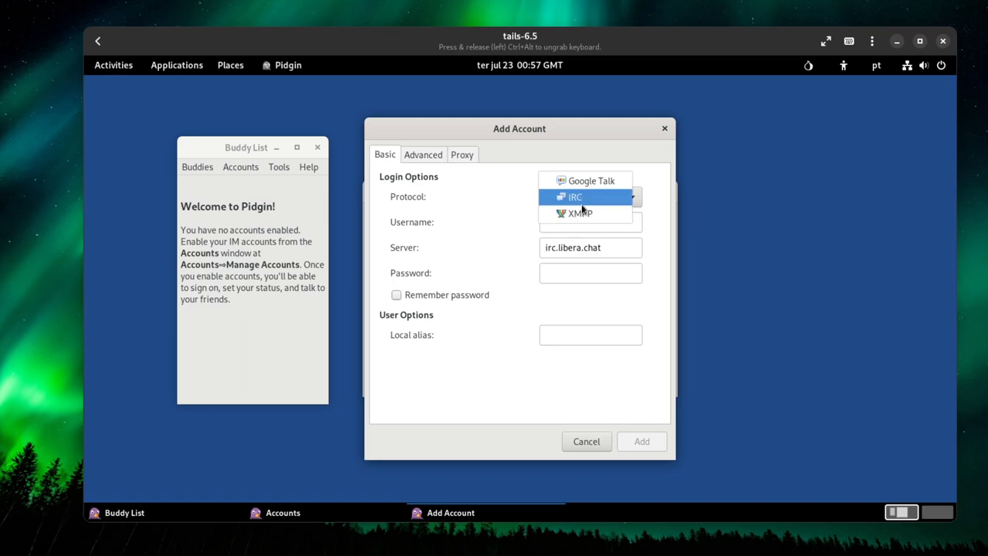
{"action": "left_click", "coordinate": [579, 213]}
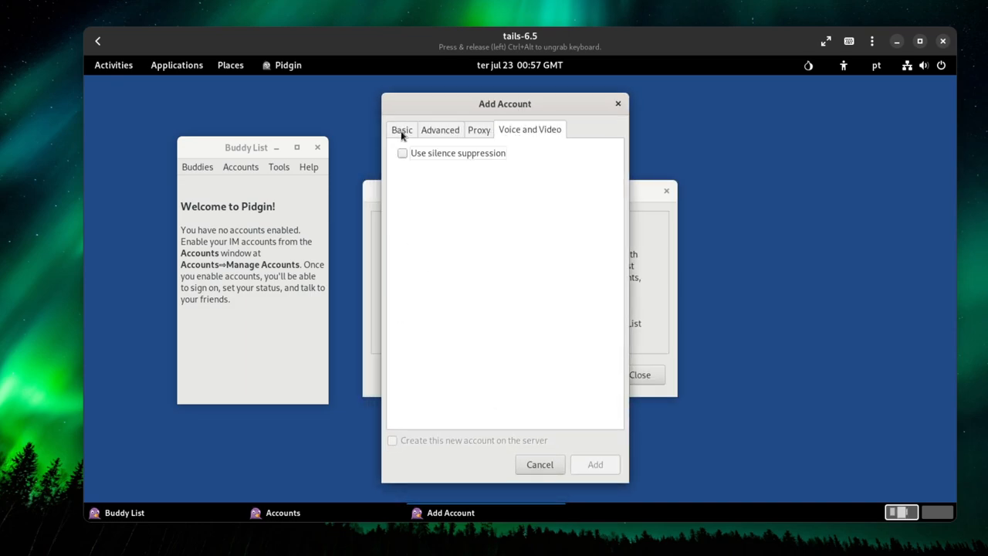
{"action": "left_click", "coordinate": [538, 464]}
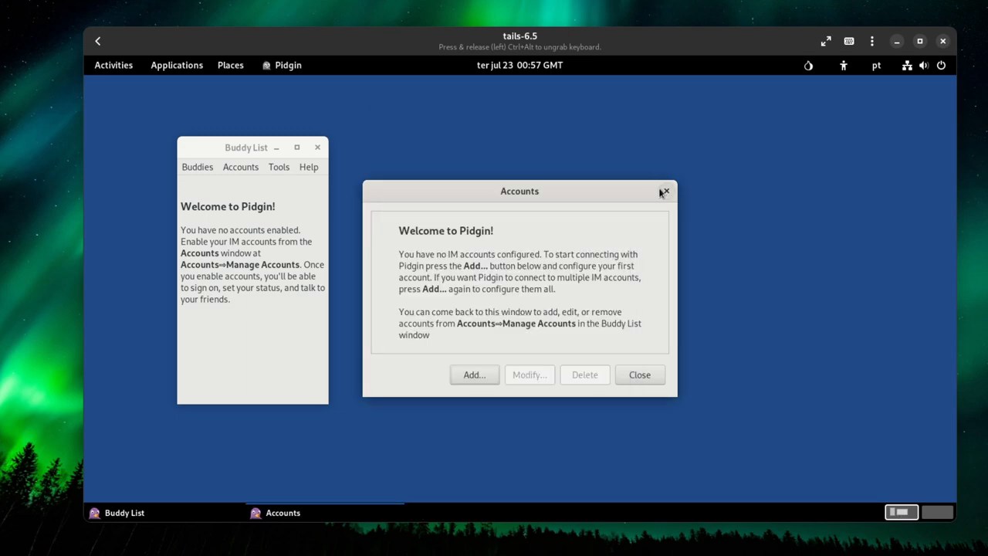
Close Pidgin, launch Internet > Unsafe Browser, and dismiss its disabled-at-Welcome-Screen notice
{"action": "left_click", "coordinate": [176, 65]}
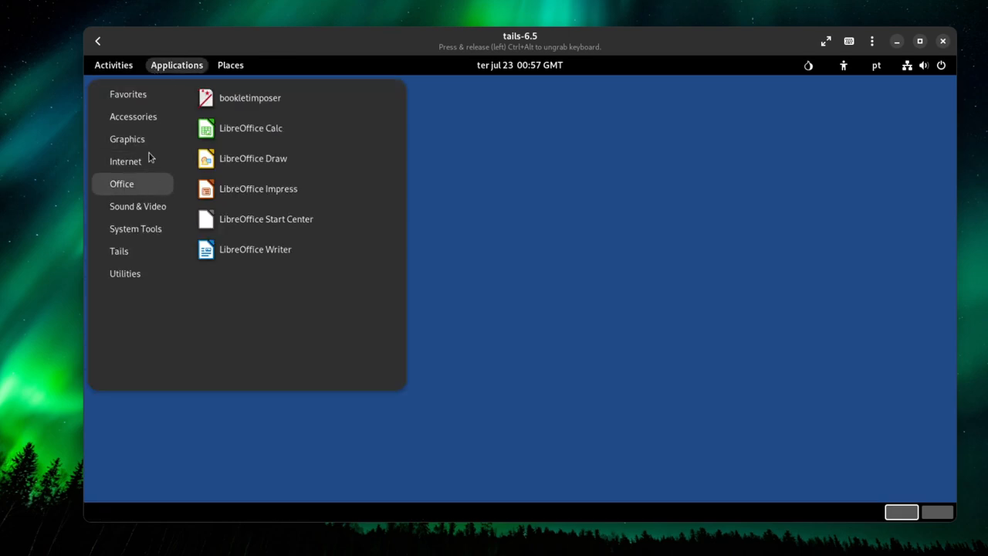
{"action": "left_click", "coordinate": [138, 206]}
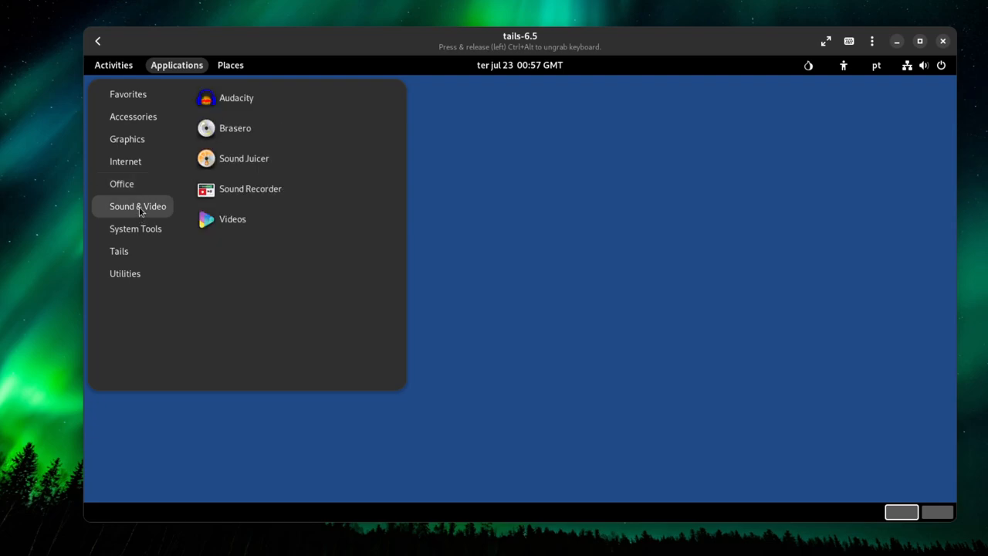
{"action": "left_click", "coordinate": [121, 183]}
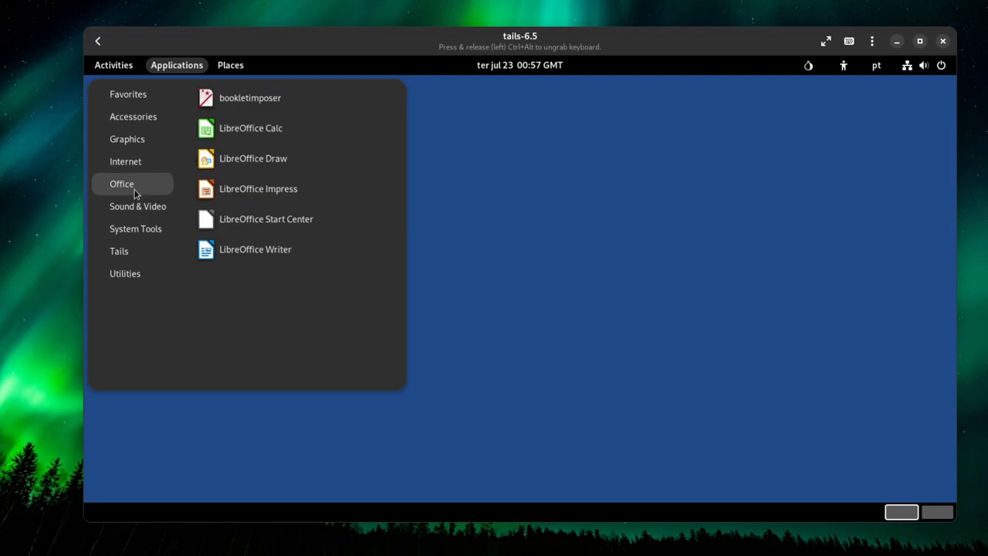
{"action": "left_click", "coordinate": [125, 161]}
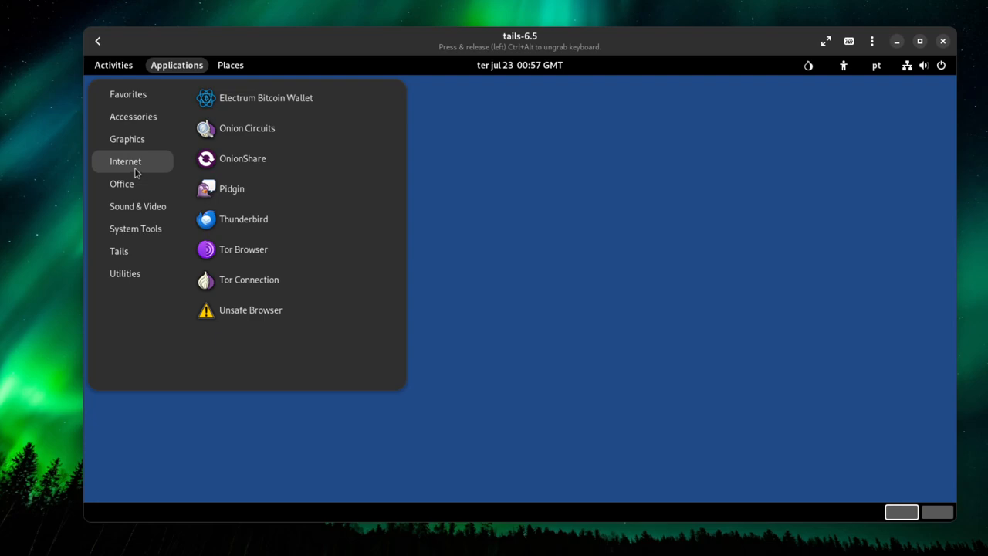
{"action": "mouse_move", "coordinate": [243, 218]}
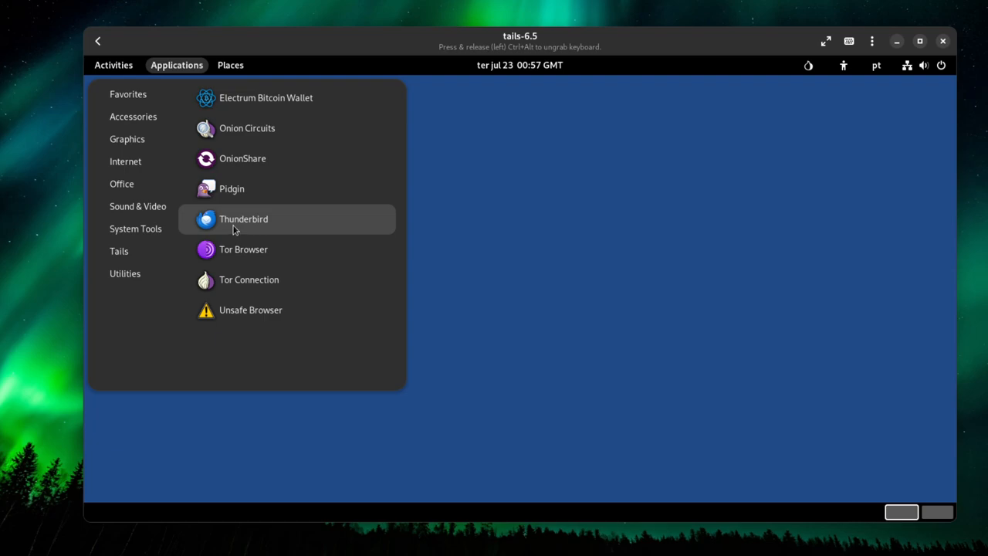
{"action": "mouse_move", "coordinate": [243, 248]}
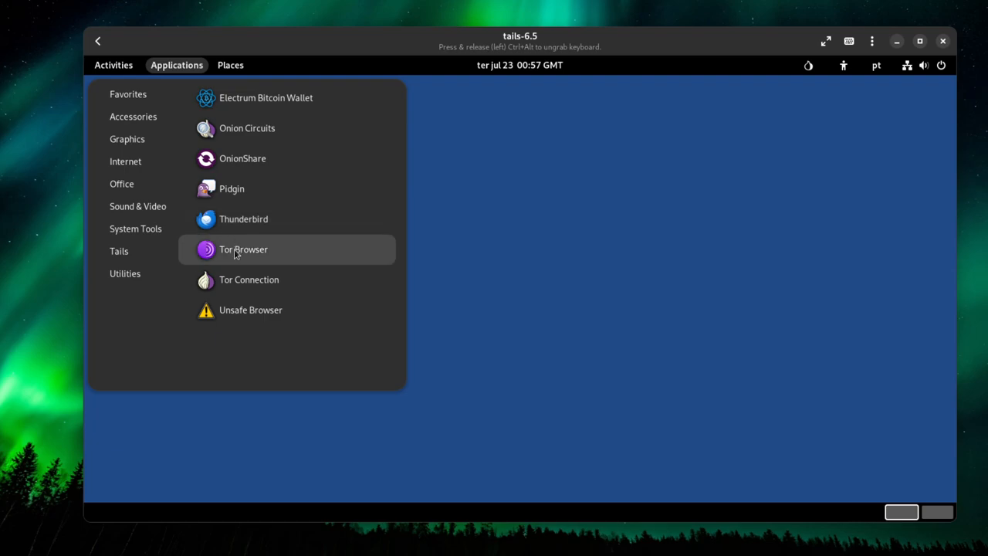
{"action": "left_click", "coordinate": [250, 309]}
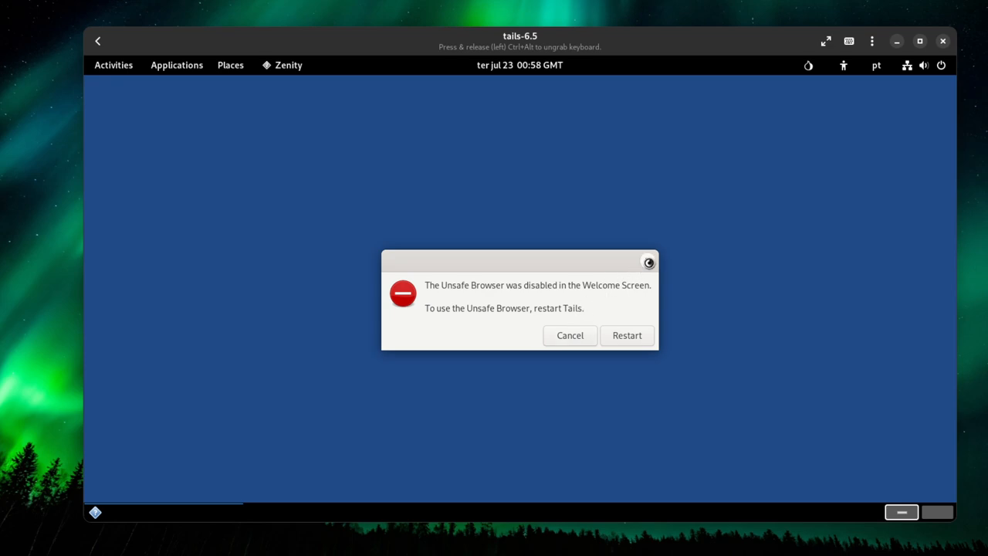
{"action": "left_click", "coordinate": [176, 65]}
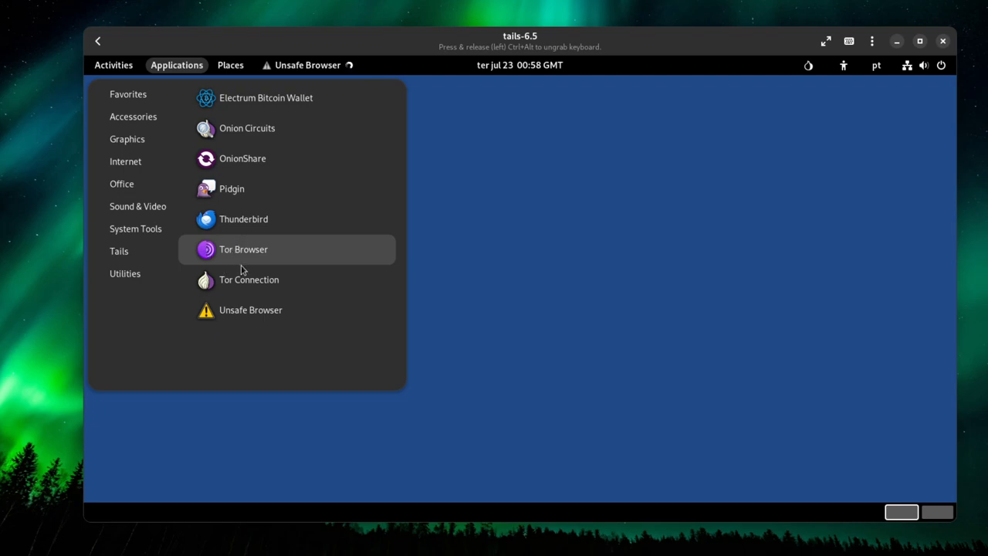
{"action": "left_click", "coordinate": [121, 184]}
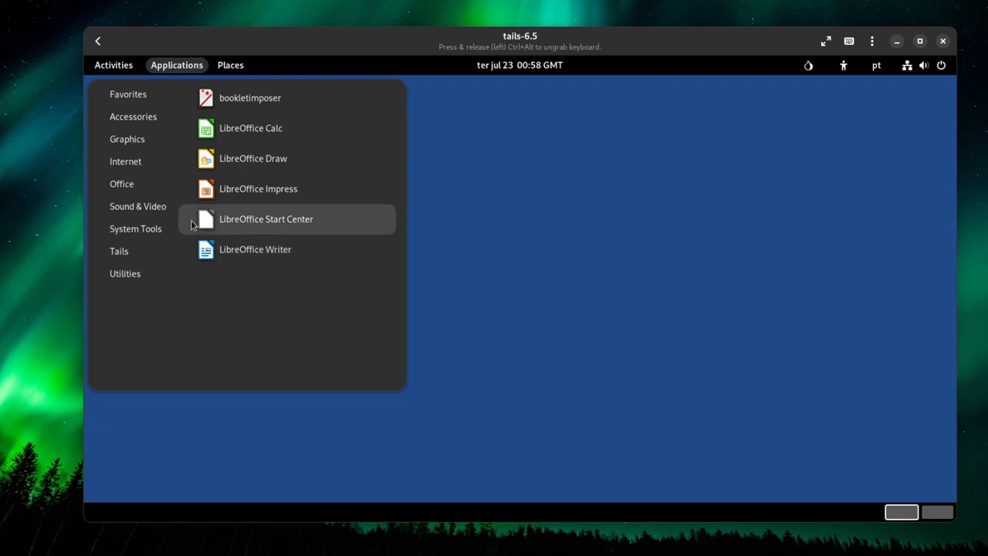
{"action": "mouse_move", "coordinate": [205, 219]}
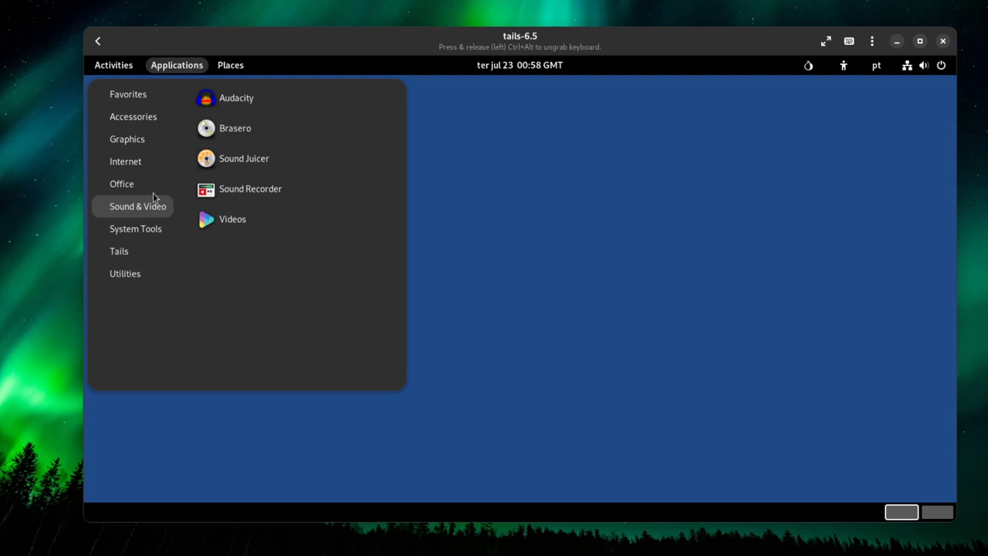
{"action": "mouse_move", "coordinate": [162, 212]}
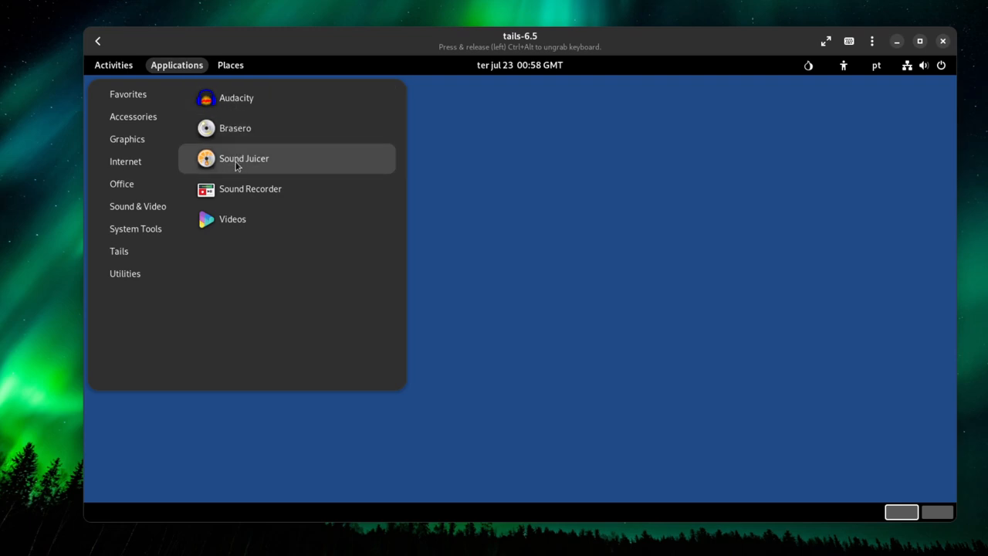
{"action": "mouse_move", "coordinate": [247, 132]}
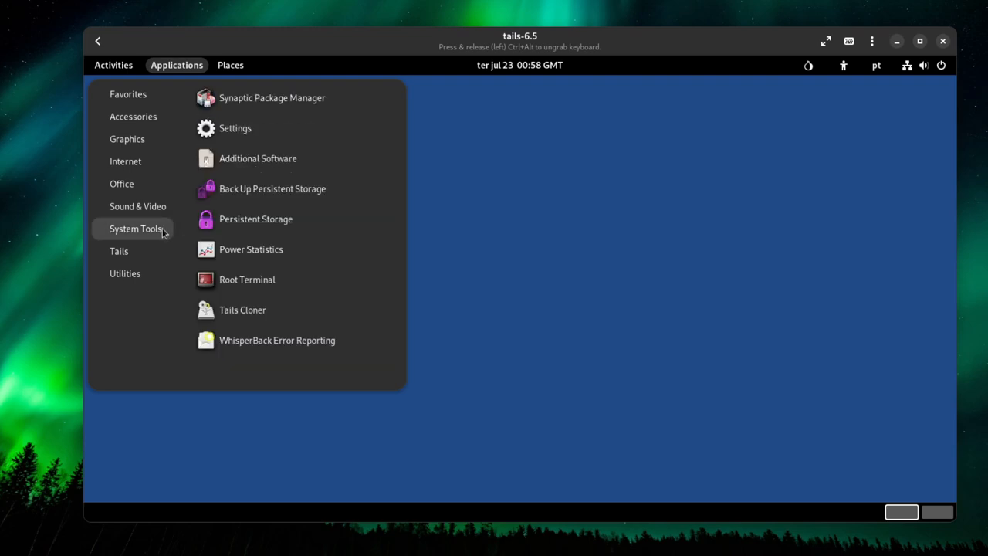
{"action": "mouse_move", "coordinate": [271, 98]}
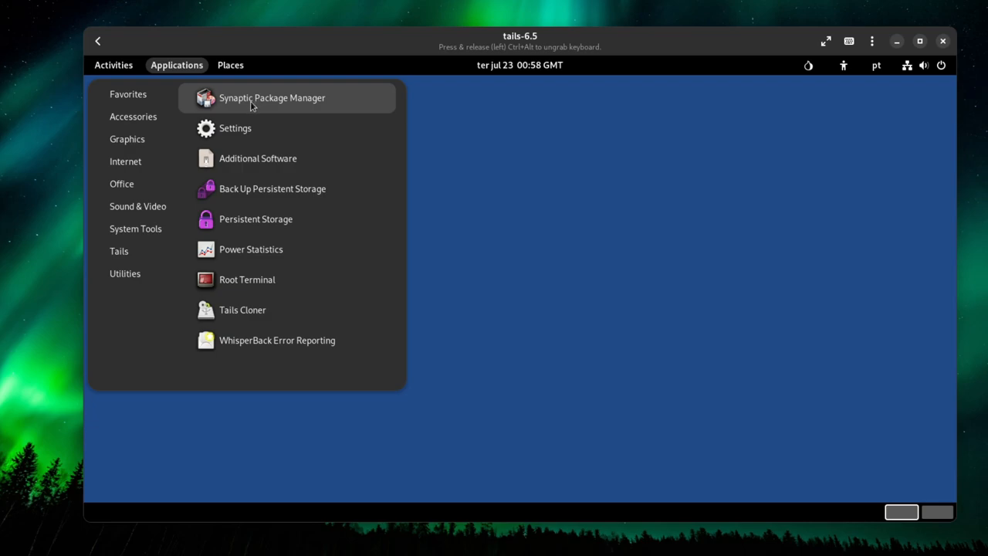
{"action": "mouse_move", "coordinate": [236, 127]}
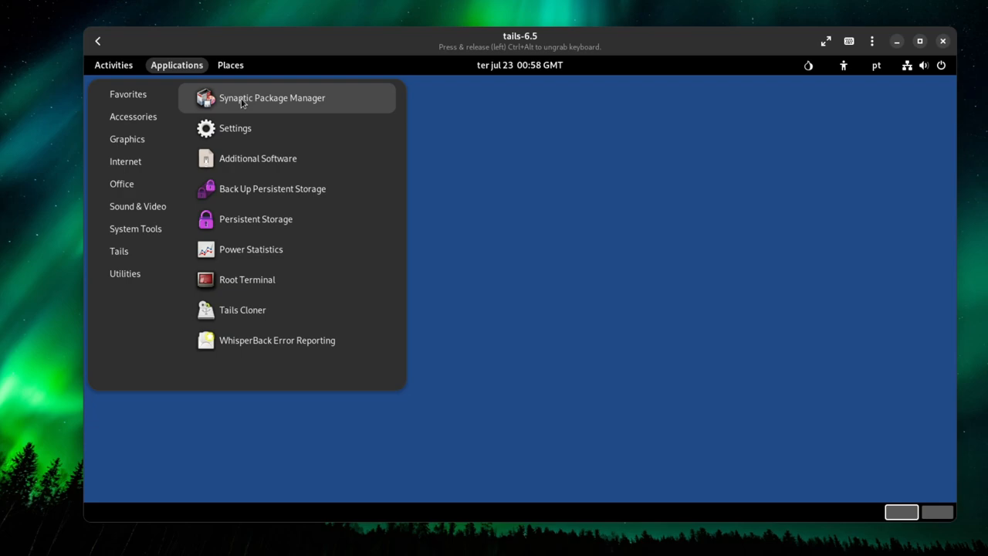
{"action": "mouse_move", "coordinate": [235, 128]}
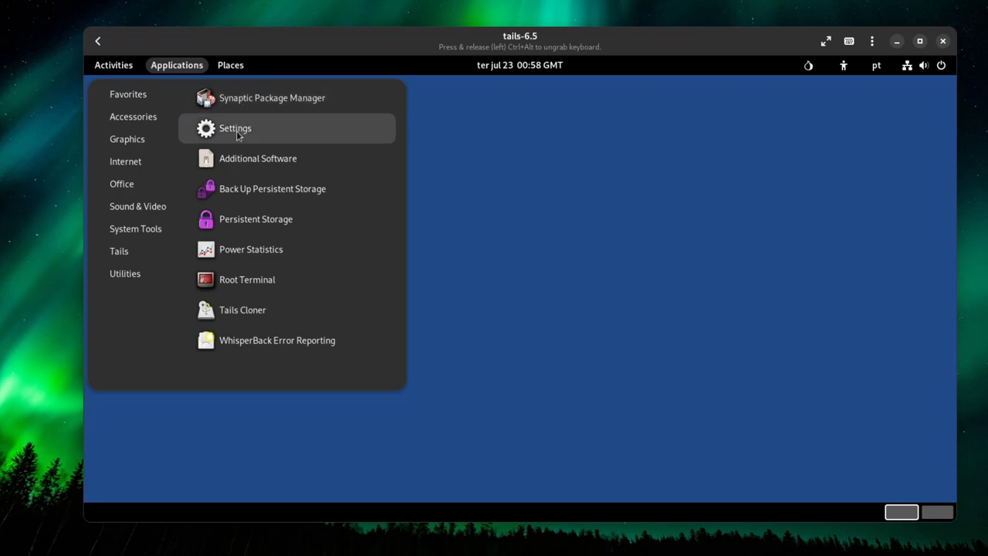
{"action": "mouse_move", "coordinate": [236, 192]}
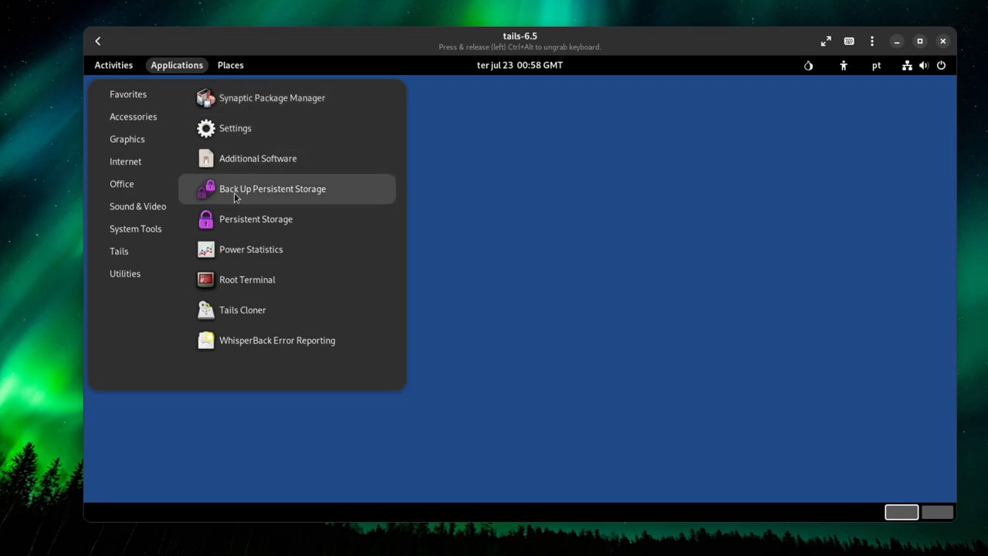
{"action": "mouse_move", "coordinate": [255, 218]}
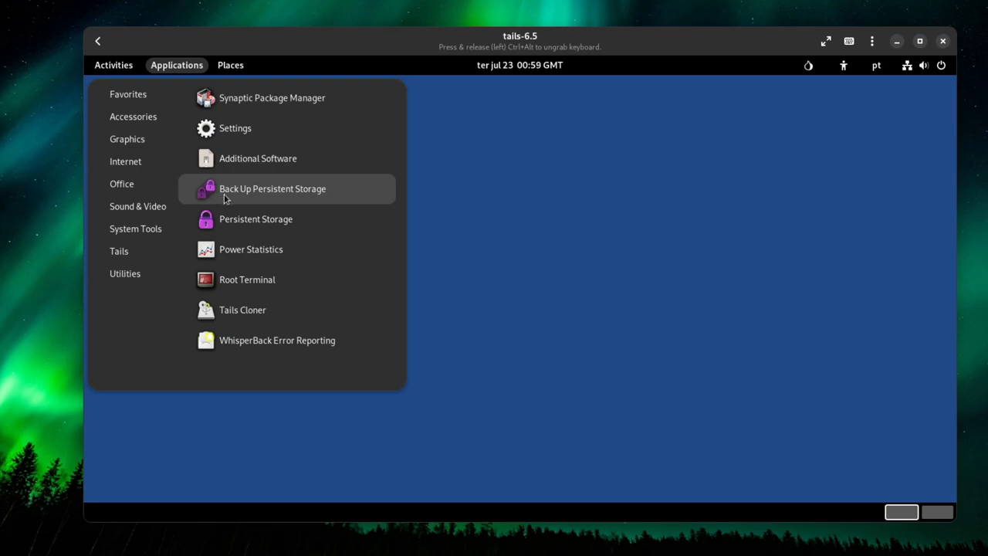
{"action": "left_click", "coordinate": [272, 188]}
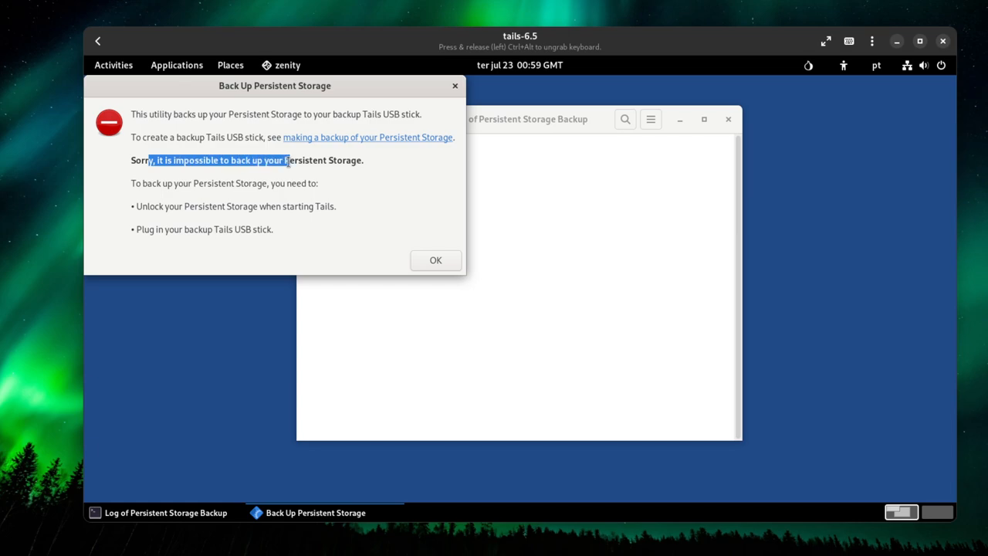
{"action": "left_click", "coordinate": [176, 65]}
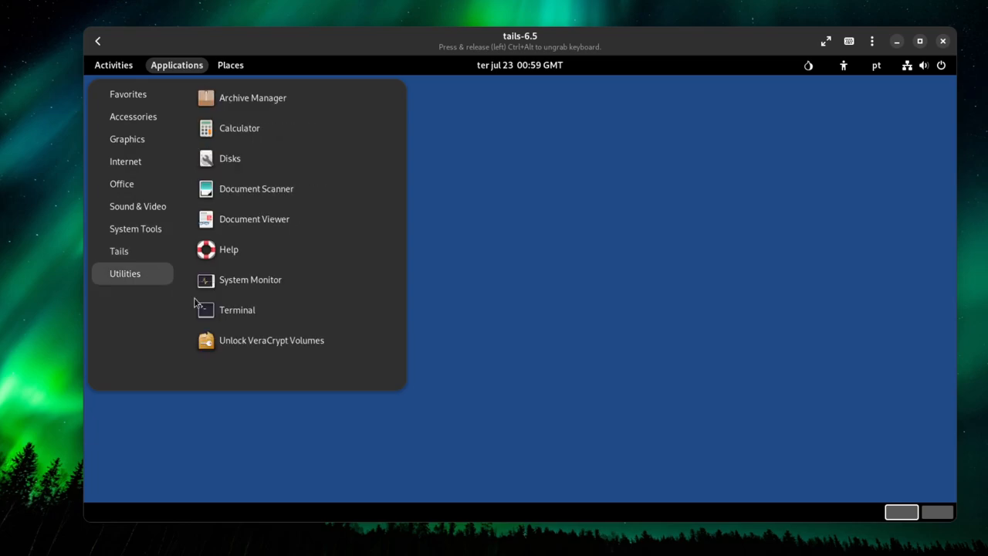
{"action": "mouse_move", "coordinate": [271, 340]}
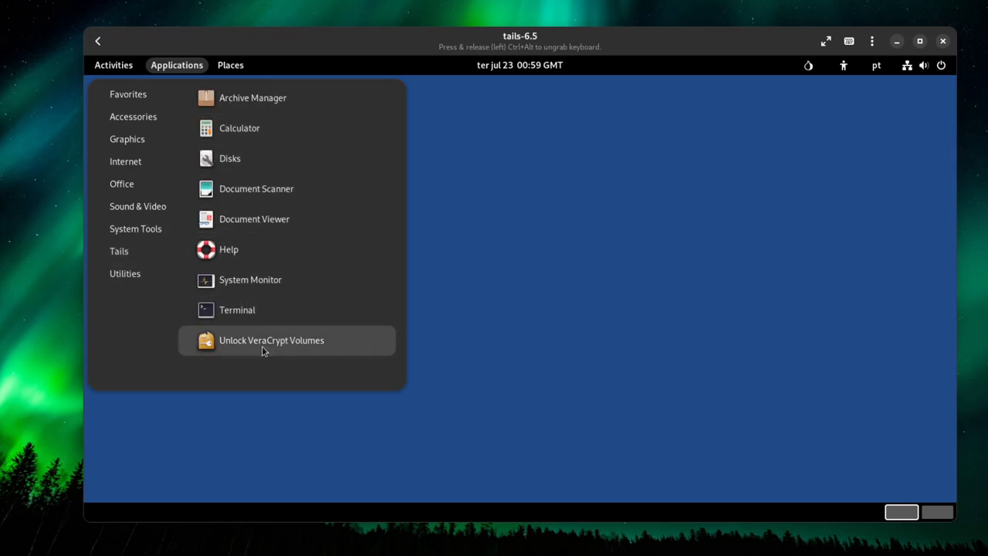
{"action": "mouse_move", "coordinate": [303, 354]}
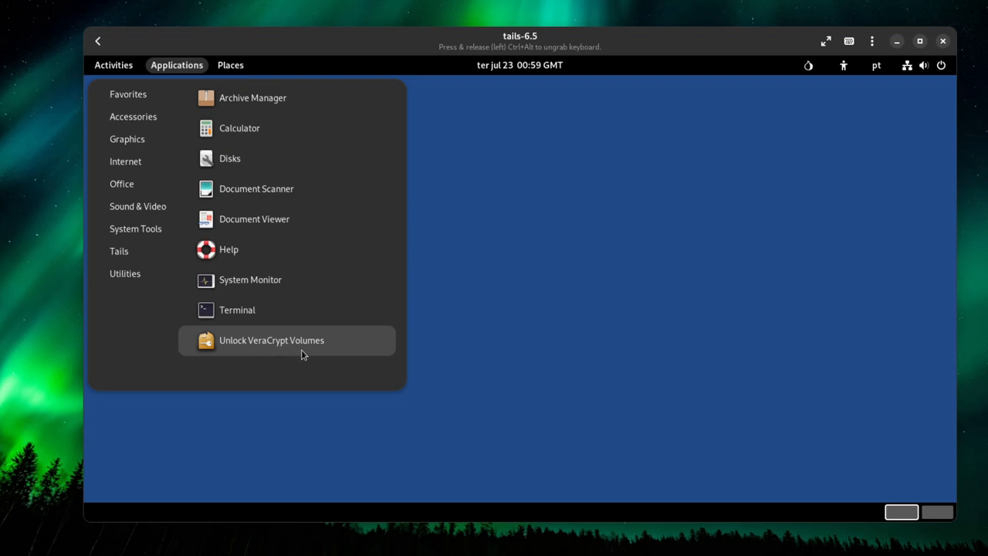
{"action": "mouse_move", "coordinate": [247, 256]}
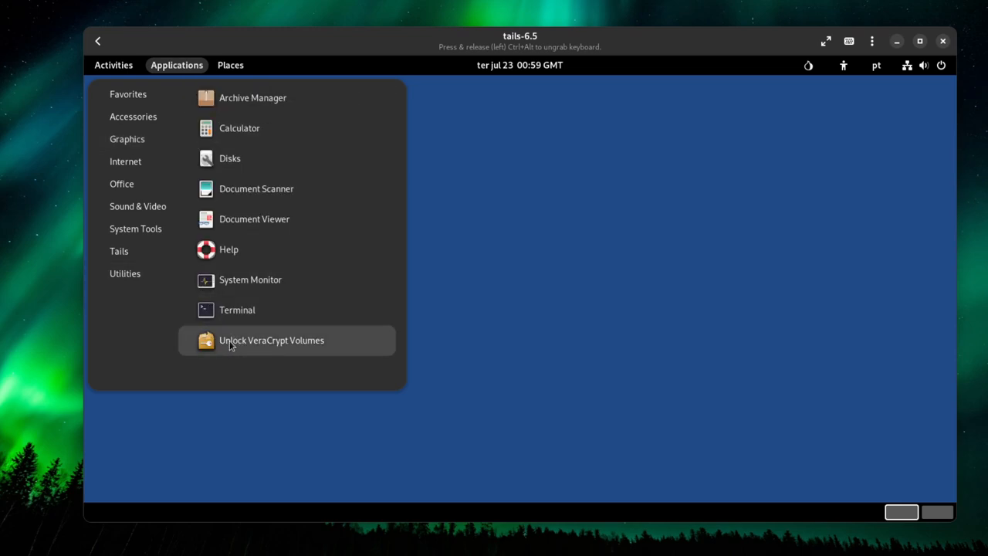
{"action": "mouse_move", "coordinate": [236, 353]}
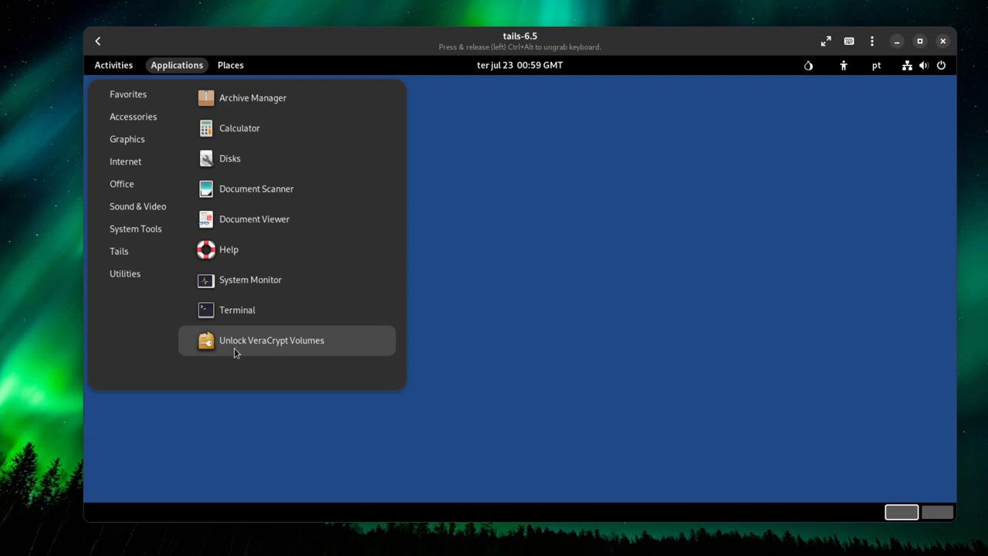
{"action": "mouse_move", "coordinate": [212, 336]}
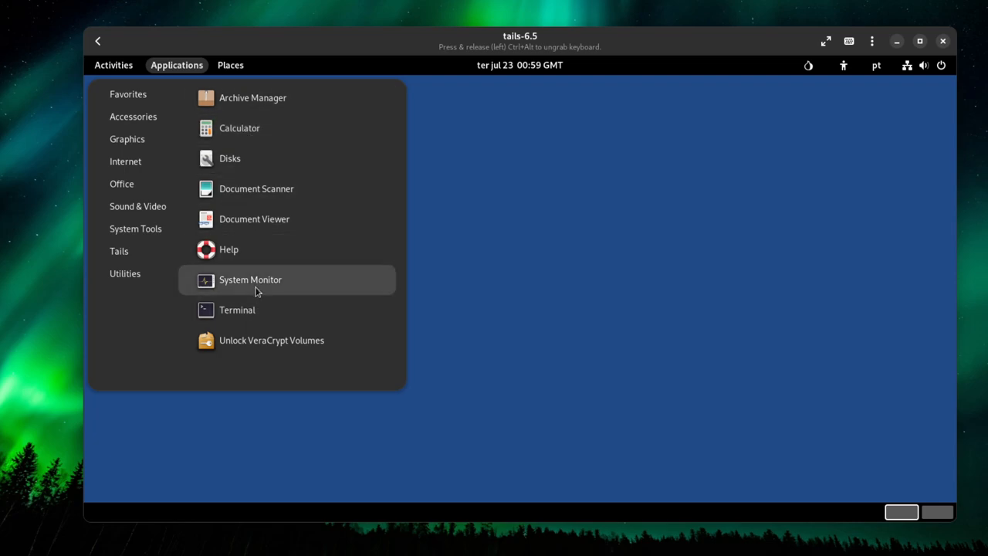
{"action": "mouse_move", "coordinate": [277, 287]}
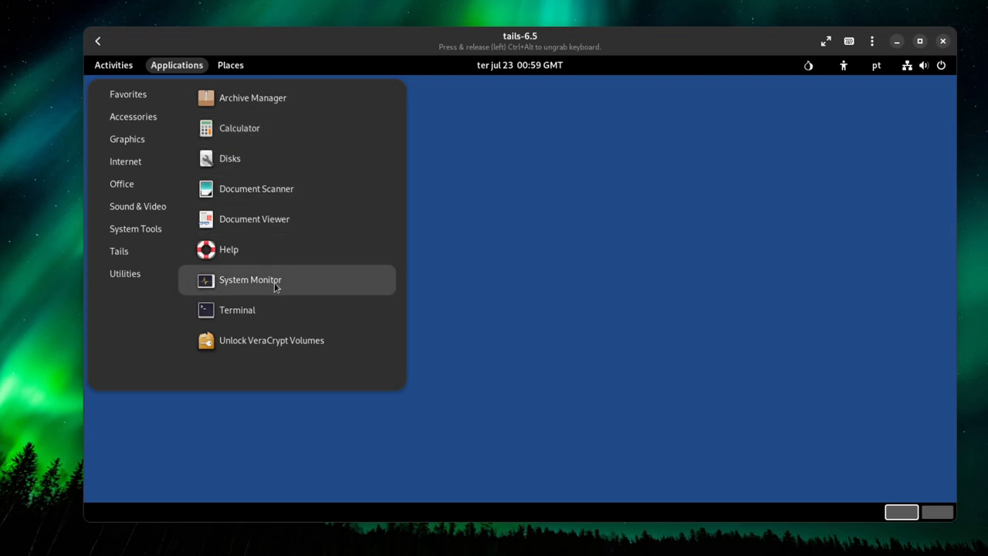
{"action": "left_click", "coordinate": [250, 279]}
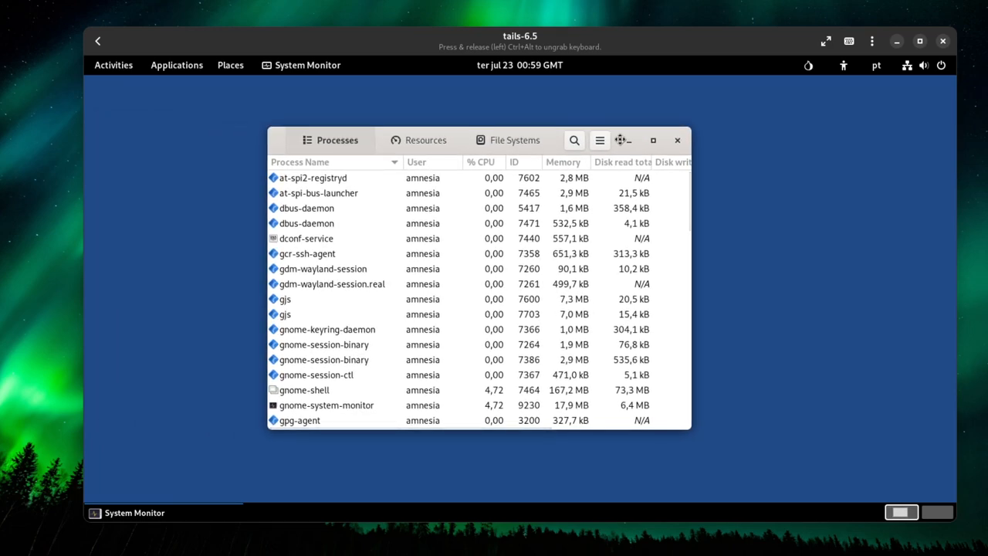
{"action": "left_click", "coordinate": [426, 140]}
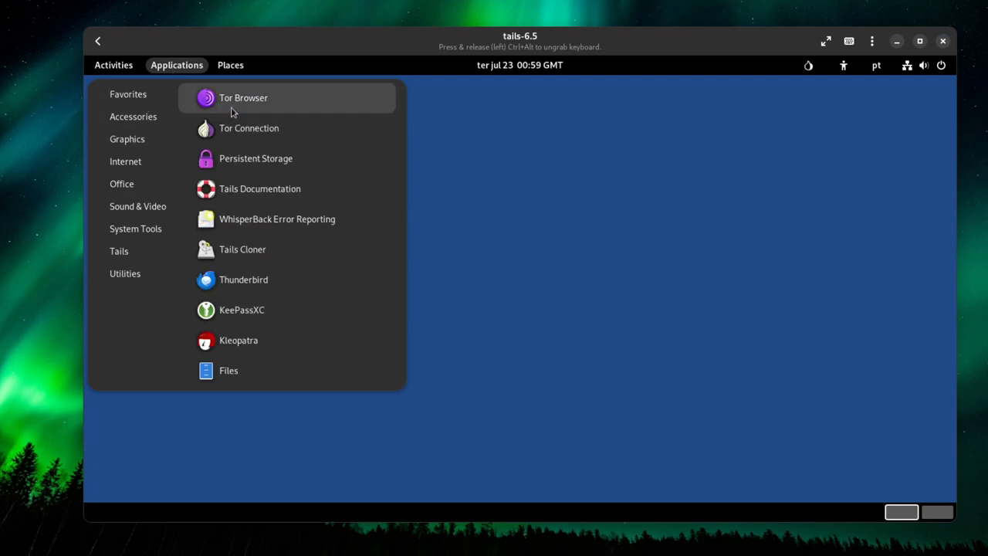
{"action": "mouse_move", "coordinate": [444, 142]}
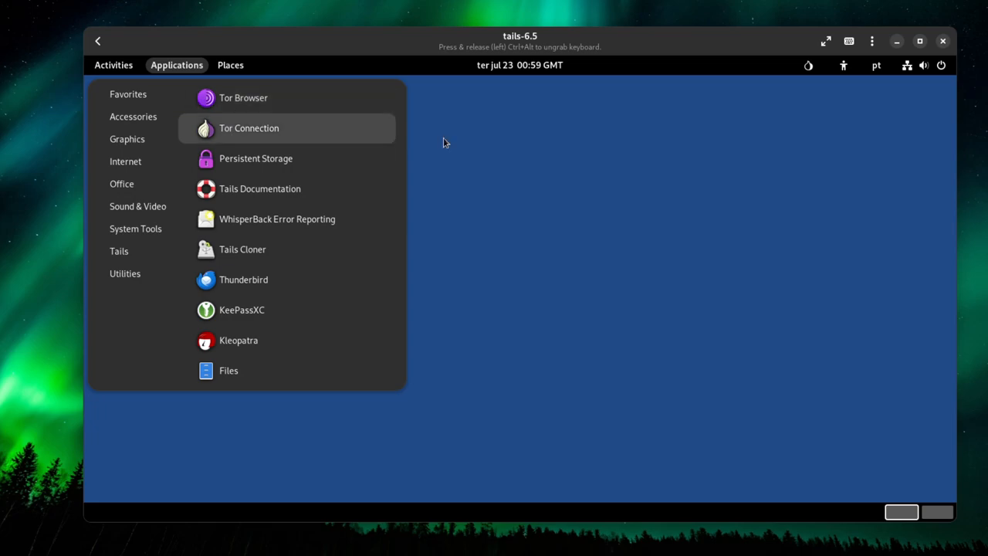
Launch Tor Browser from the Tails applications menu inside the VM
{"action": "left_click", "coordinate": [243, 97]}
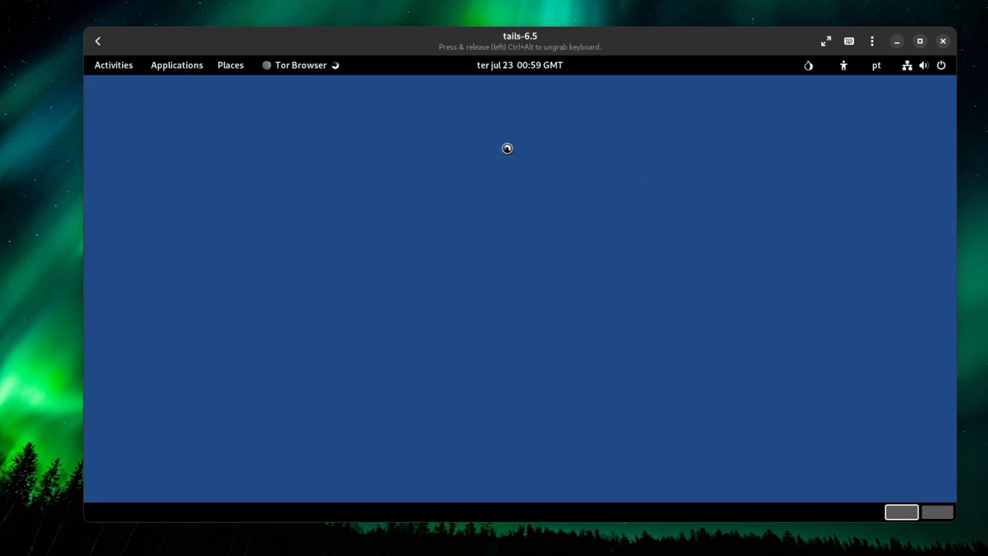
{"action": "mouse_move", "coordinate": [373, 91]}
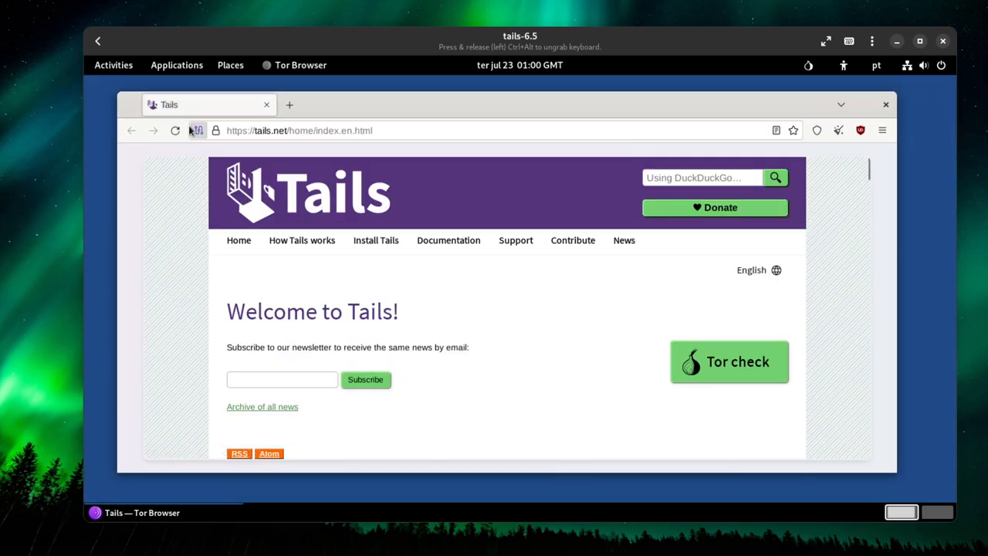
Inspect the tails.net Tor circuit and the security level, then open a blank new tab
{"action": "left_click", "coordinate": [197, 130]}
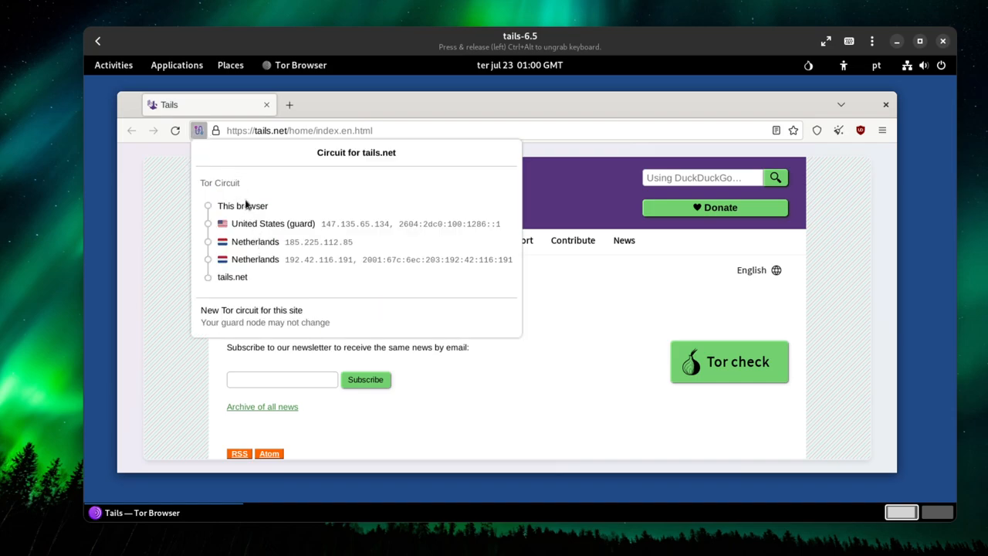
{"action": "mouse_move", "coordinate": [255, 196]}
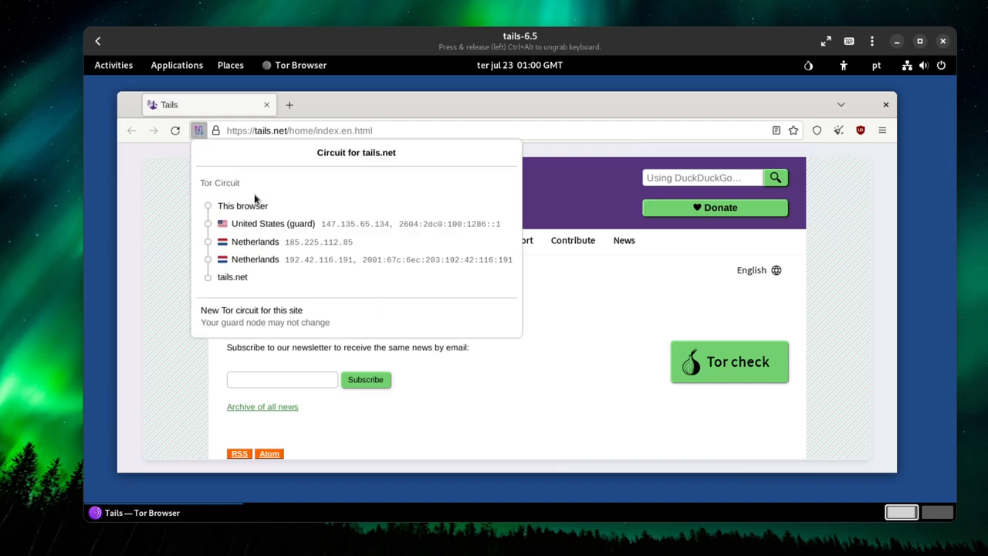
{"action": "mouse_move", "coordinate": [243, 278]}
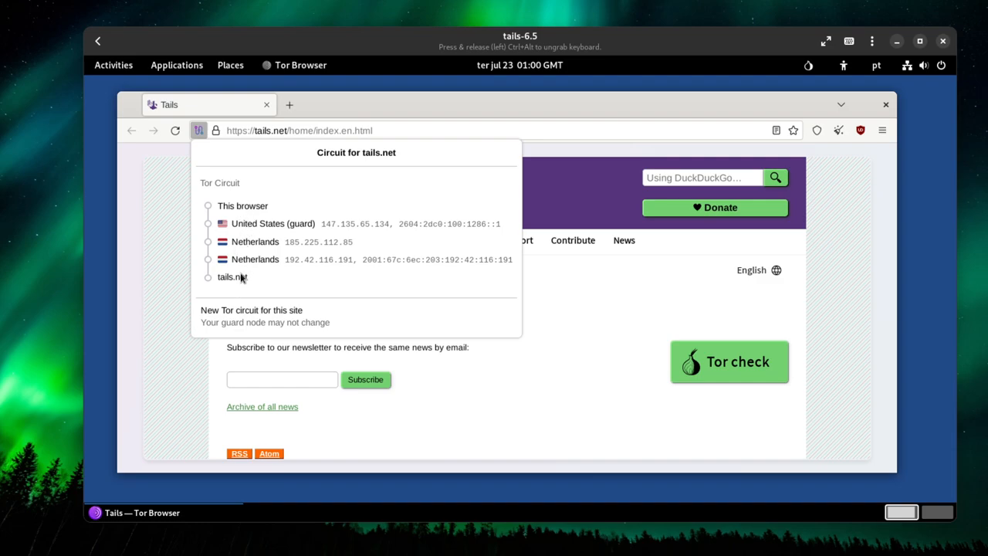
{"action": "mouse_move", "coordinate": [241, 251]}
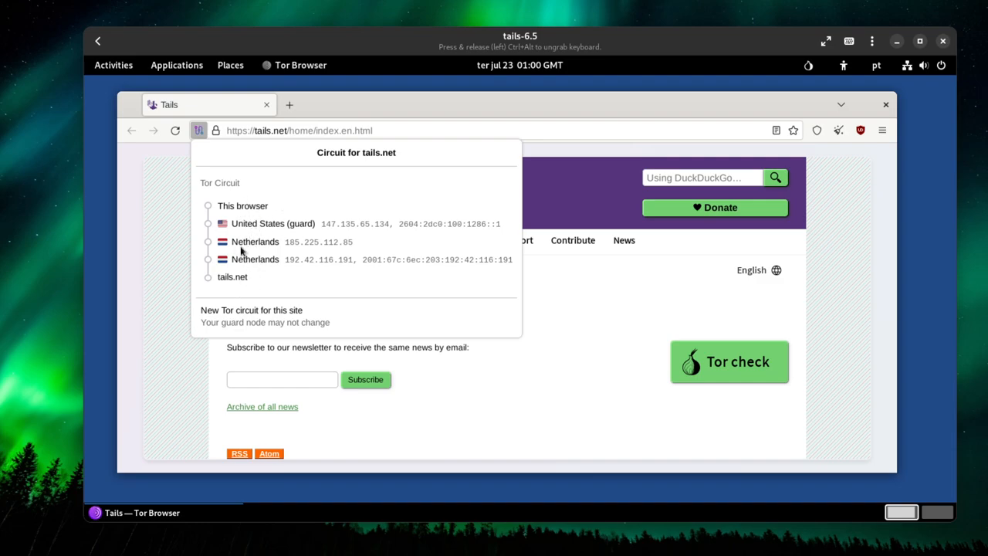
{"action": "mouse_move", "coordinate": [249, 259]}
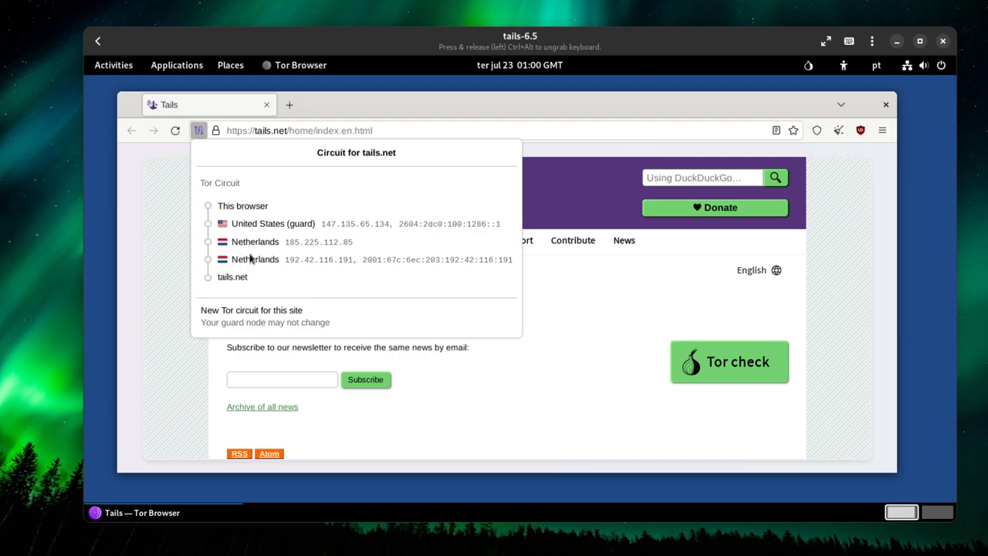
{"action": "mouse_move", "coordinate": [301, 253]}
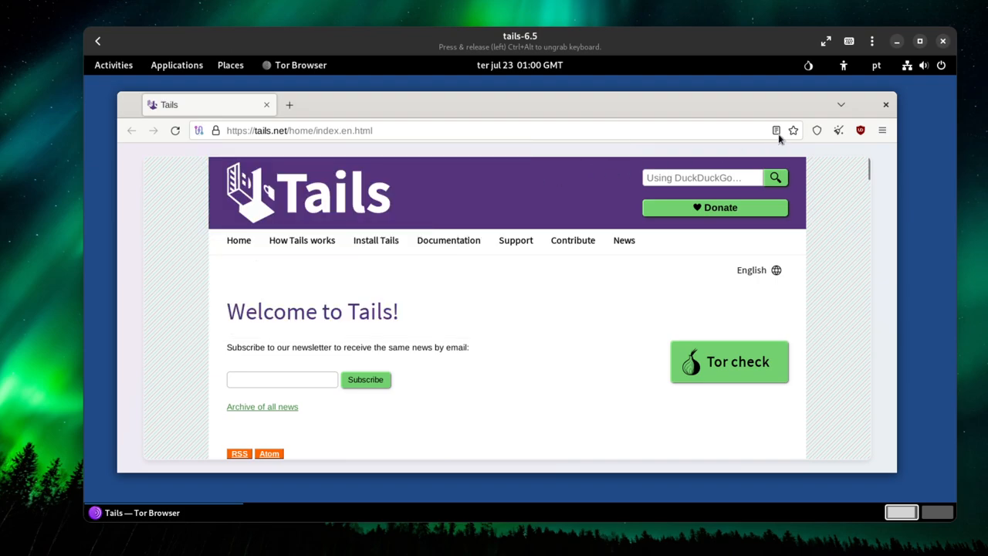
{"action": "left_click", "coordinate": [817, 130]}
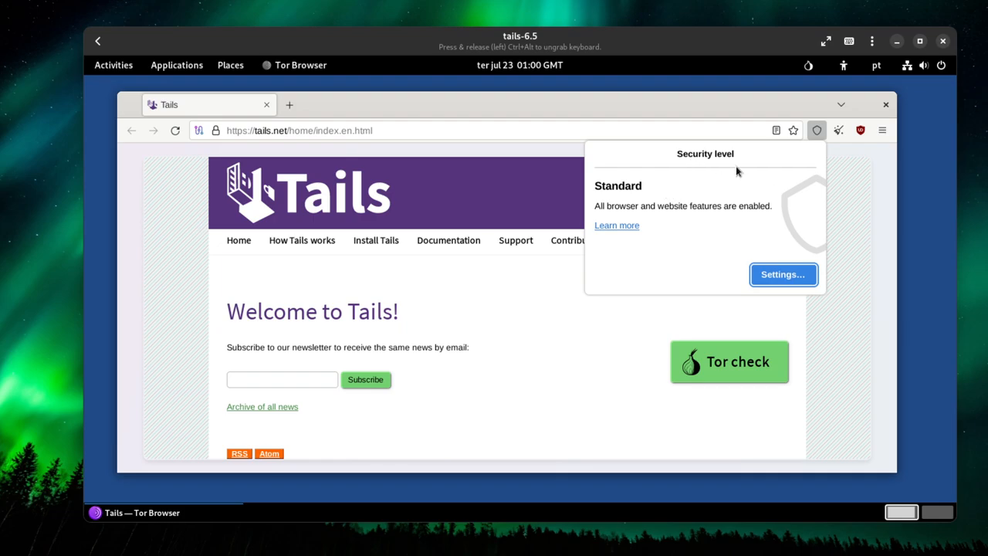
{"action": "scroll", "scroll_direction": "down", "scroll_amount": 3}
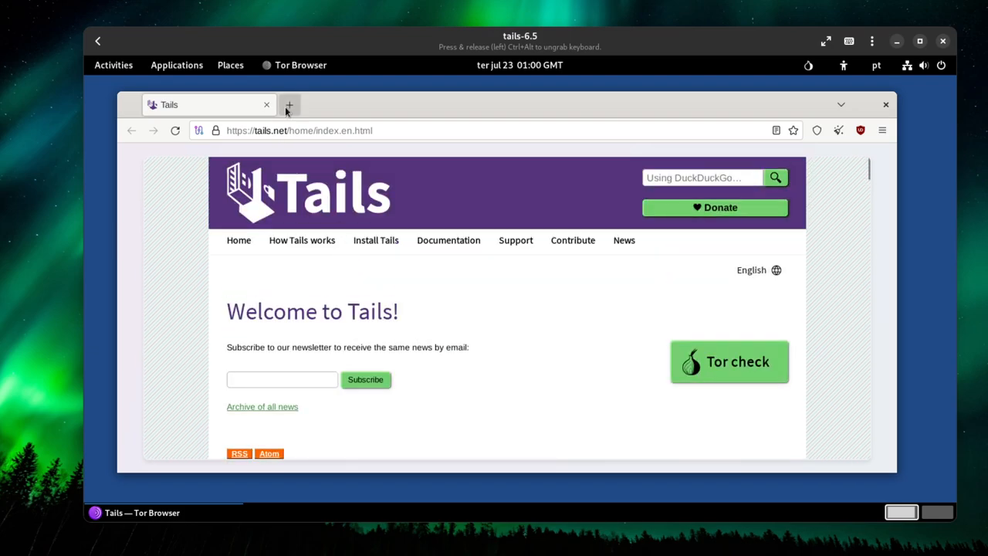
{"action": "left_click", "coordinate": [288, 104]}
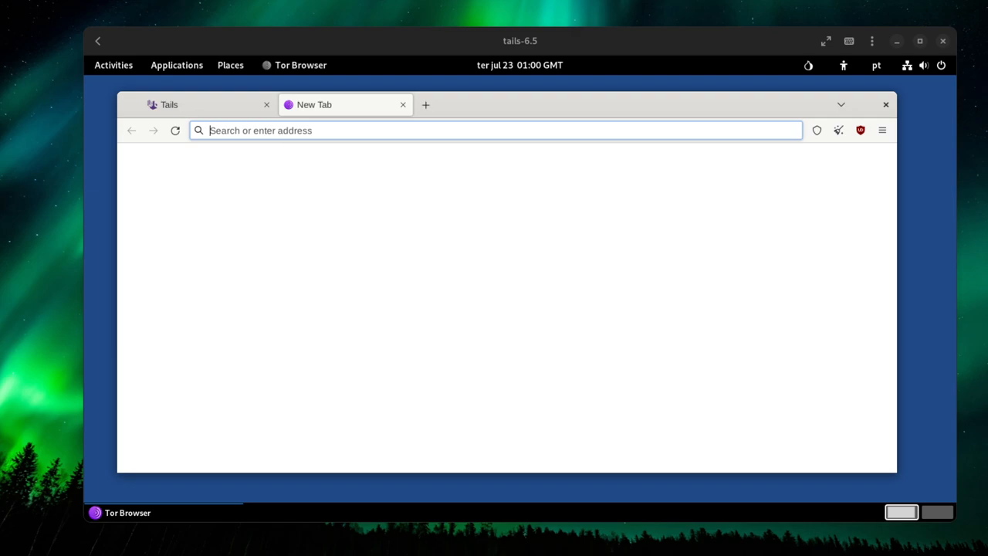
Search host Firefox for 'tor website exemple' and scroll the 25 Best Dark Web Sites article
{"action": "type", "text": "tor website exemple"}
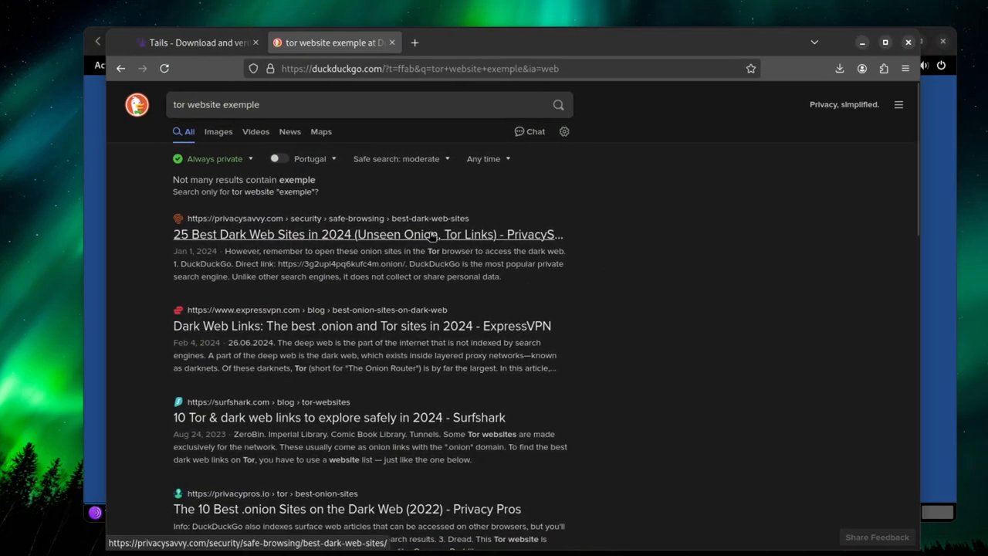
{"action": "left_click", "coordinate": [367, 233]}
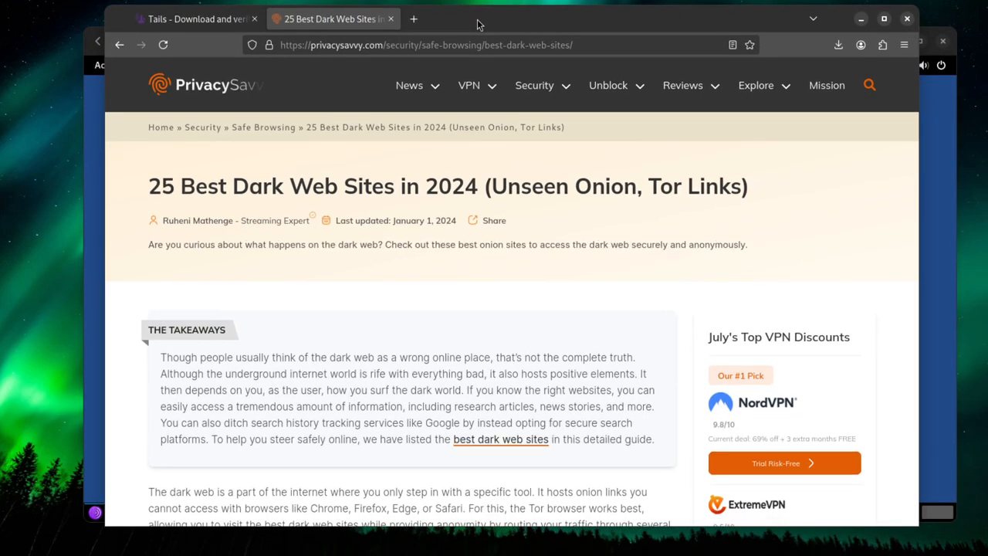
{"action": "scroll", "scroll_direction": "down", "scroll_amount": 3}
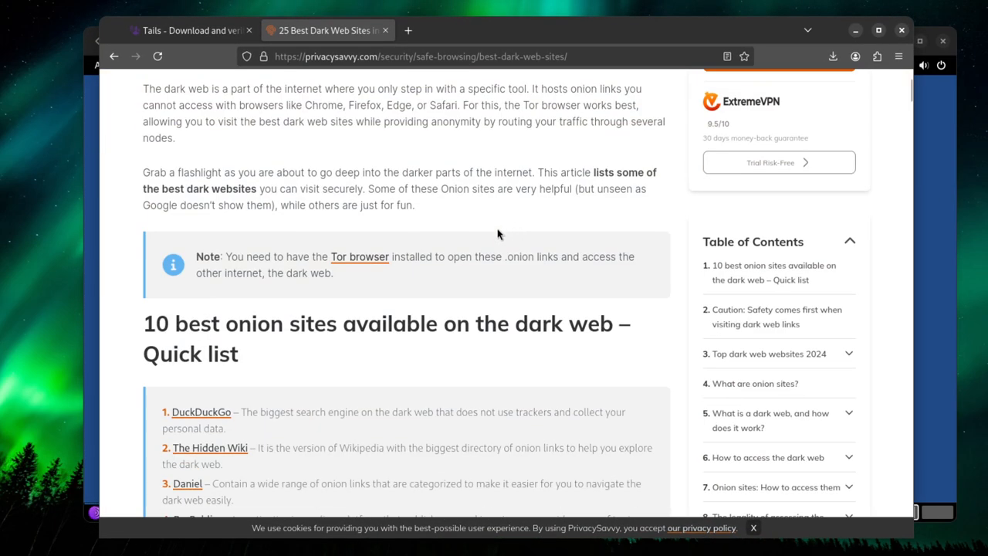
{"action": "scroll", "scroll_direction": "down", "scroll_amount": 3}
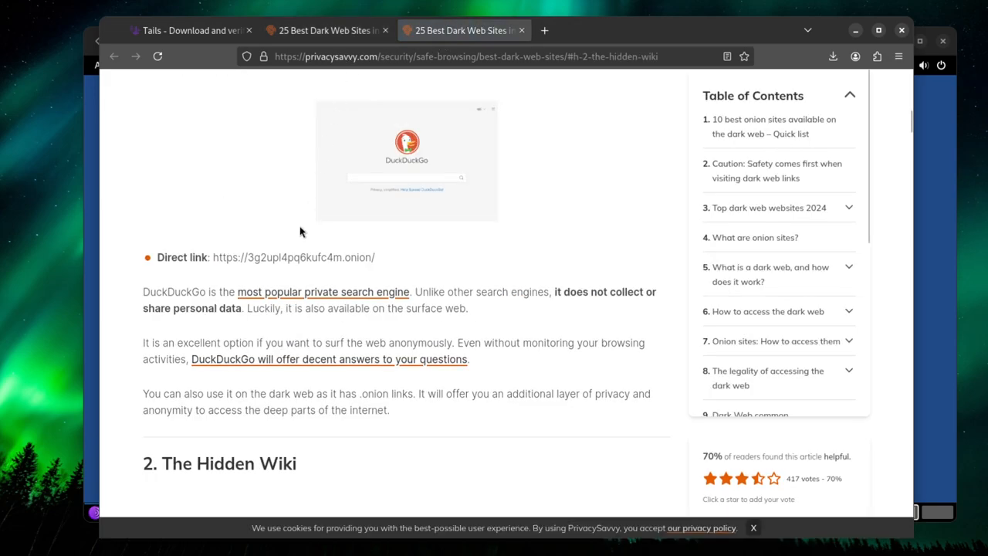
{"action": "scroll", "scroll_direction": "down", "scroll_amount": 3}
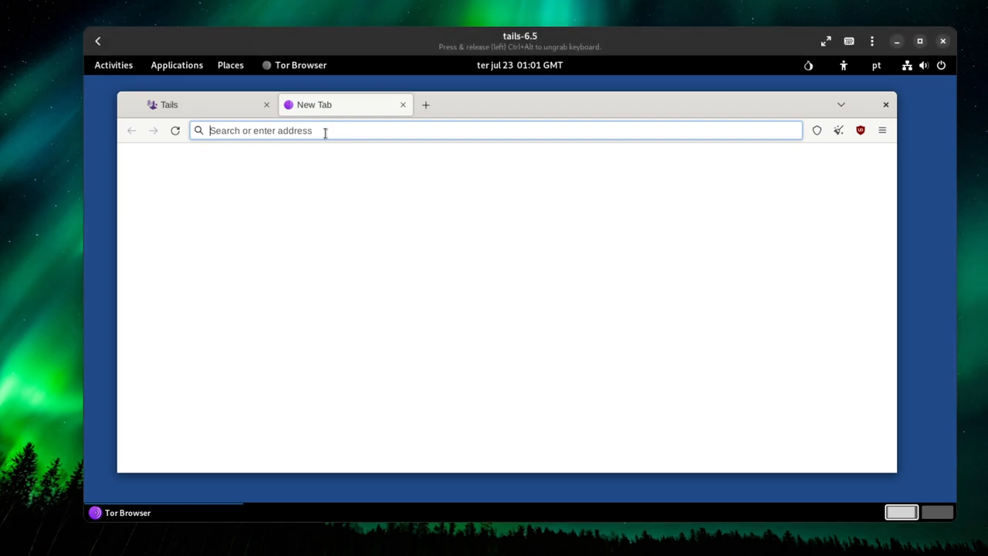
Try the Hidden Wiki onion URL in Tor Browser, then enter scihub22266oqcxt.onion
{"action": "type", "text": "http://zqktlwi4fecvo6ri.onion/wiki/index.php/Main_Page"}
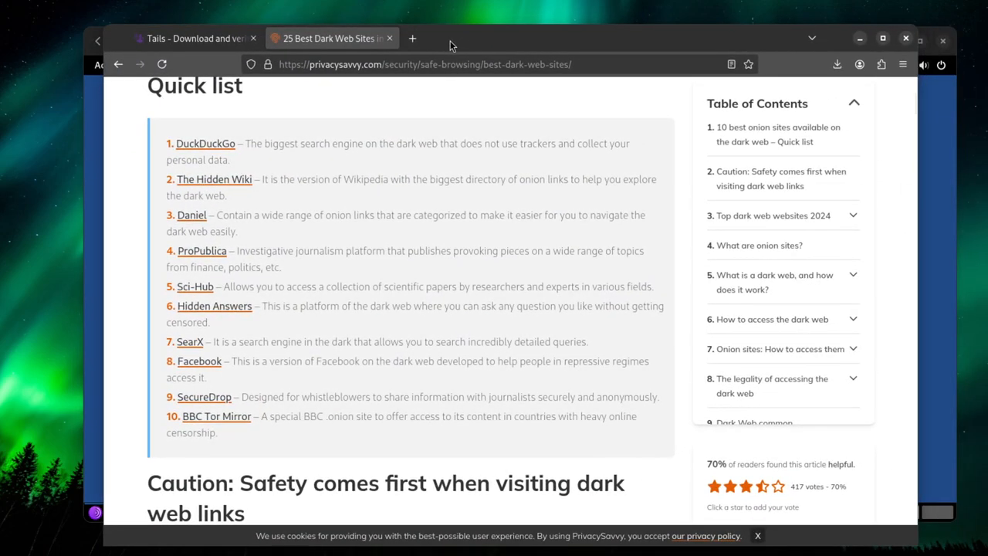
{"action": "mouse_move", "coordinate": [216, 322]}
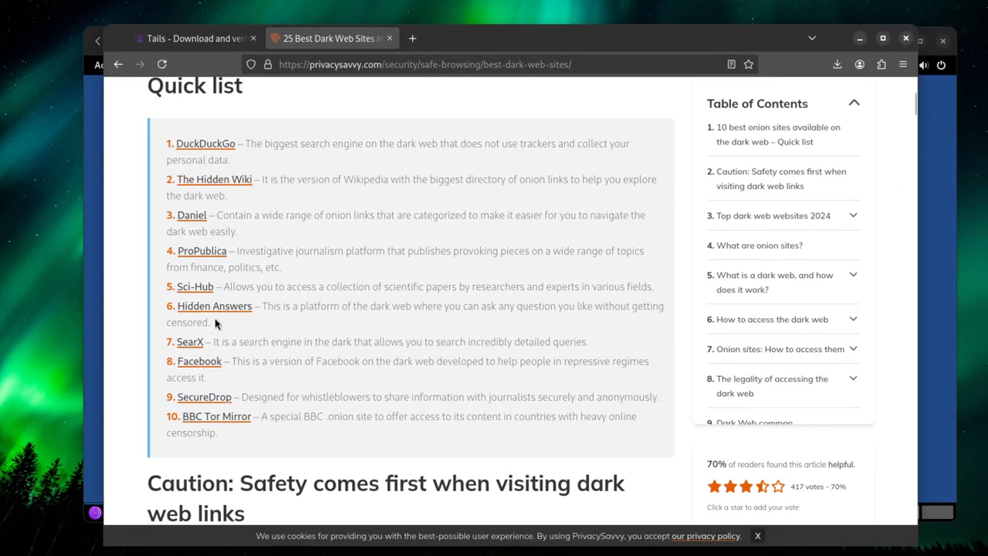
{"action": "left_click", "coordinate": [195, 286]}
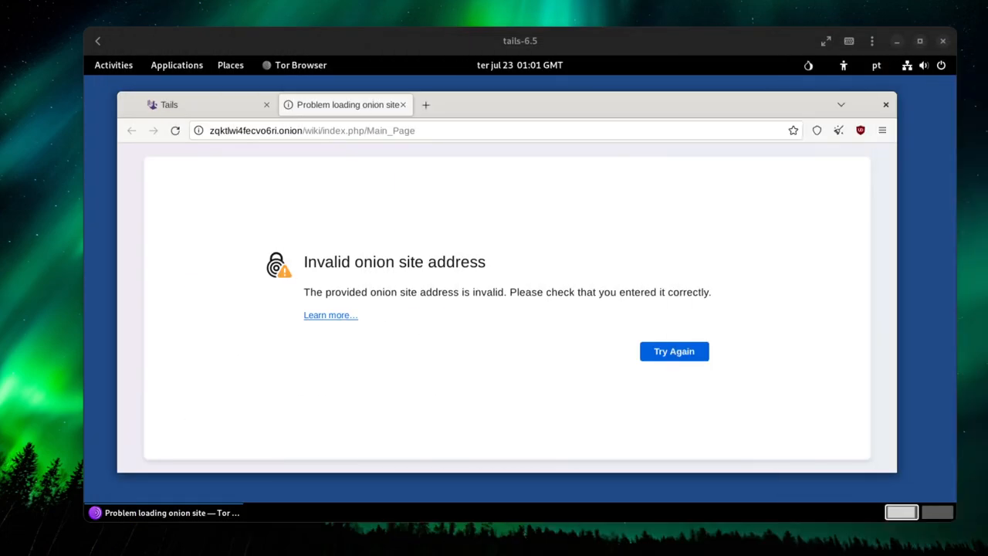
{"action": "type", "text": "scihub22266oqcxt.onion"}
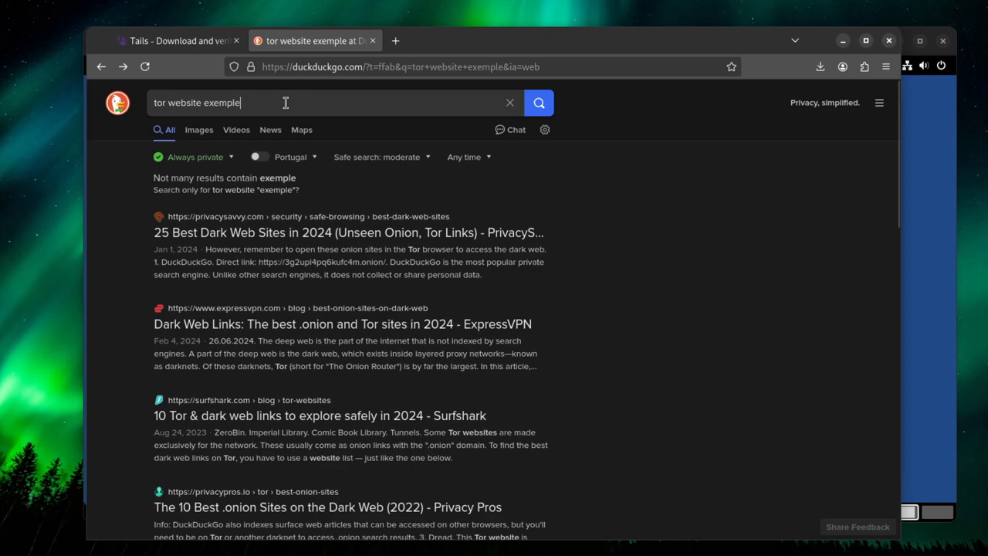
Search 'duckduck' in Firefox, open the DuckDuckGo homepage result and scroll through it
{"action": "type", "text": "duckduckgo"}
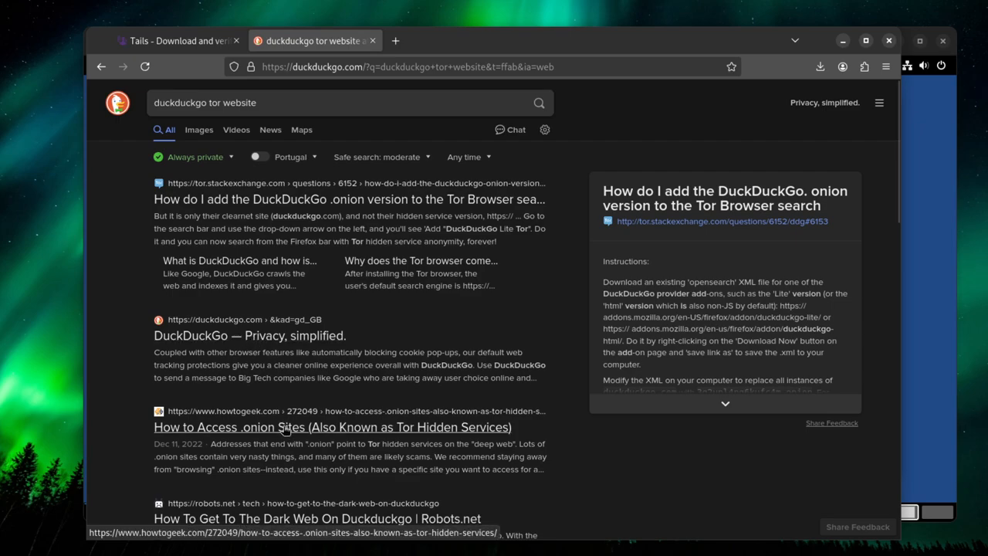
{"action": "left_click", "coordinate": [249, 335]}
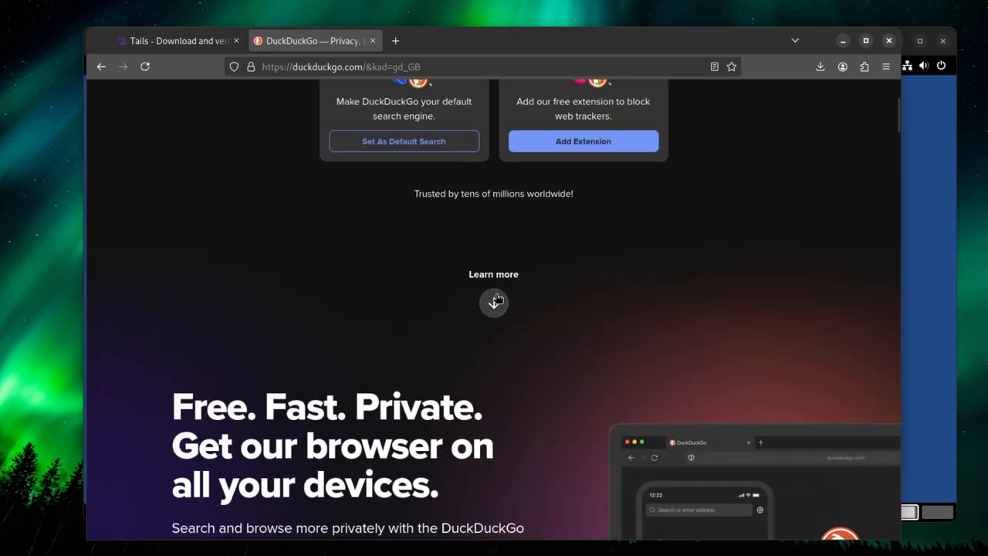
{"action": "scroll", "scroll_direction": "down", "scroll_amount": 3}
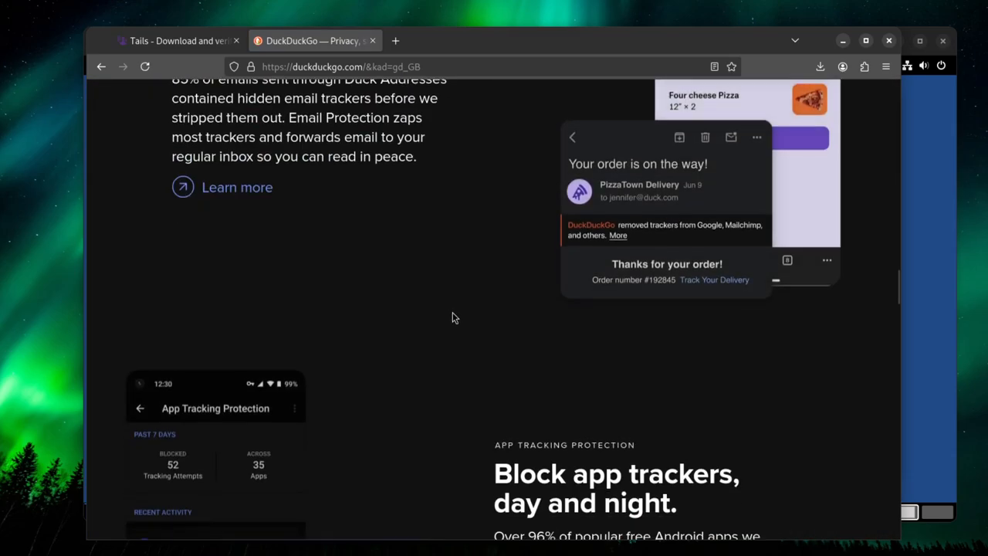
{"action": "scroll", "scroll_direction": "down", "scroll_amount": 3}
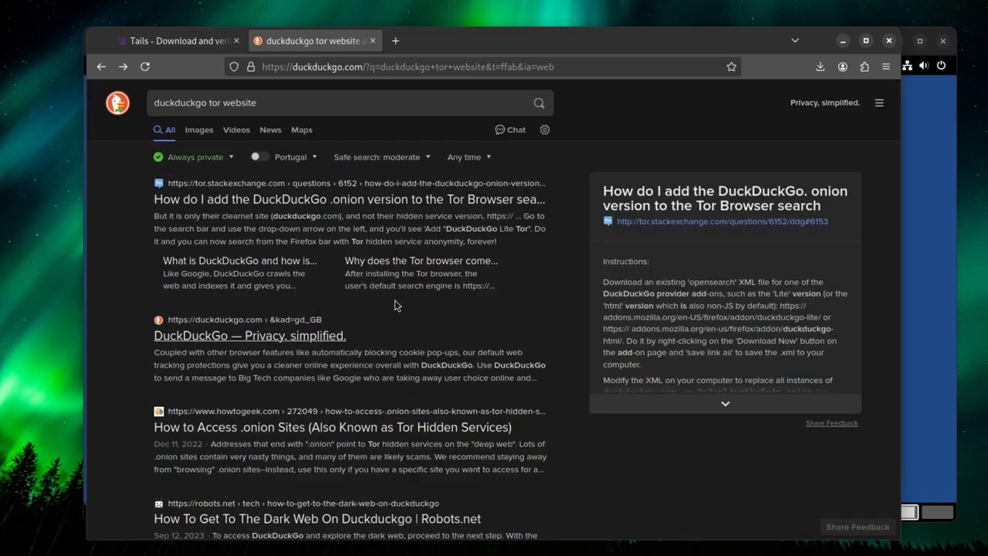
{"action": "scroll", "scroll_direction": "down", "scroll_amount": 3}
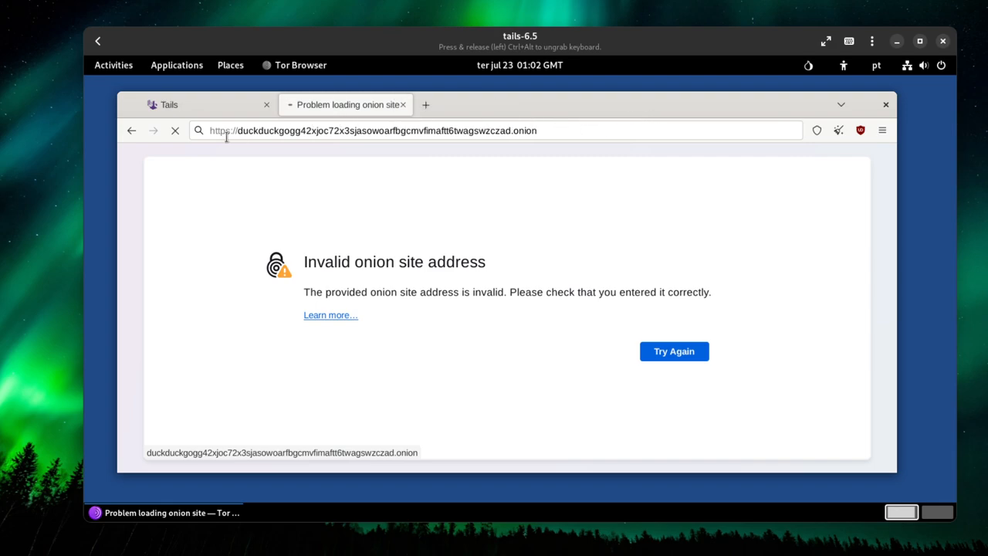
{"action": "mouse_move", "coordinate": [242, 162]}
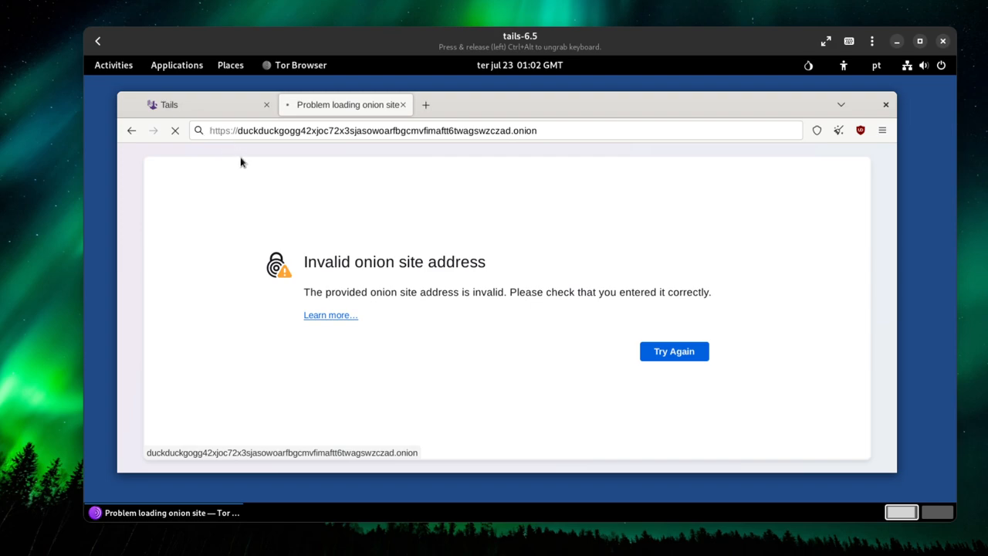
{"action": "mouse_move", "coordinate": [277, 171]}
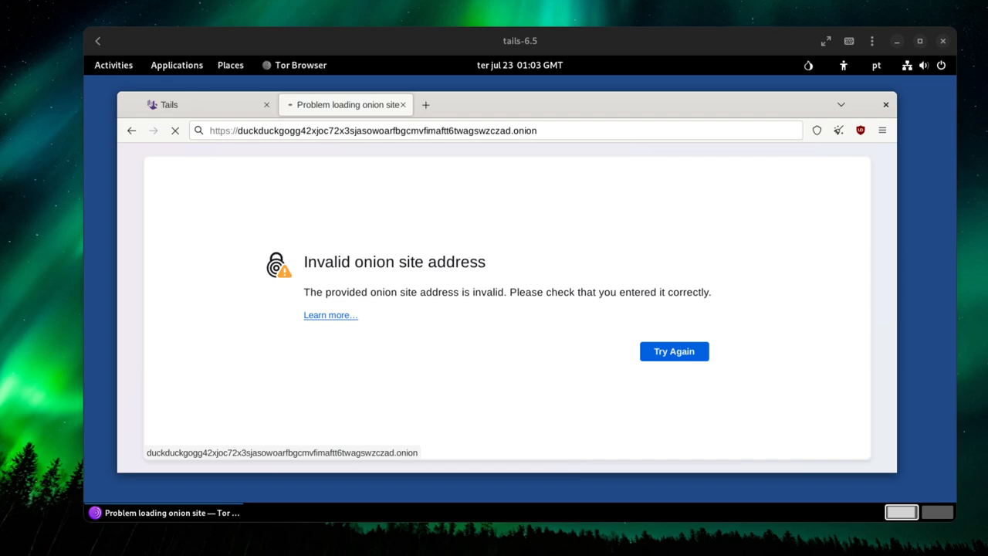
Scroll the tails.net homepage in host Firefox down through Recommended by to Sponsors
{"action": "left_click", "coordinate": [673, 350]}
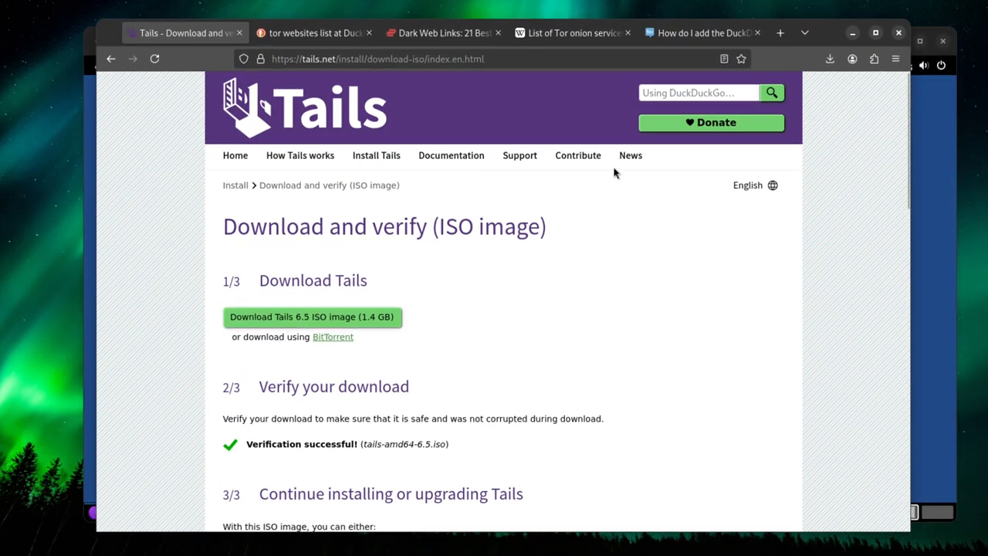
{"action": "scroll", "scroll_direction": "down", "scroll_amount": 3}
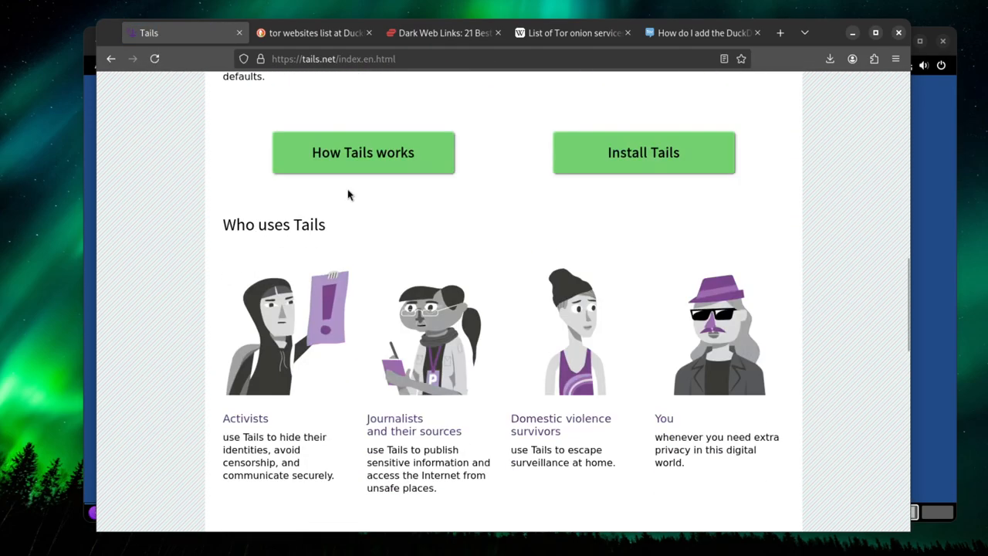
{"action": "scroll", "scroll_direction": "down", "scroll_amount": 3}
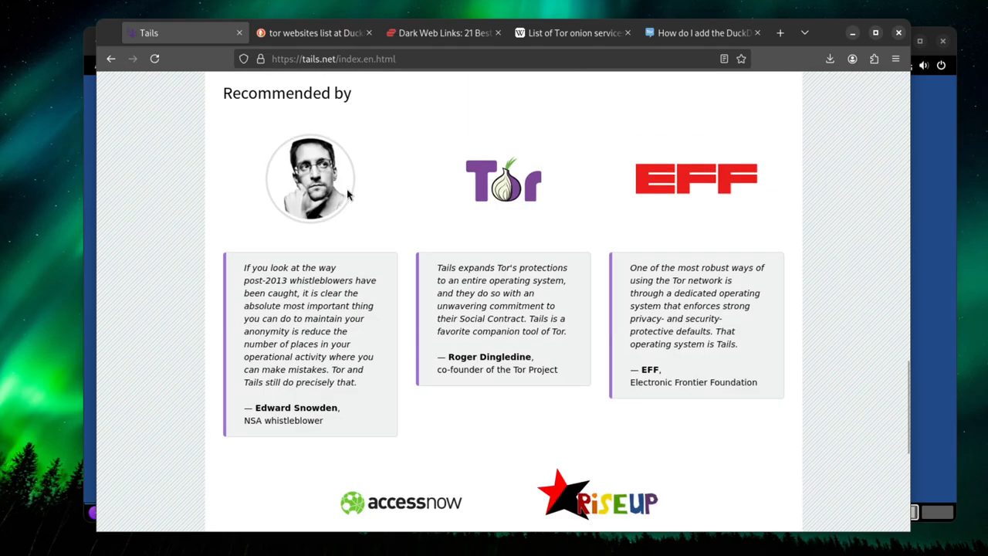
{"action": "scroll", "scroll_direction": "down", "scroll_amount": 3}
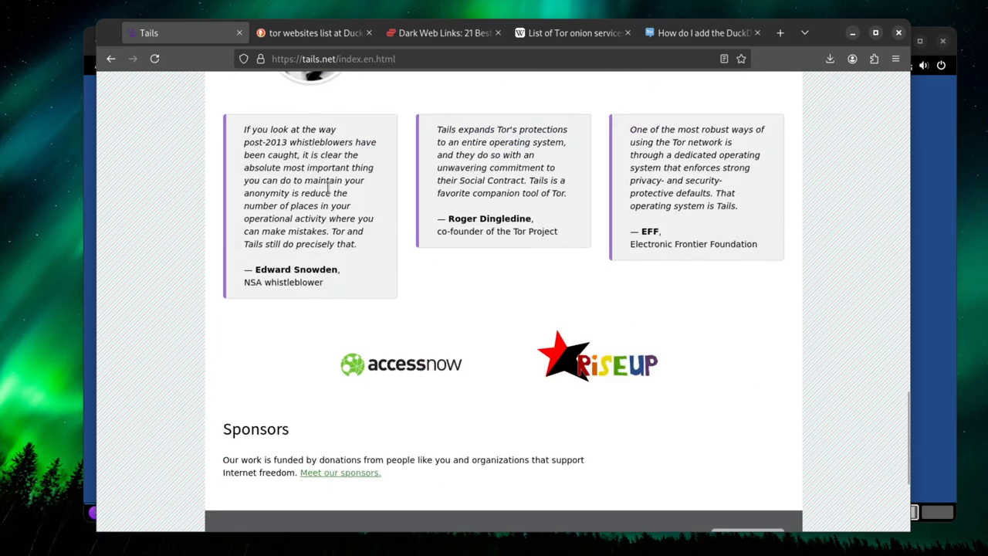
{"action": "scroll", "scroll_direction": "up", "scroll_amount": 3}
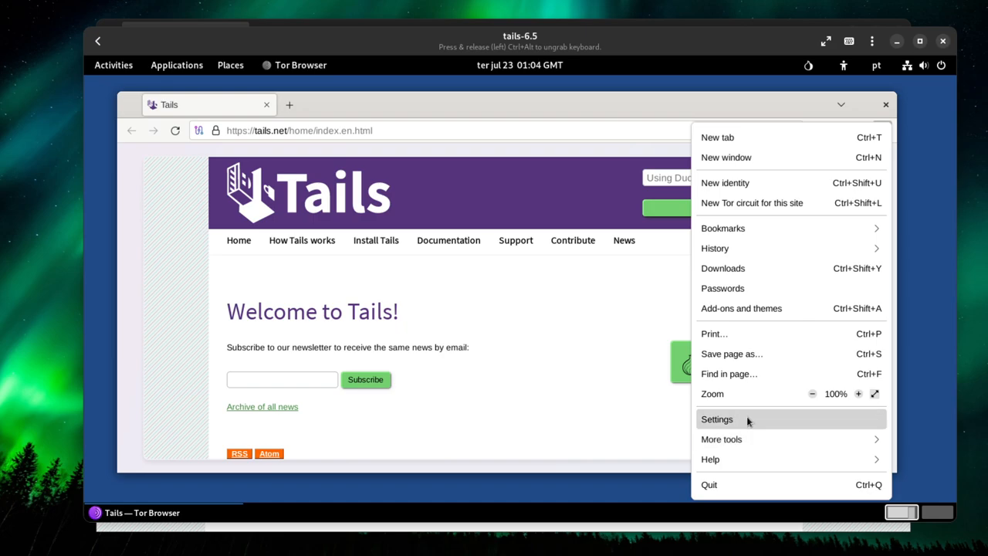
View Tor Browser's search engine settings, then search 'duckduck' from a new tab
{"action": "left_click", "coordinate": [716, 418]}
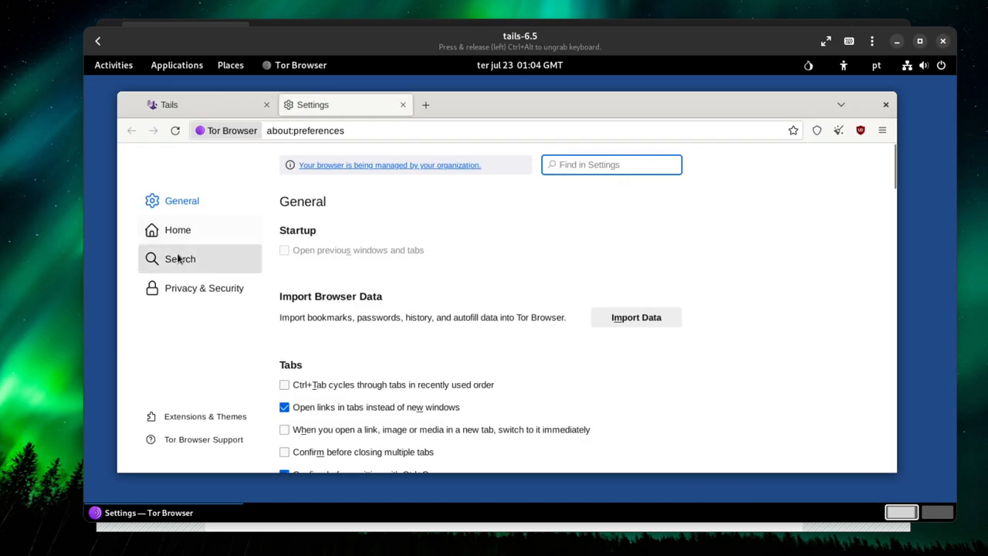
{"action": "left_click", "coordinate": [180, 259]}
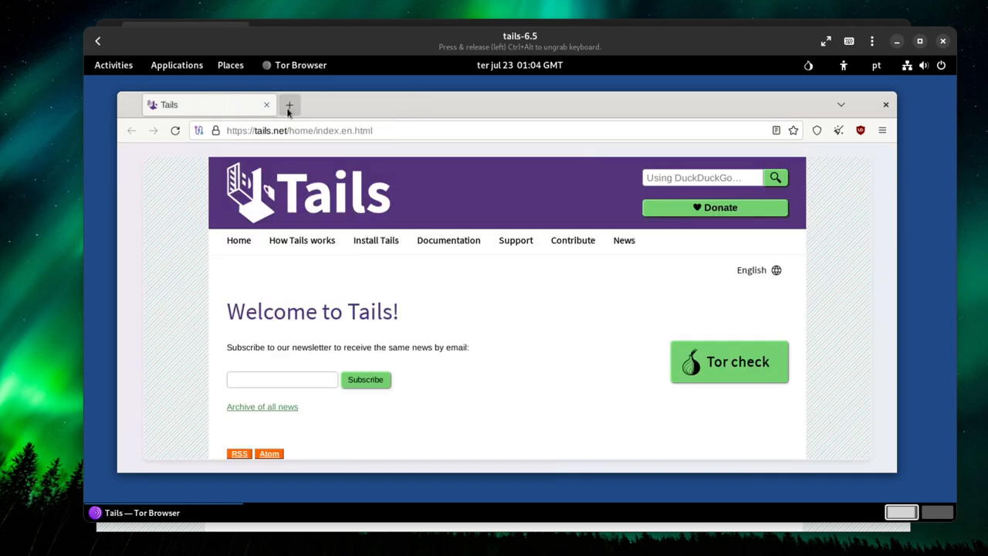
{"action": "left_click", "coordinate": [289, 105]}
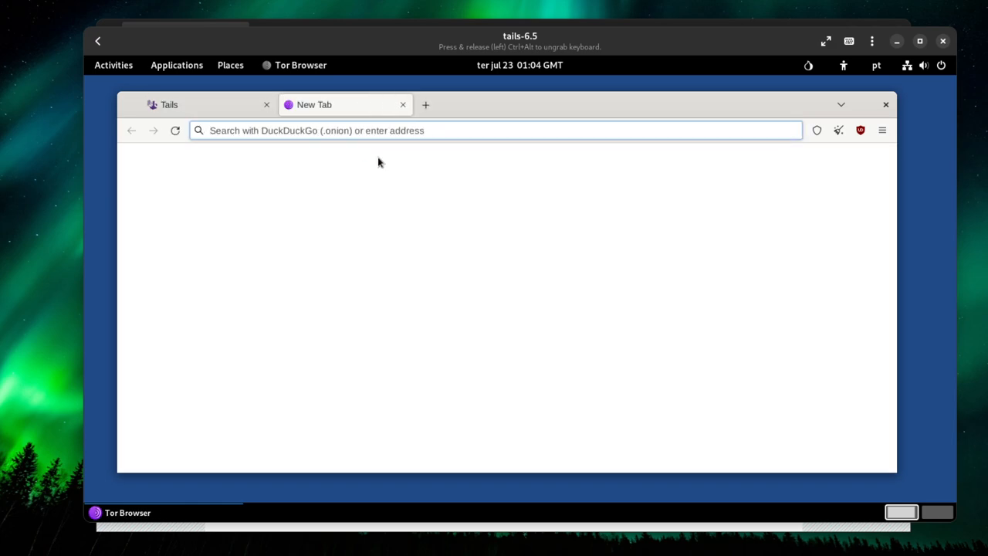
{"action": "type", "text": "dogs"}
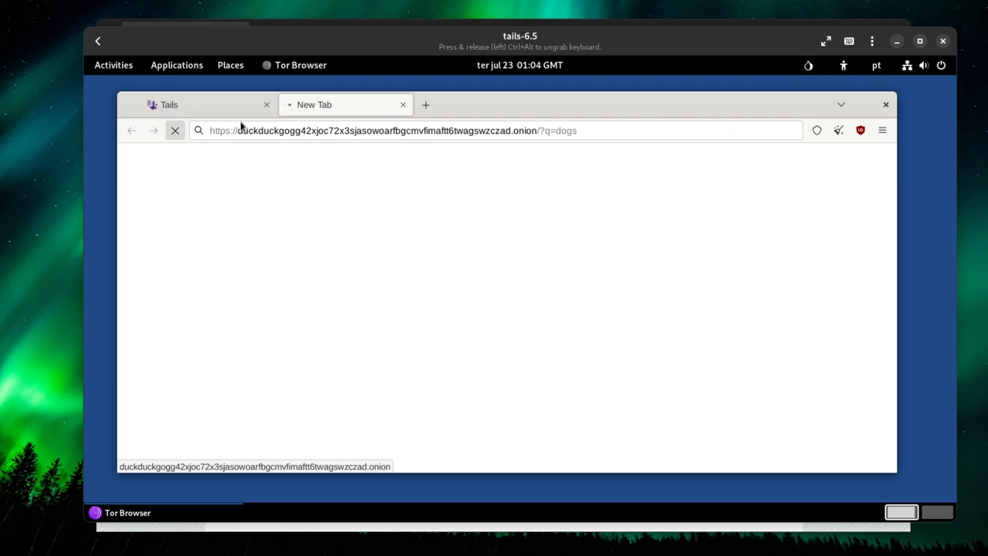
{"action": "mouse_move", "coordinate": [426, 104]}
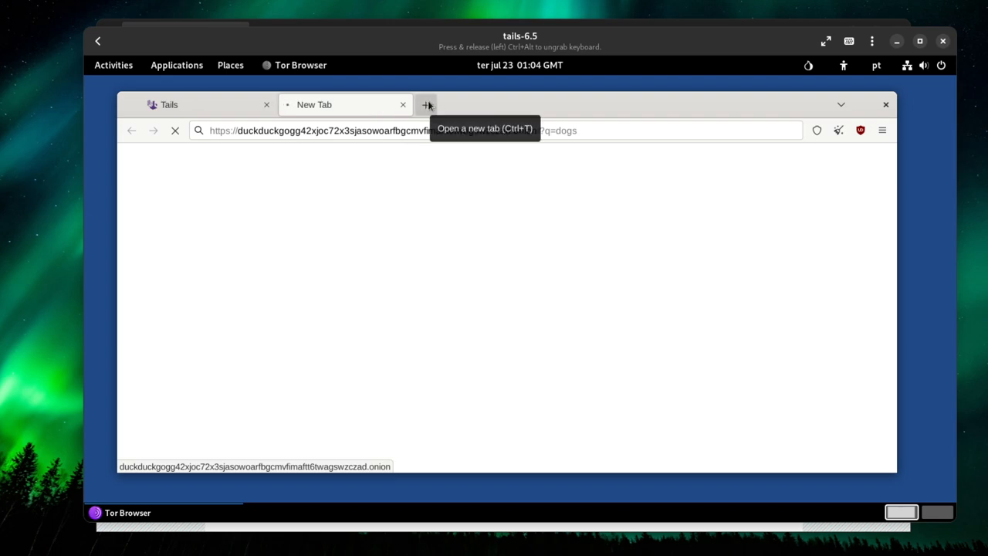
{"action": "mouse_move", "coordinate": [444, 108]}
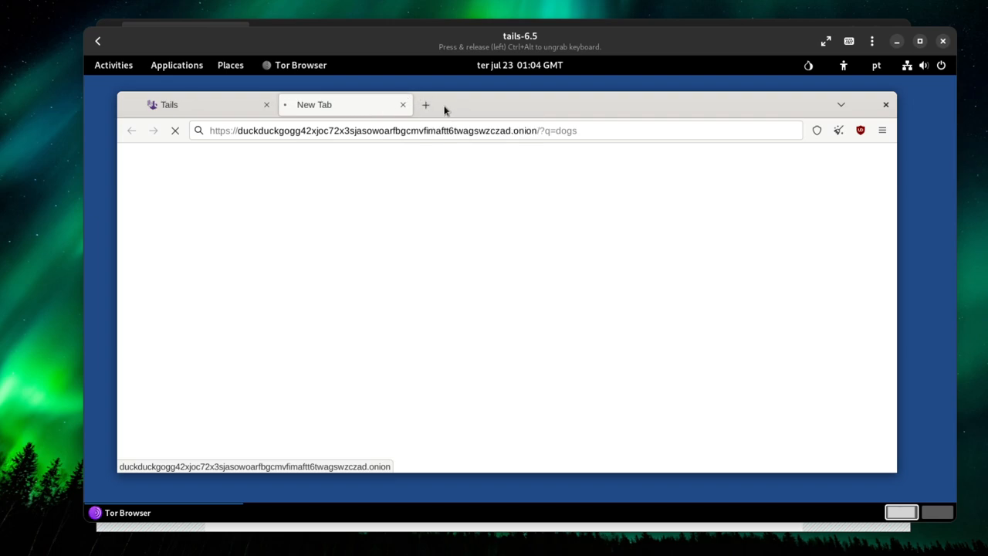
{"action": "mouse_move", "coordinate": [425, 104]}
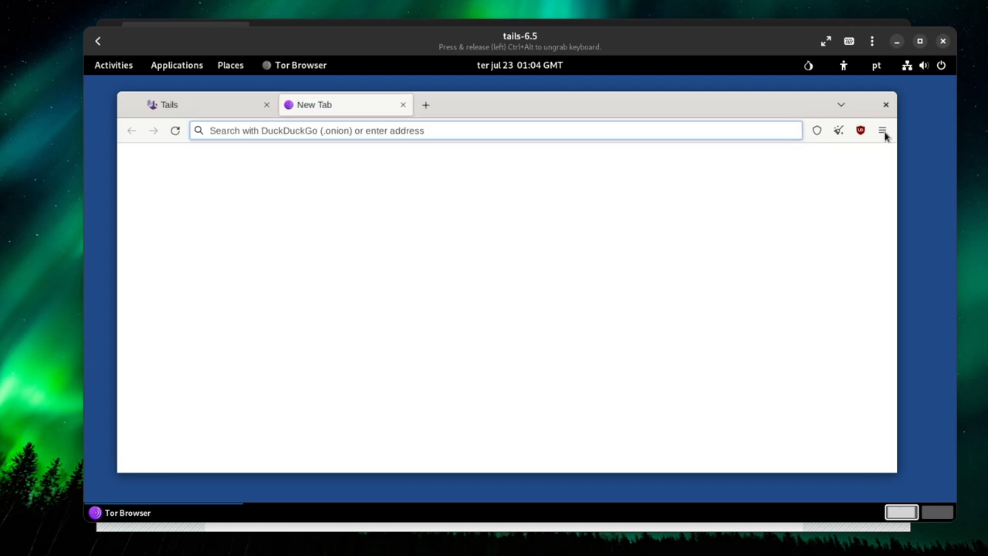
{"action": "type", "text": "duic"}
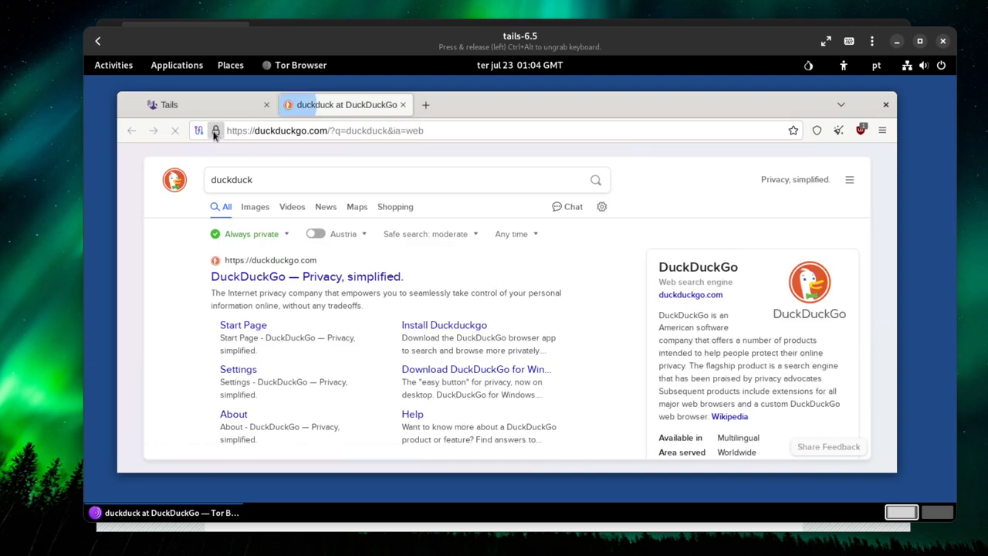
{"action": "mouse_move", "coordinate": [198, 130]}
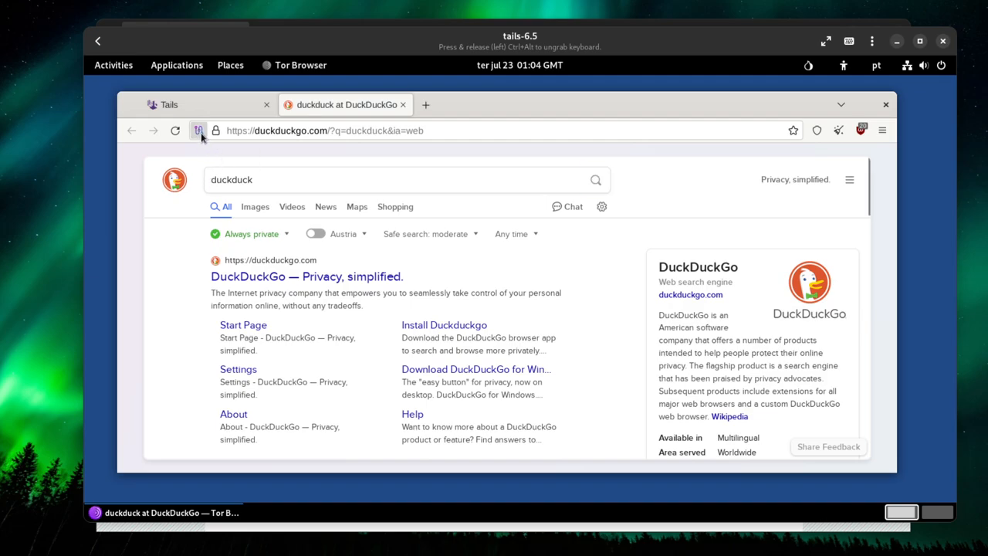
Open the duckduckgo.com circuit panel showing United States, Germany and Austria relays
{"action": "left_click", "coordinate": [199, 129]}
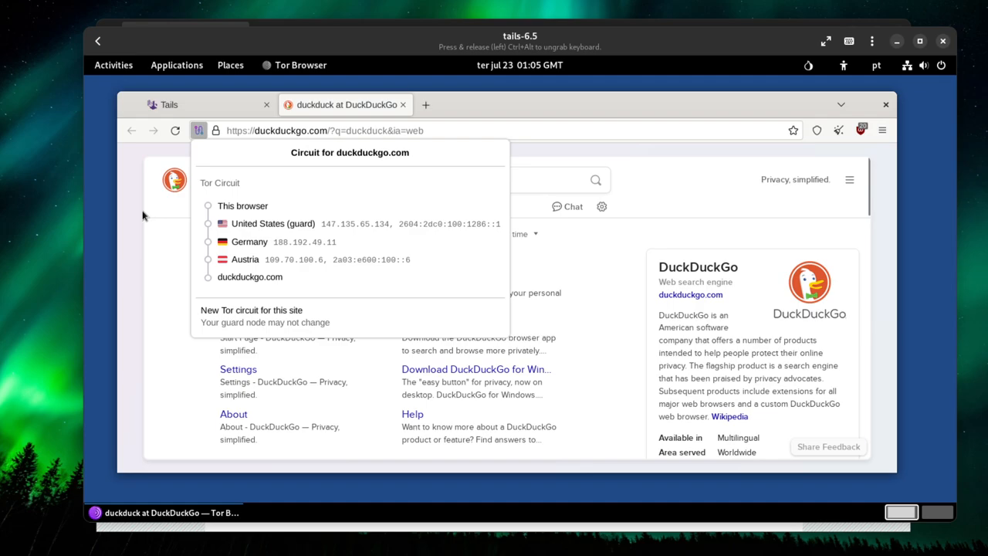
{"action": "mouse_move", "coordinate": [191, 214]}
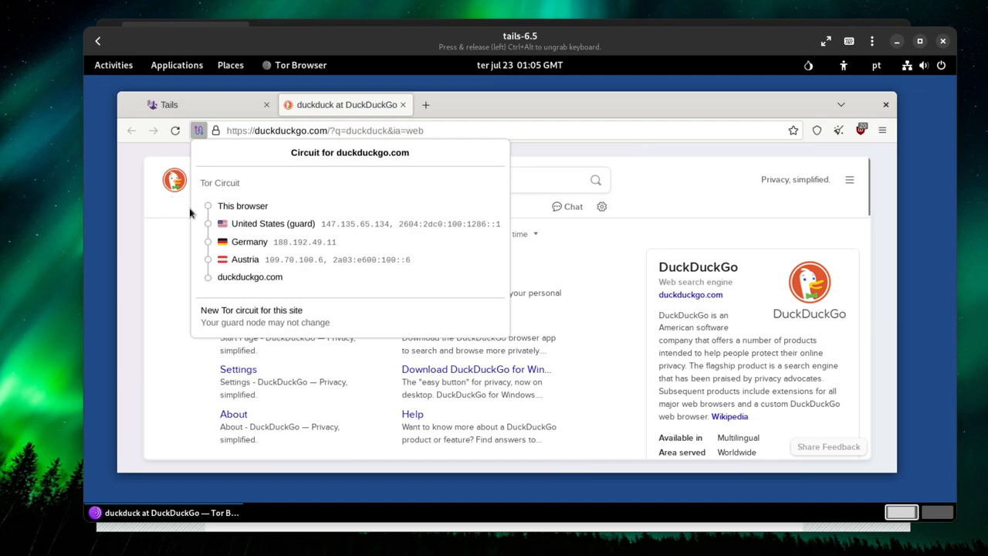